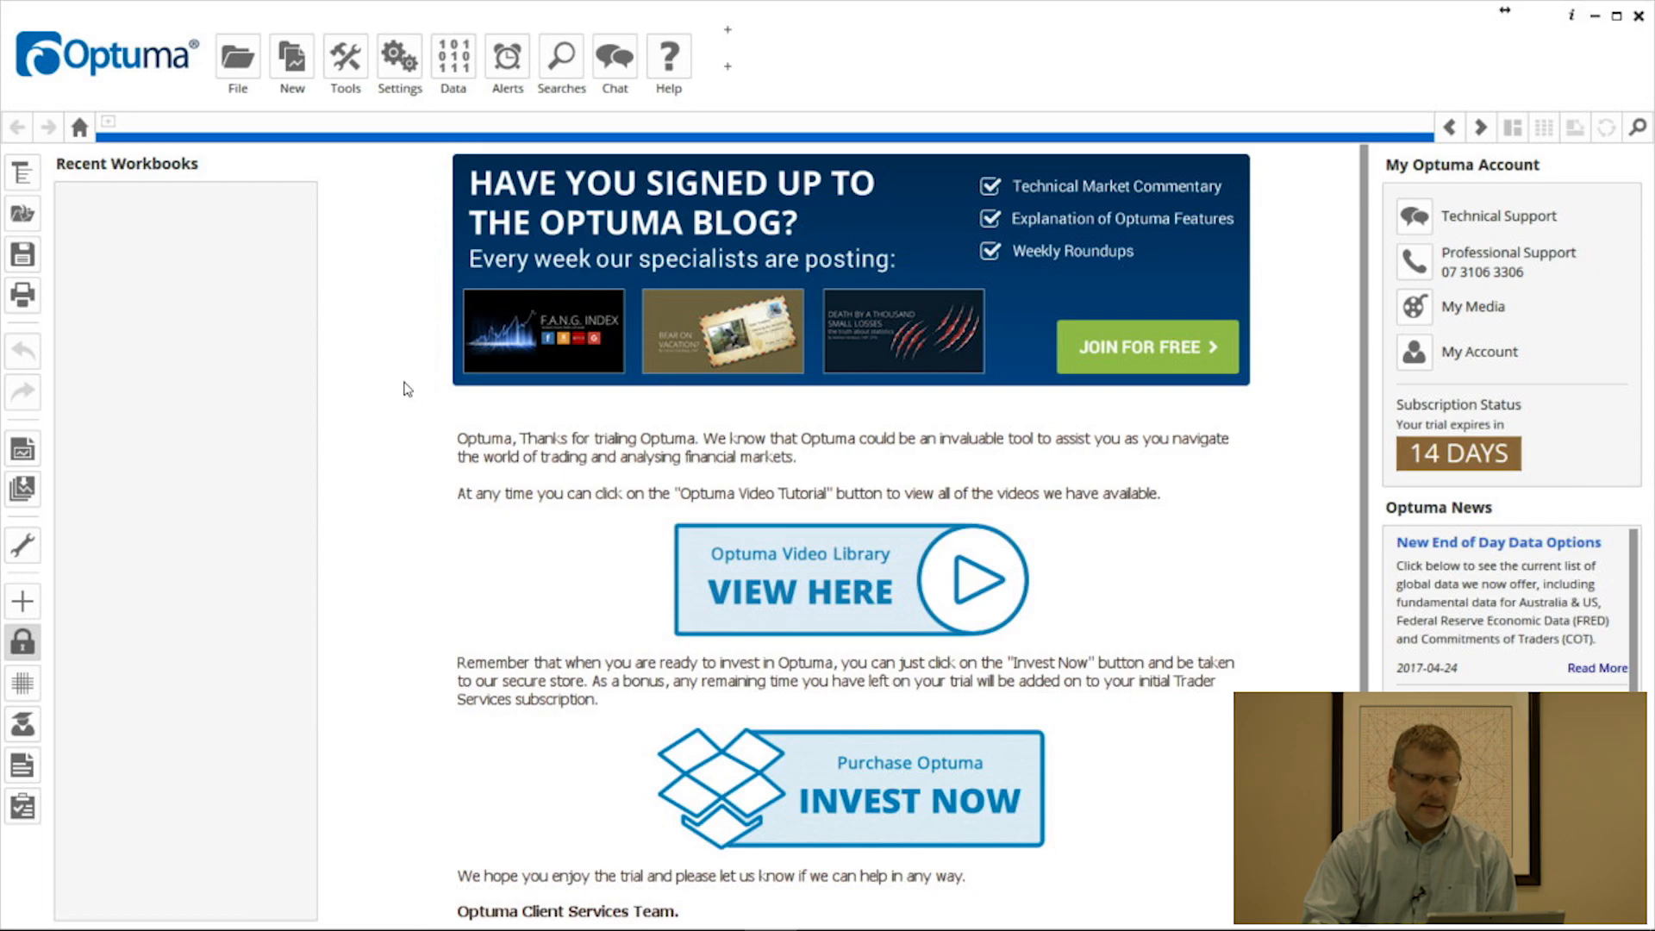
{"action": "mouse_move", "coordinate": [410, 365]}
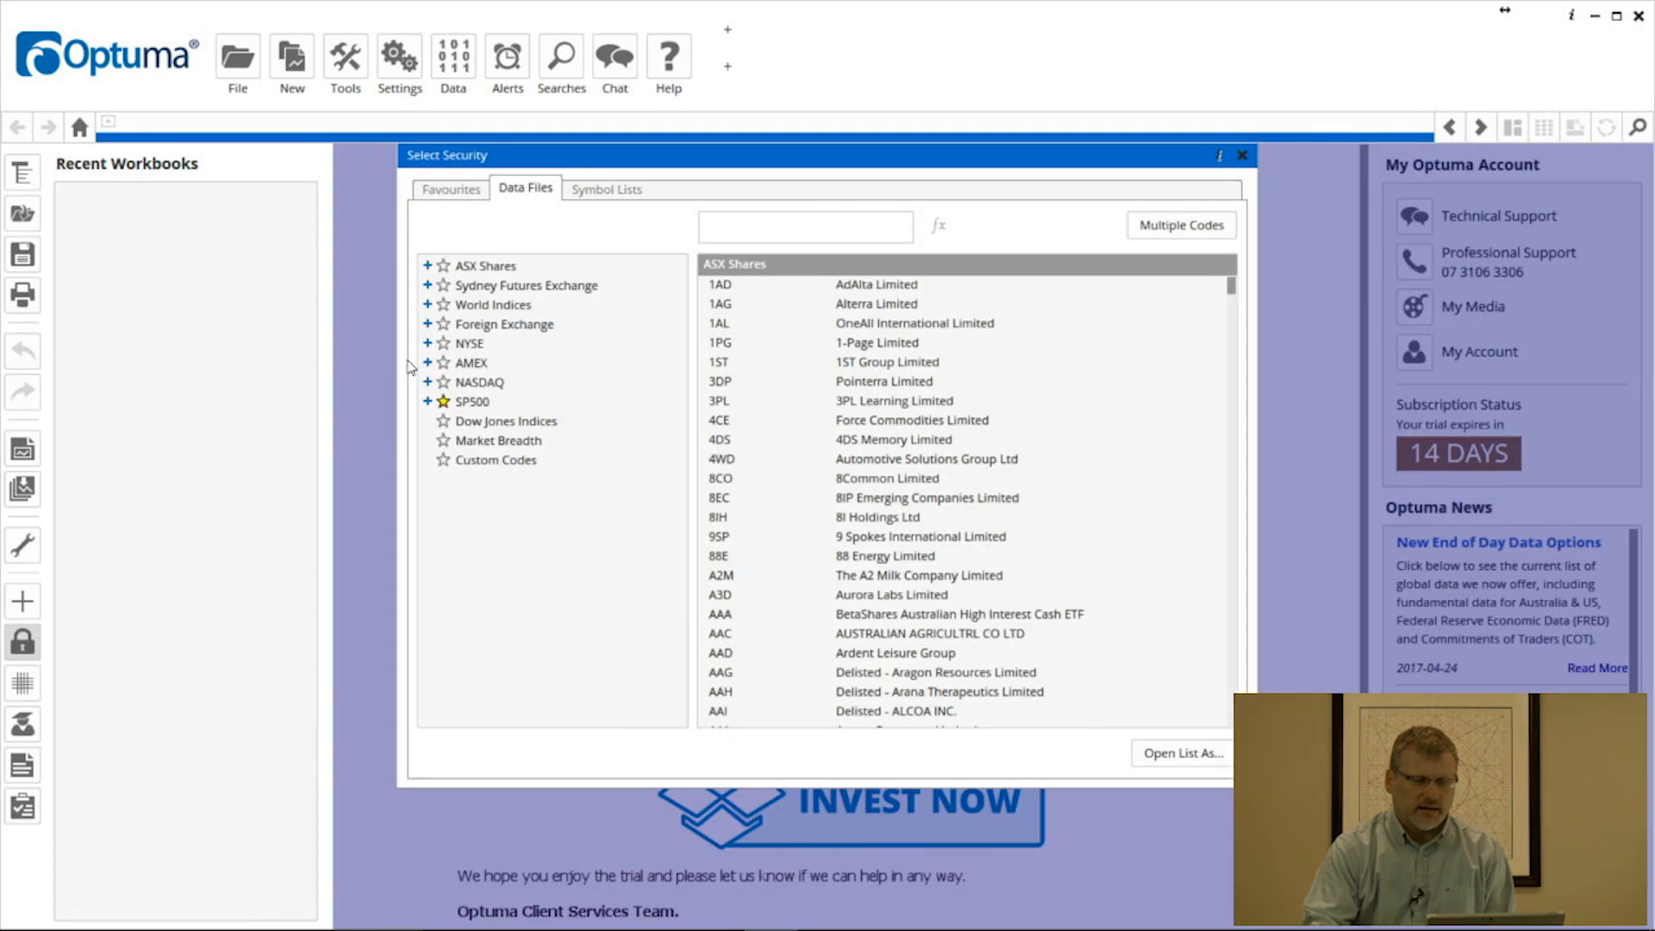
{"action": "mouse_move", "coordinate": [538, 357]}
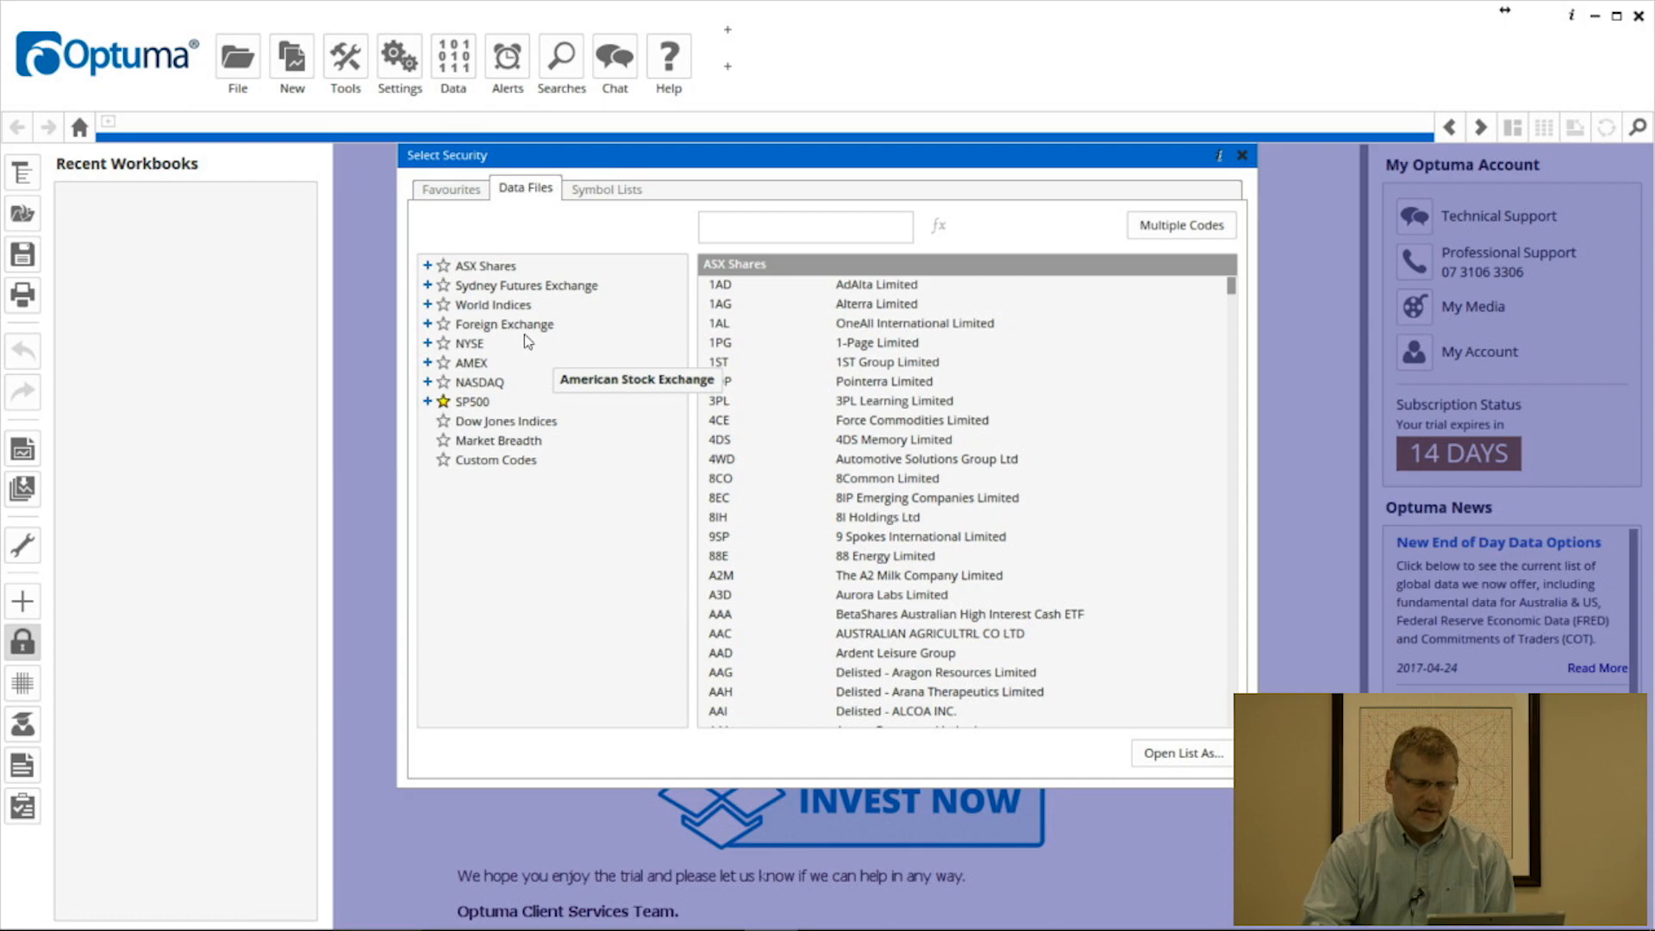
Step: Expand ASX Shares and S&P in the Data Files list and select the Top 50 group
{"action": "left_click", "coordinate": [428, 265]}
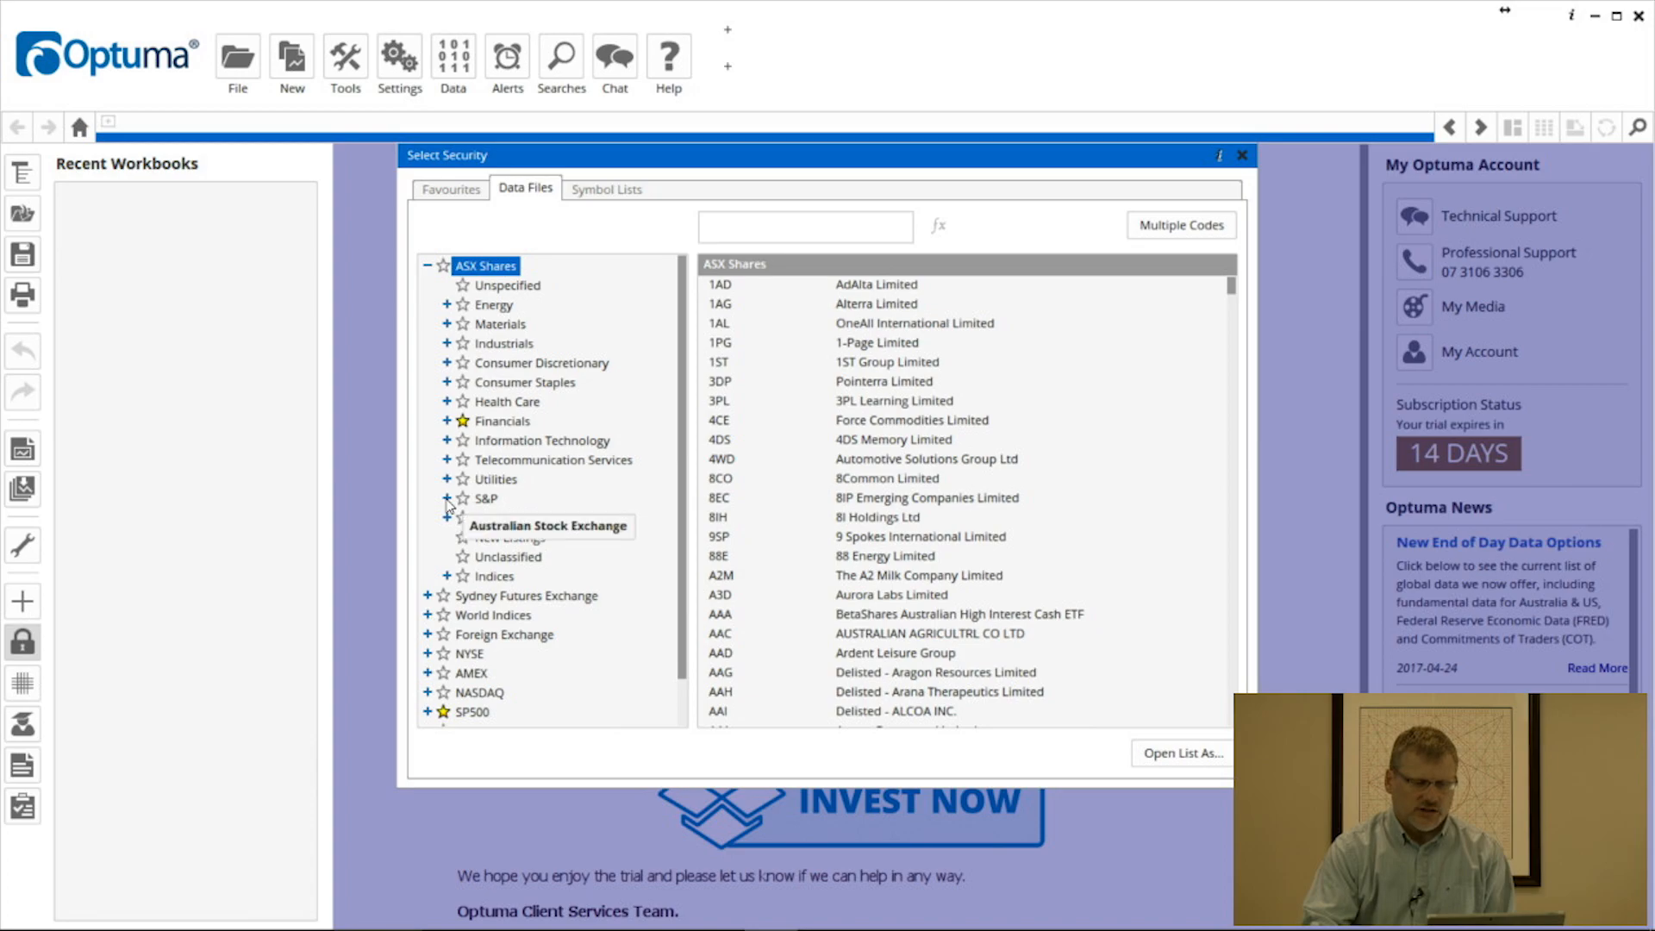
{"action": "left_click", "coordinate": [444, 498]}
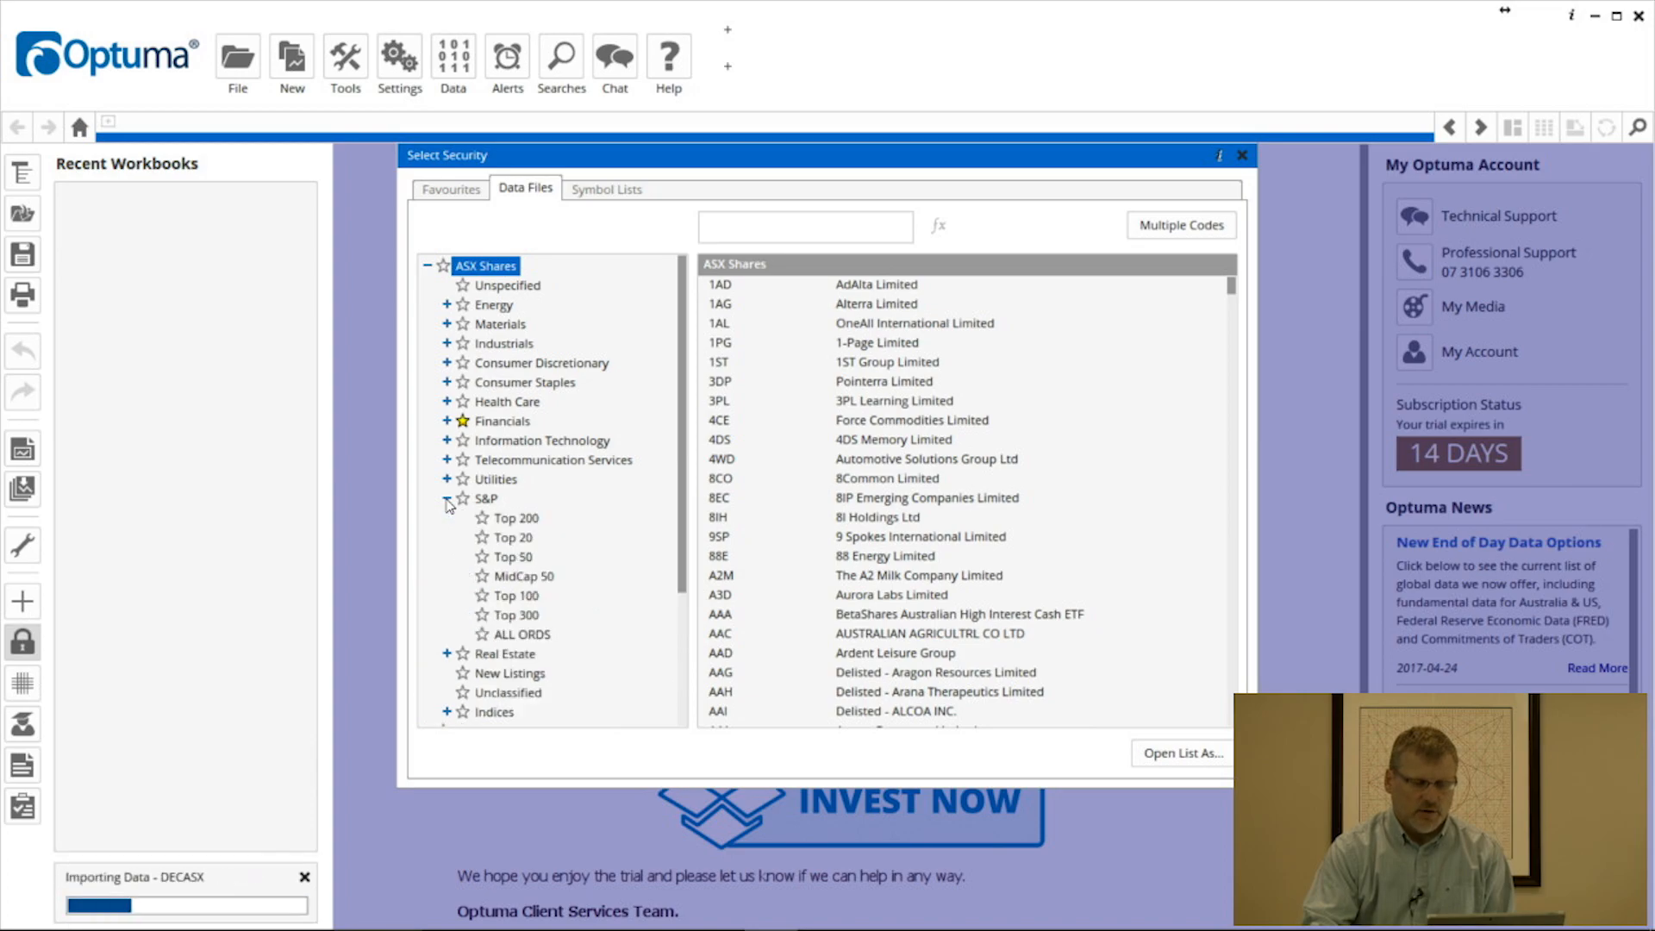
{"action": "left_click", "coordinate": [515, 557]}
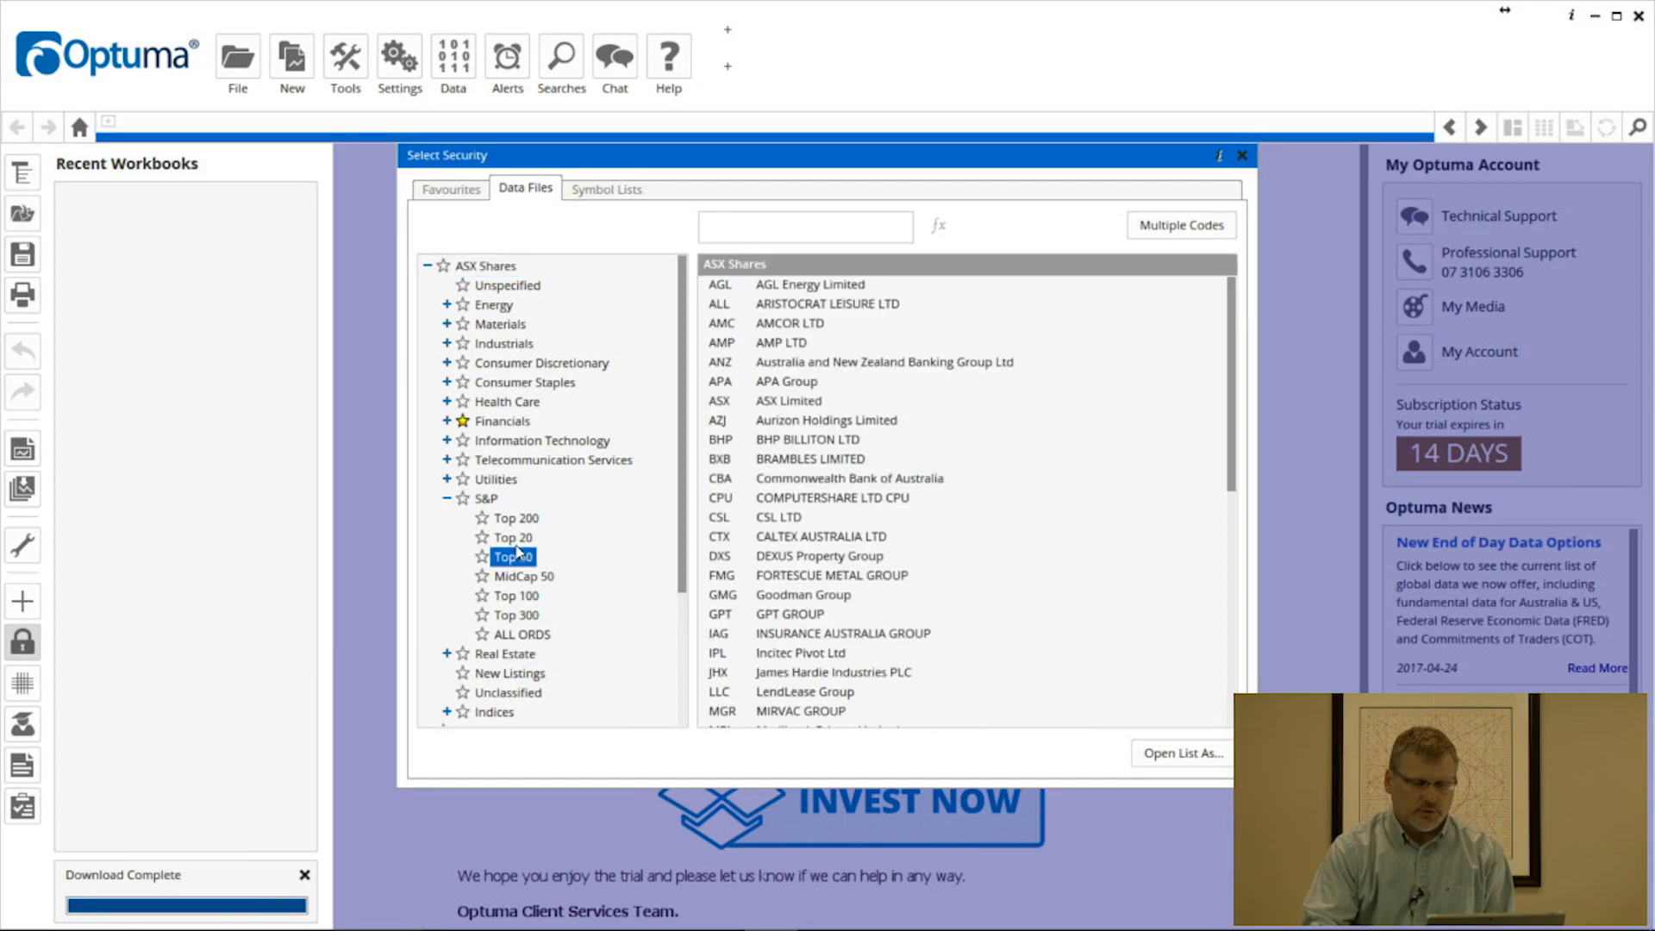
Step: Open the Top 50 list as a workbook of chart pages
{"action": "left_click", "coordinate": [511, 538]}
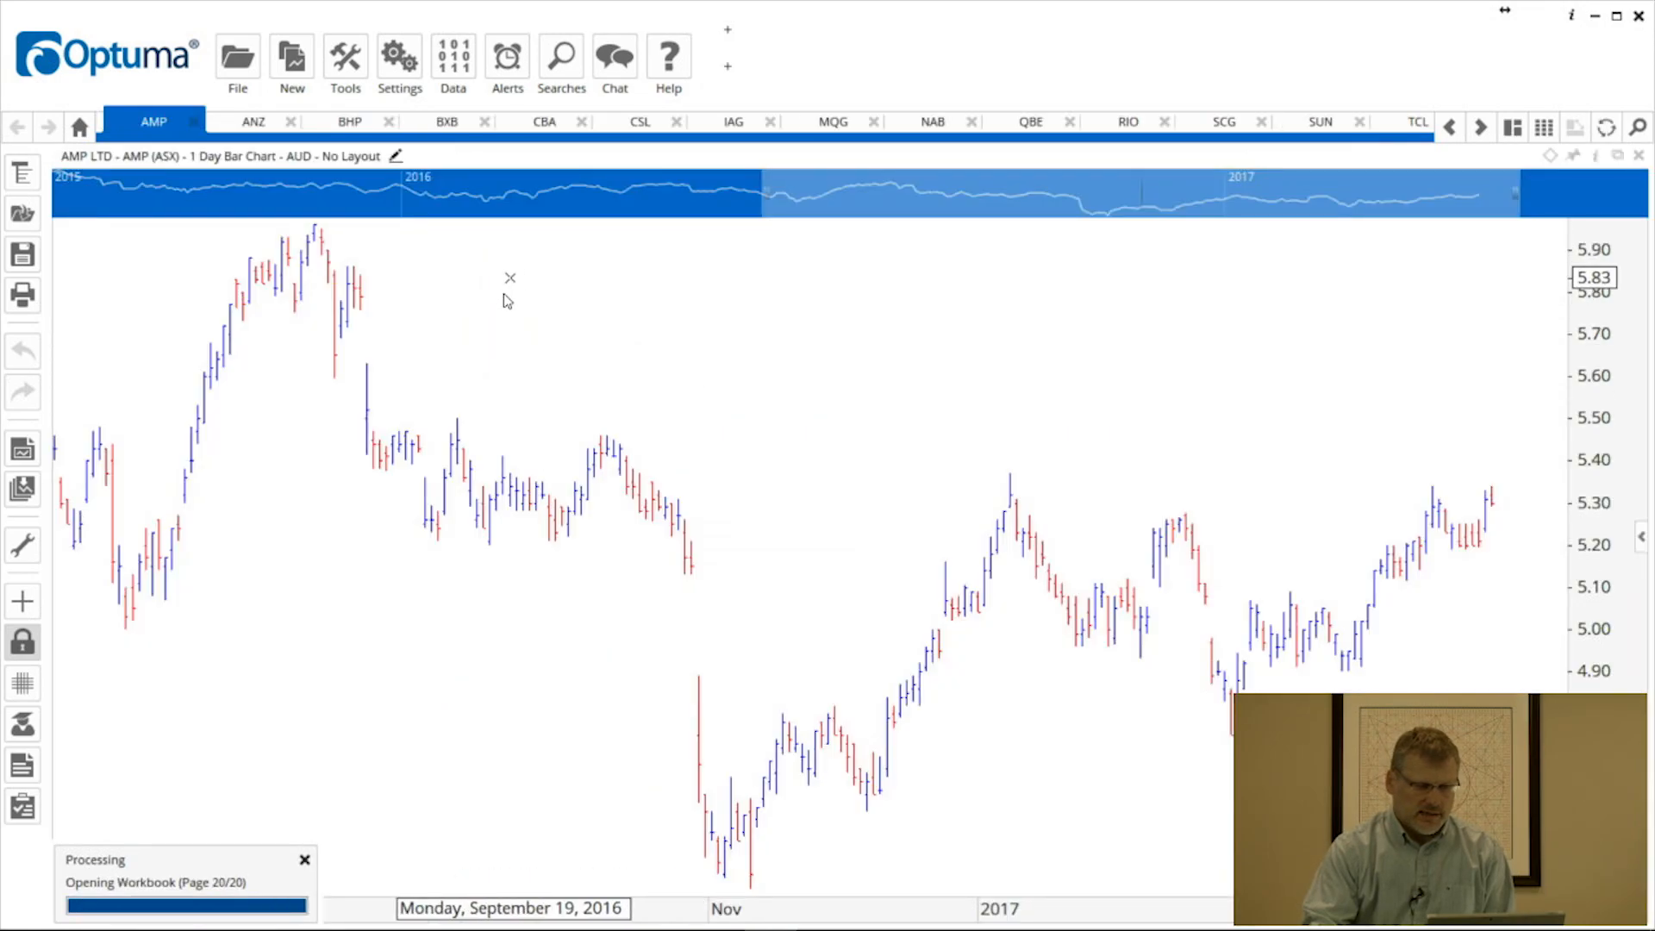
Step: Step through the ANZ, BHP, BXB, CBA, CSL, IAG, MQG and NAB chart pages
{"action": "left_click", "coordinate": [254, 121]}
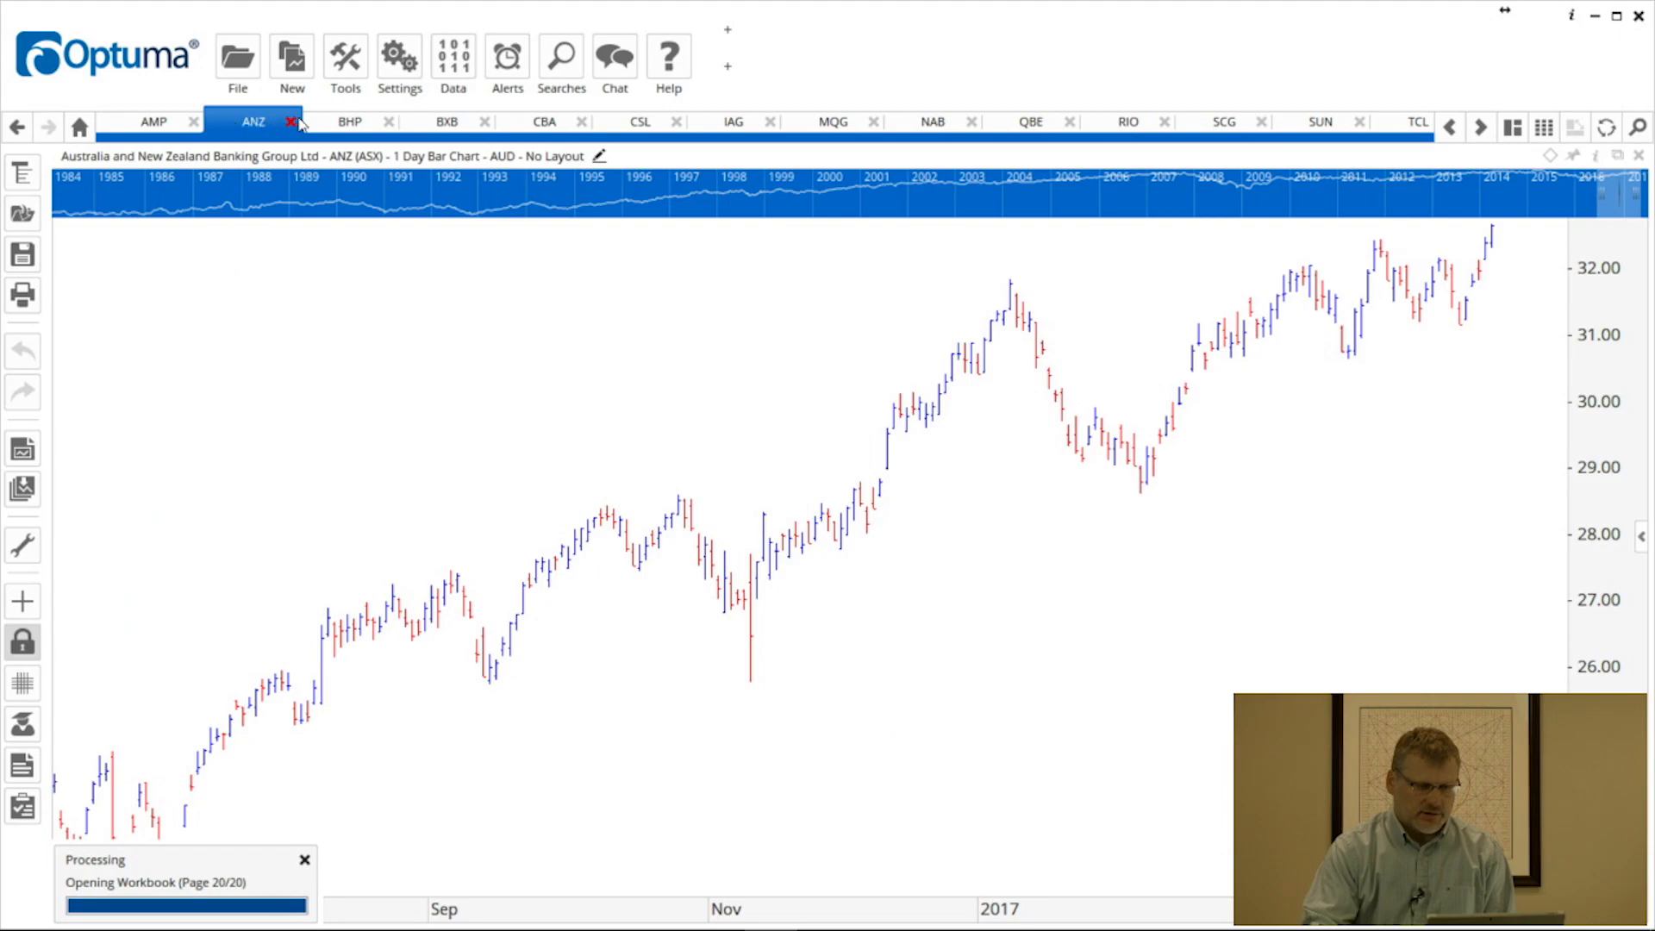
{"action": "left_click", "coordinate": [350, 121]}
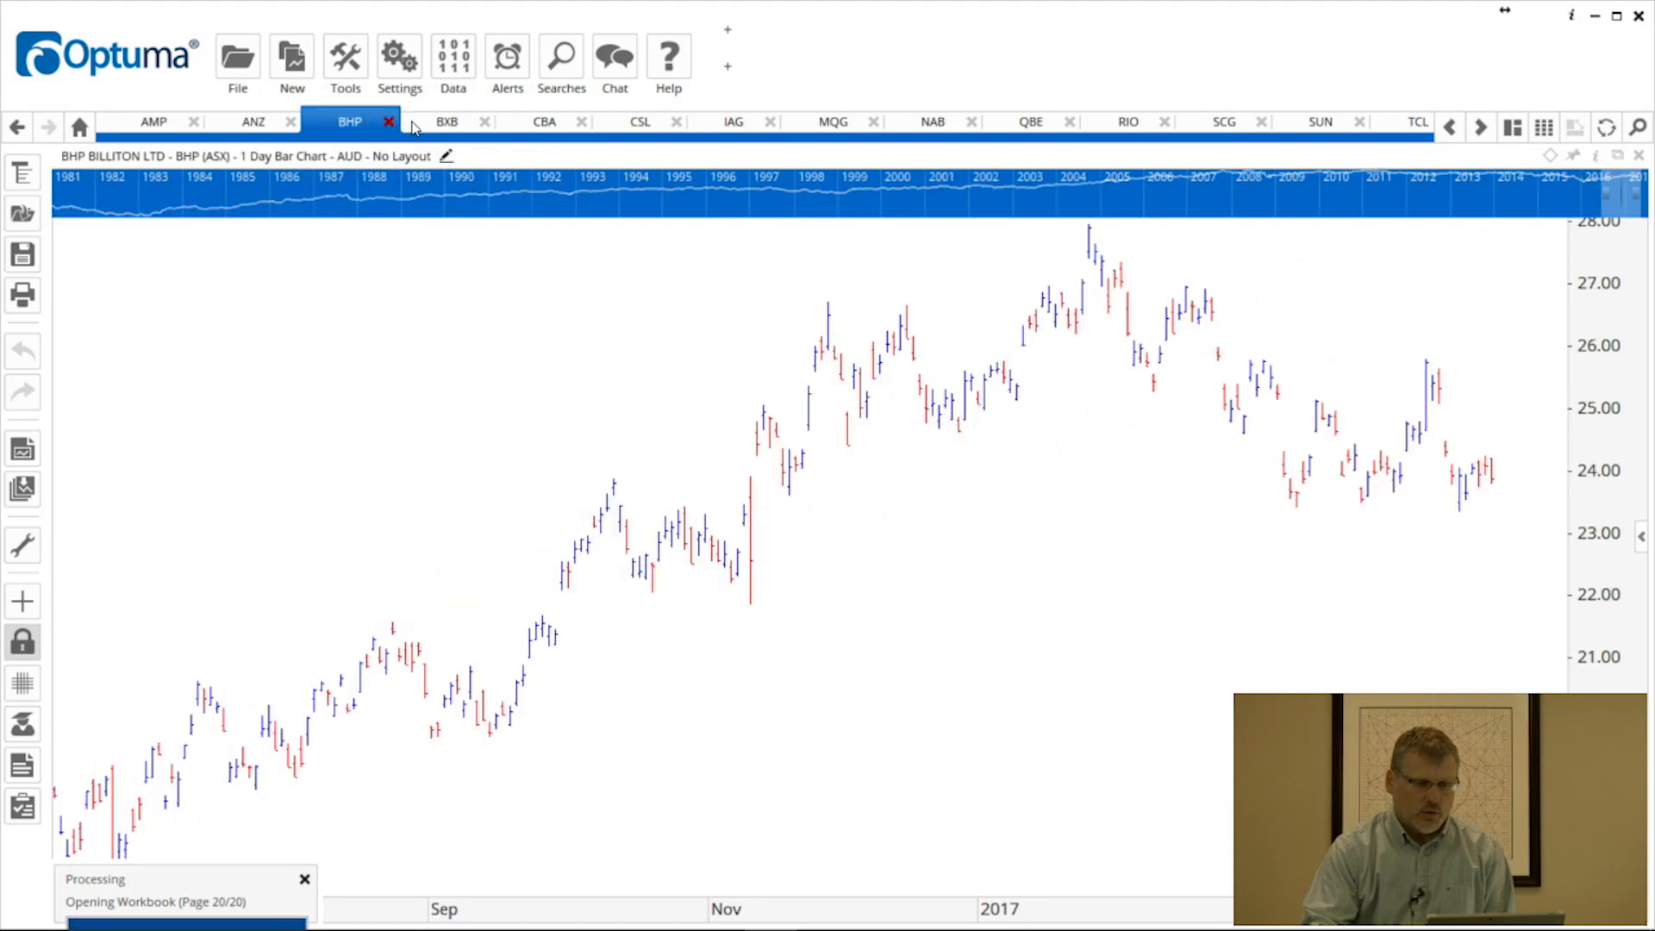
{"action": "left_click", "coordinate": [445, 121]}
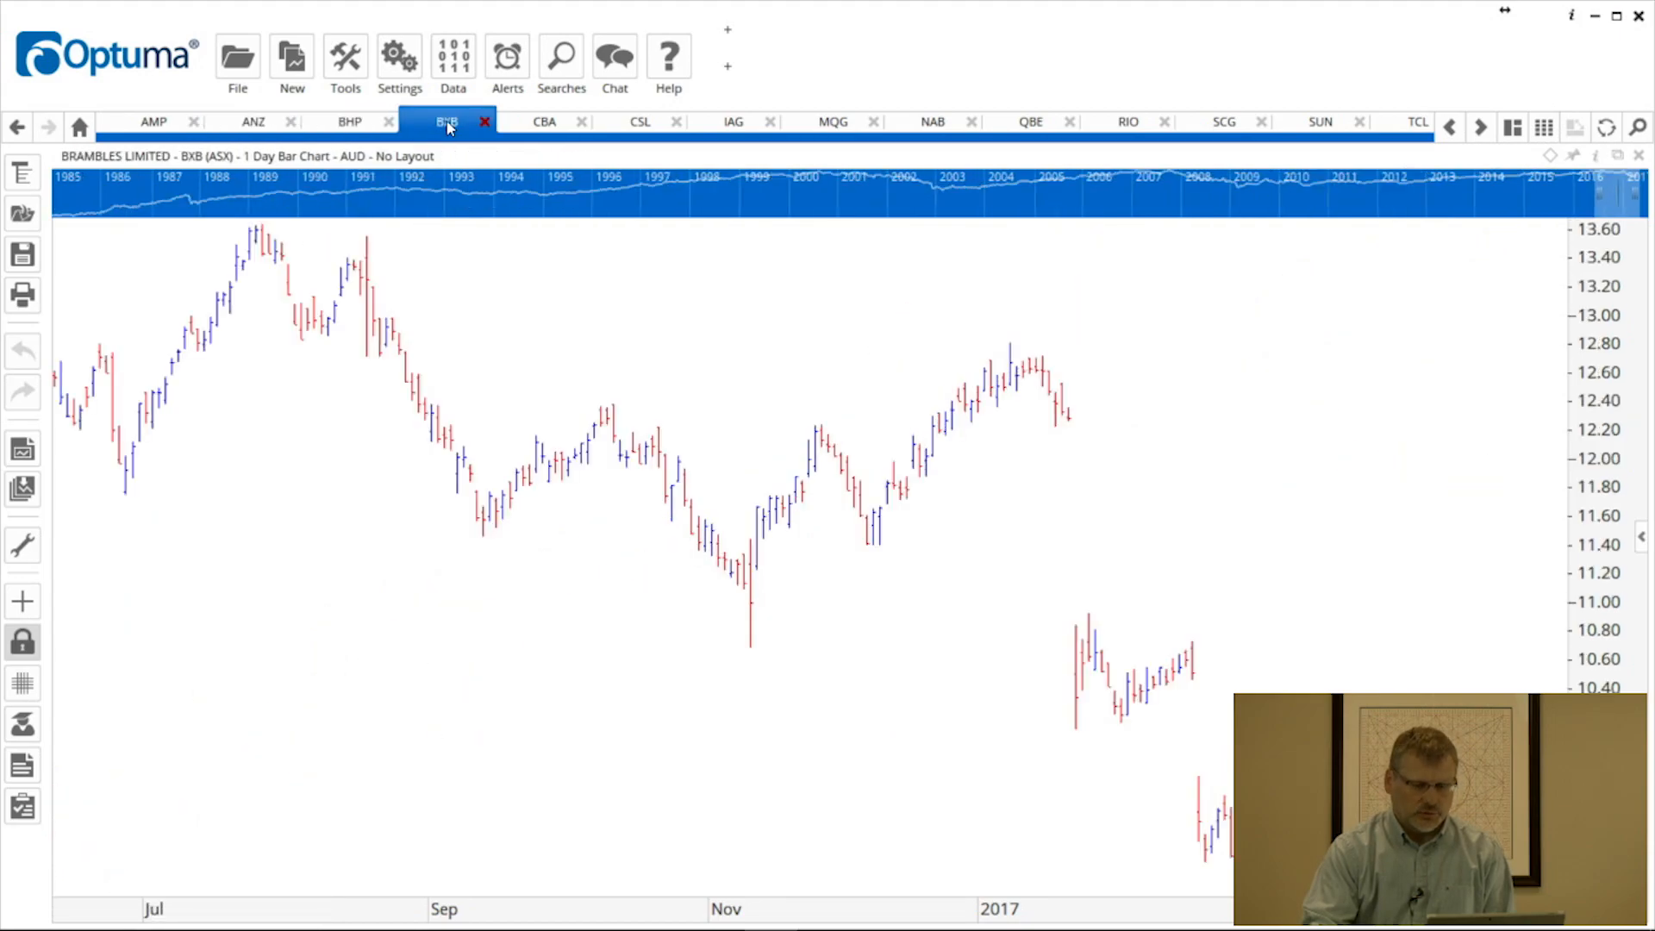
{"action": "left_click", "coordinate": [545, 121]}
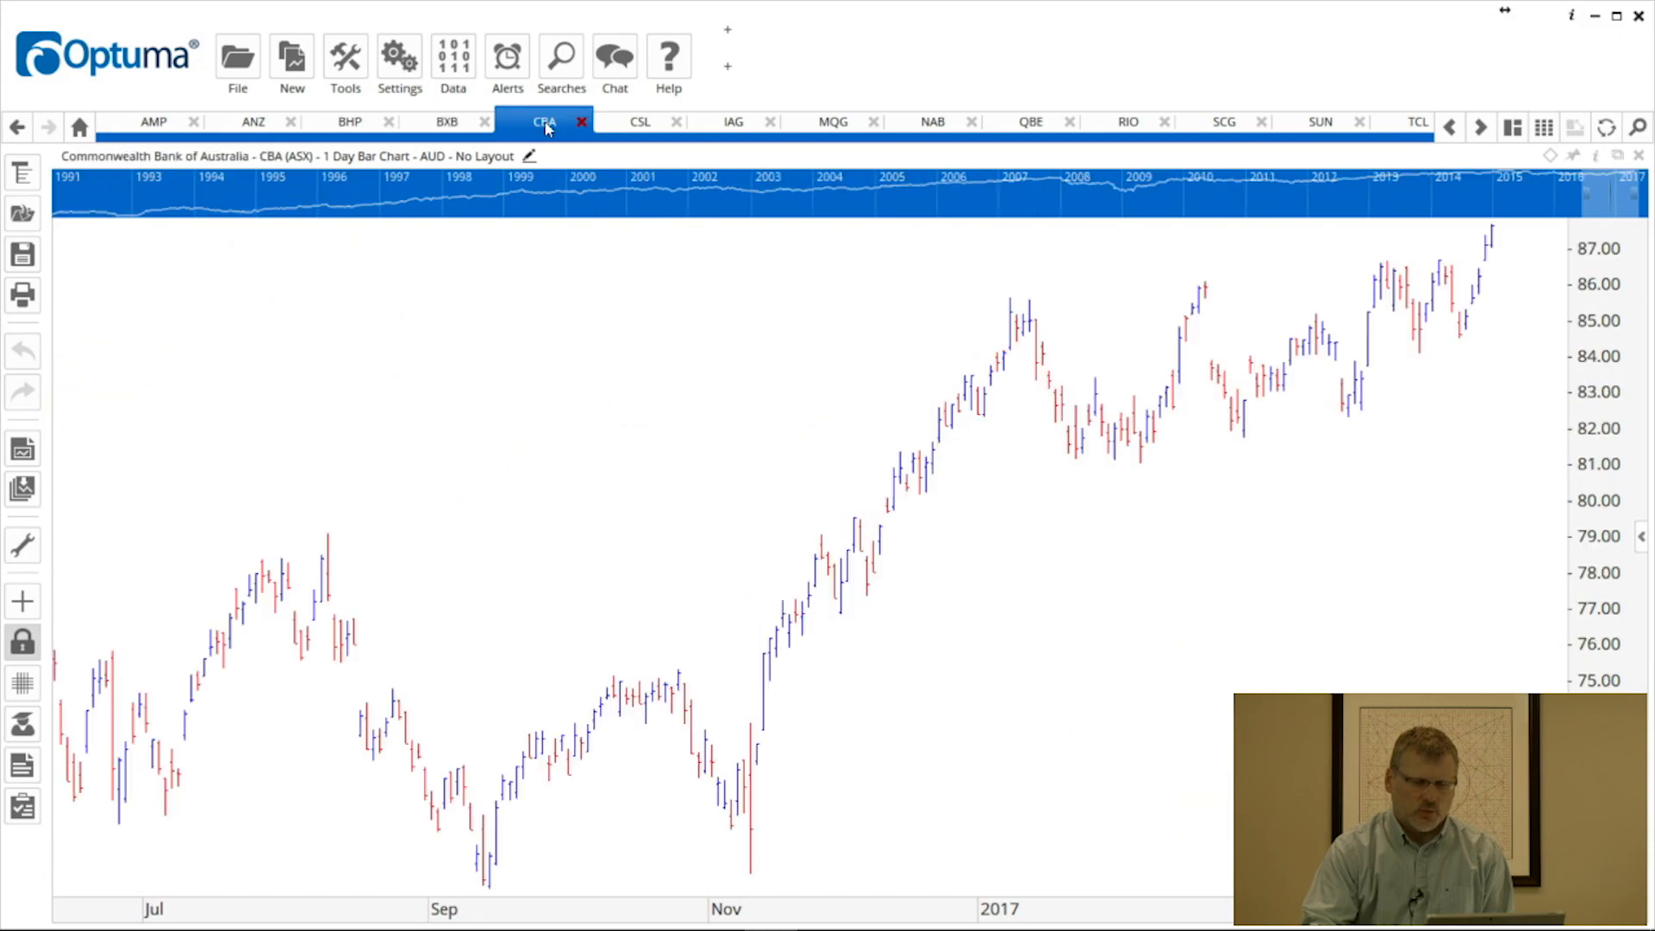
{"action": "left_click", "coordinate": [638, 121]}
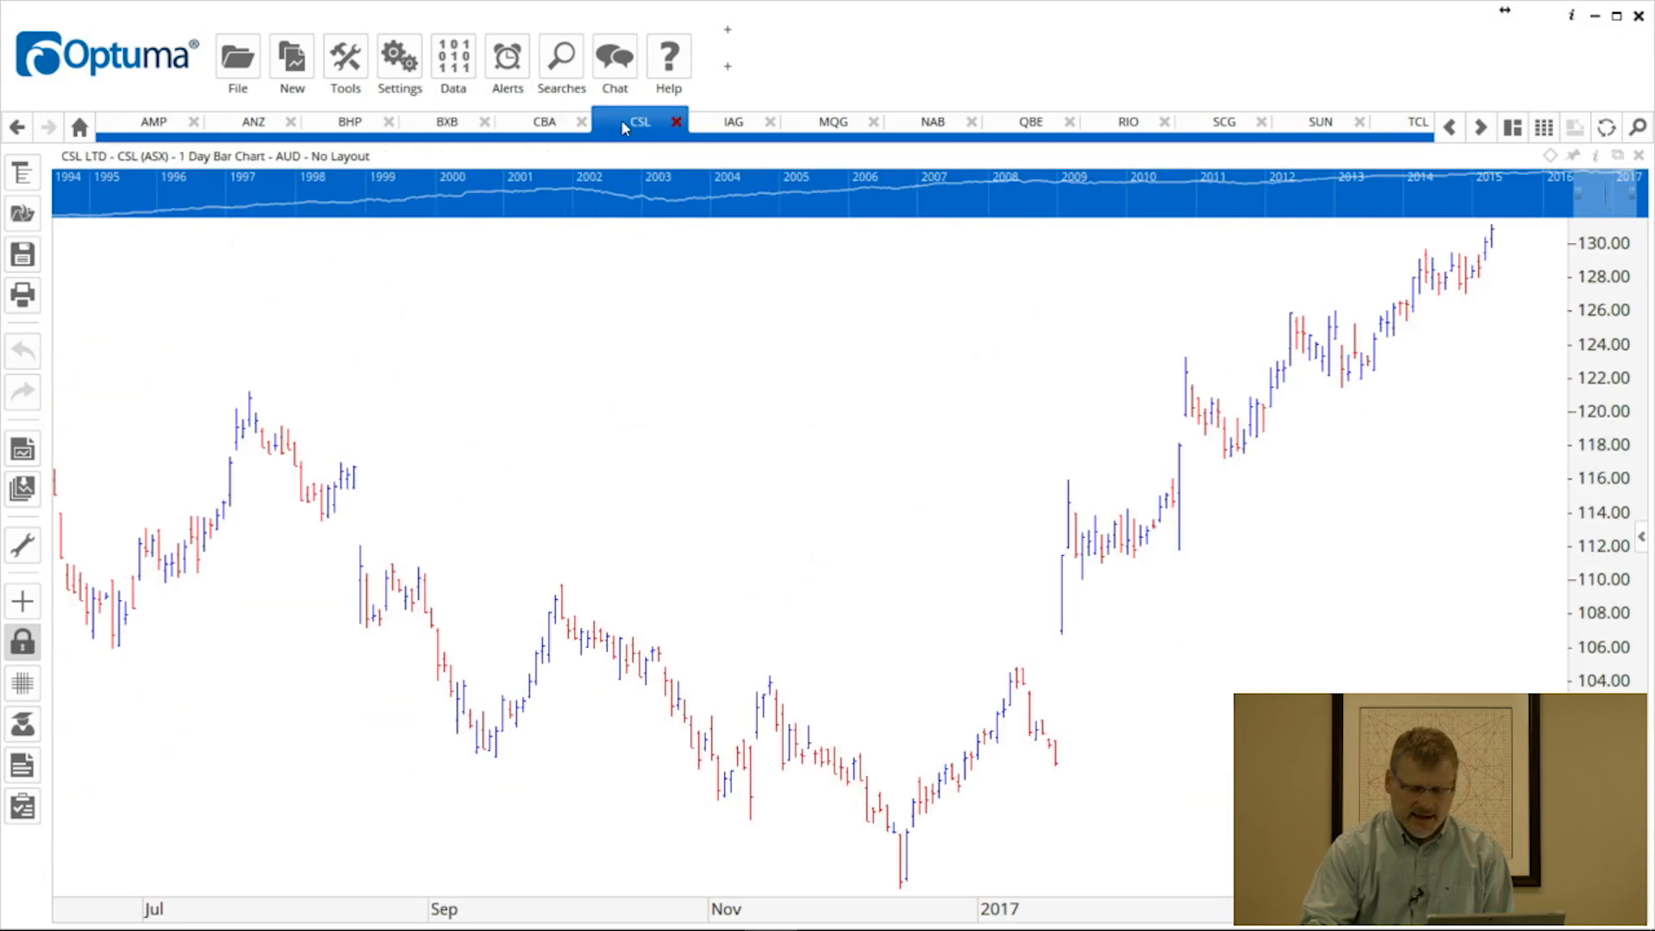
{"action": "left_click", "coordinate": [732, 120]}
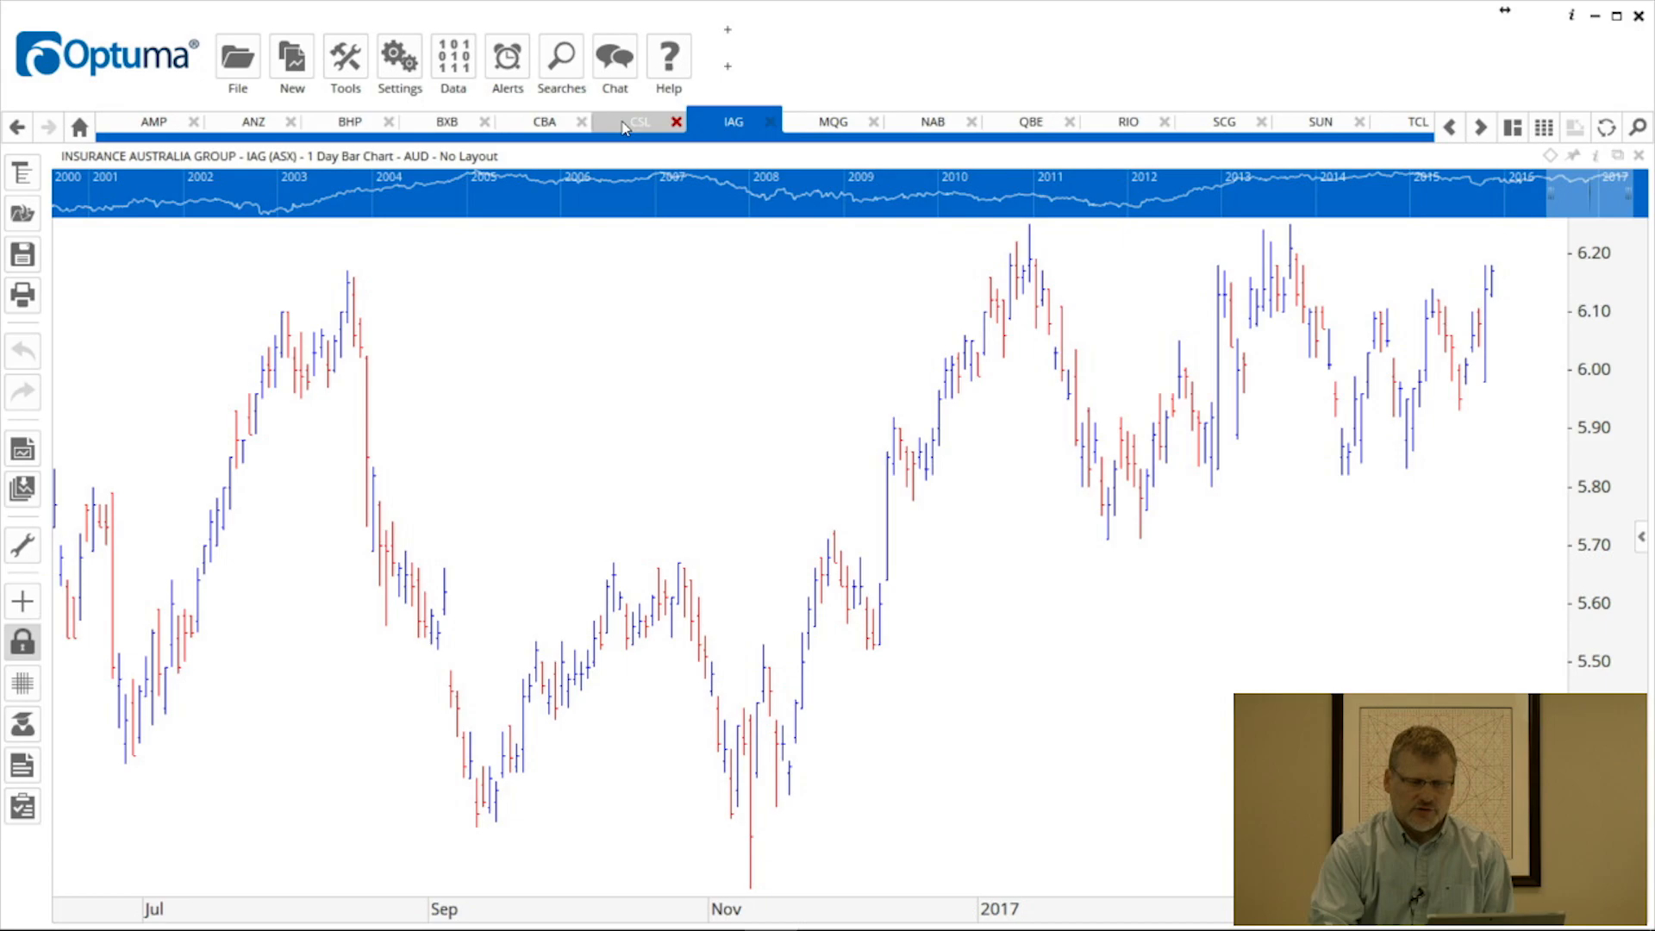
{"action": "left_click", "coordinate": [833, 120]}
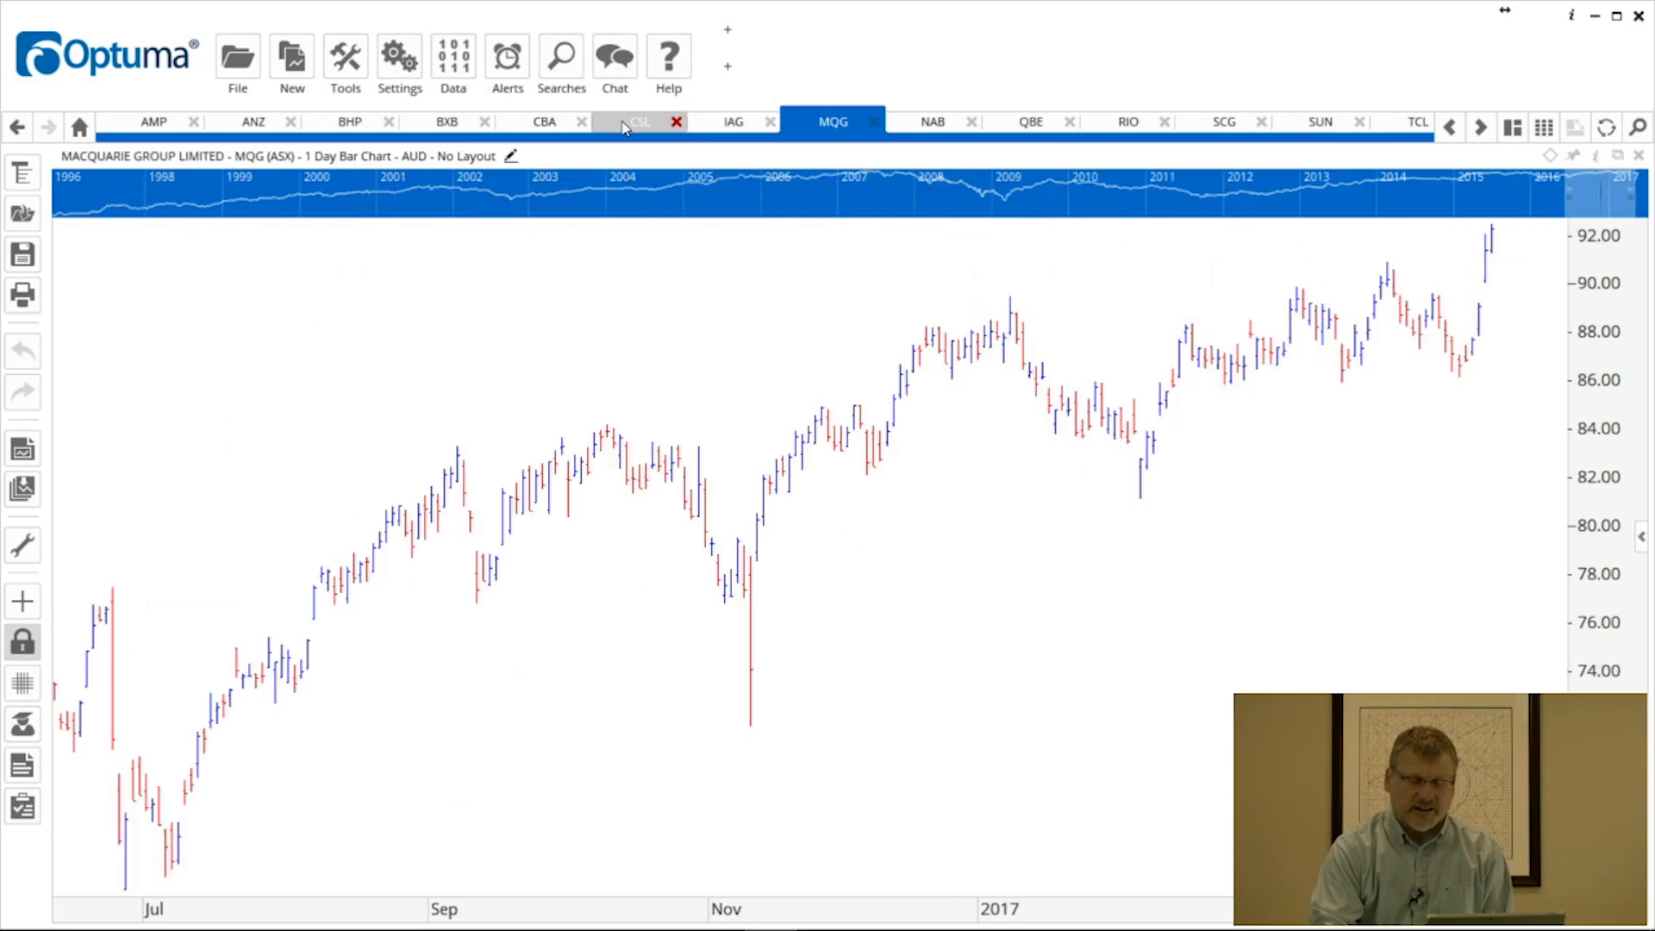
{"action": "left_click", "coordinate": [932, 120]}
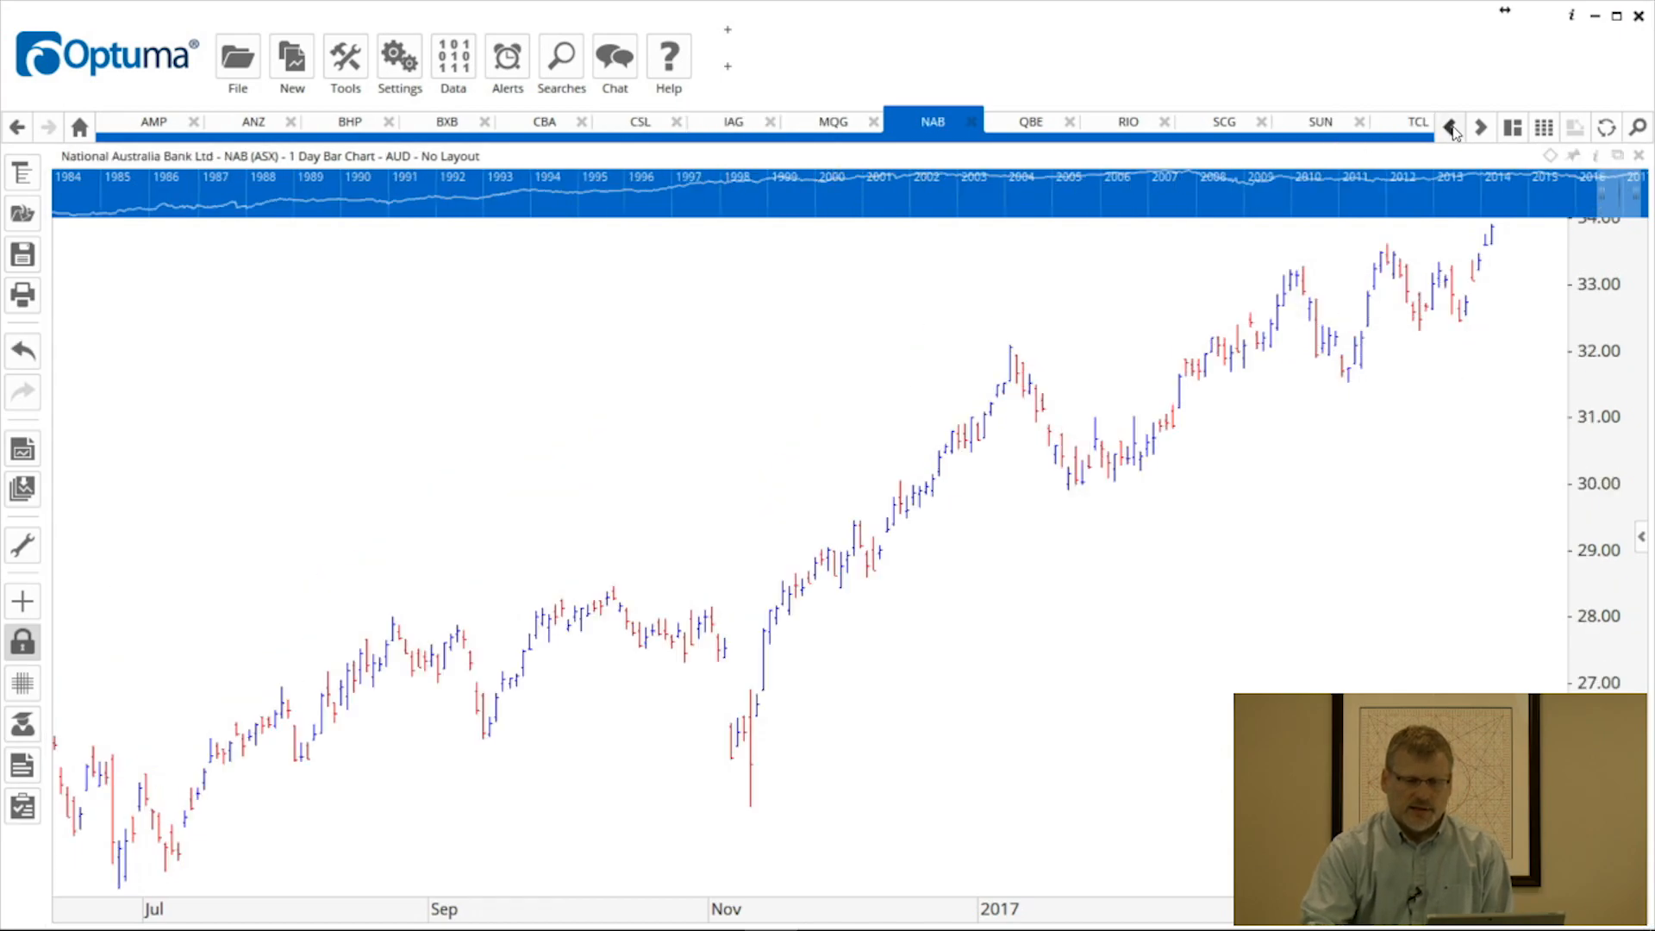
Step: Jump to the WPL chart page via the full page list at the end of the tab bar
{"action": "left_click", "coordinate": [1450, 126]}
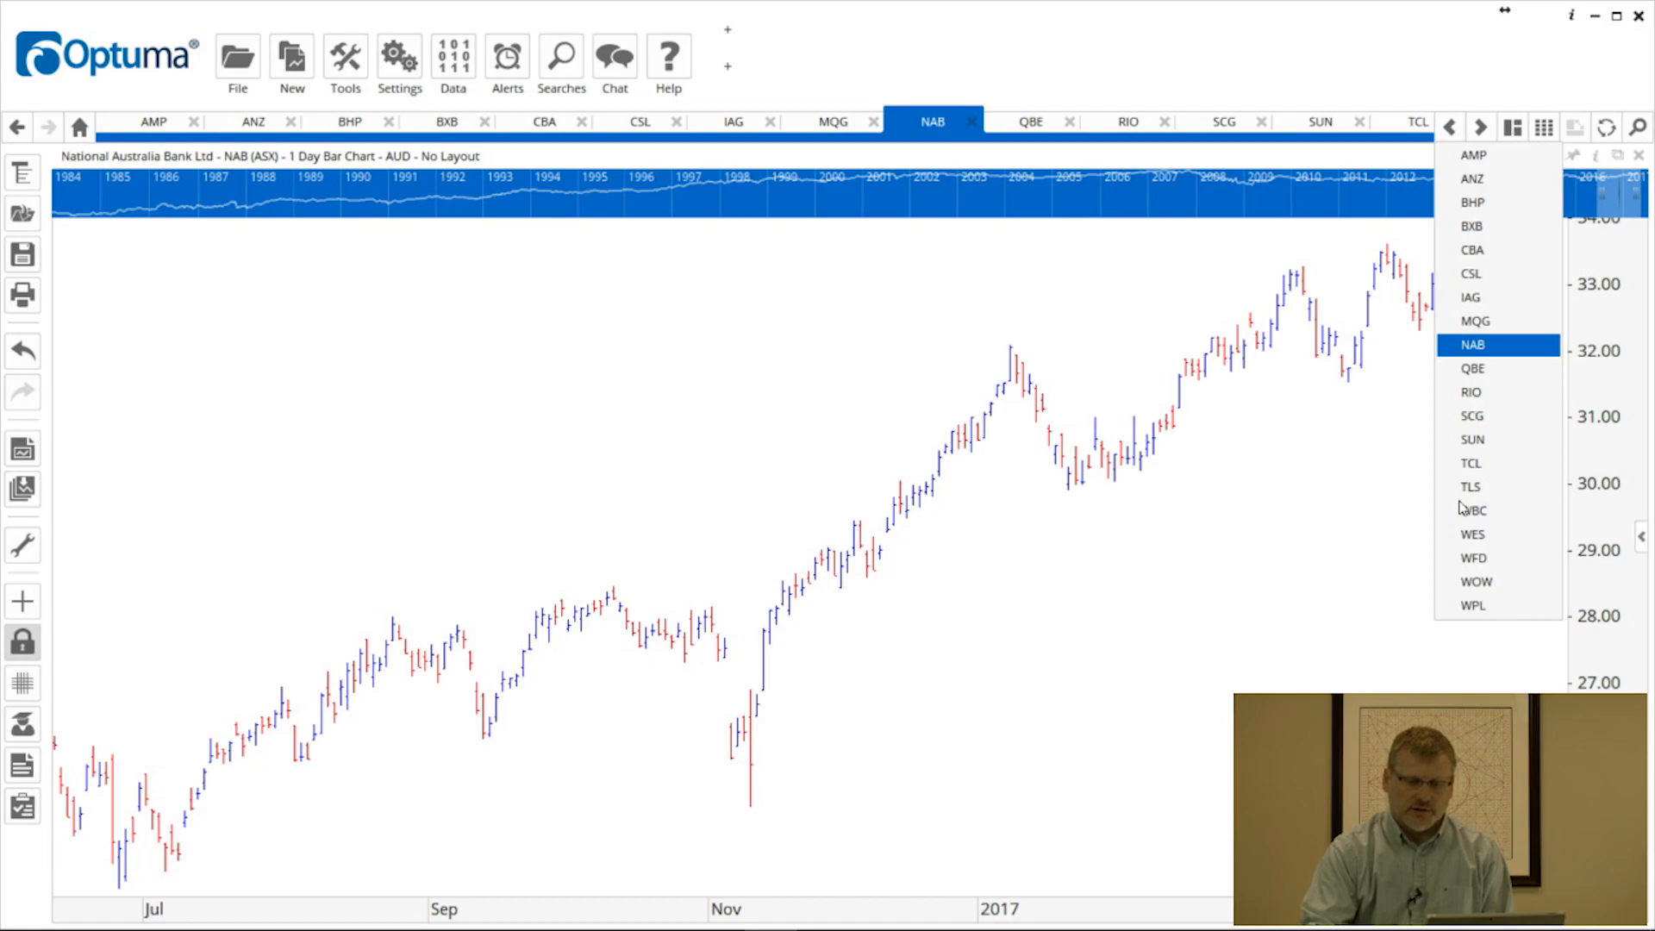
{"action": "mouse_move", "coordinate": [1495, 588]}
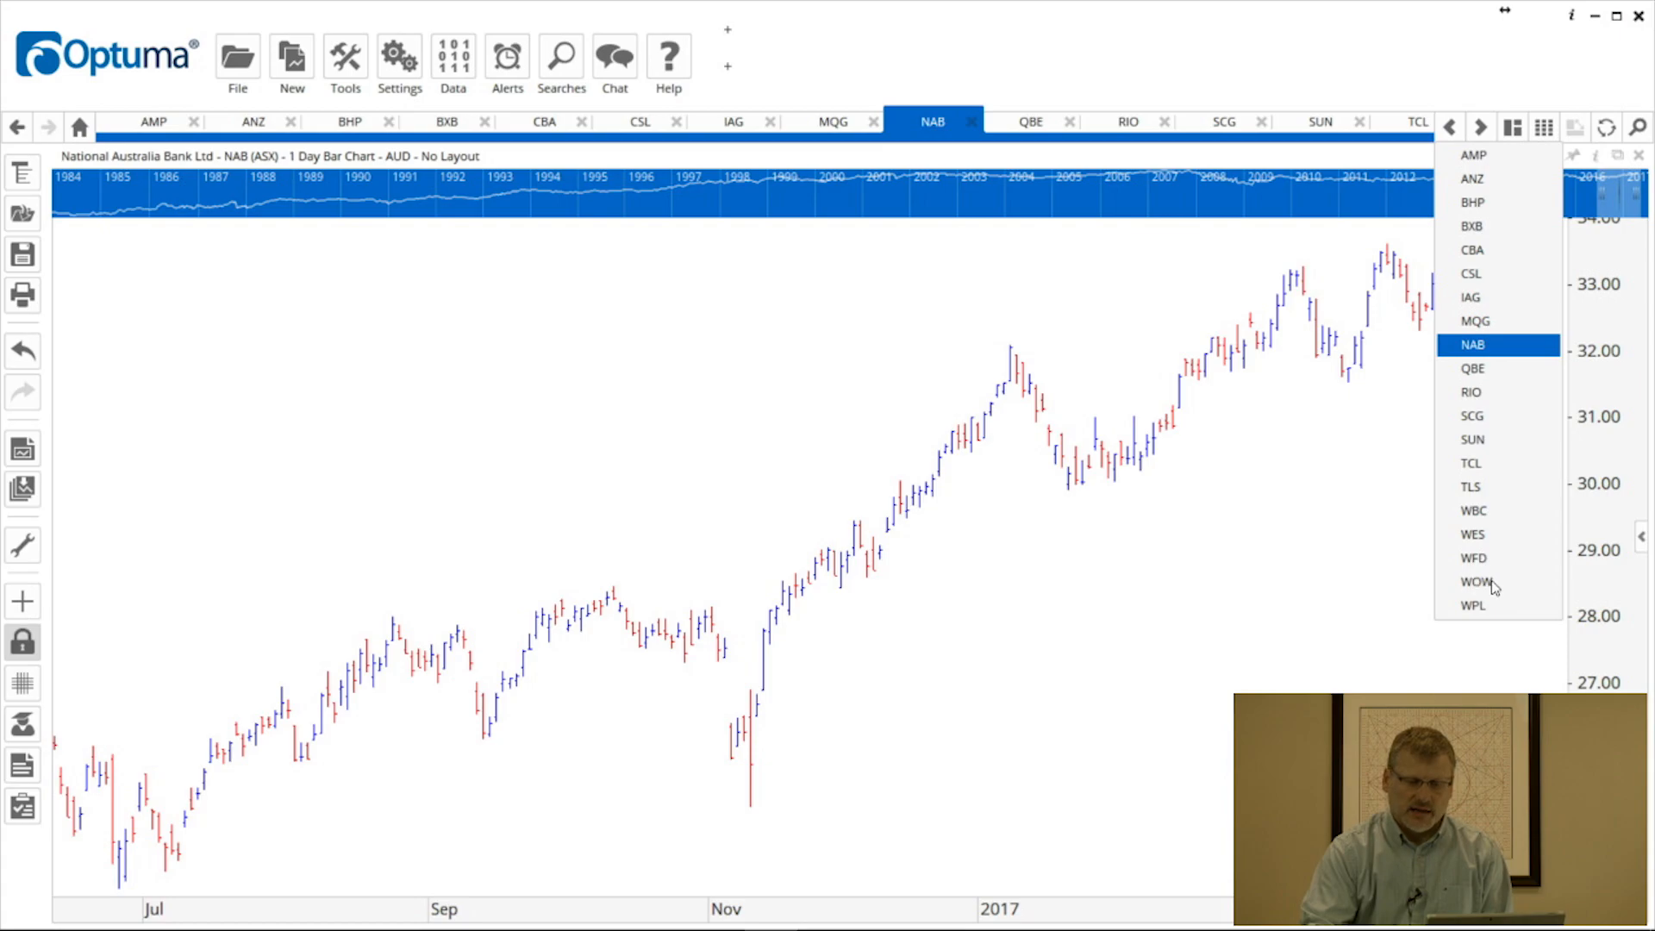
{"action": "left_click", "coordinate": [1471, 605]}
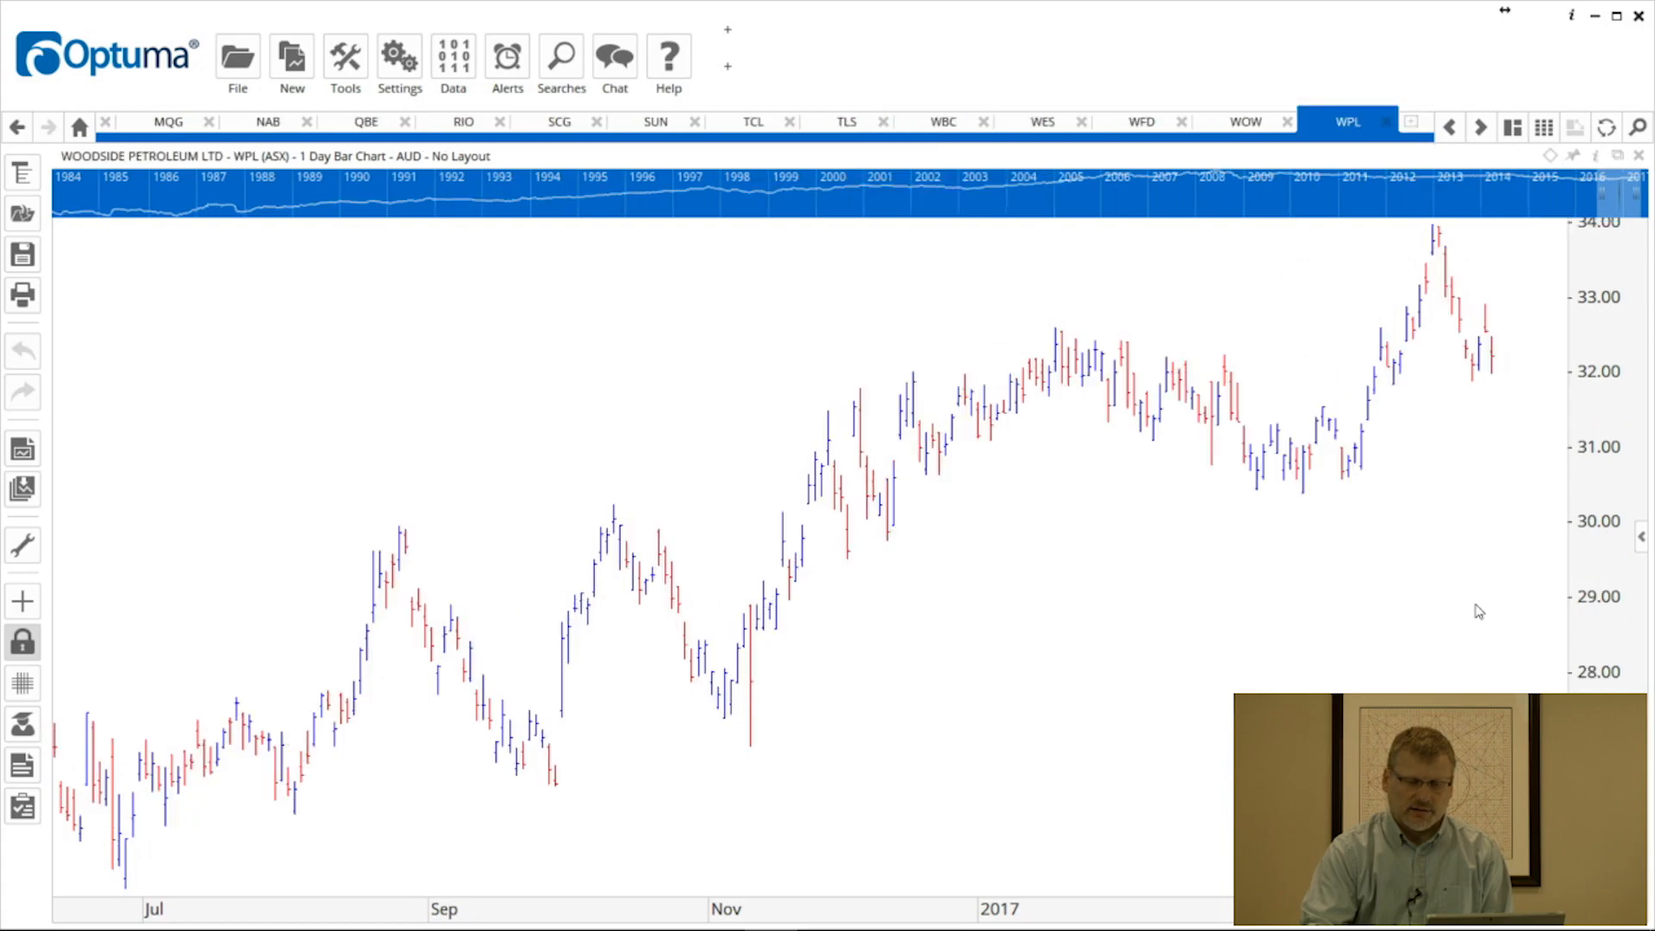
{"action": "mouse_move", "coordinate": [1412, 567]}
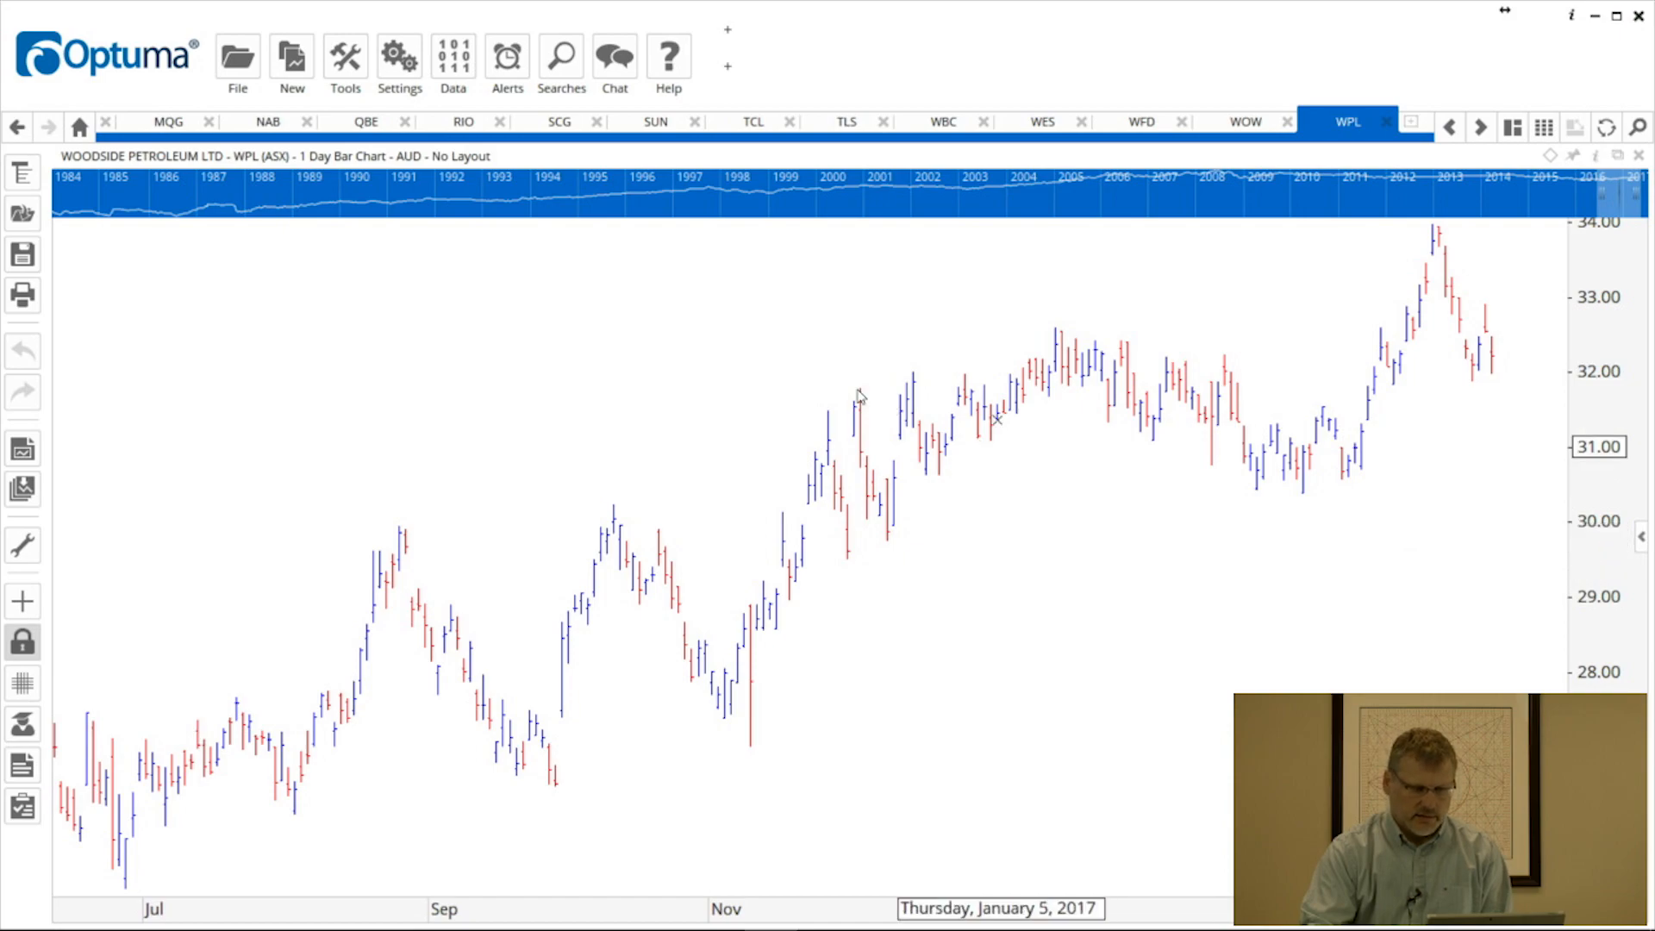
{"action": "mouse_move", "coordinate": [1175, 298]}
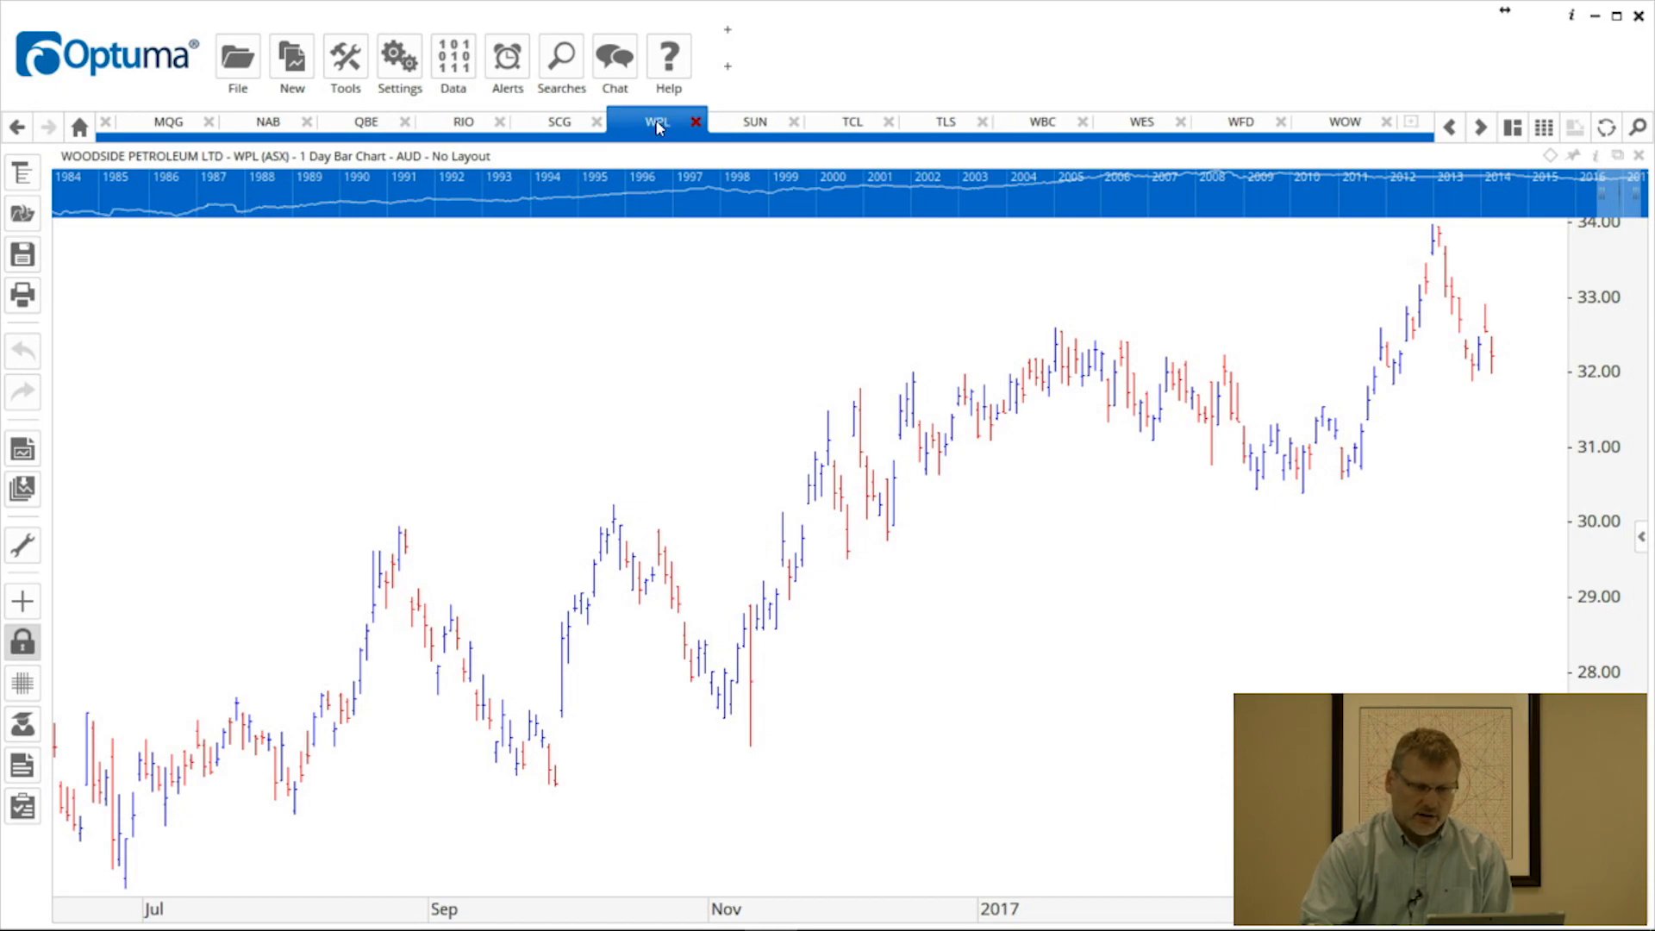
Step: Colour the WPL page's tab green and bring up its icon choices for a line-chart icon
{"action": "right_click", "coordinate": [656, 120]}
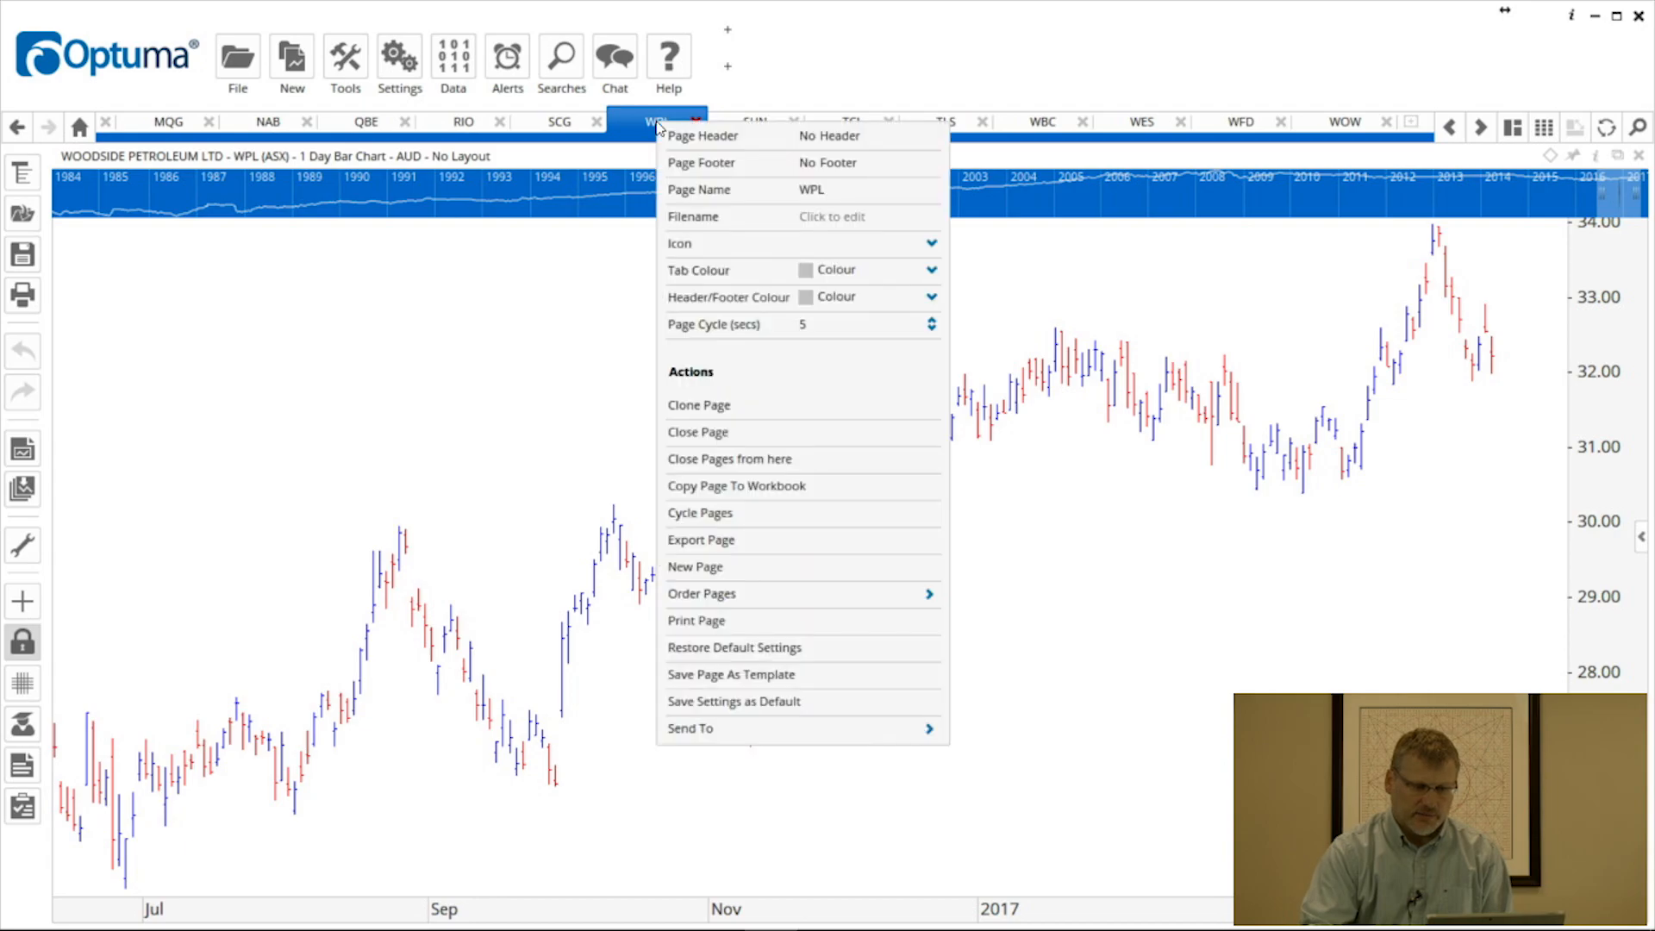
{"action": "mouse_move", "coordinate": [795, 276]}
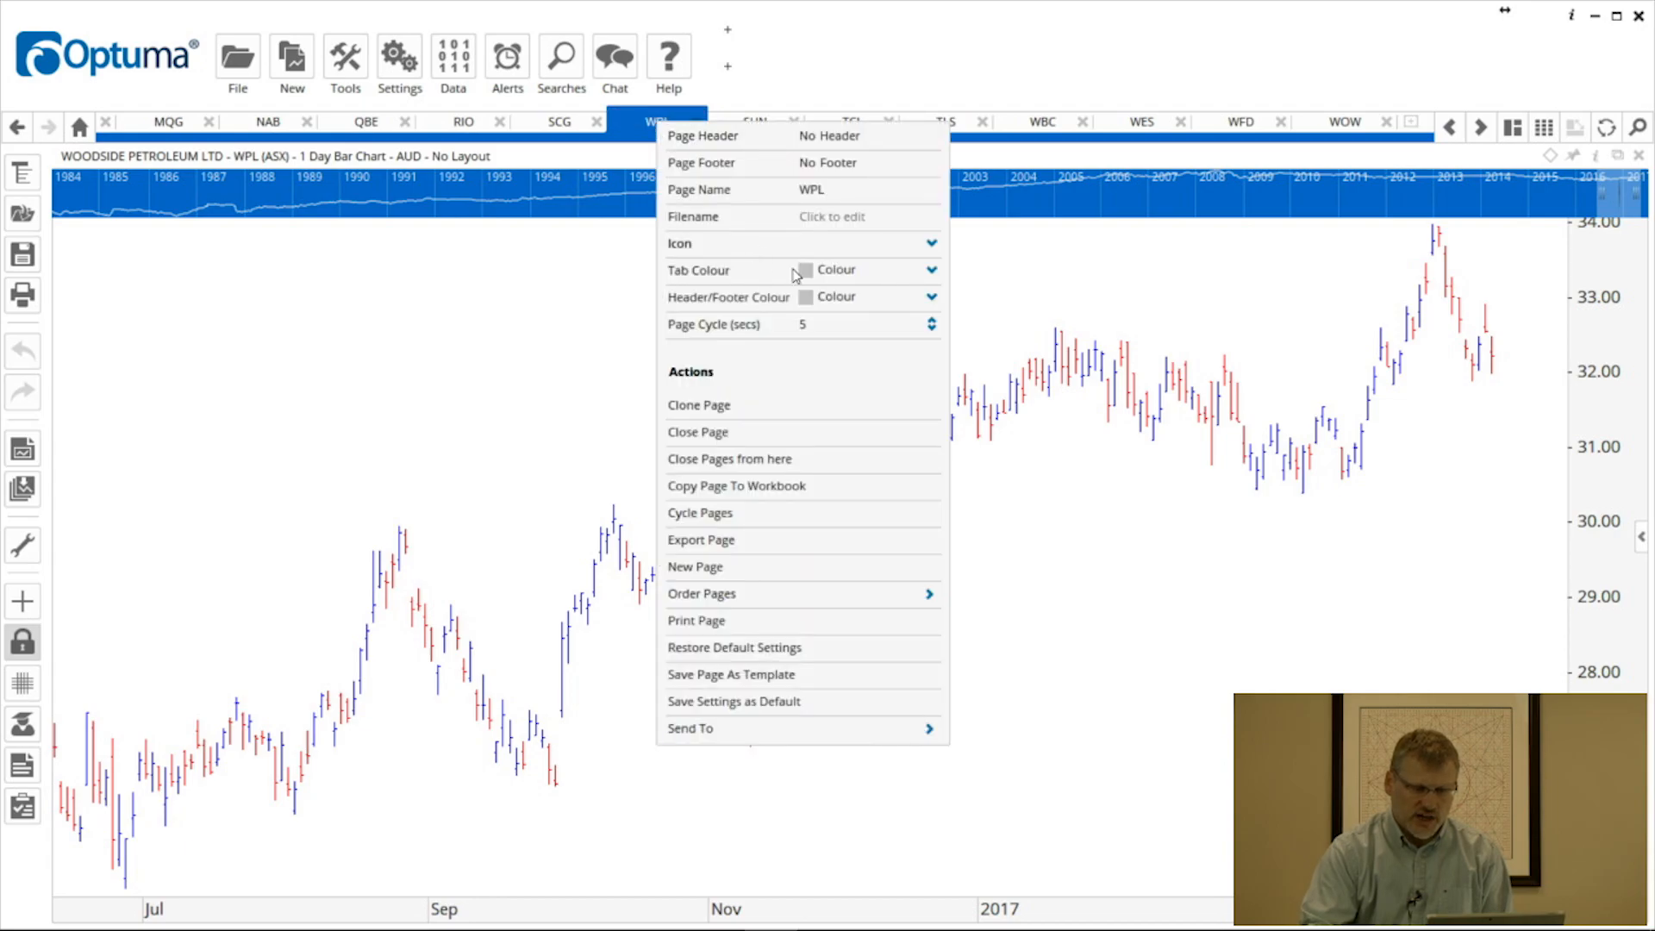
{"action": "left_click", "coordinate": [929, 271]}
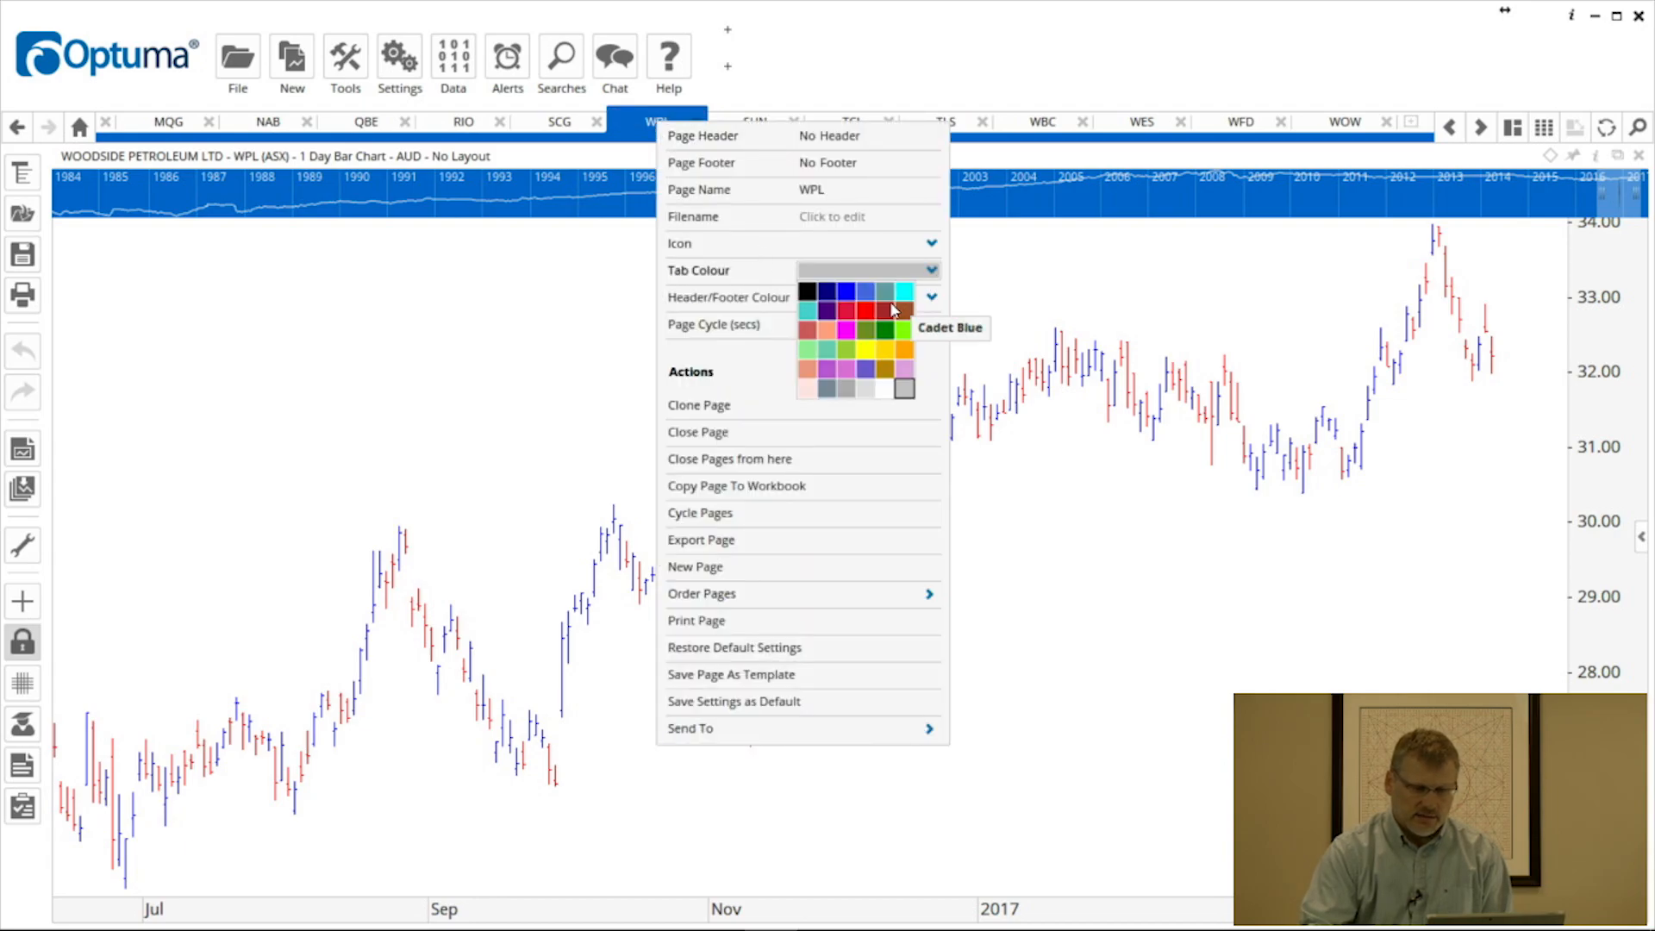
{"action": "left_click", "coordinate": [872, 350]}
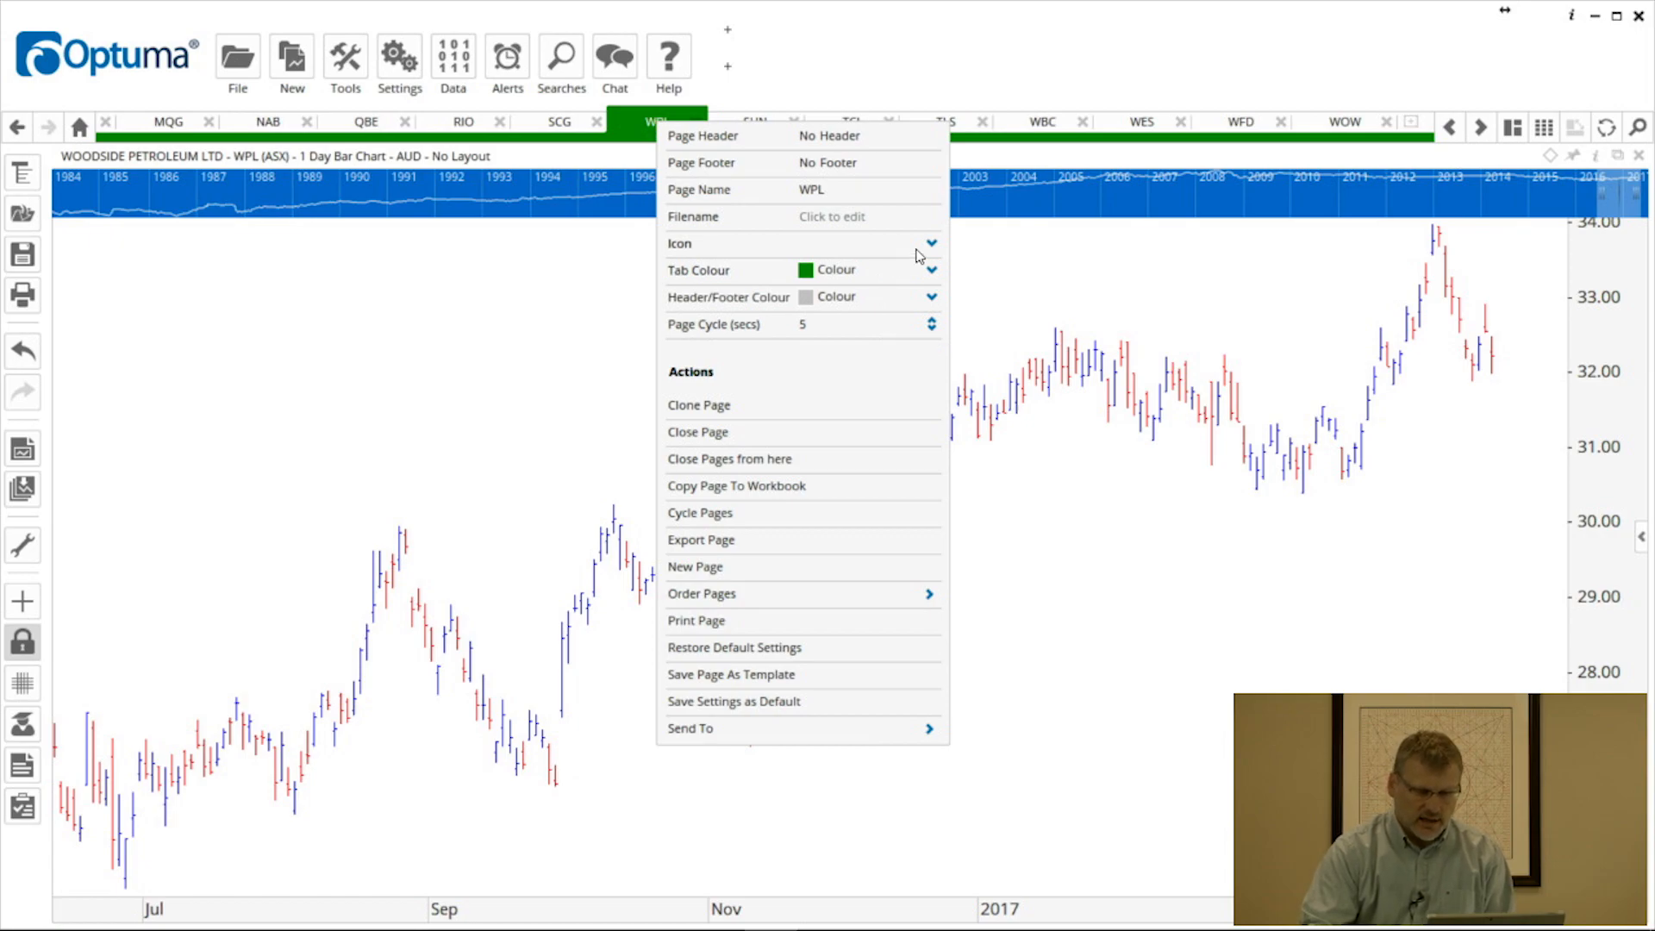
{"action": "left_click", "coordinate": [932, 243]}
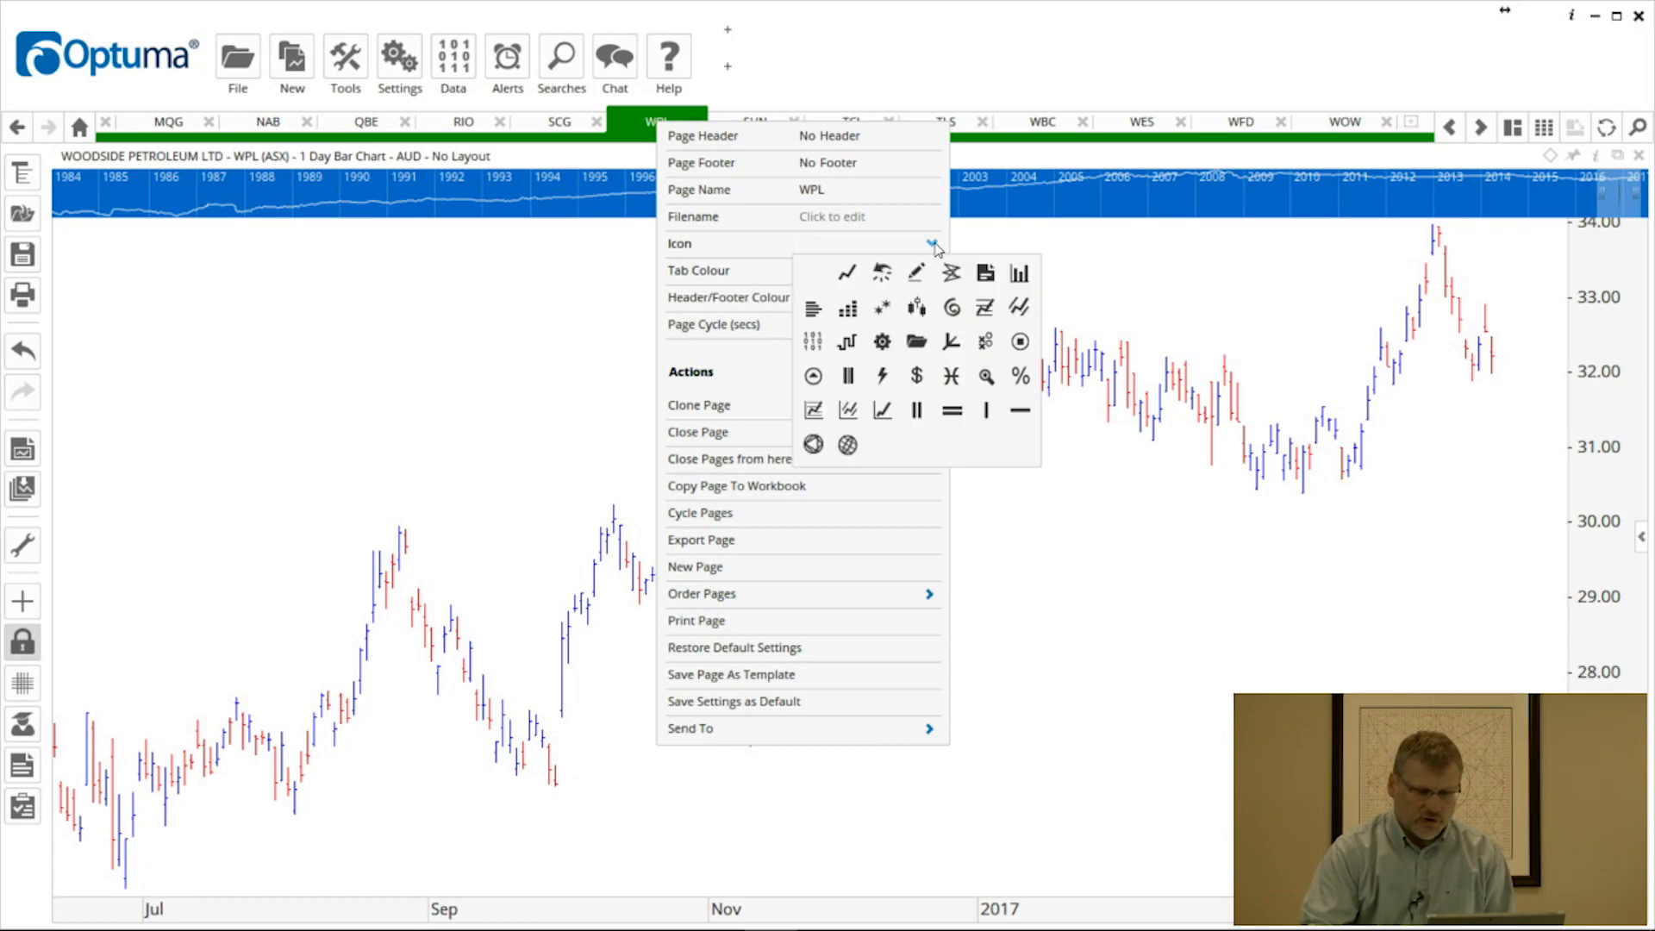
{"action": "mouse_move", "coordinate": [884, 413]}
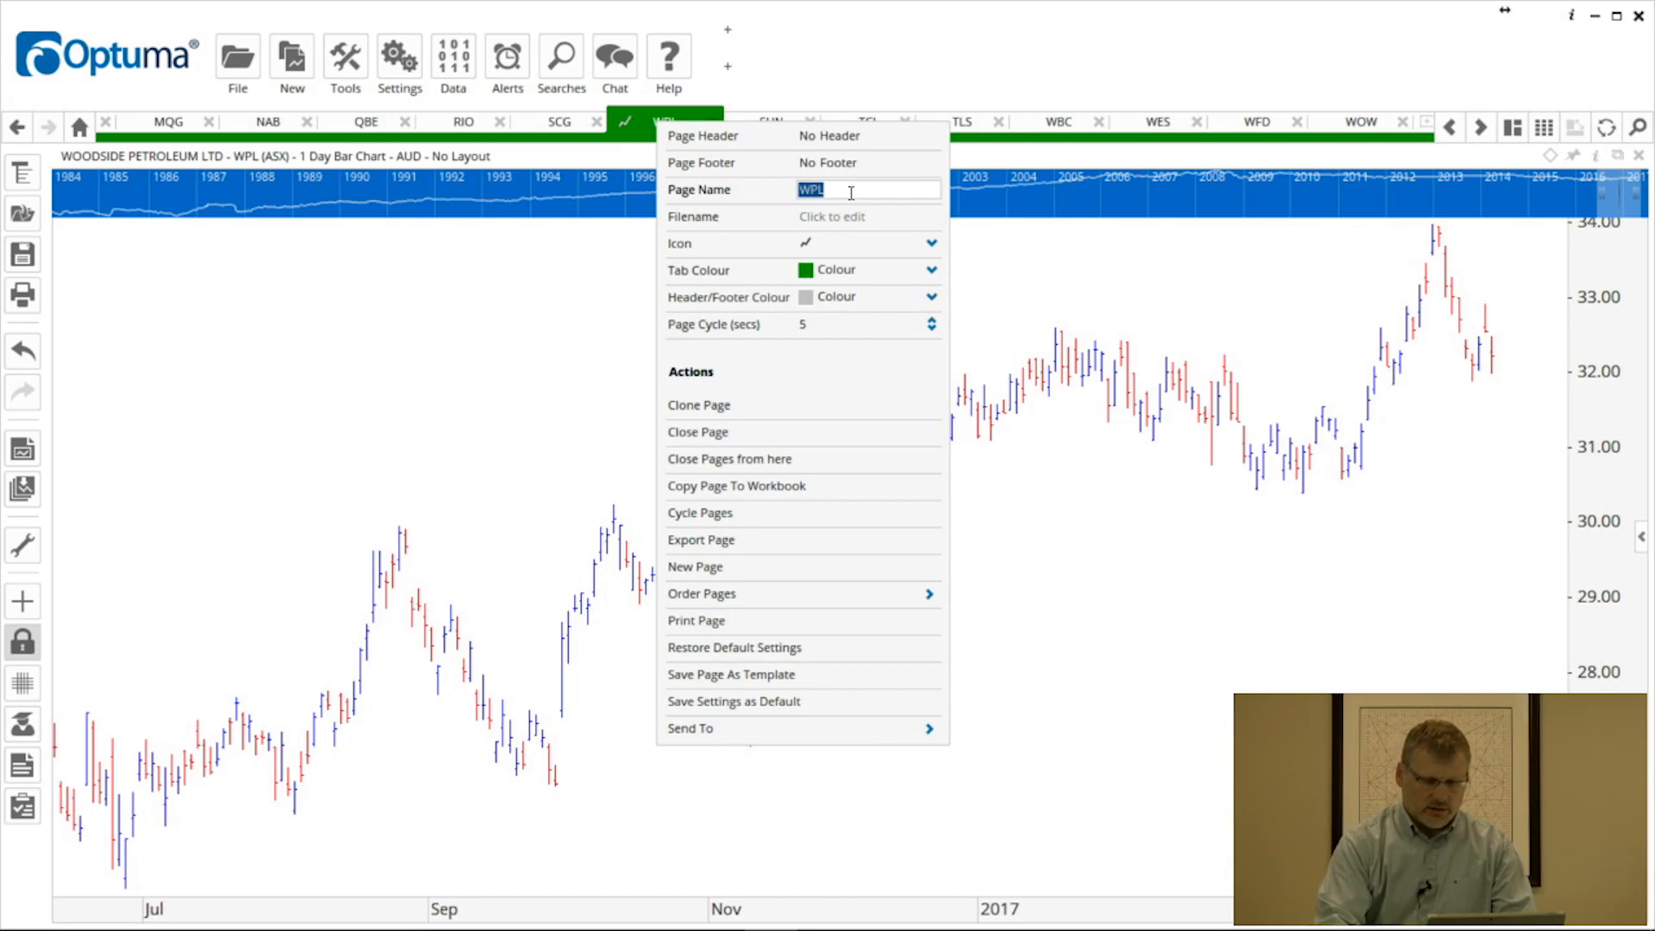
Step: Edit the page name to read 'WPL Daily'
{"action": "left_click", "coordinate": [866, 191]}
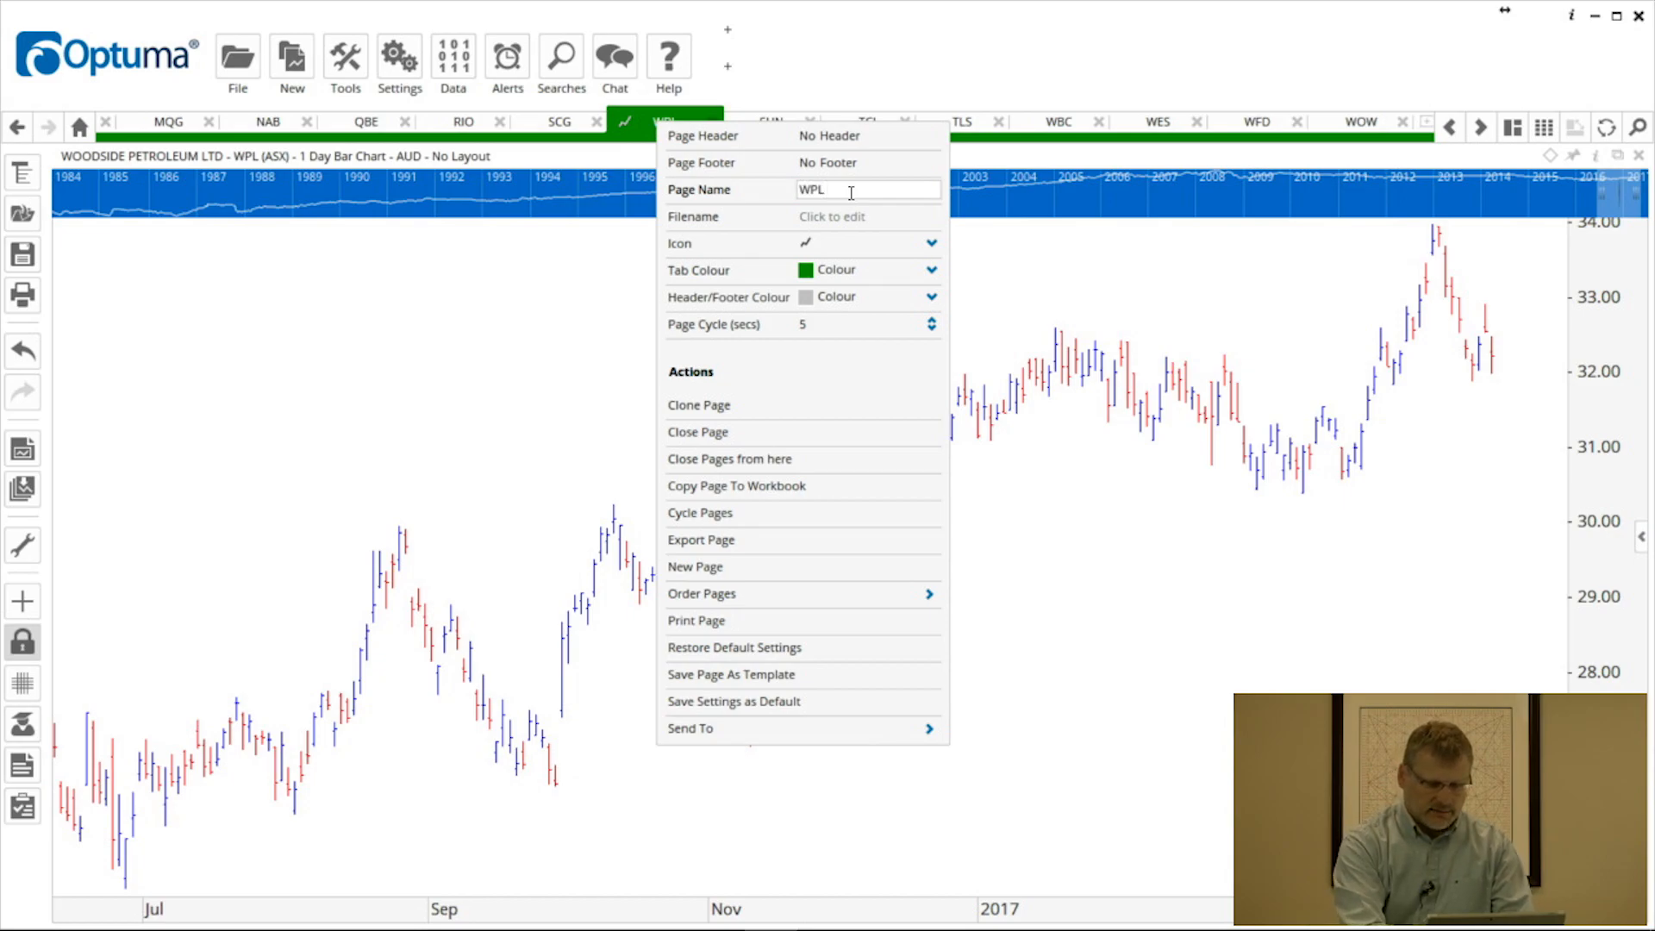
{"action": "type", "text": "Daily"}
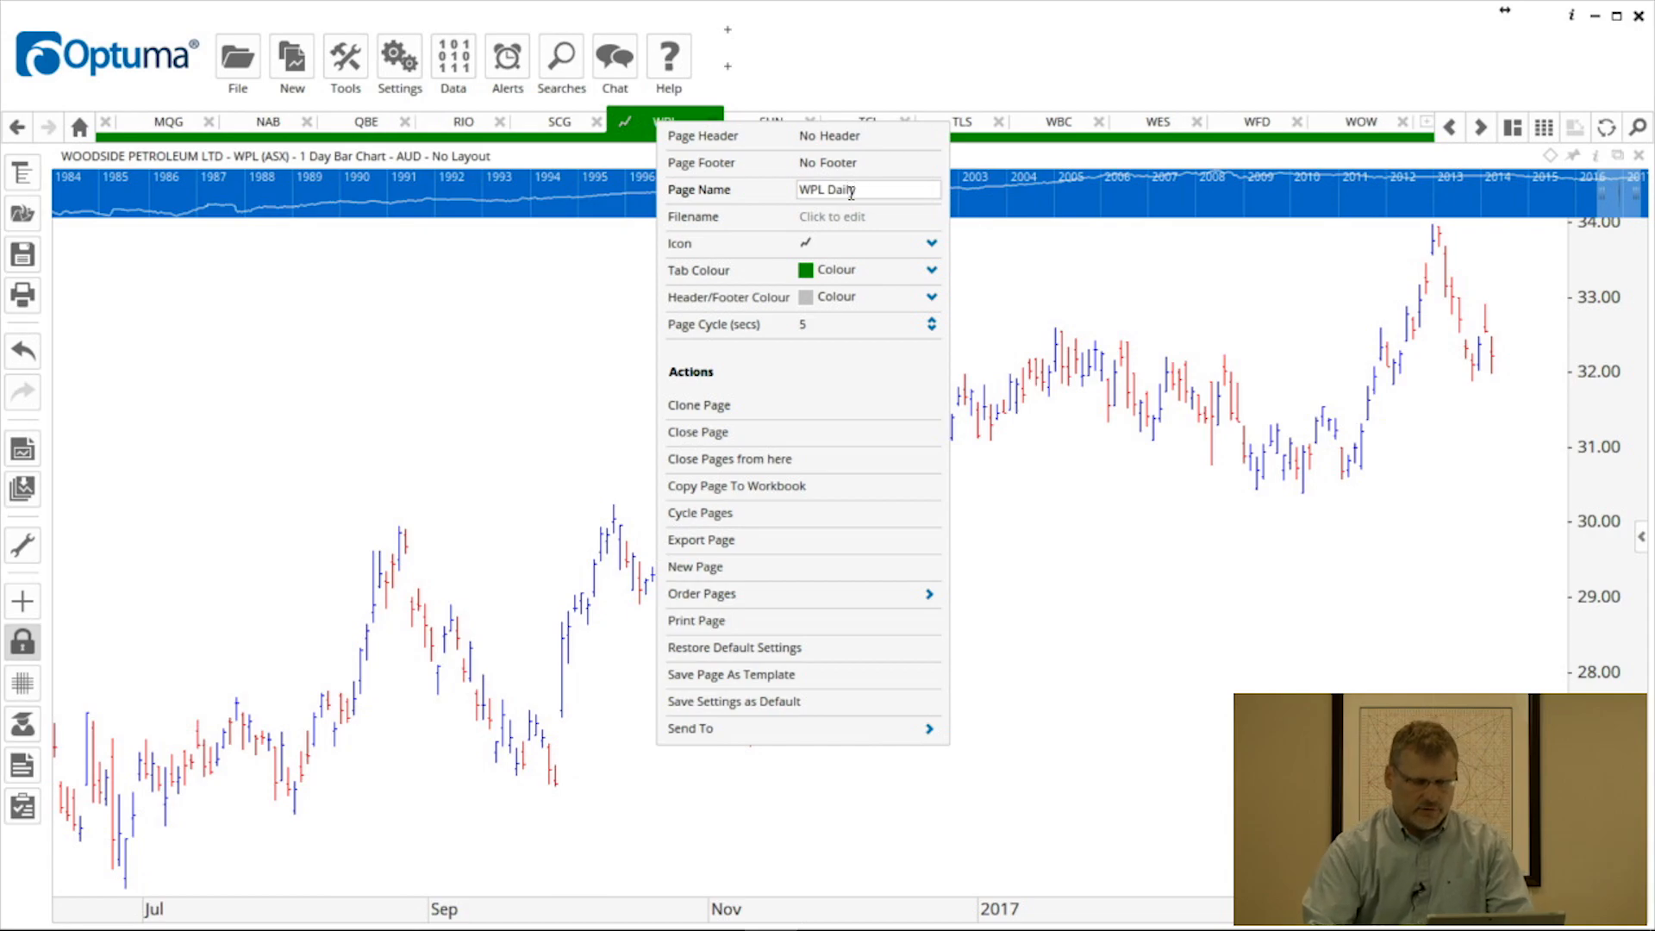
{"action": "mouse_move", "coordinate": [981, 291]}
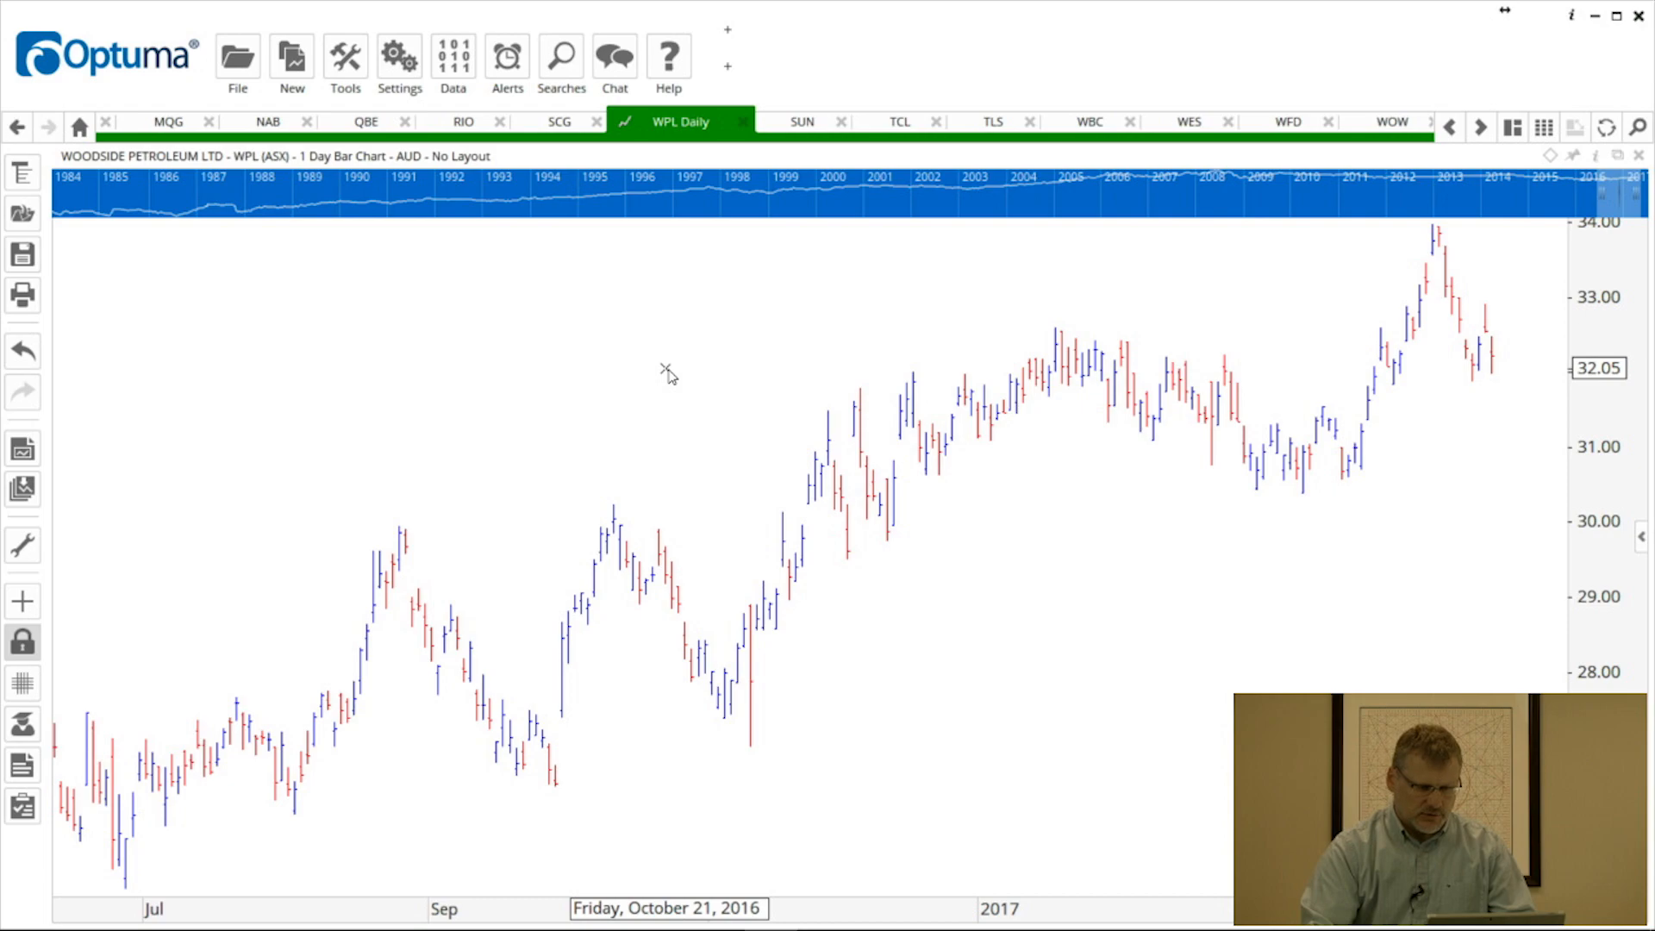
Step: Add a Moving Average from the quick tool list to the WPL Daily chart
{"action": "left_click", "coordinate": [667, 373]}
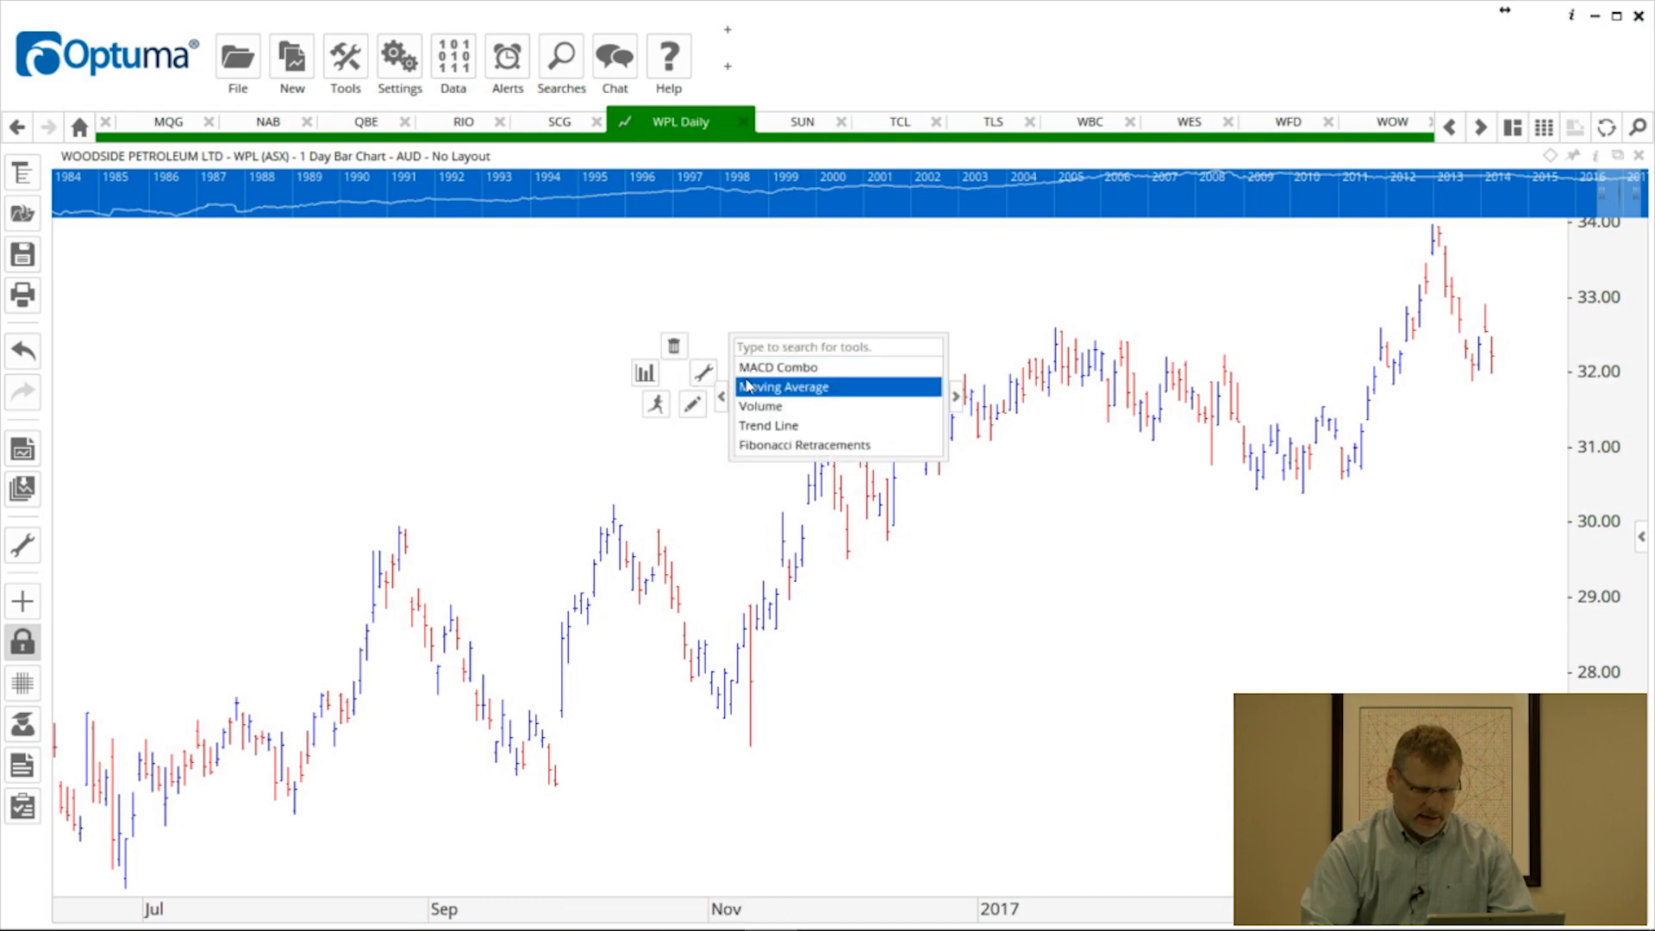
{"action": "left_click", "coordinate": [781, 386]}
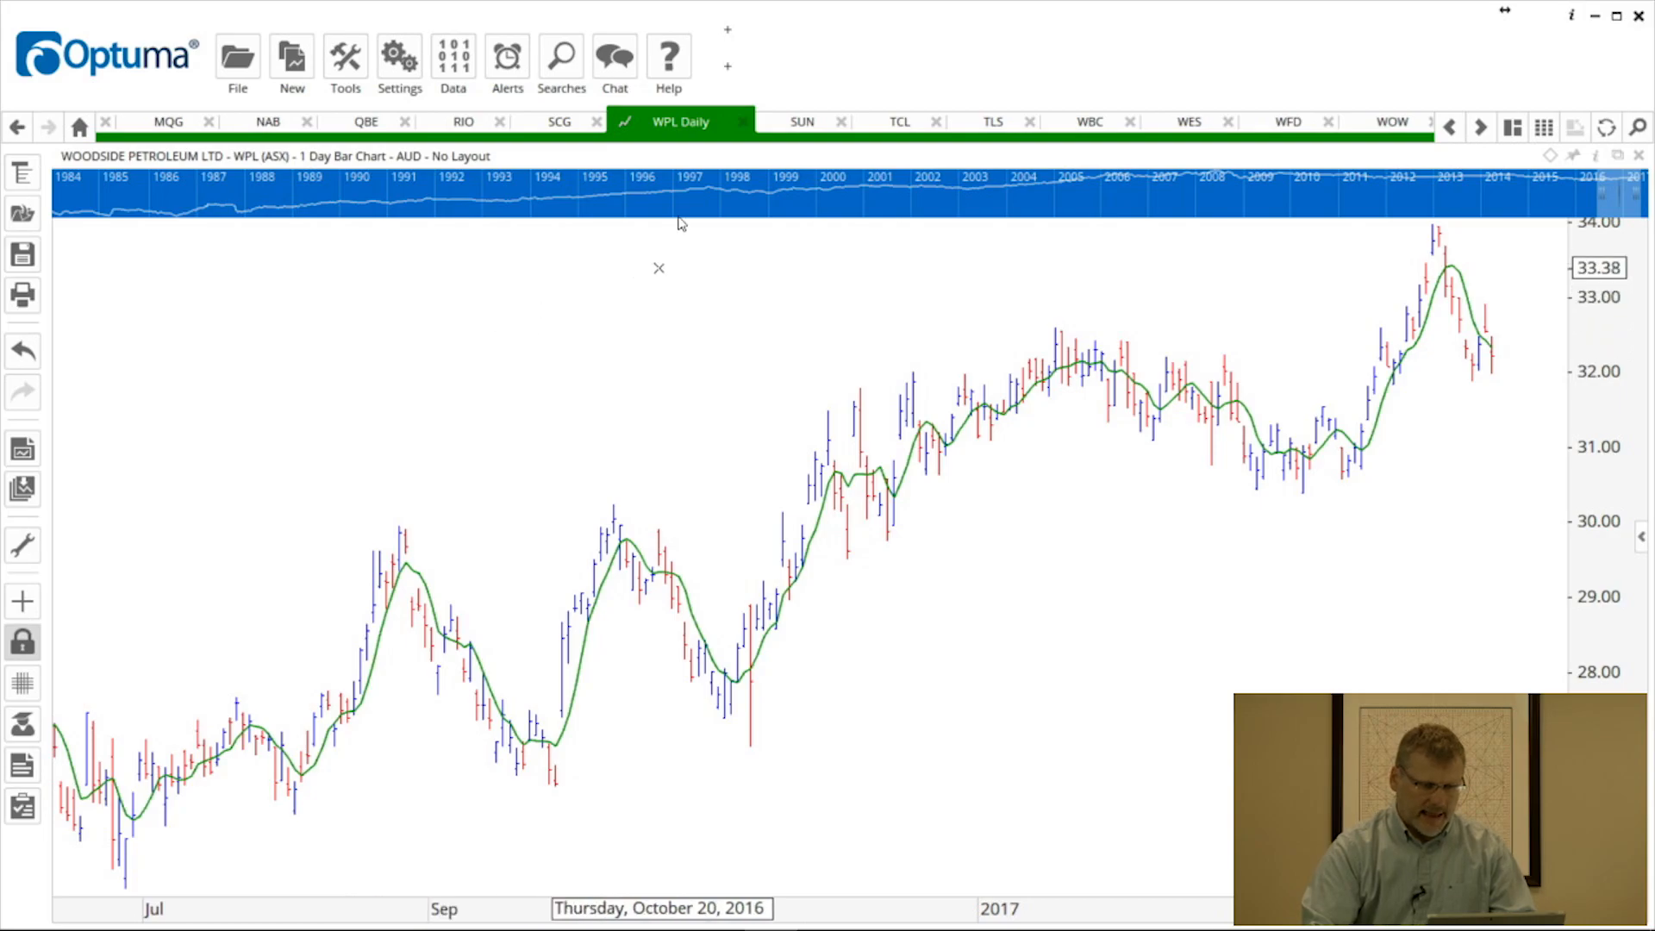
{"action": "right_click", "coordinate": [680, 121]}
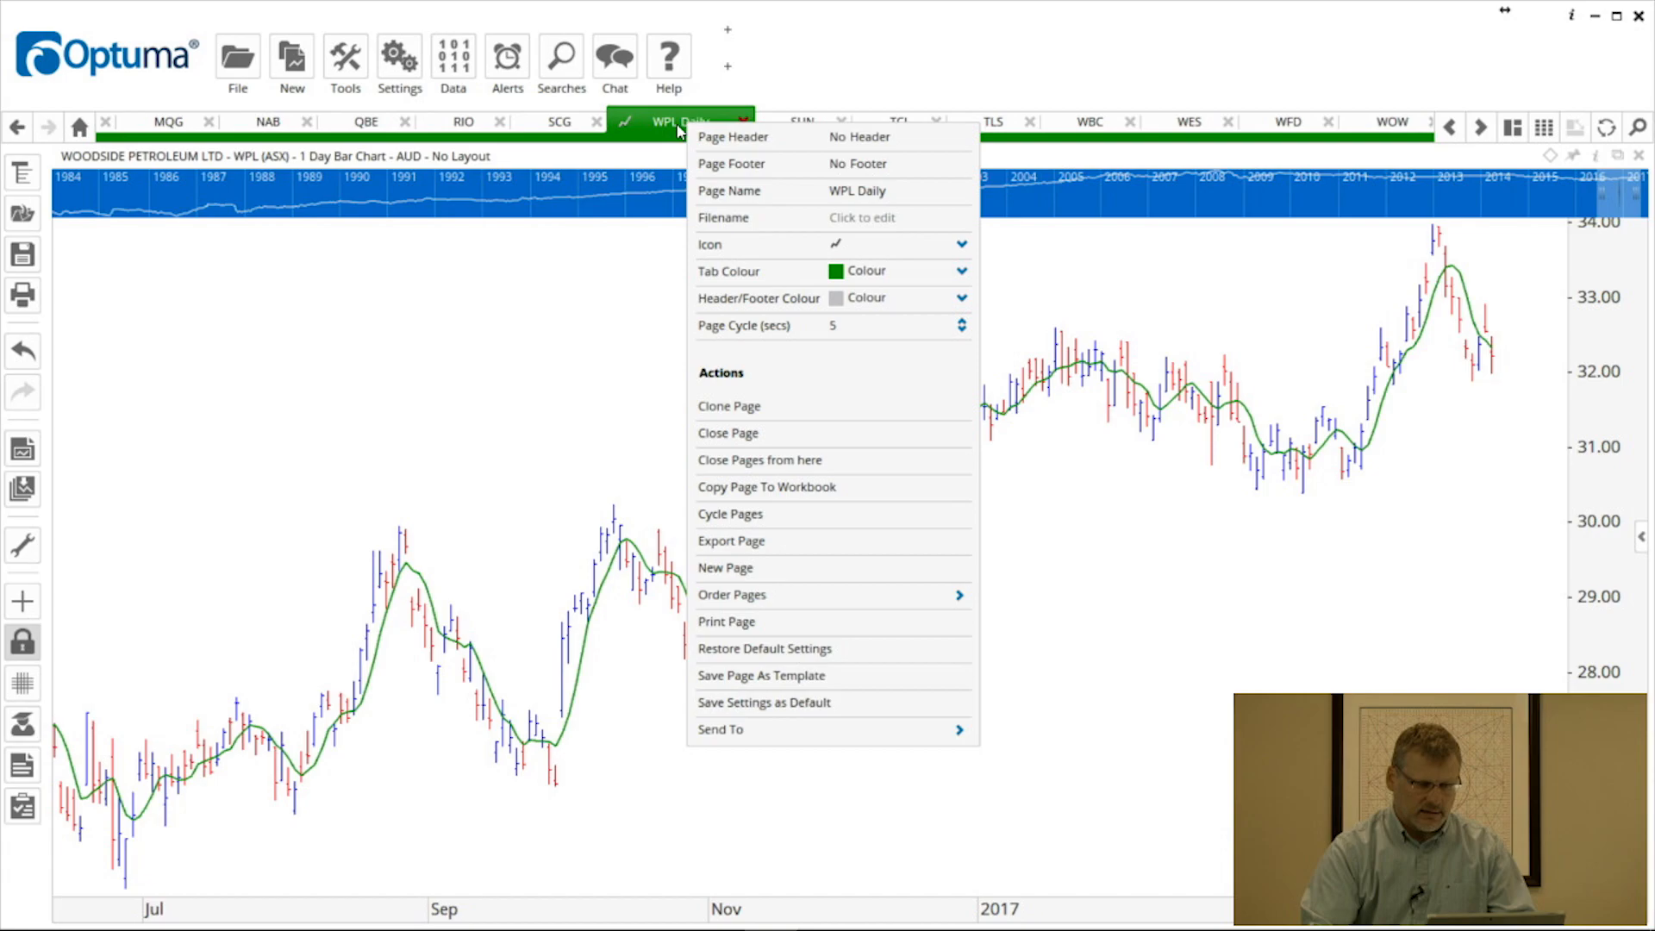
{"action": "mouse_move", "coordinate": [866, 312]}
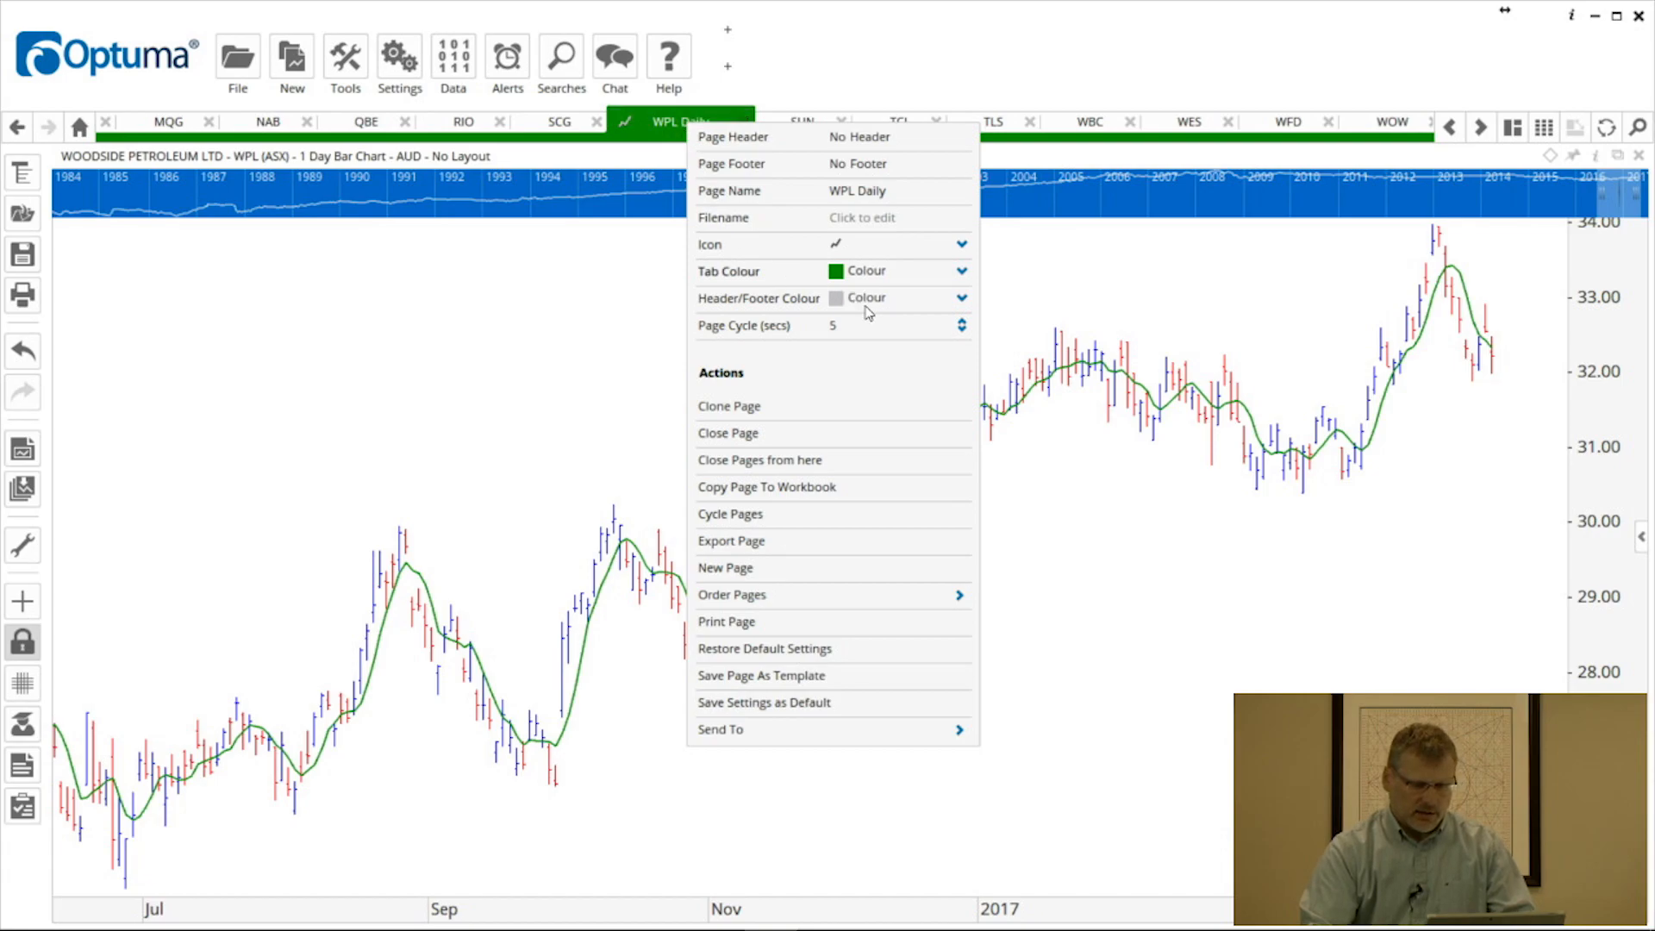
{"action": "mouse_move", "coordinate": [864, 398]}
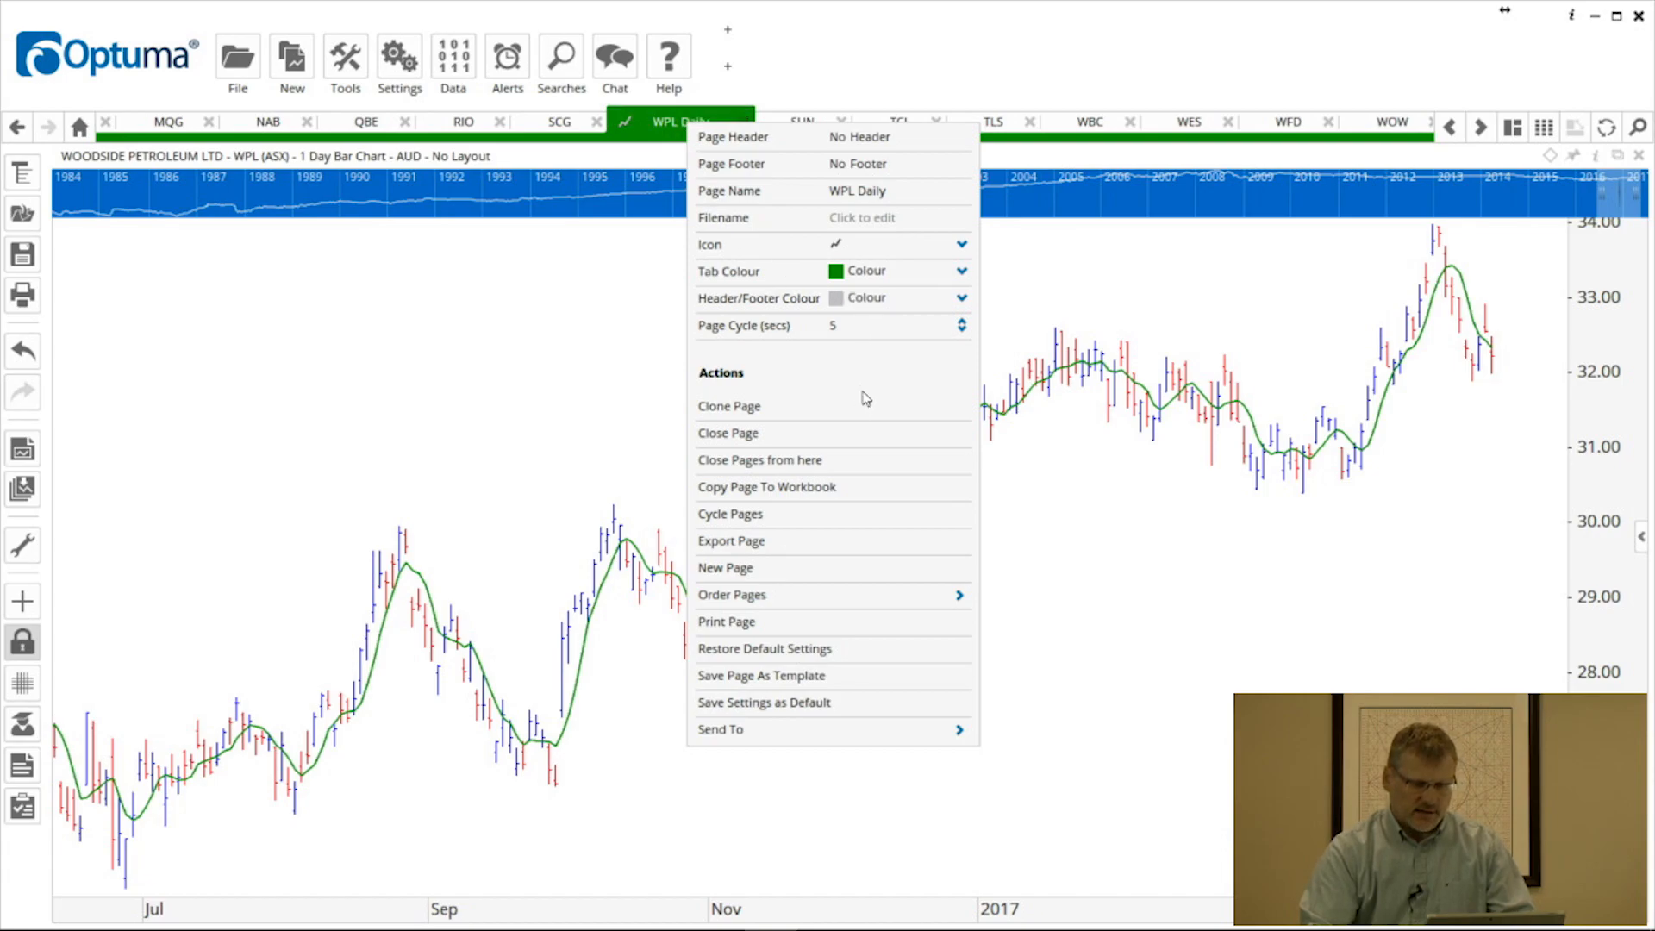
{"action": "mouse_move", "coordinate": [745, 412]}
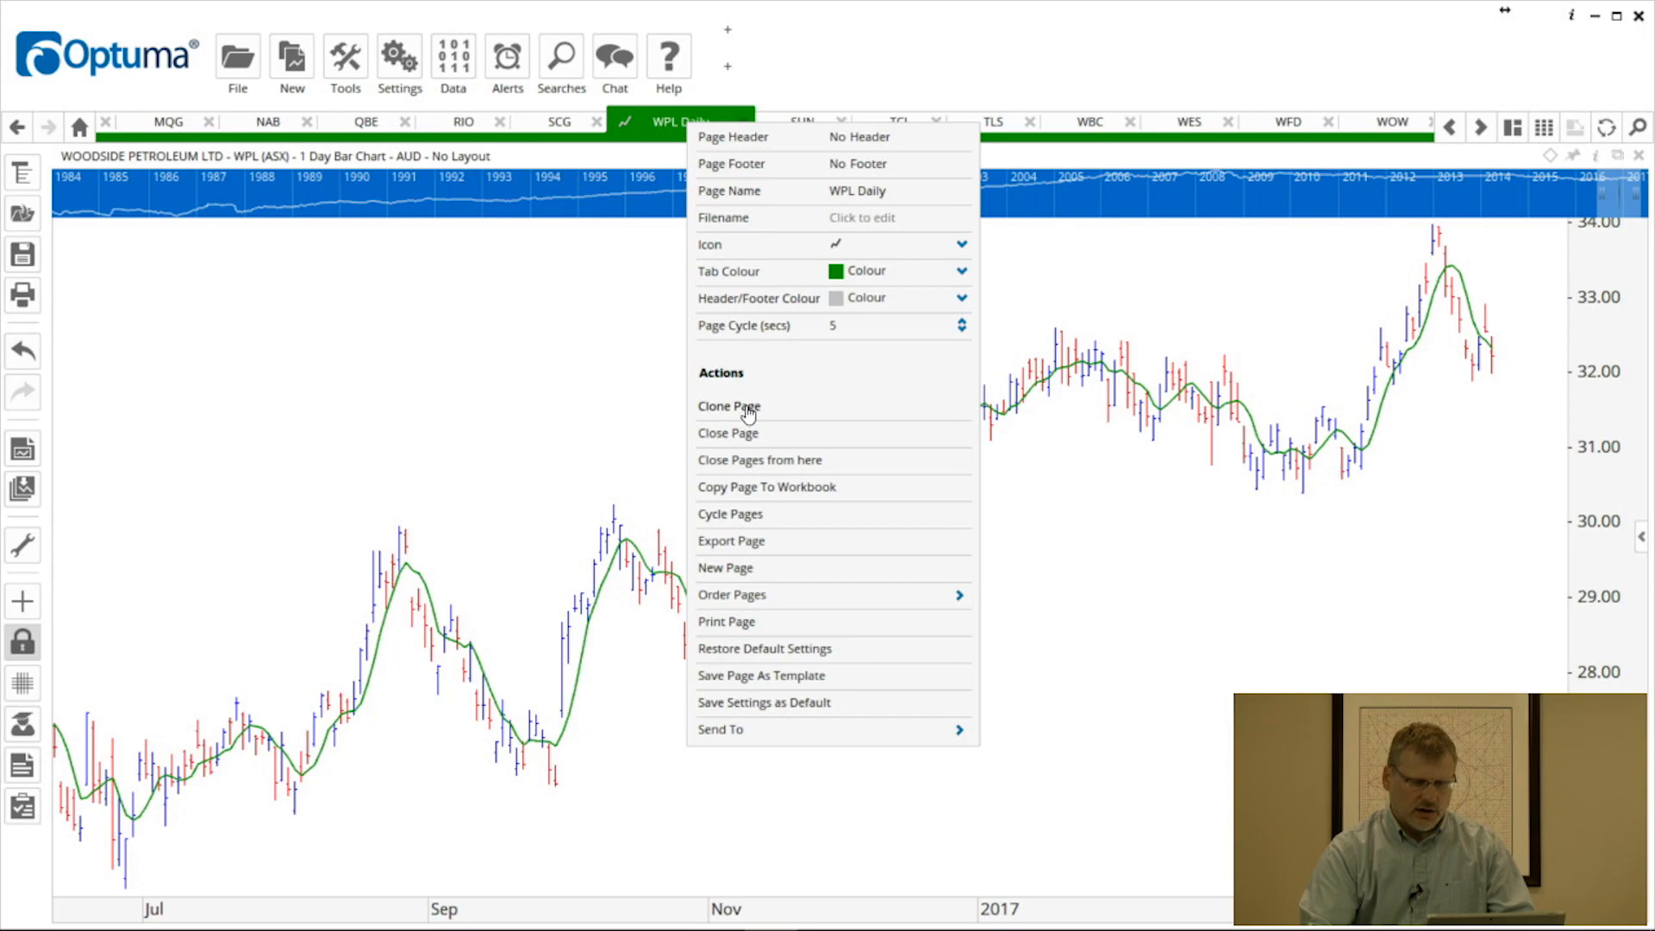
Step: Clone the WPL Daily page as a new tab at the end of the workbook
{"action": "left_click", "coordinate": [727, 407]}
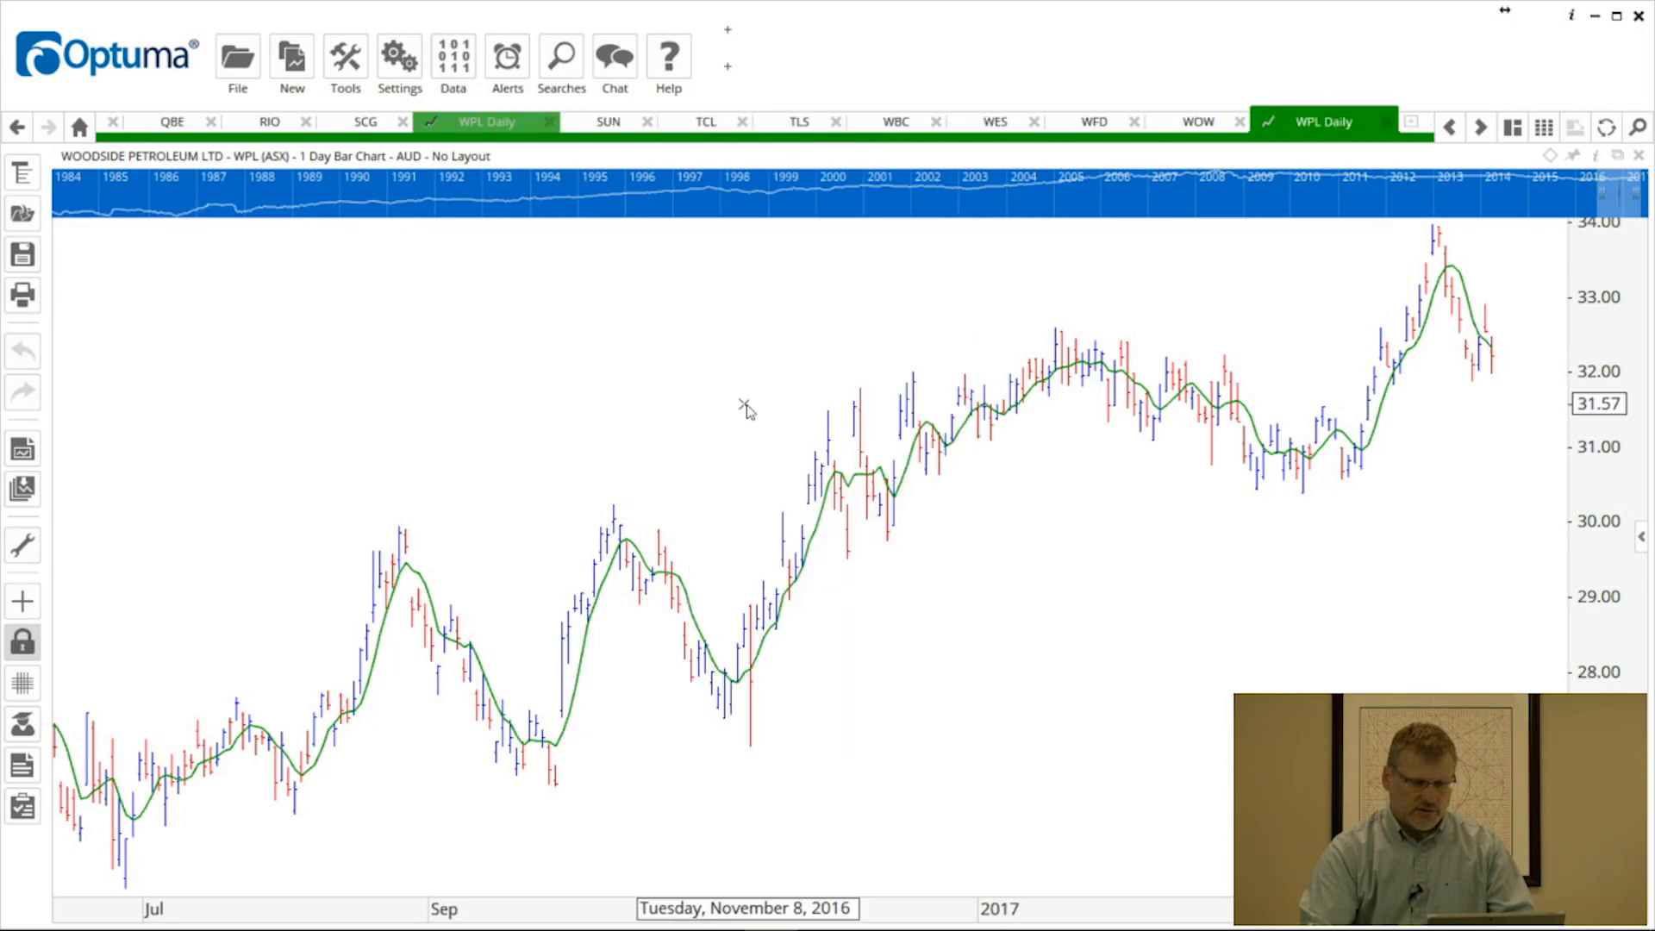
{"action": "mouse_move", "coordinate": [487, 121]}
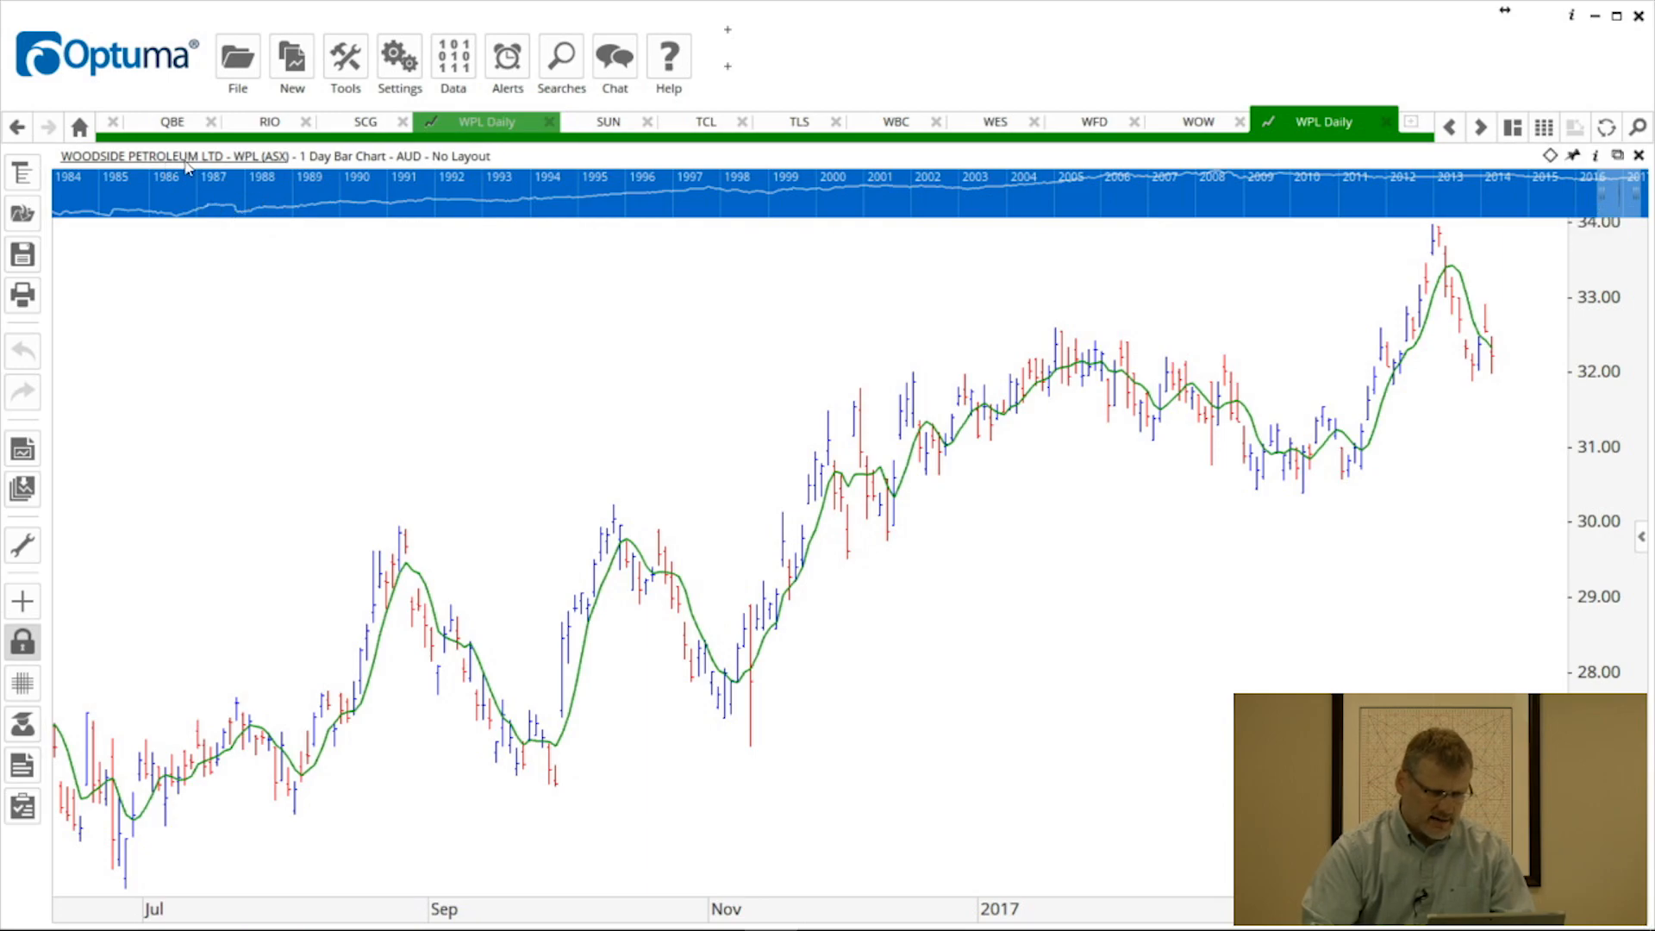
{"action": "mouse_move", "coordinate": [328, 169]}
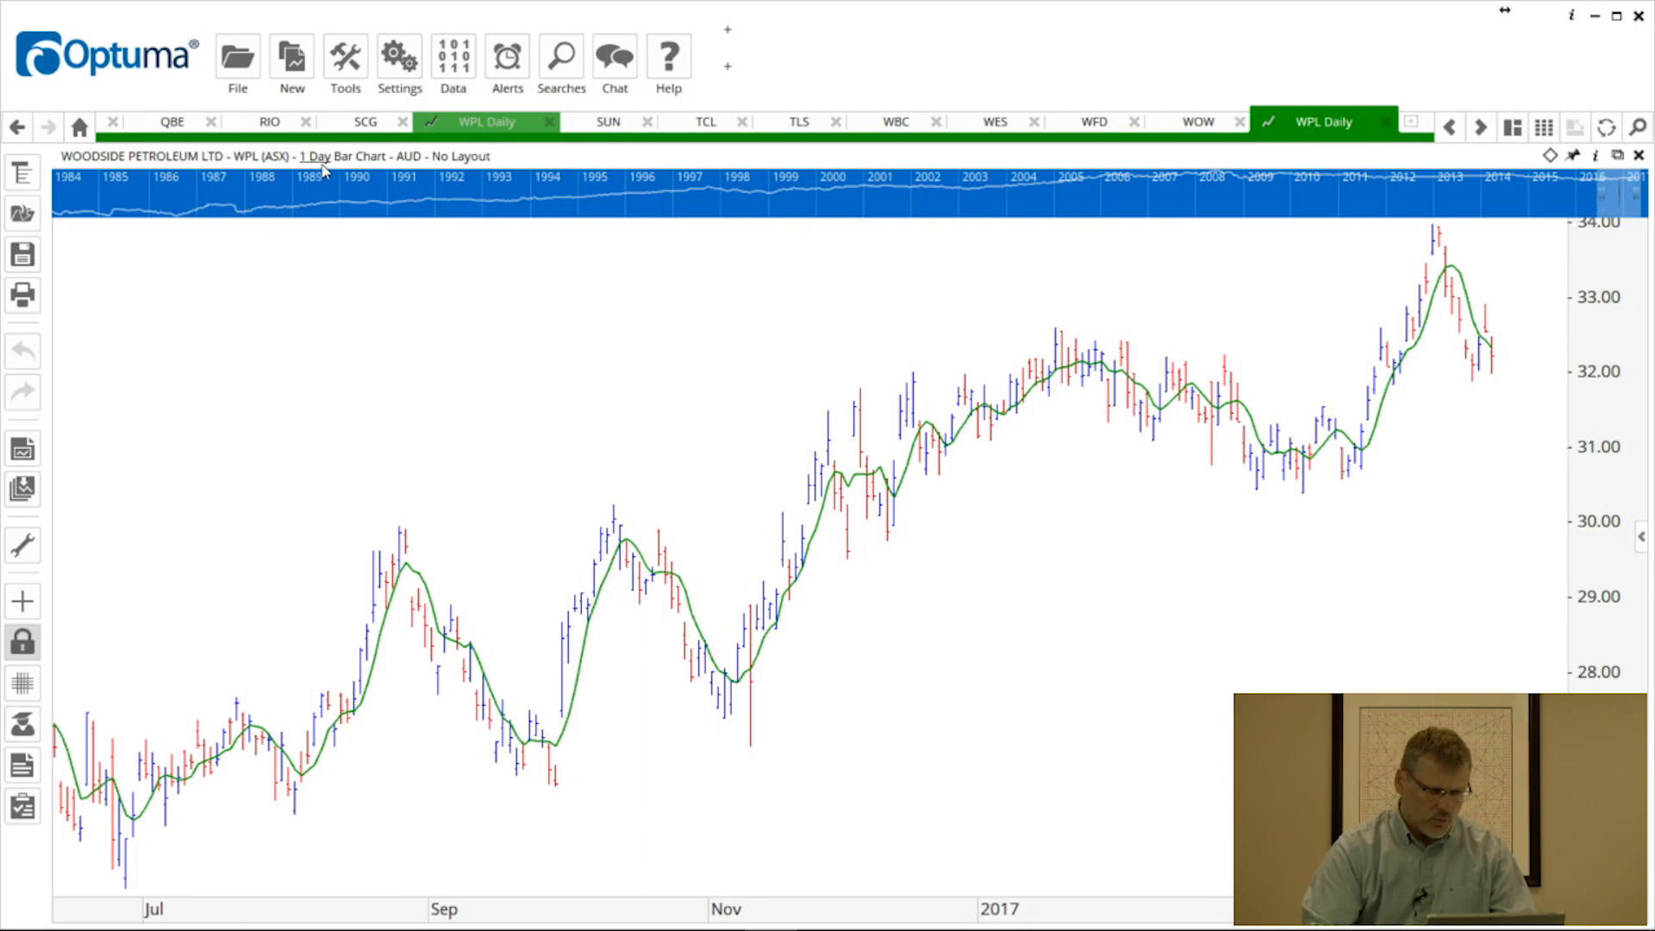
Step: Switch the cloned WPL chart's timeframe to 1 Week bars
{"action": "left_click", "coordinate": [317, 157]}
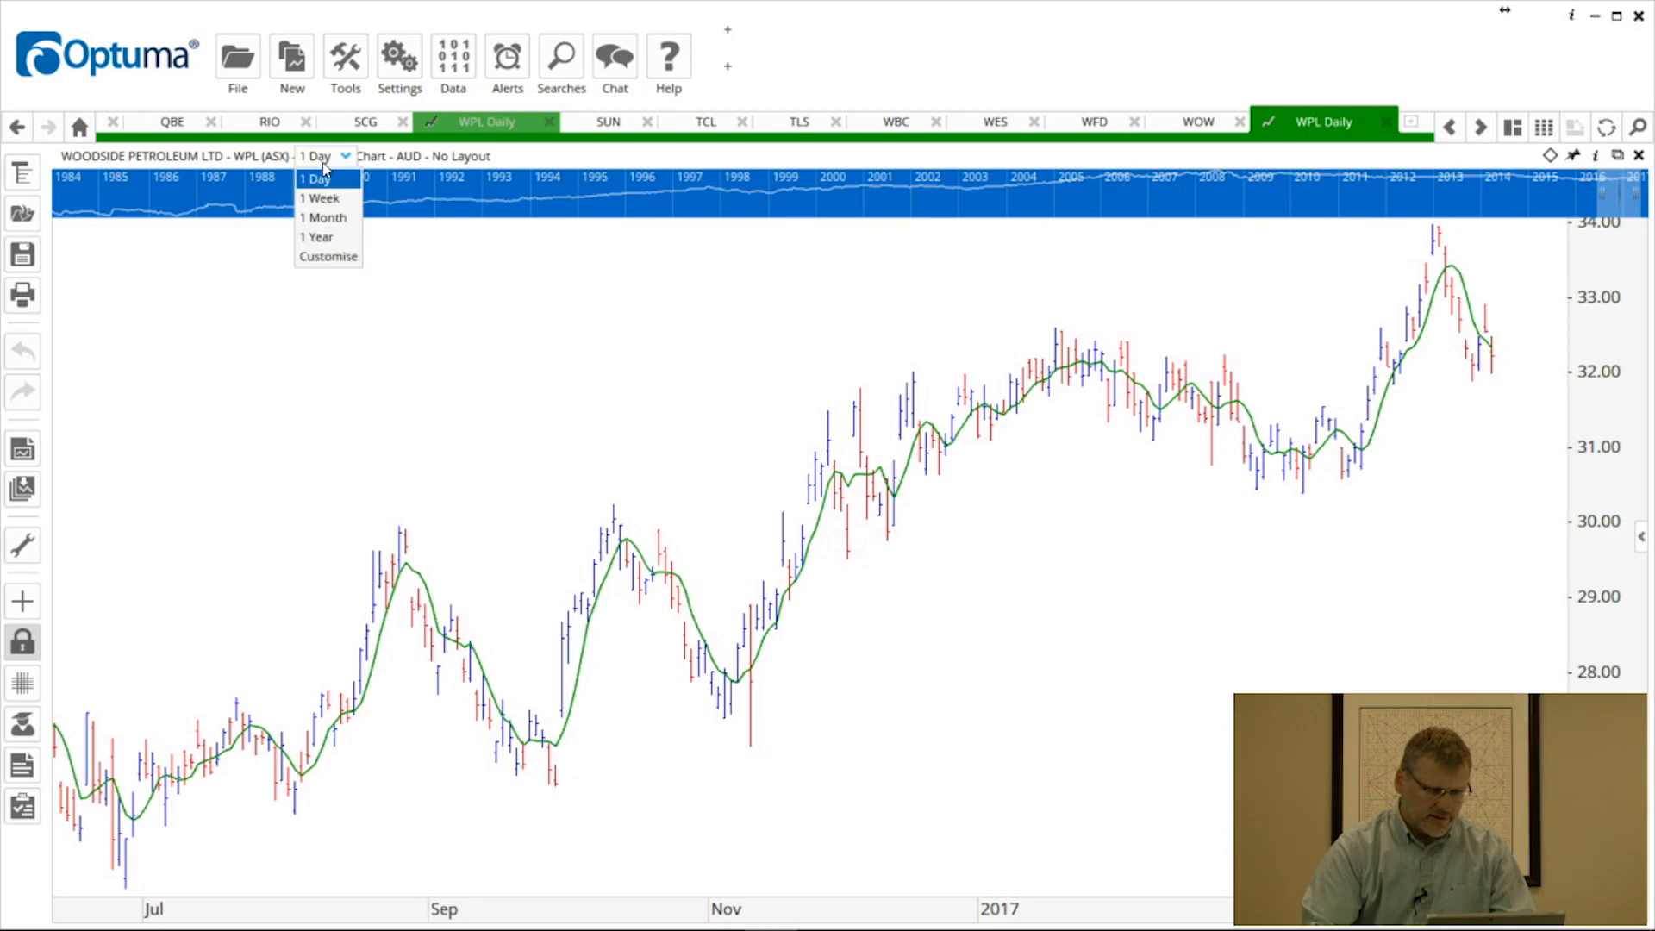
{"action": "mouse_move", "coordinate": [328, 205]}
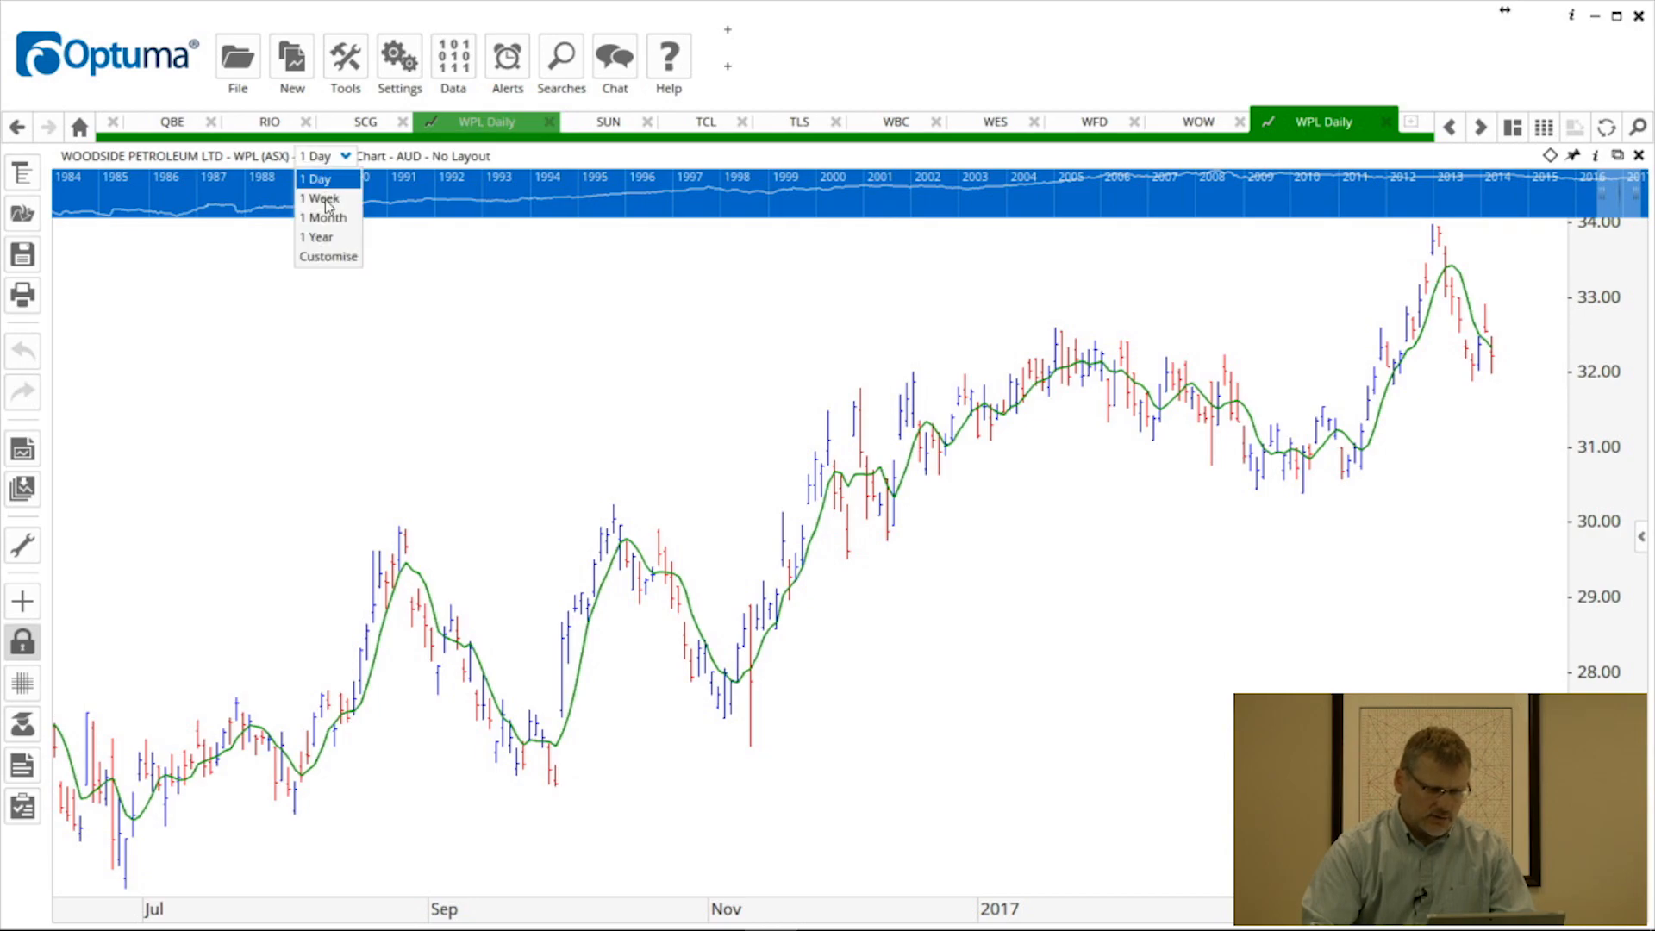
{"action": "left_click", "coordinate": [321, 197]}
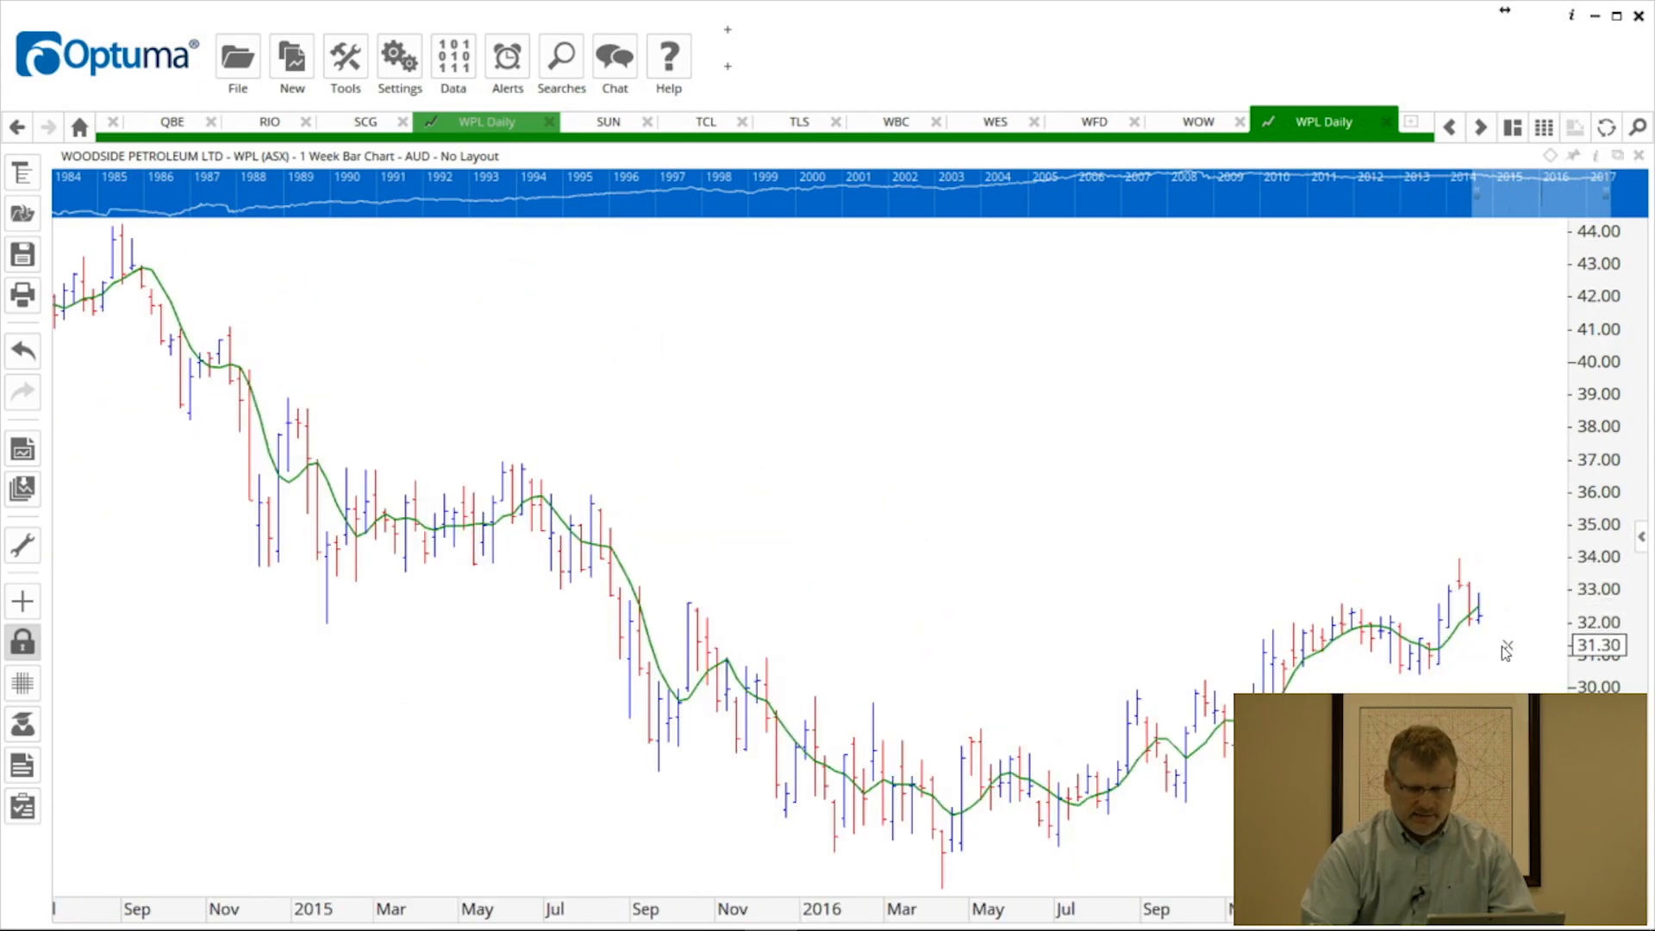
{"action": "mouse_move", "coordinate": [1288, 377]}
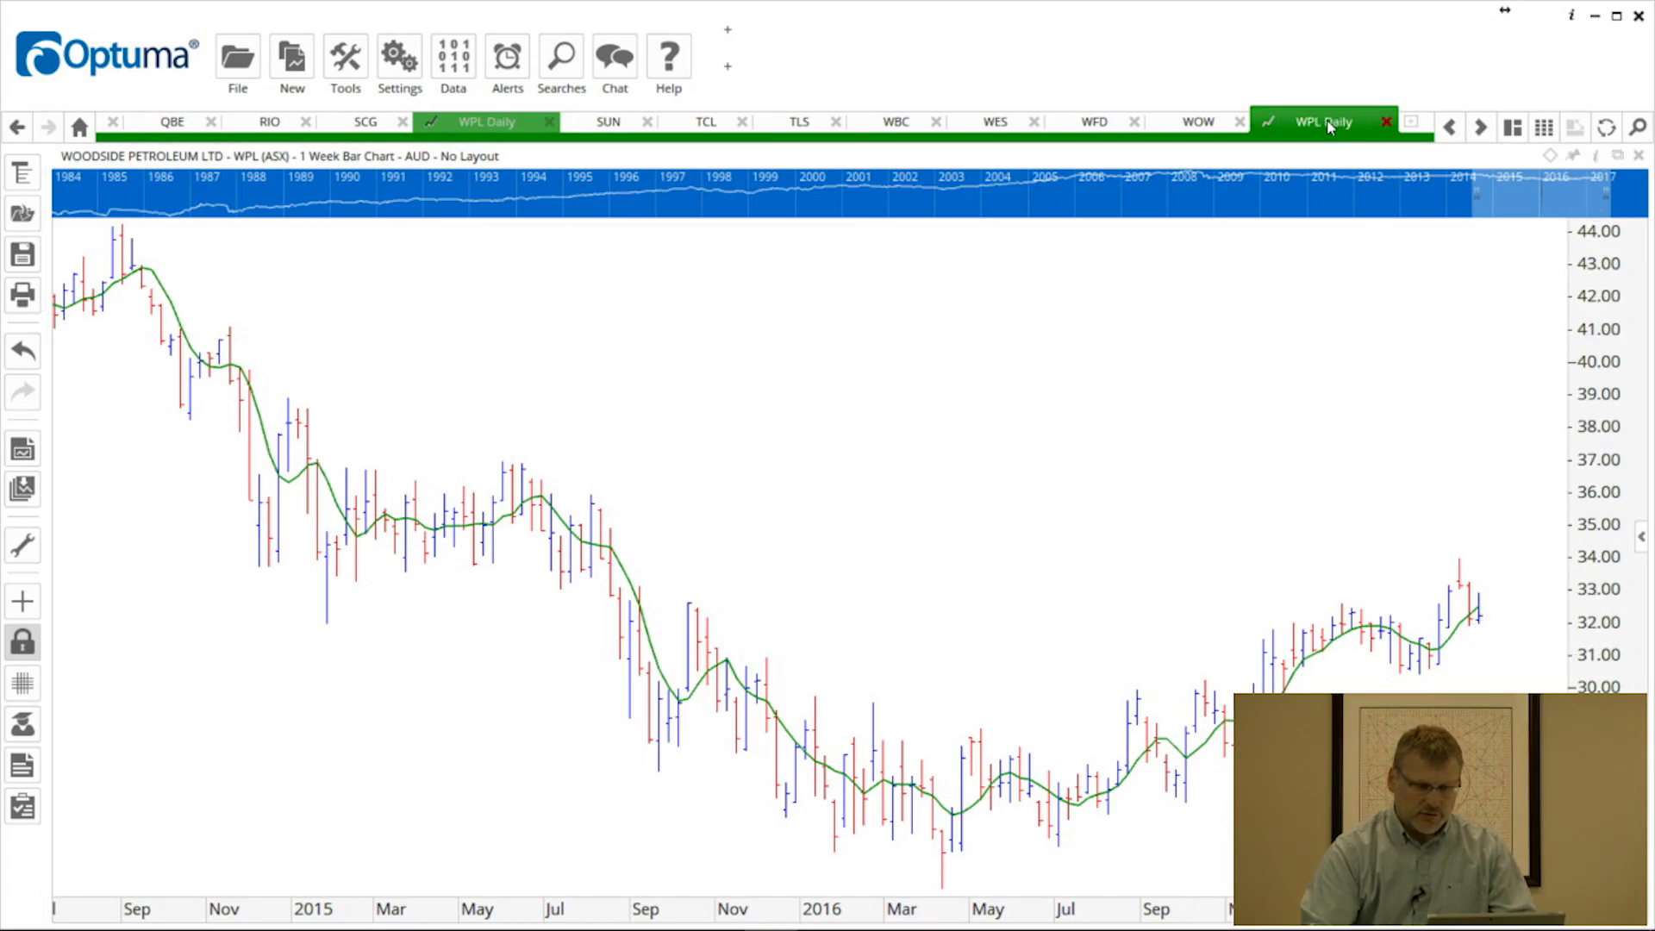
{"action": "mouse_move", "coordinate": [1329, 129]}
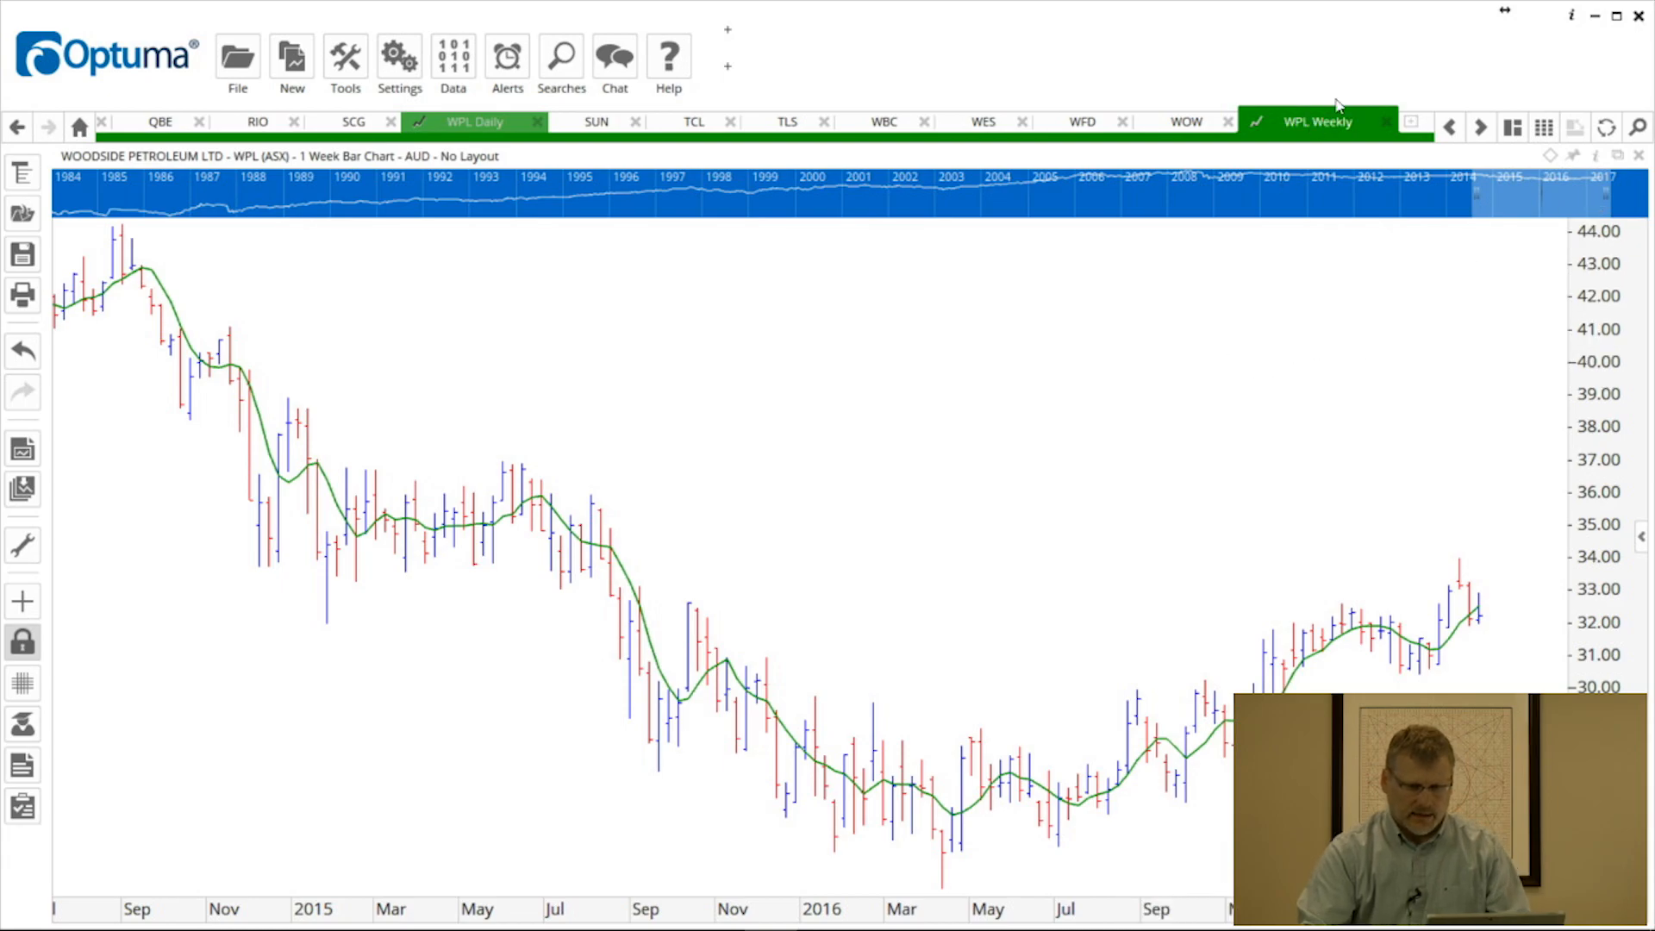
Step: Bring up the WPL Daily page beside WPL Weekly and show its timeframe list
{"action": "left_click", "coordinate": [976, 121]}
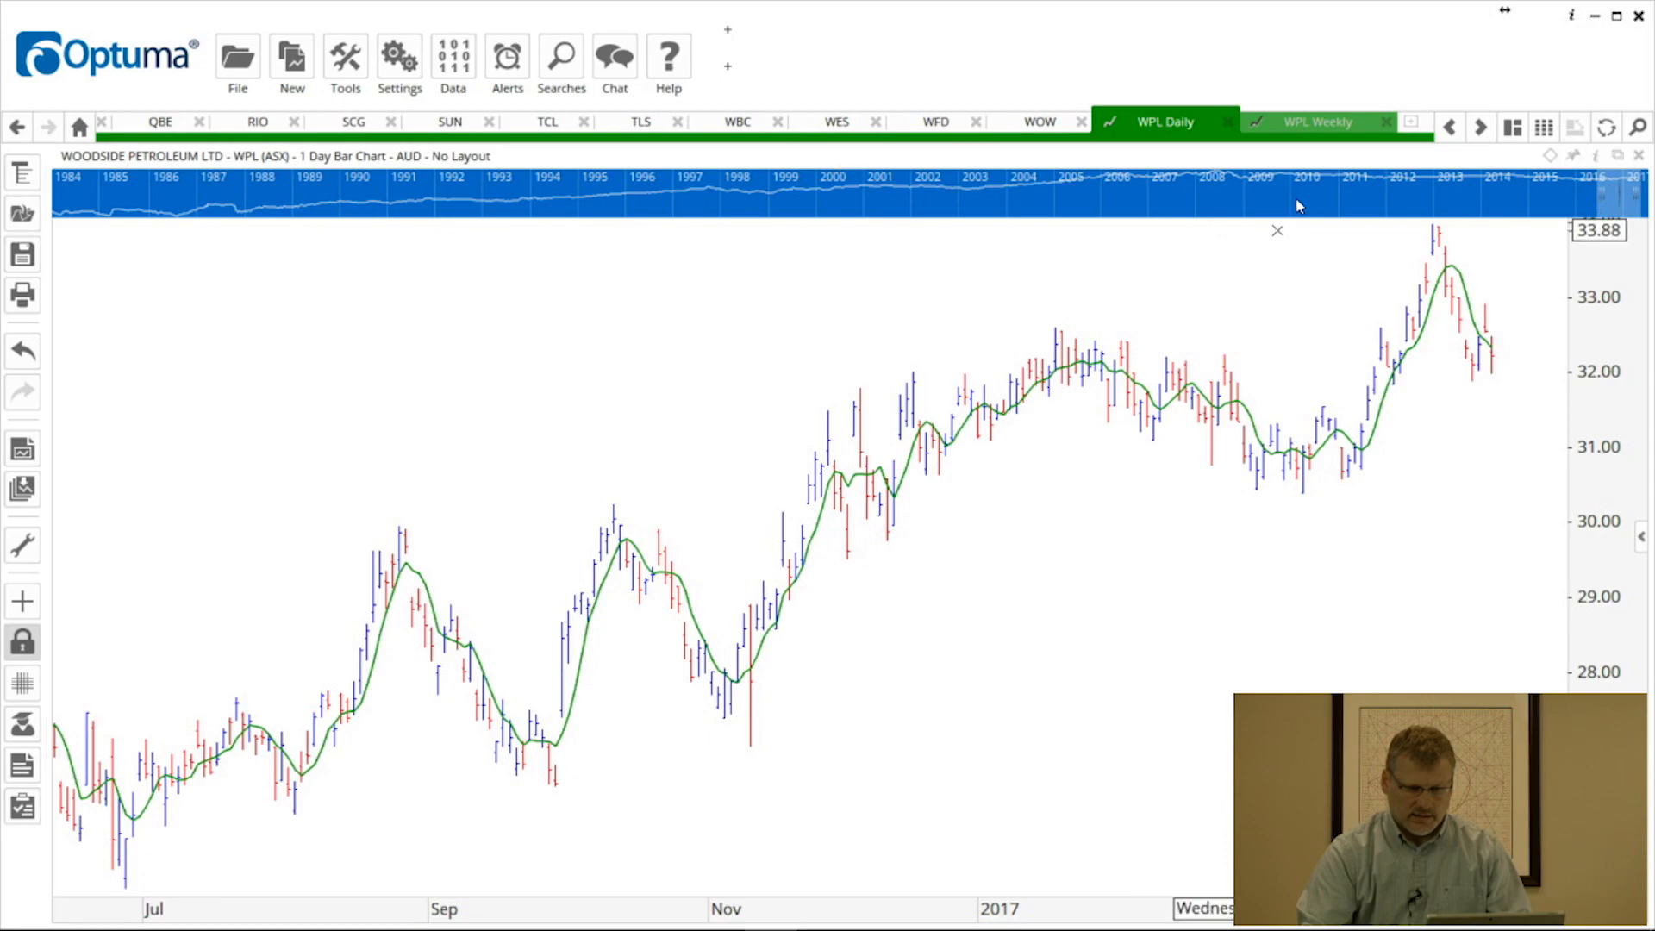
{"action": "mouse_move", "coordinate": [1316, 121]}
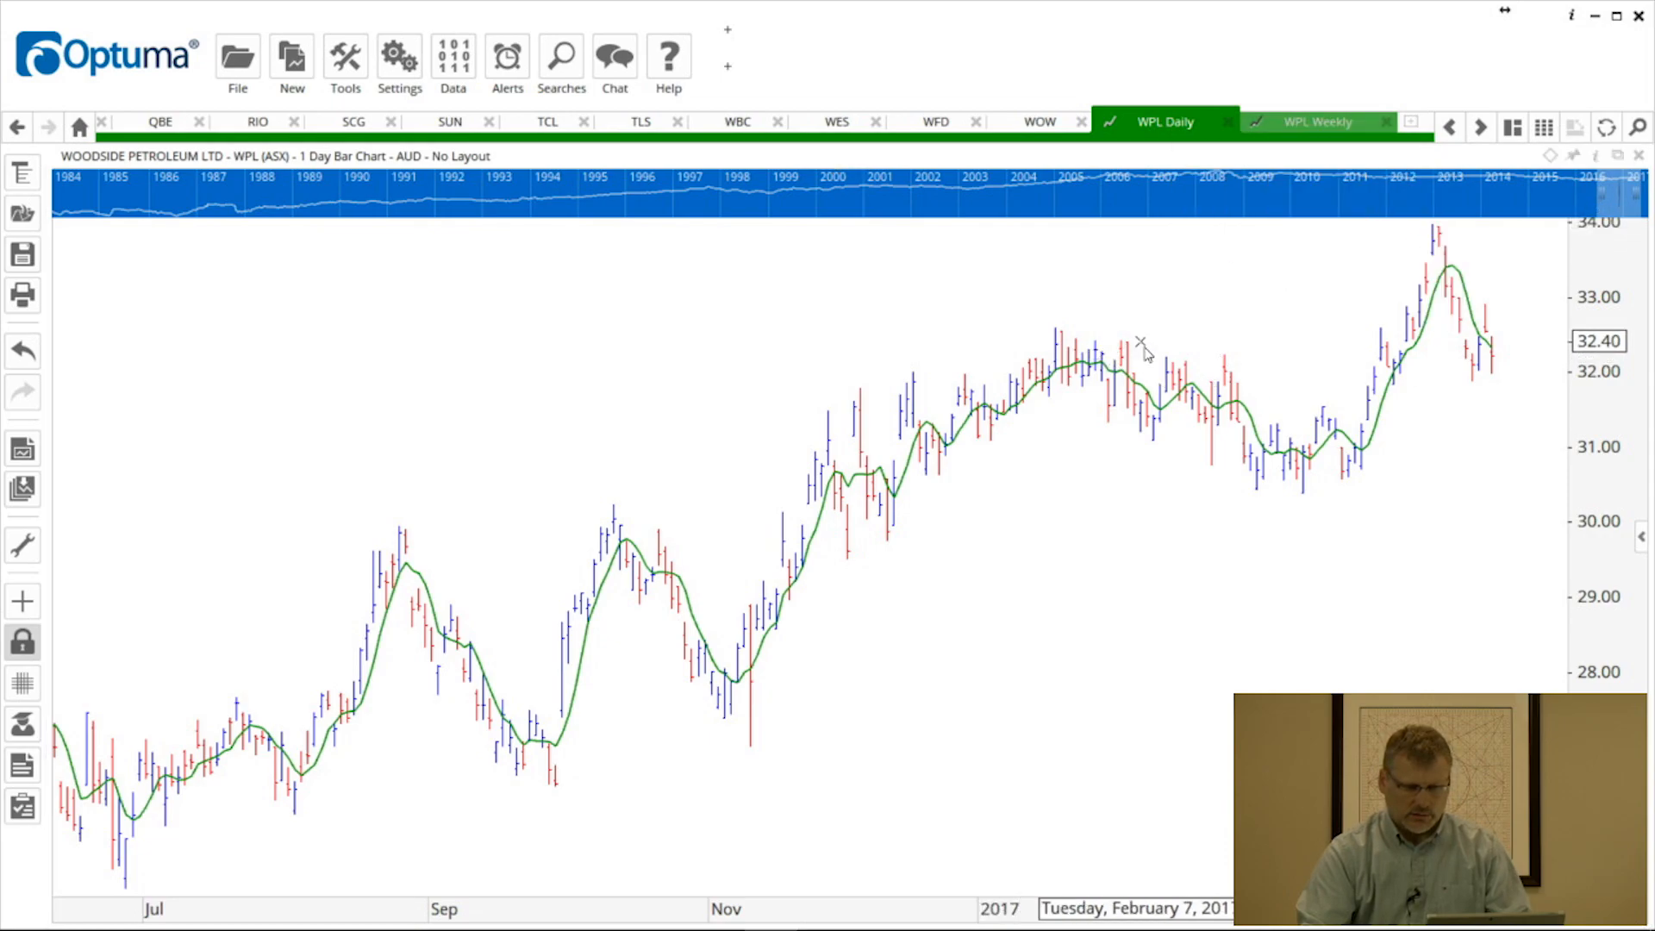
{"action": "left_click", "coordinate": [323, 157]}
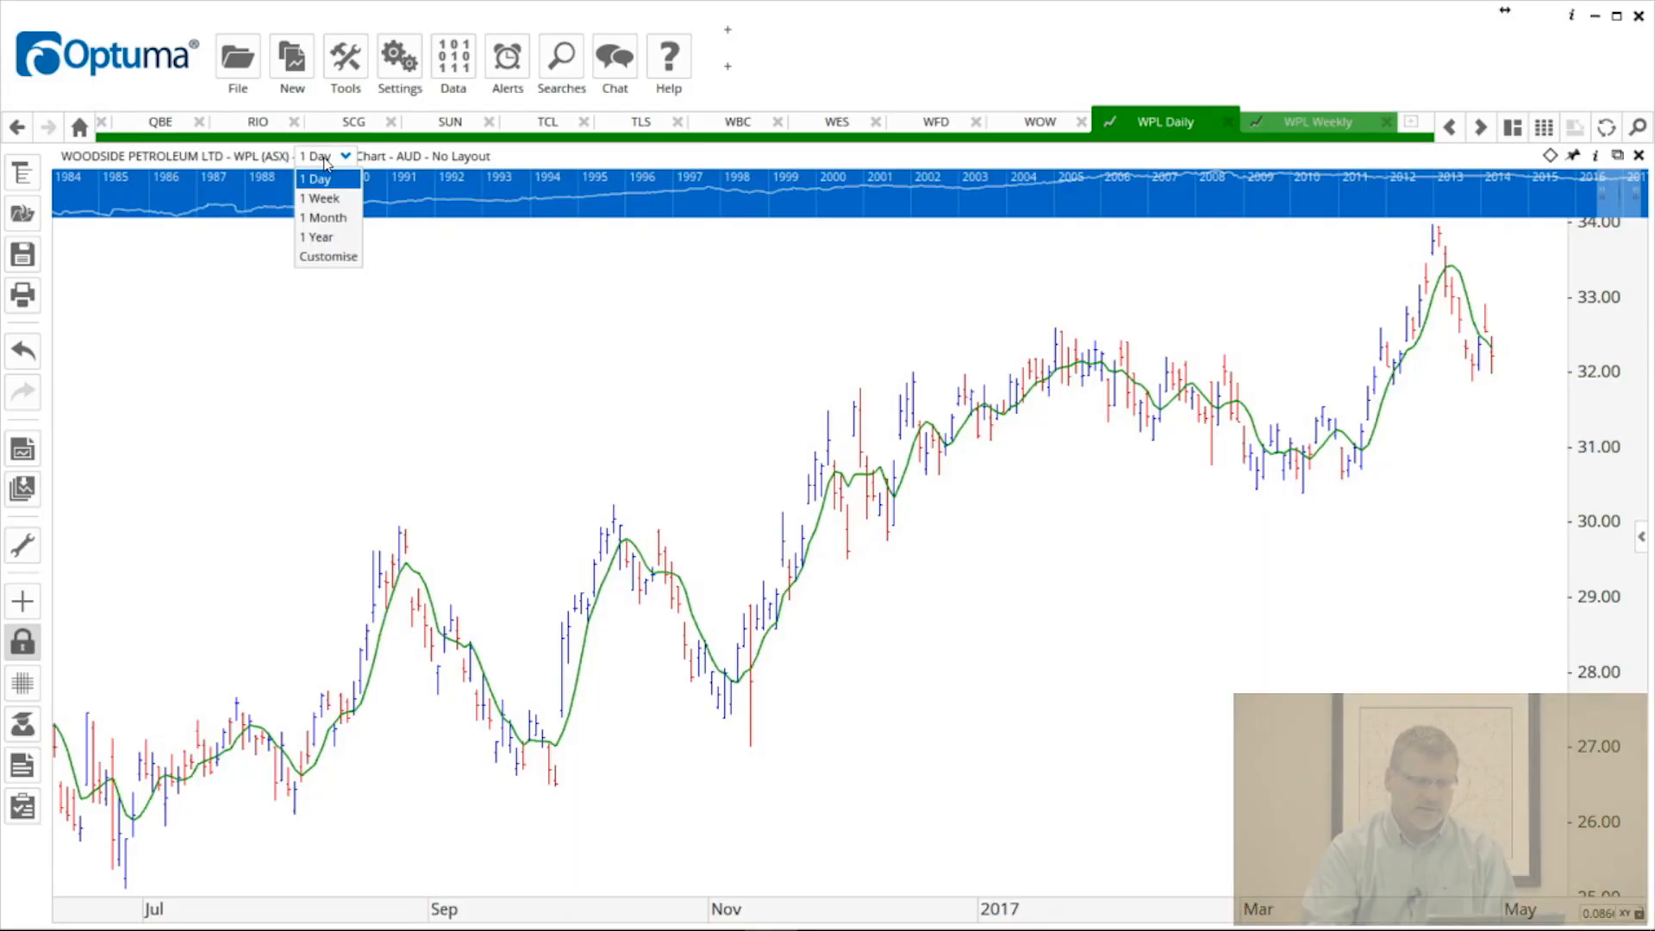
{"action": "mouse_move", "coordinate": [328, 227]}
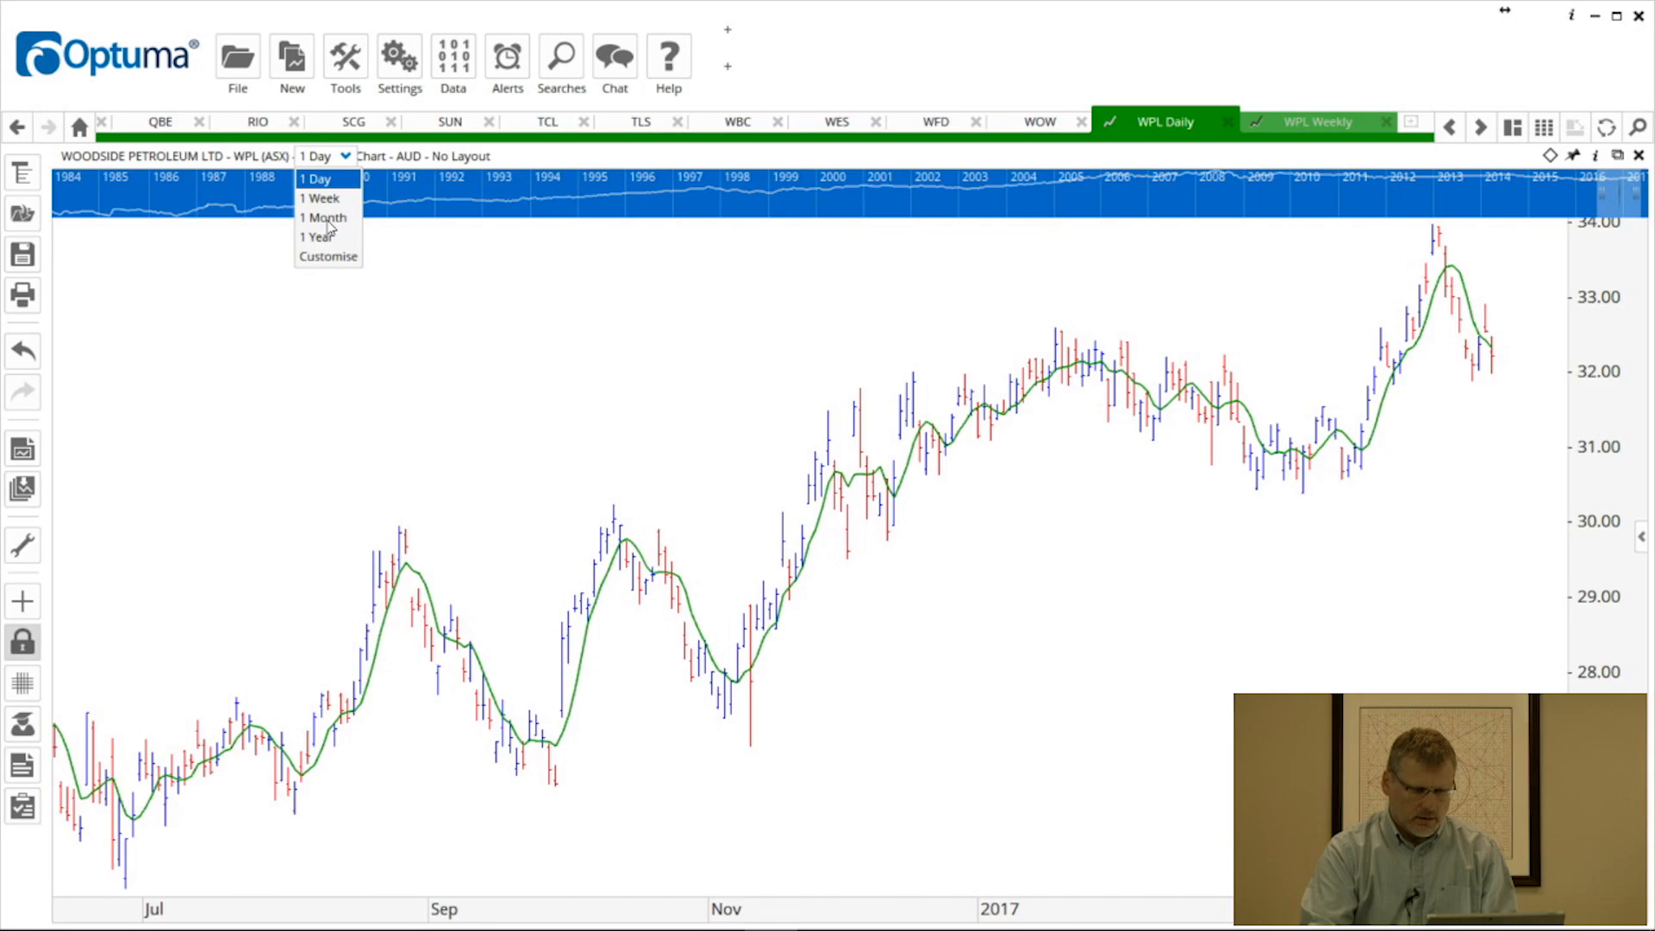
{"action": "mouse_move", "coordinate": [341, 265]}
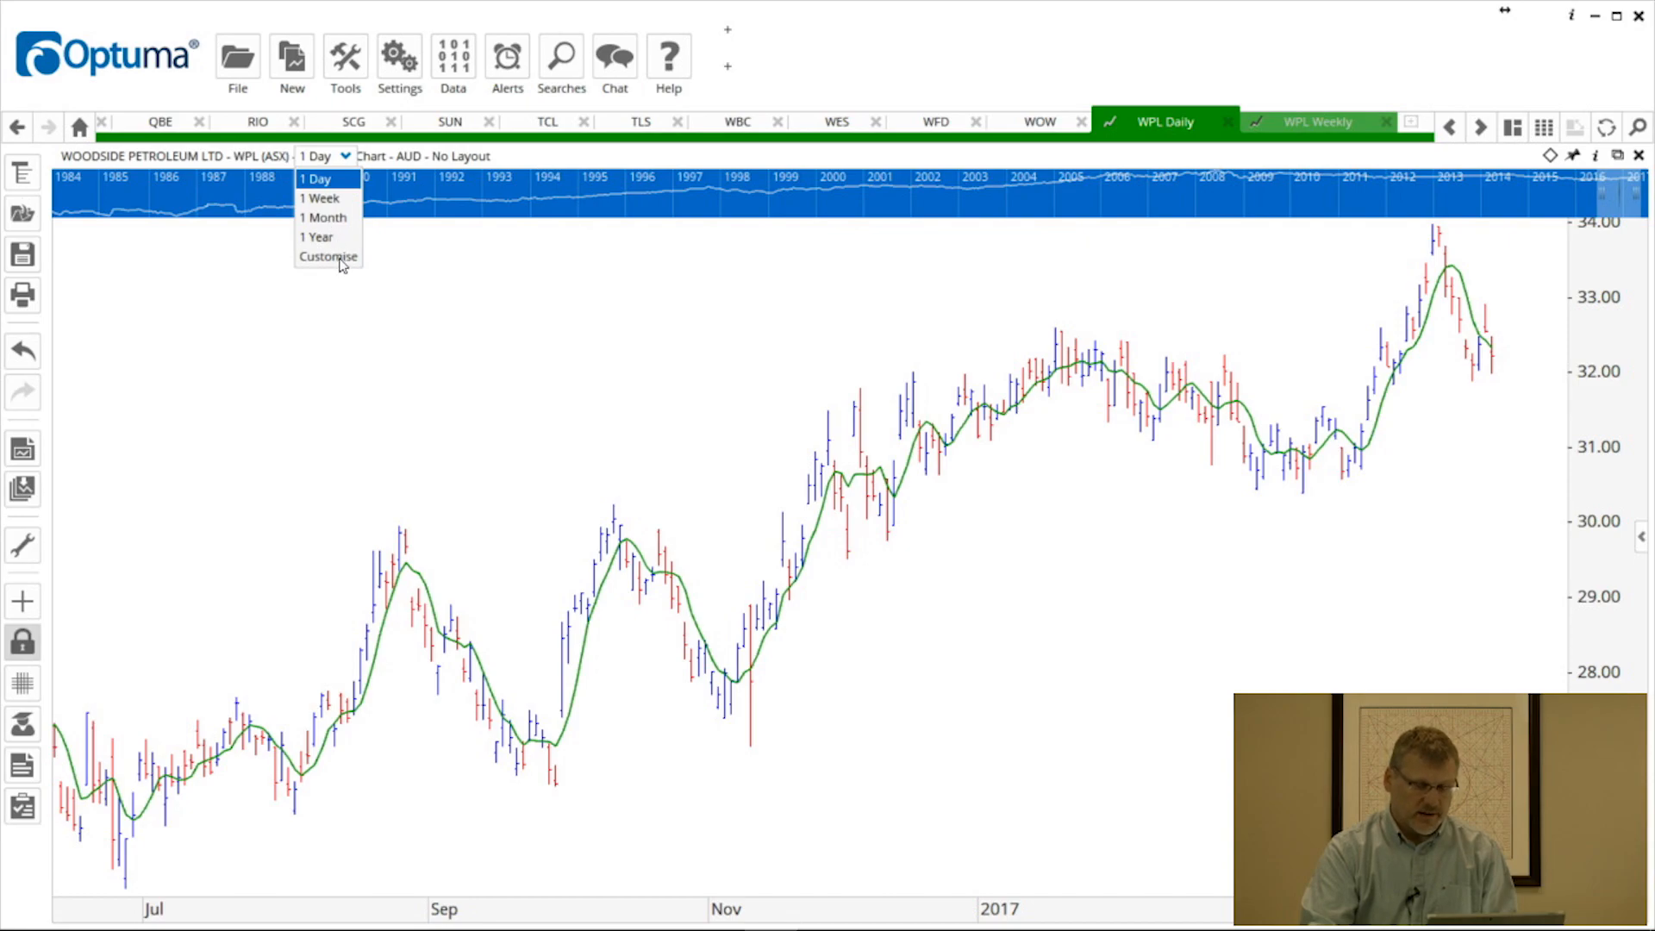
Step: Choose Customise to show the Customise Timeframes dialog (1 Tick to 1 Year)
{"action": "left_click", "coordinate": [328, 257]}
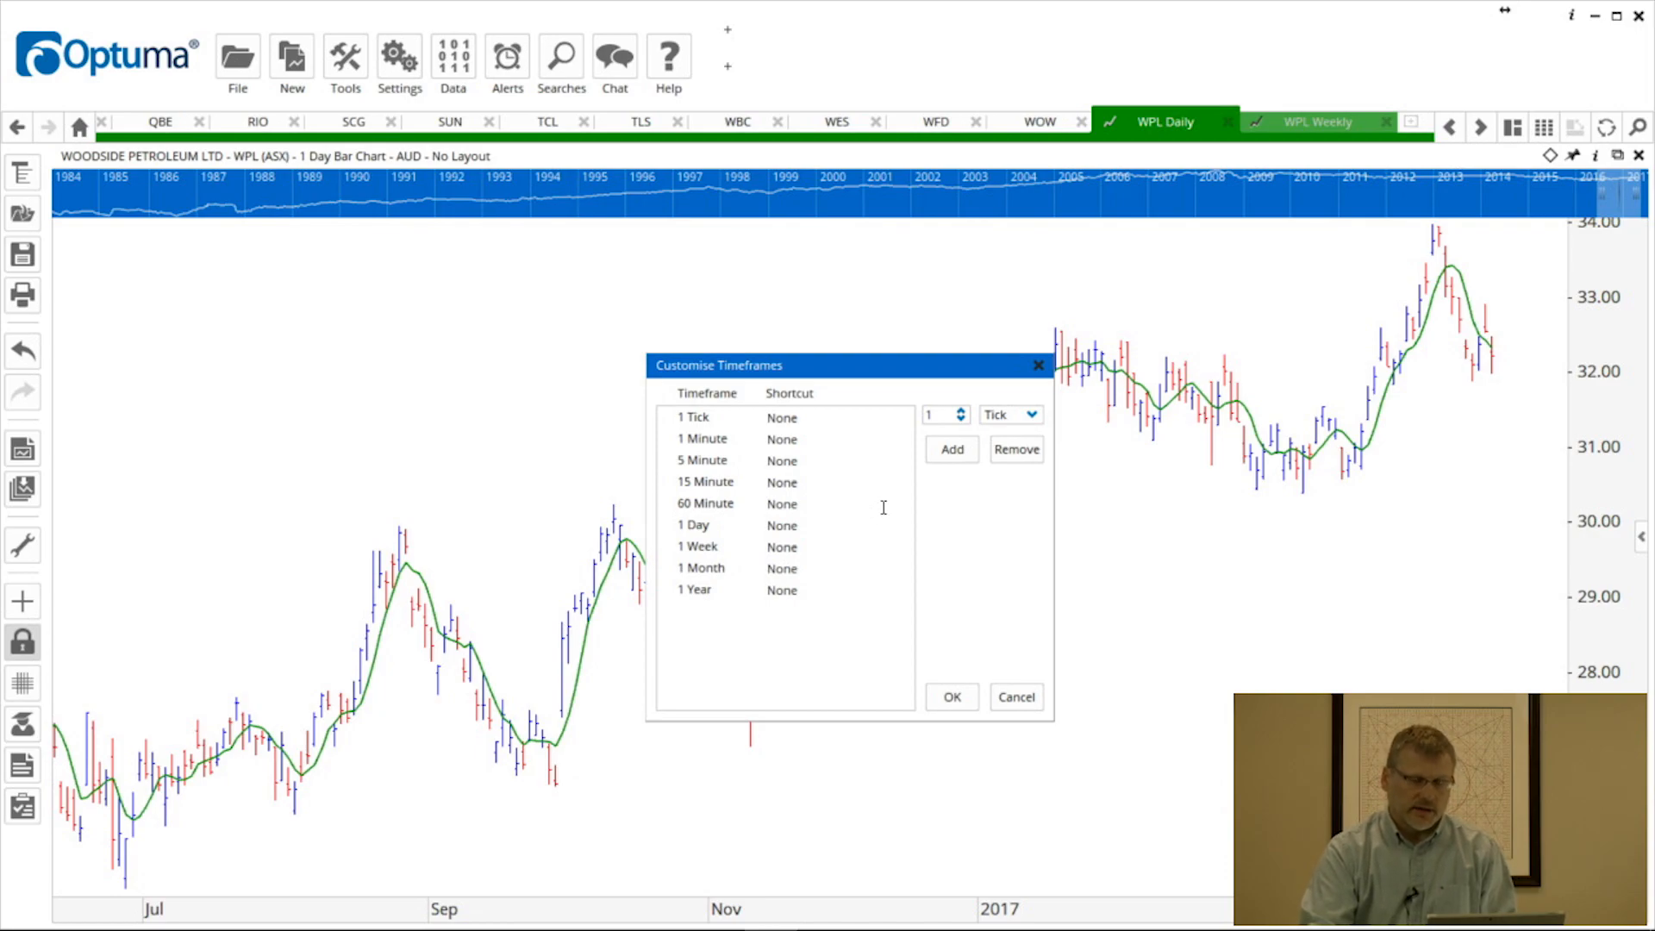
Step: Add a 3 Month timeframe to the custom list and apply it to the WPL chart
{"action": "left_click", "coordinate": [960, 410]}
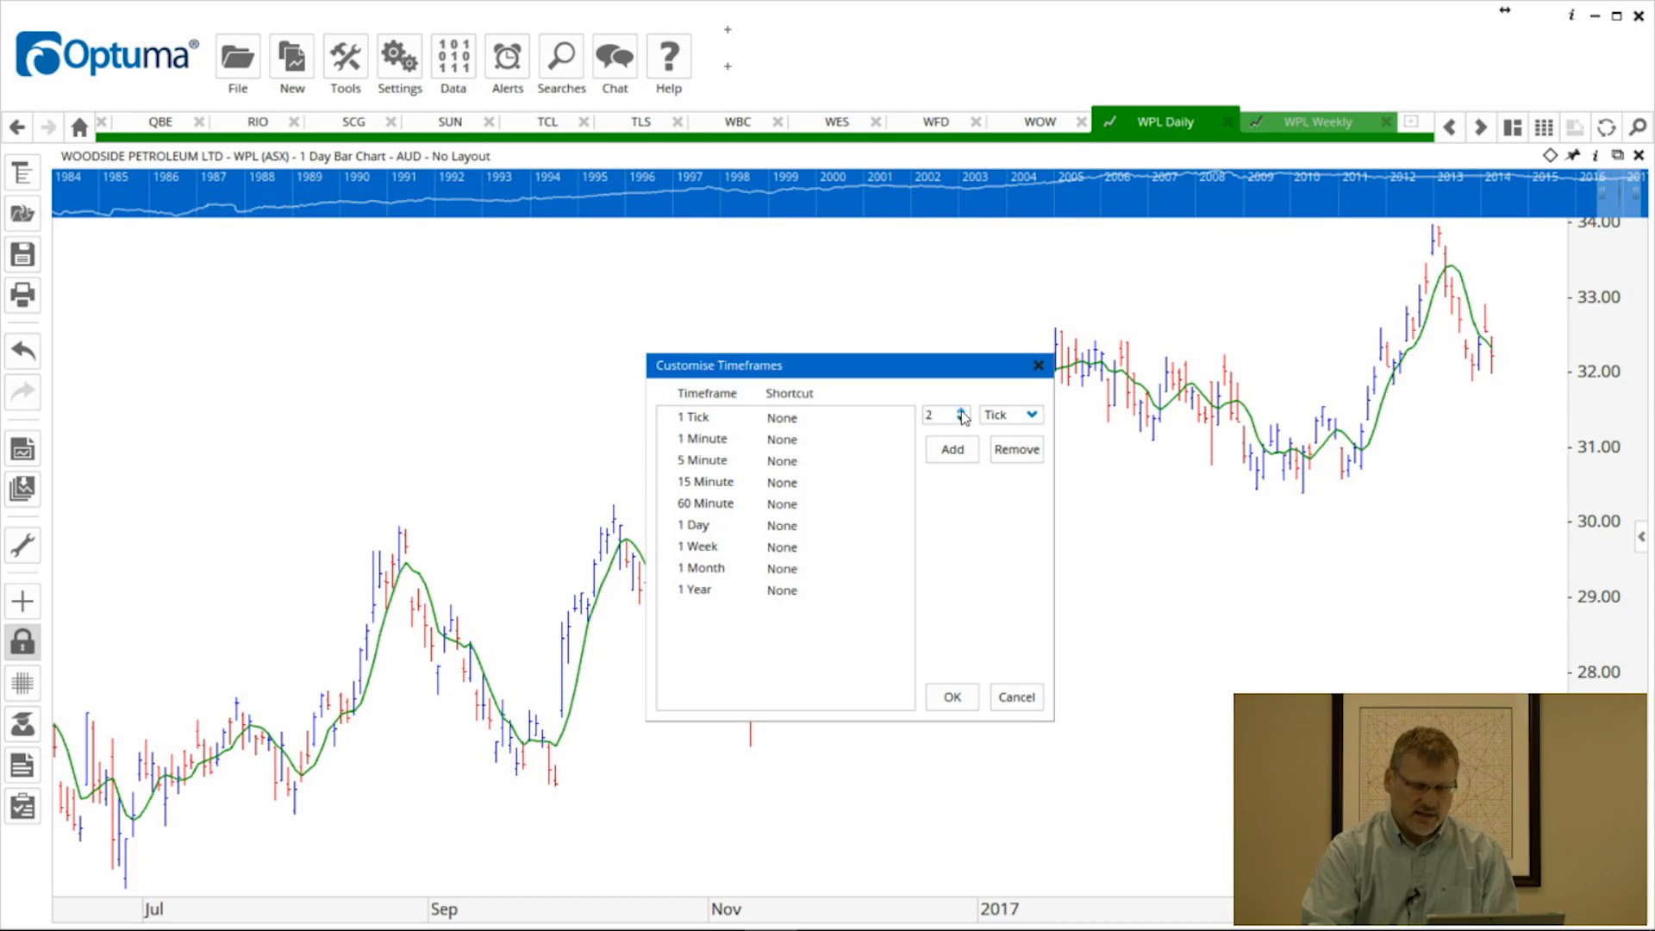
{"action": "left_click", "coordinate": [960, 410]}
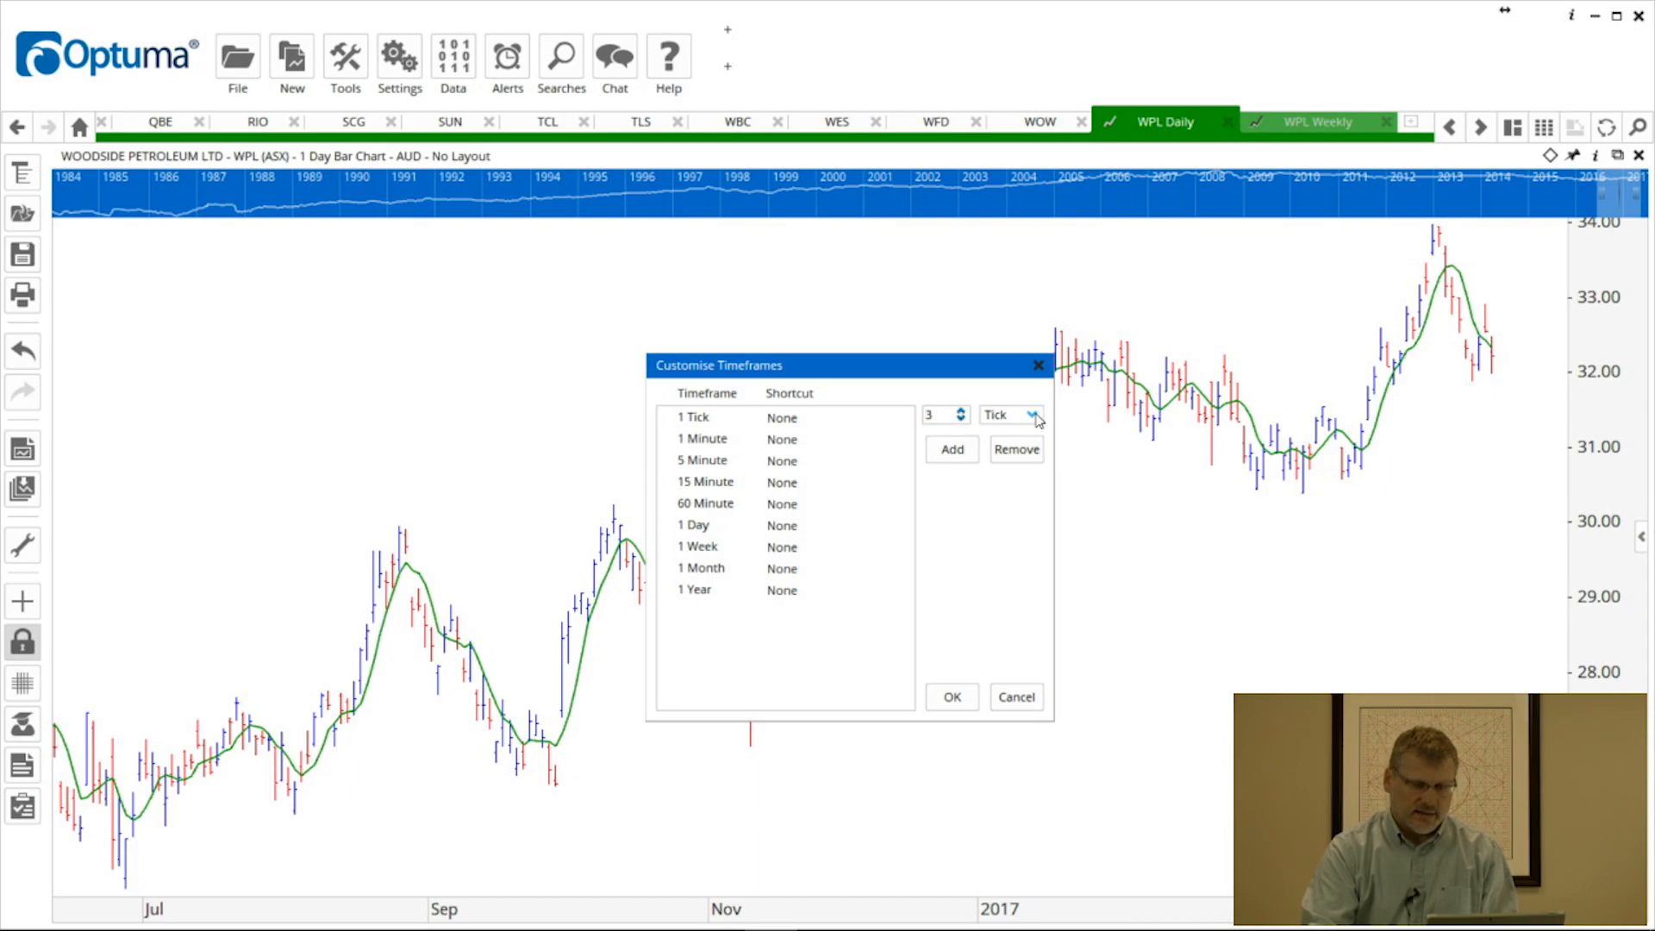
{"action": "left_click", "coordinate": [1034, 414]}
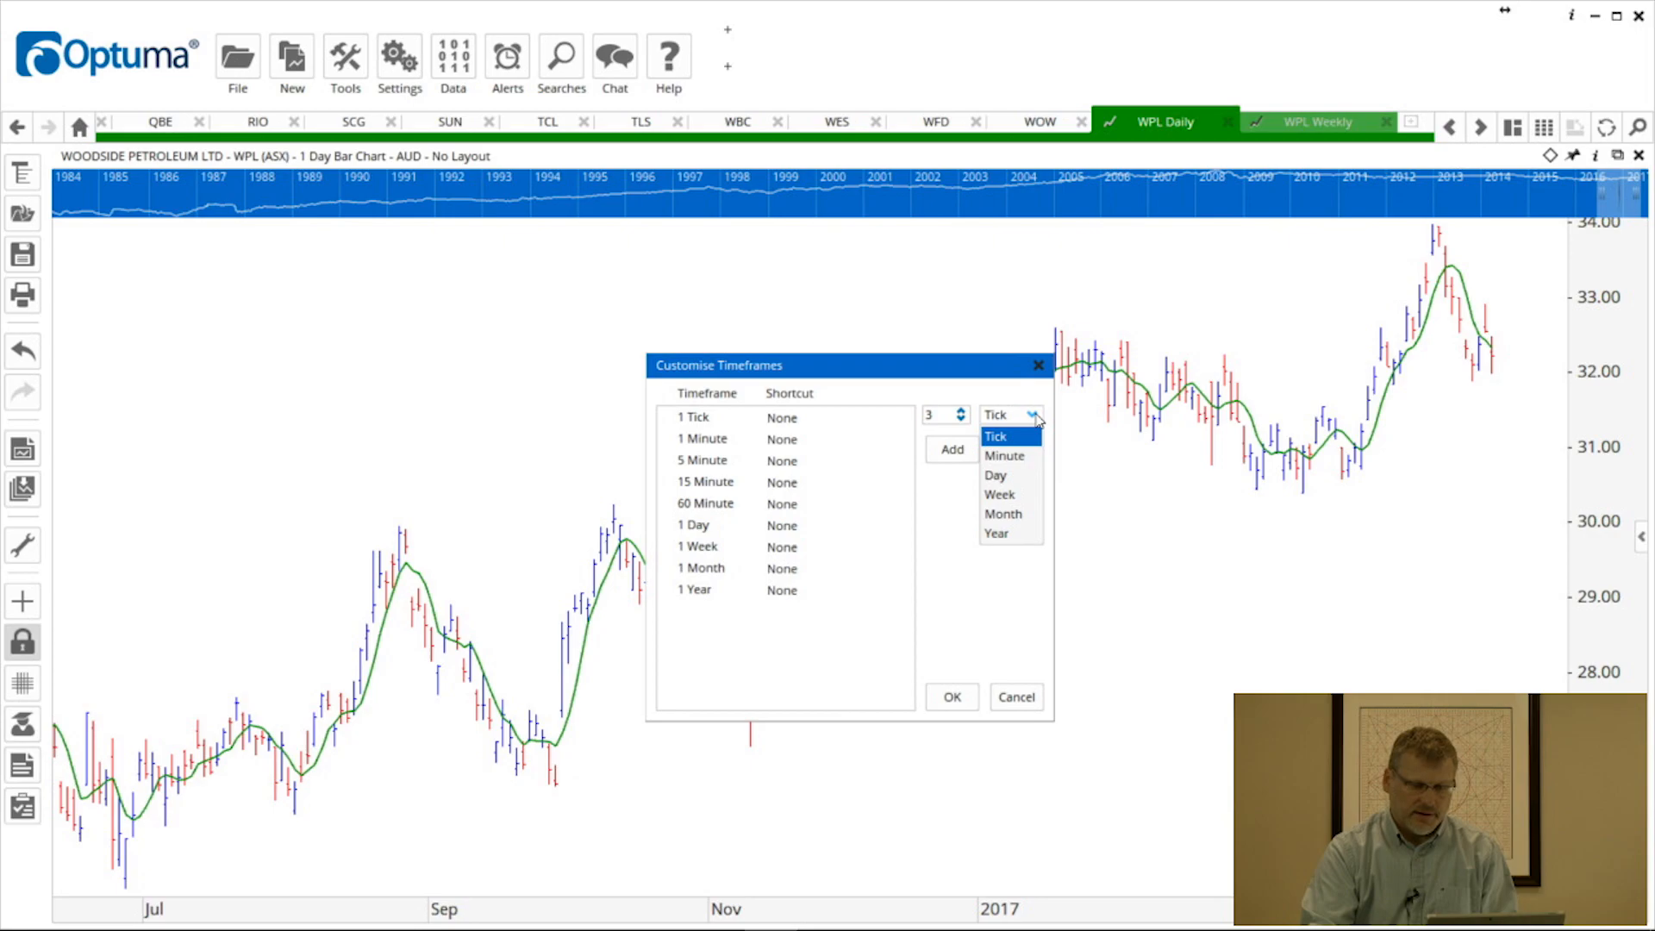
{"action": "left_click", "coordinate": [1002, 513]}
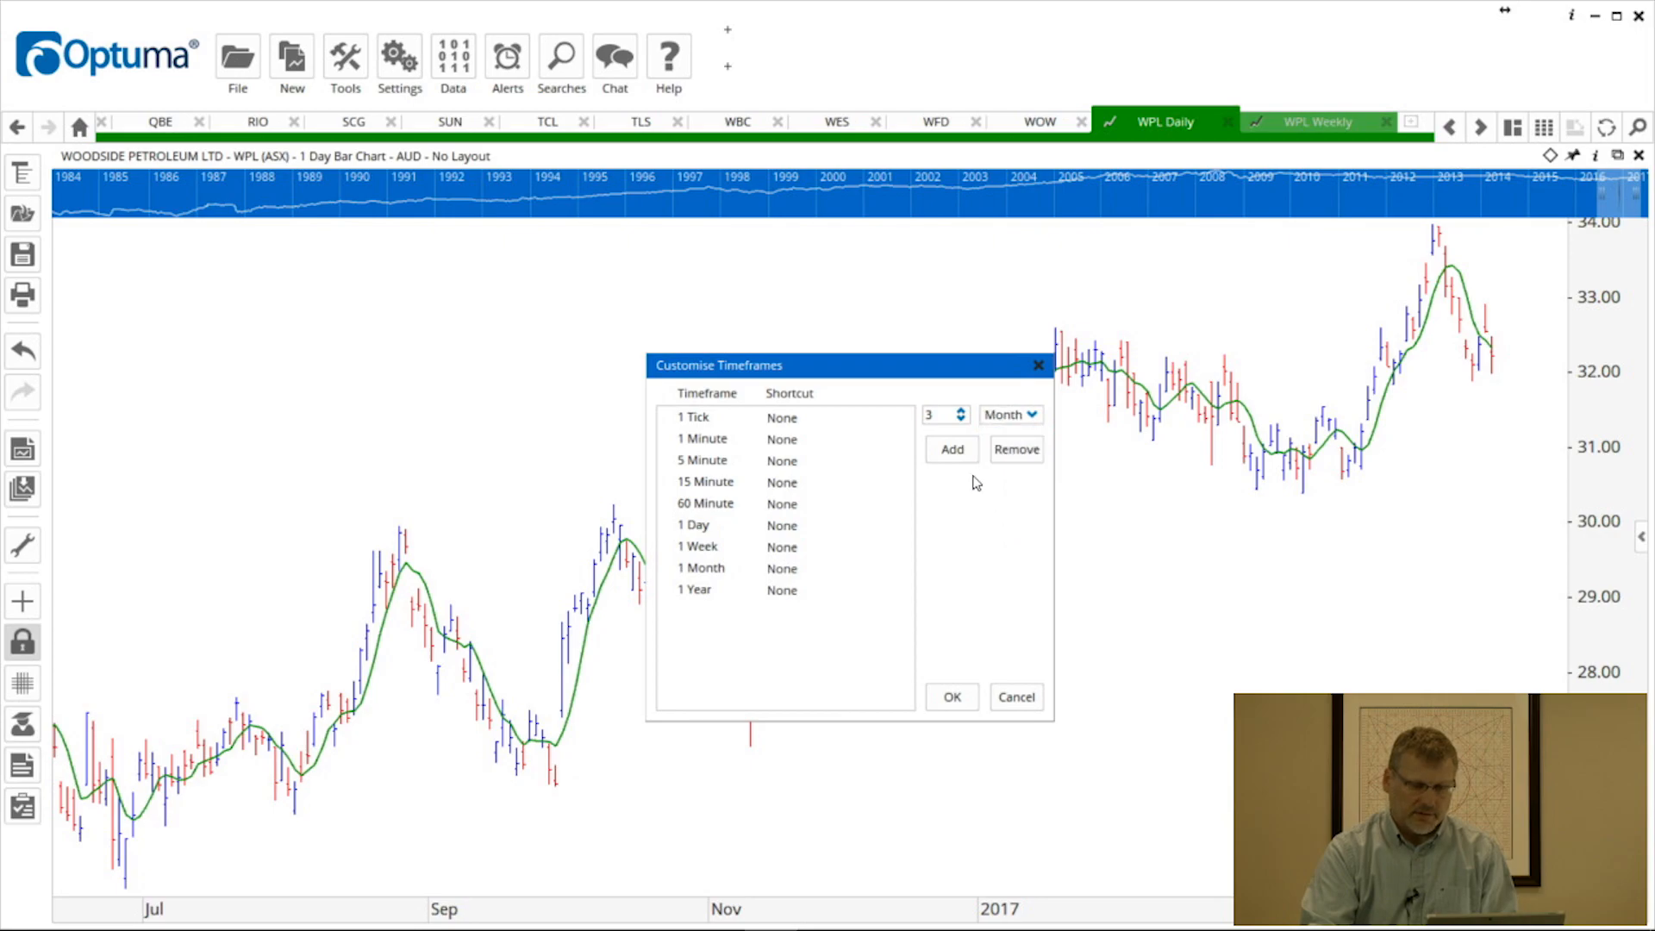
{"action": "left_click", "coordinate": [950, 448]}
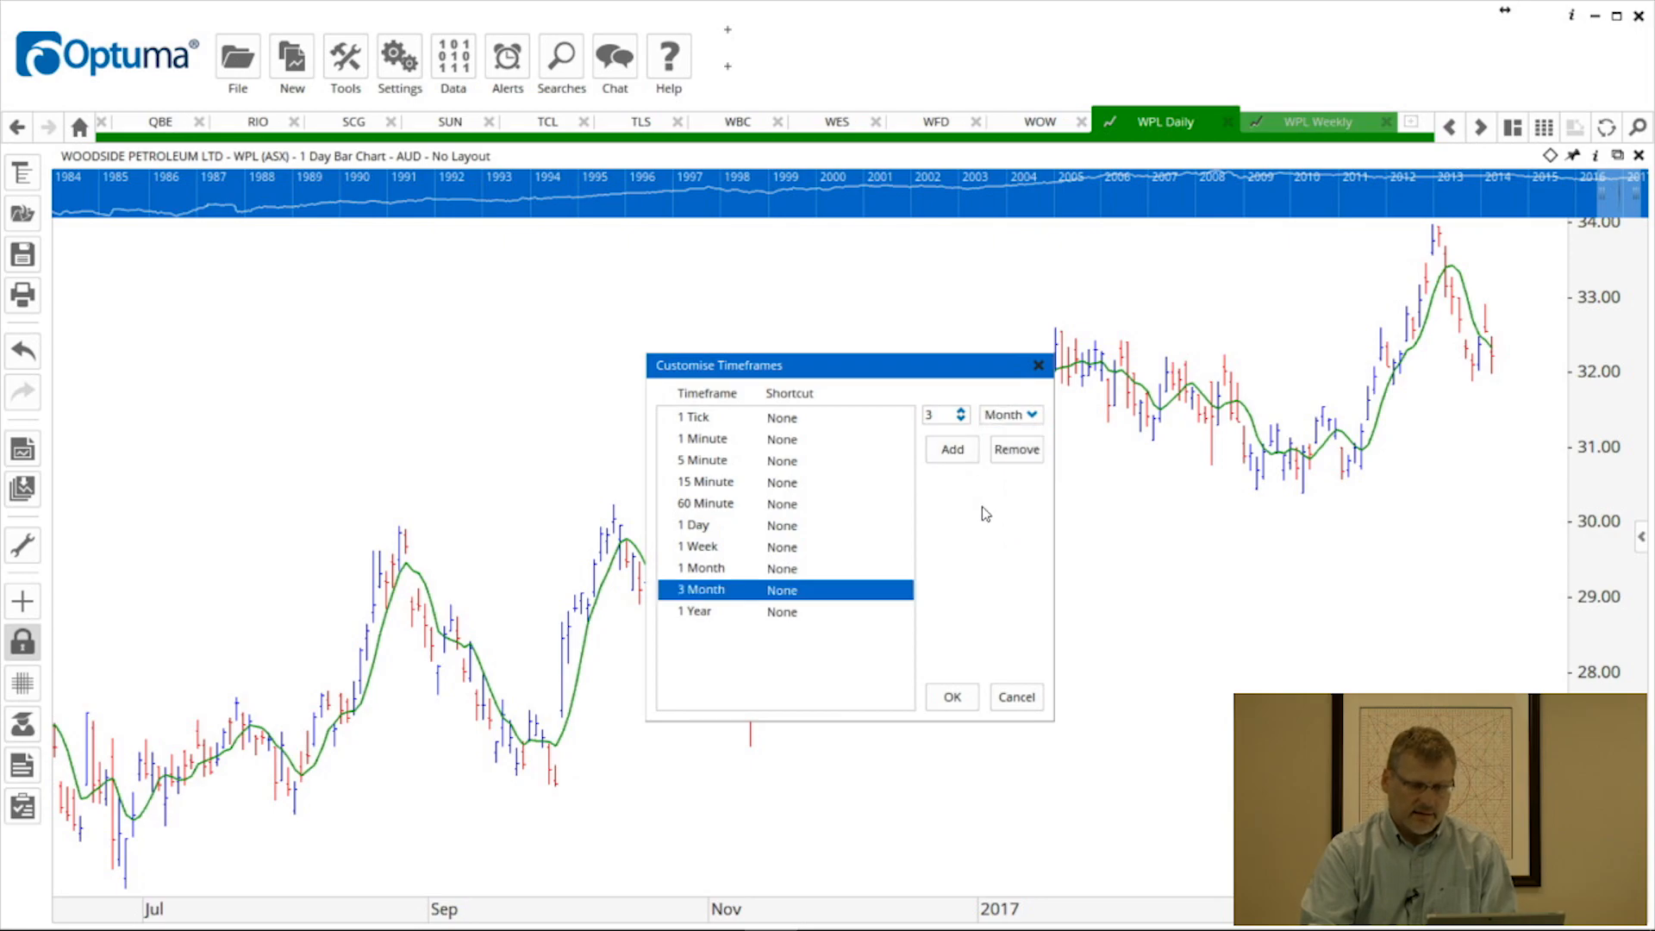
{"action": "left_click", "coordinate": [949, 696]}
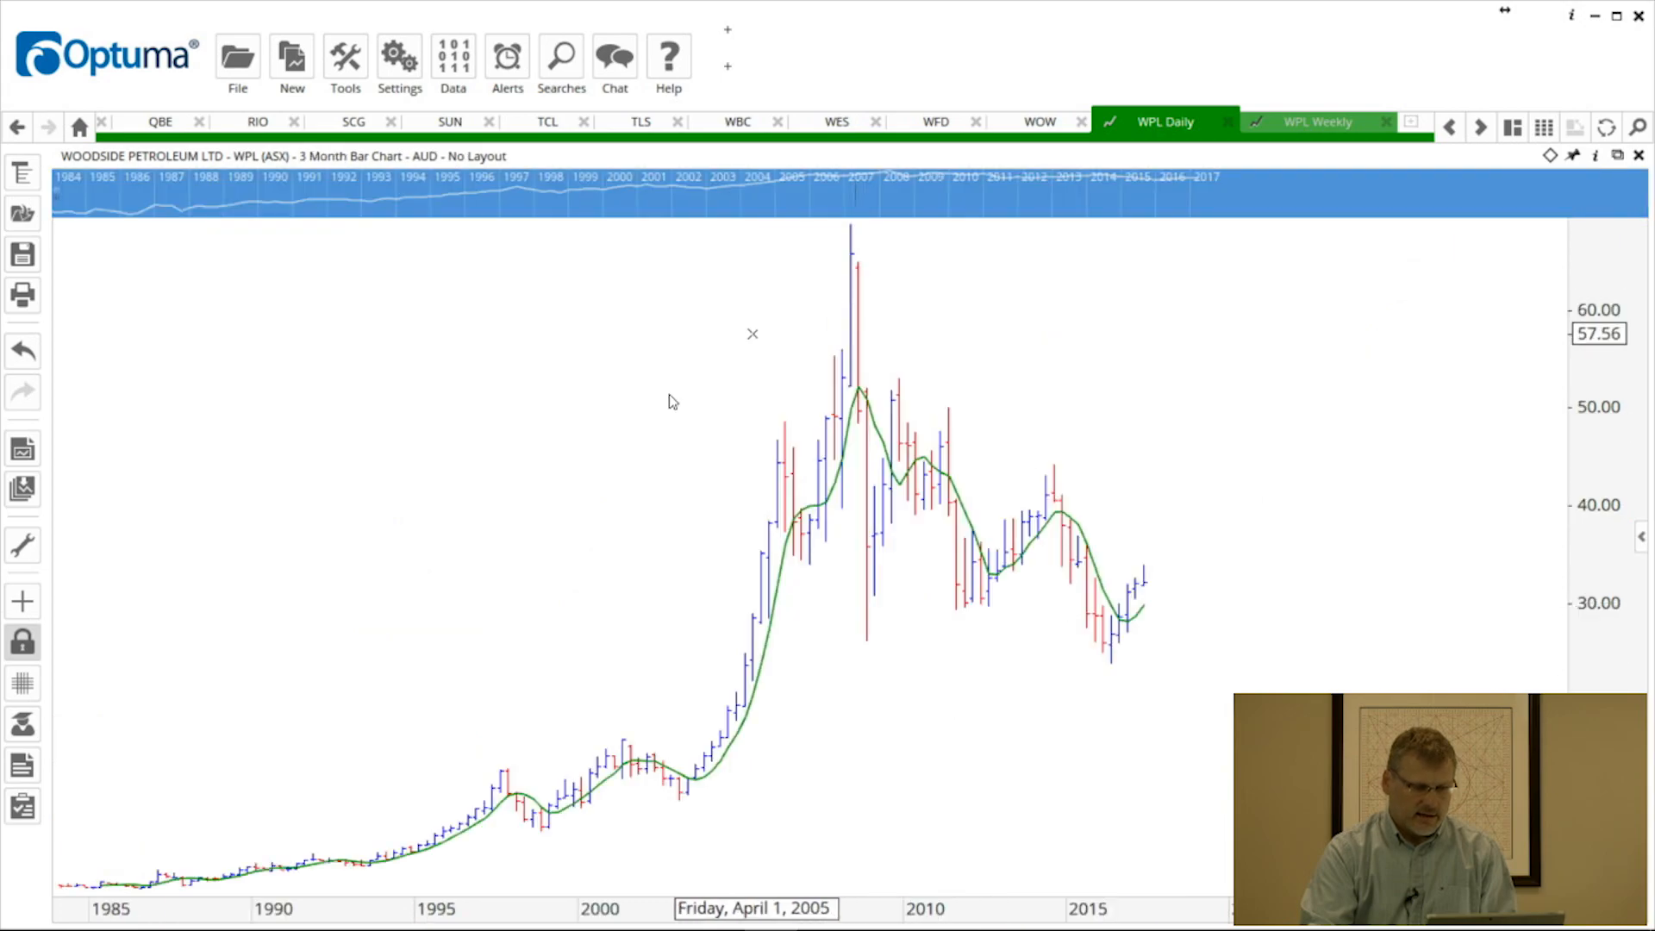
{"action": "mouse_move", "coordinate": [1129, 600]}
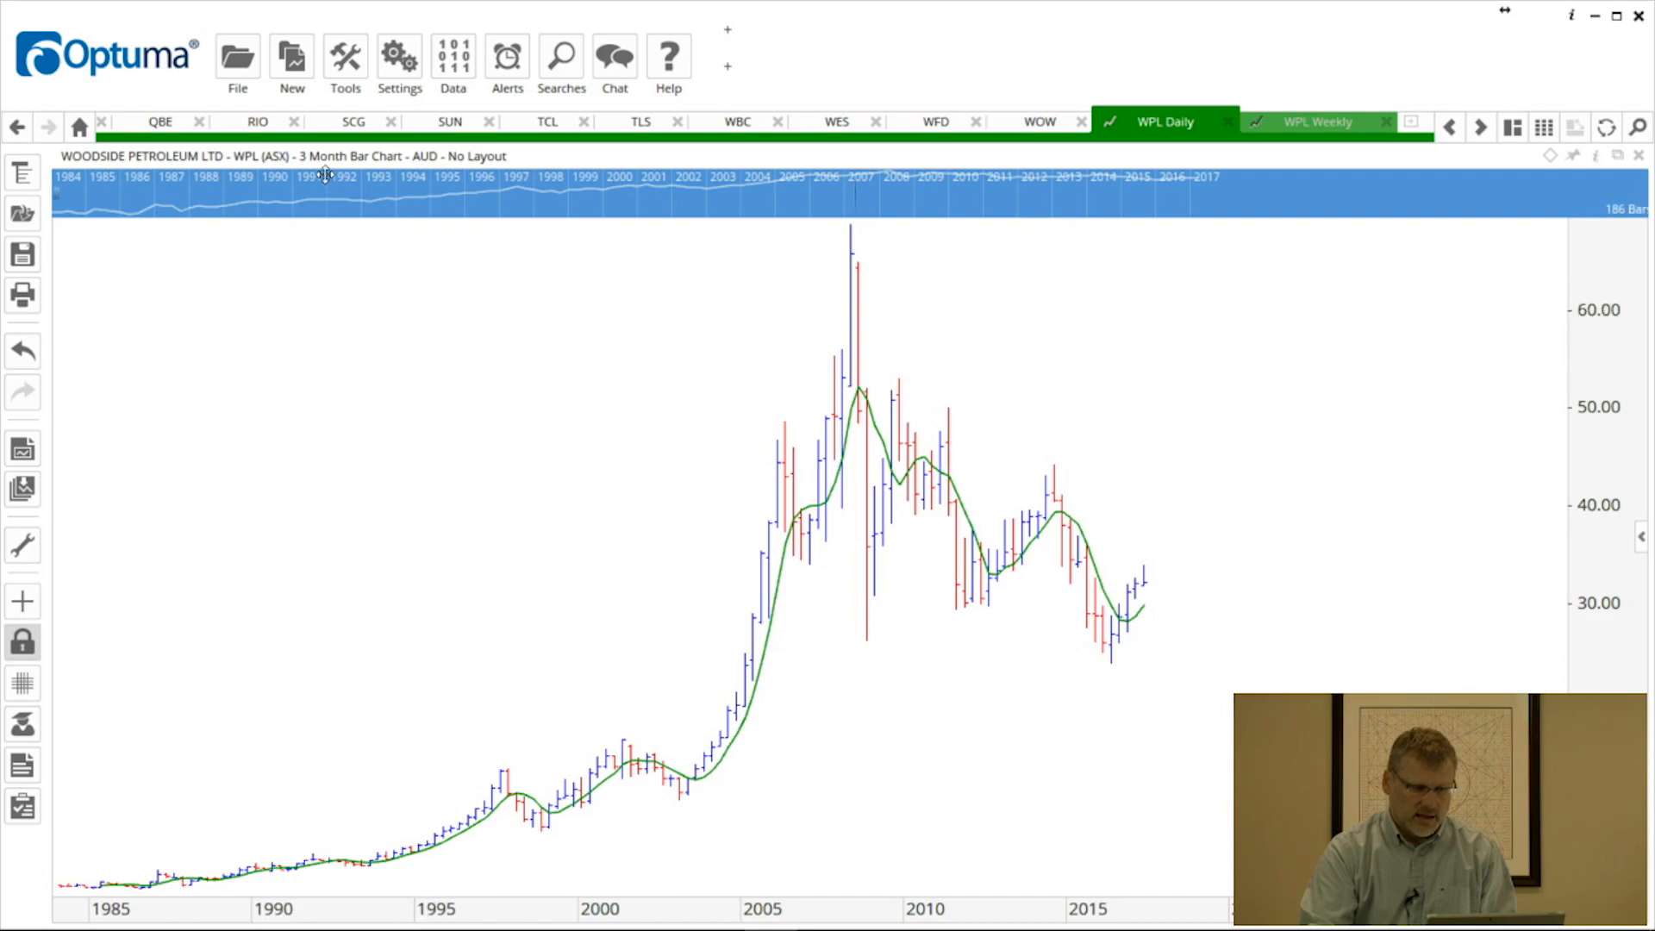
Step: Switch the WPL chart periodicity from 3 Month back to 1 Day bars
{"action": "left_click", "coordinate": [327, 157]}
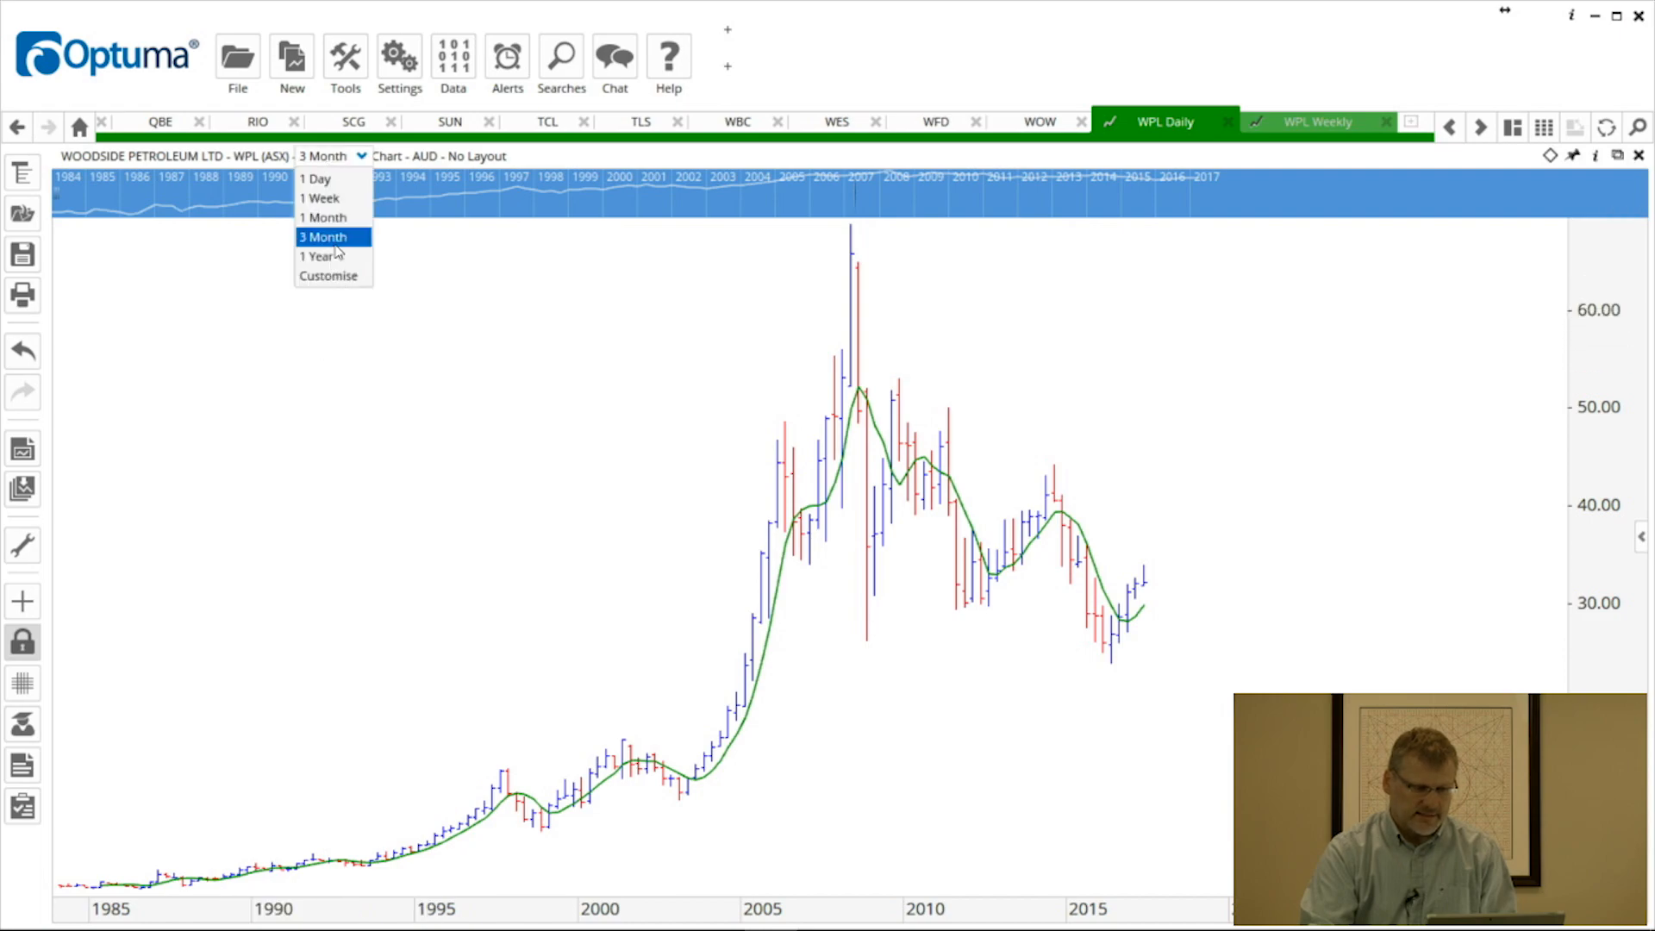
{"action": "mouse_move", "coordinate": [350, 219]}
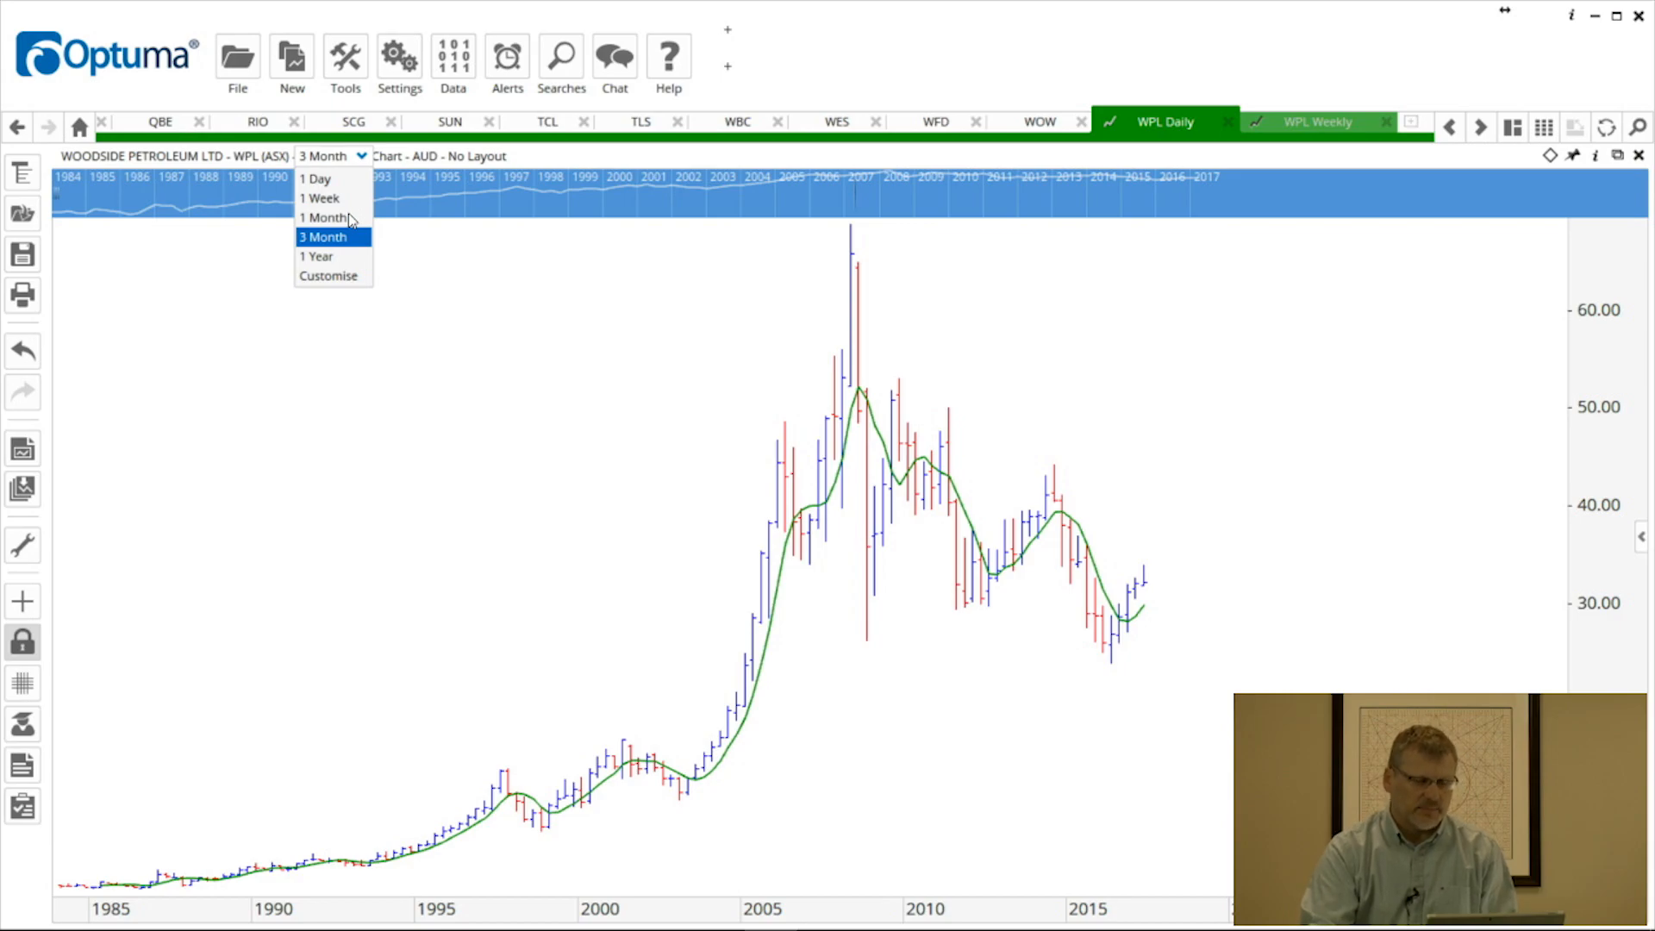
{"action": "mouse_move", "coordinate": [329, 196]}
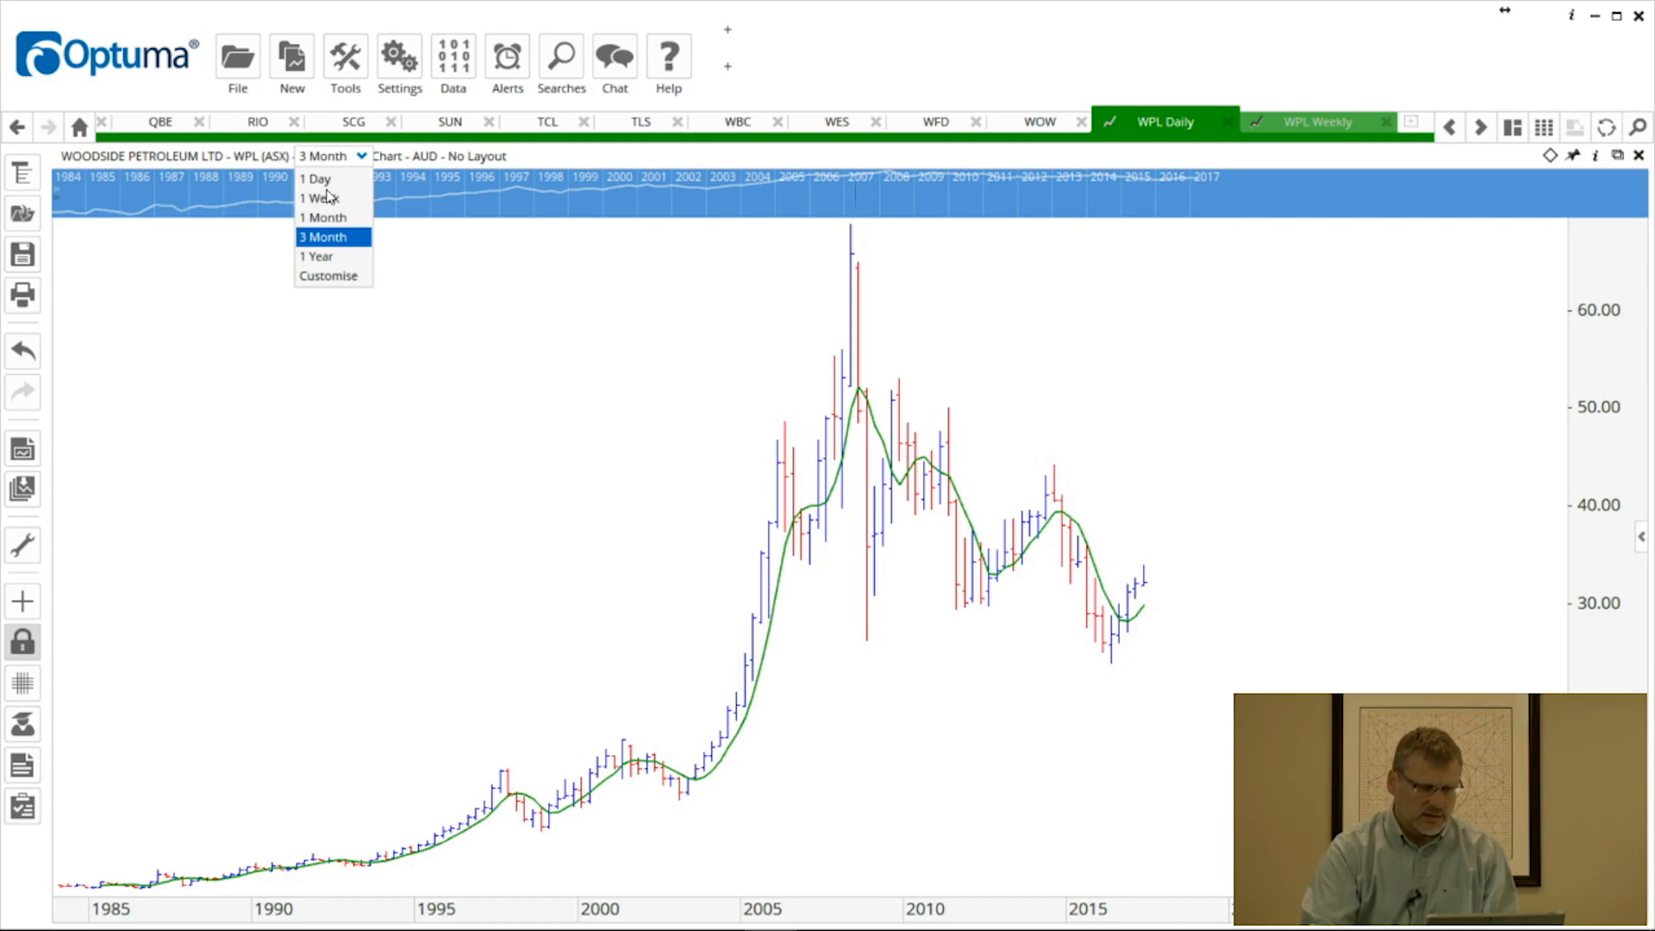
{"action": "left_click", "coordinate": [313, 177]}
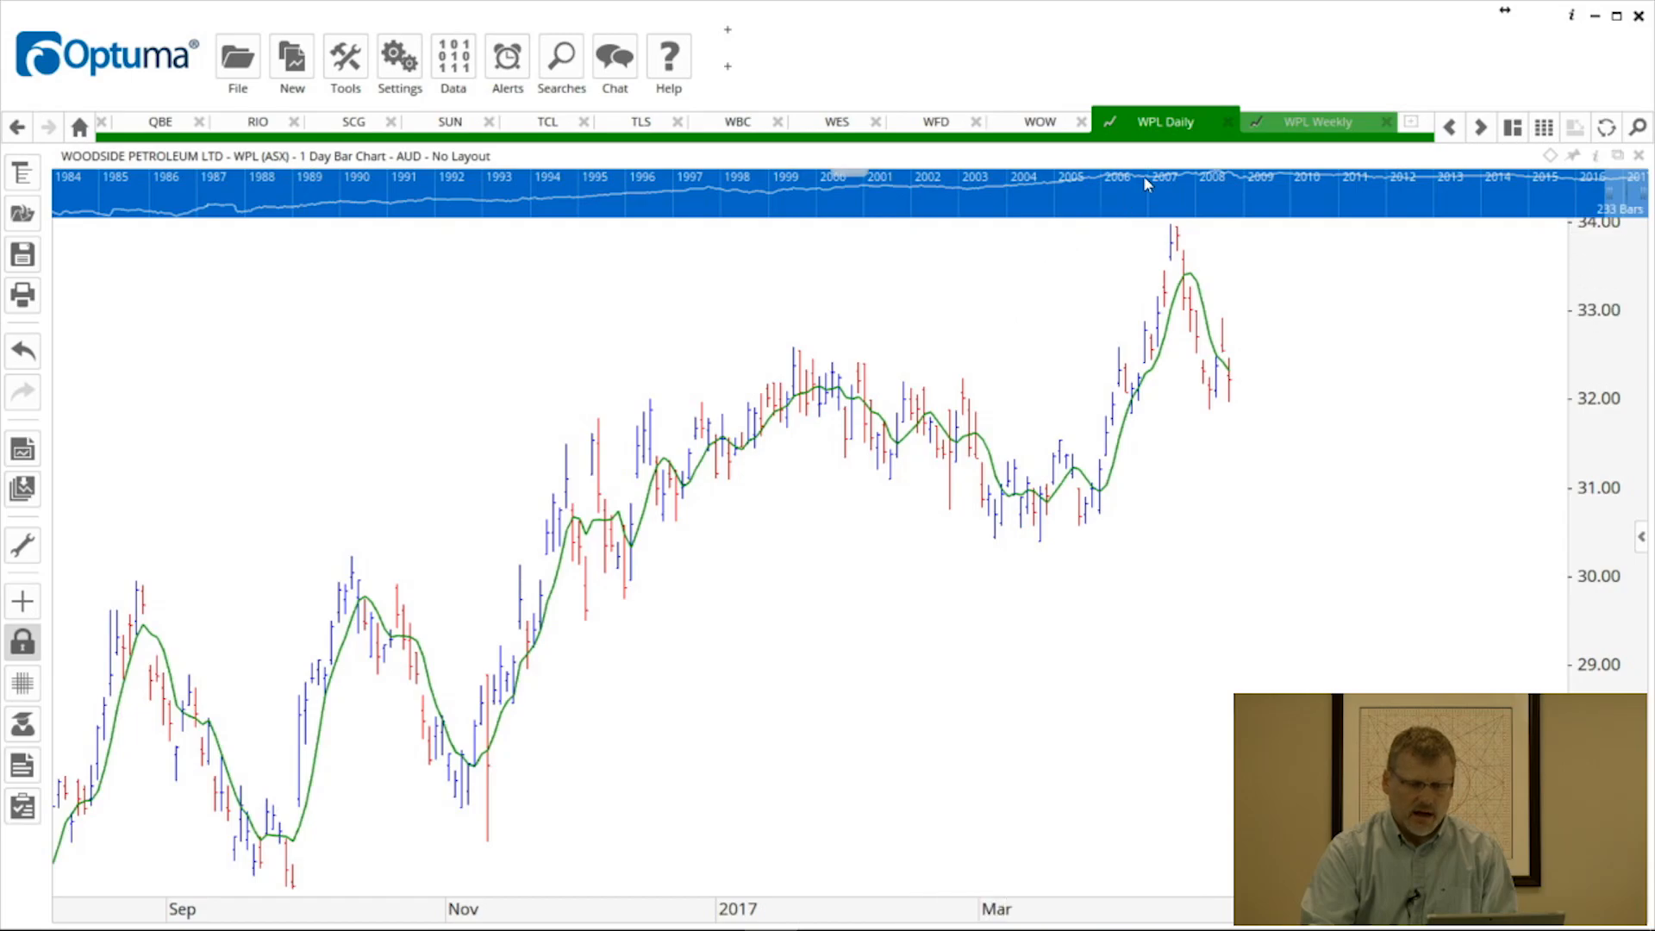
Step: Bring up the WPL Daily page tab's properties menu
{"action": "right_click", "coordinate": [1165, 121]}
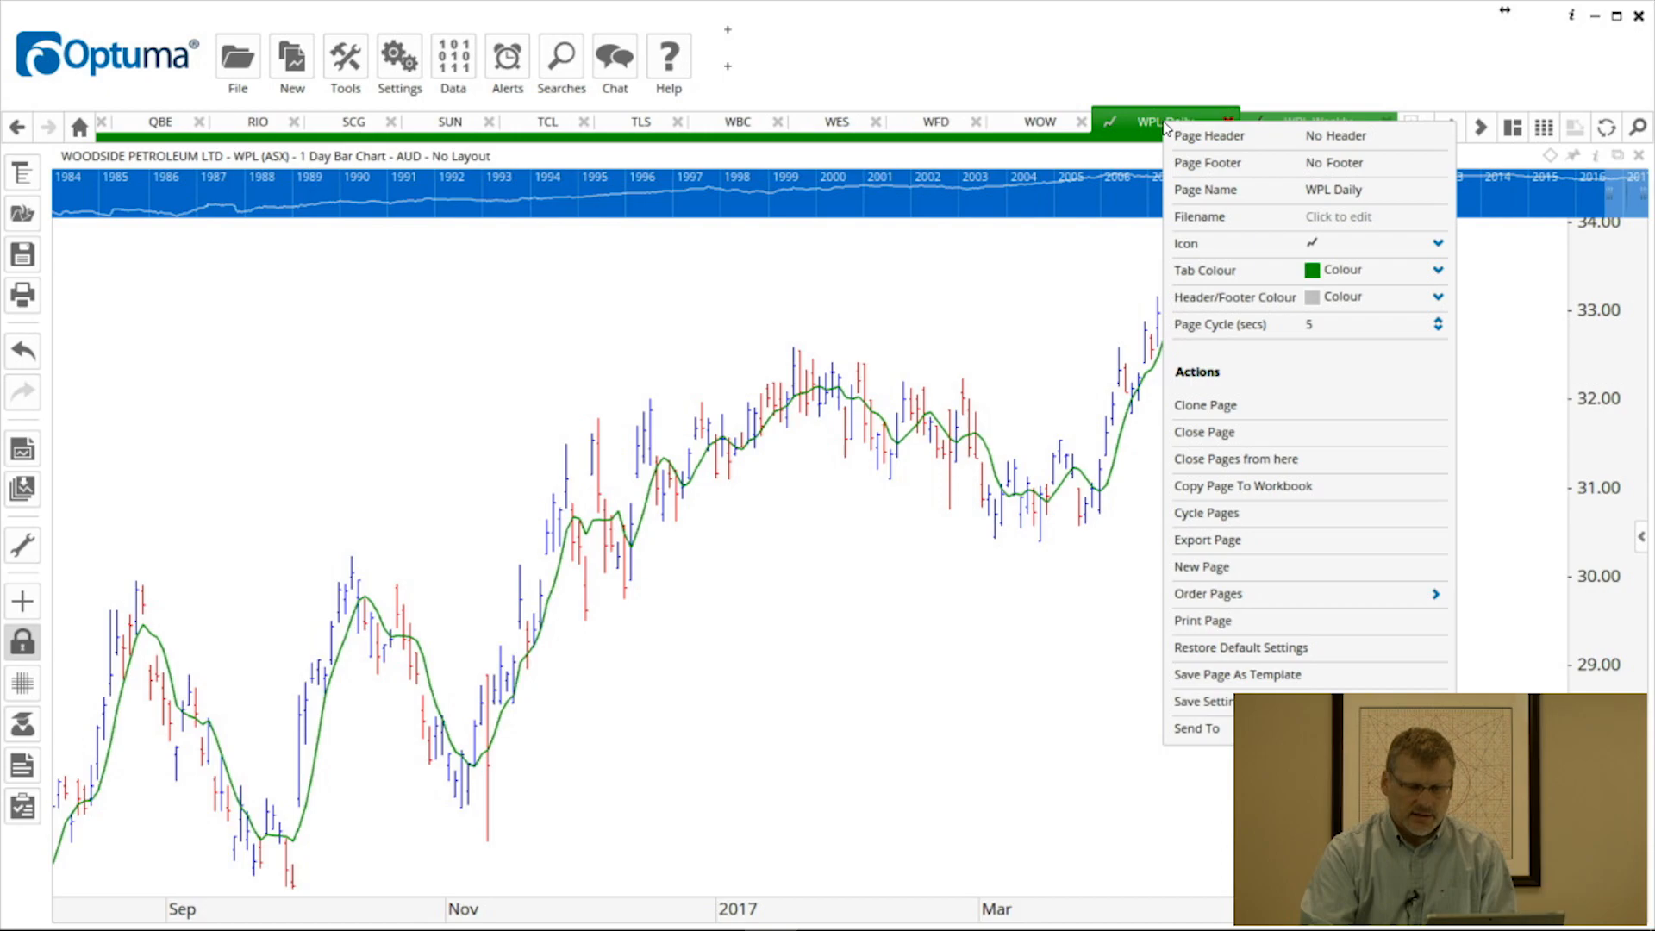
{"action": "mouse_move", "coordinate": [1276, 468]}
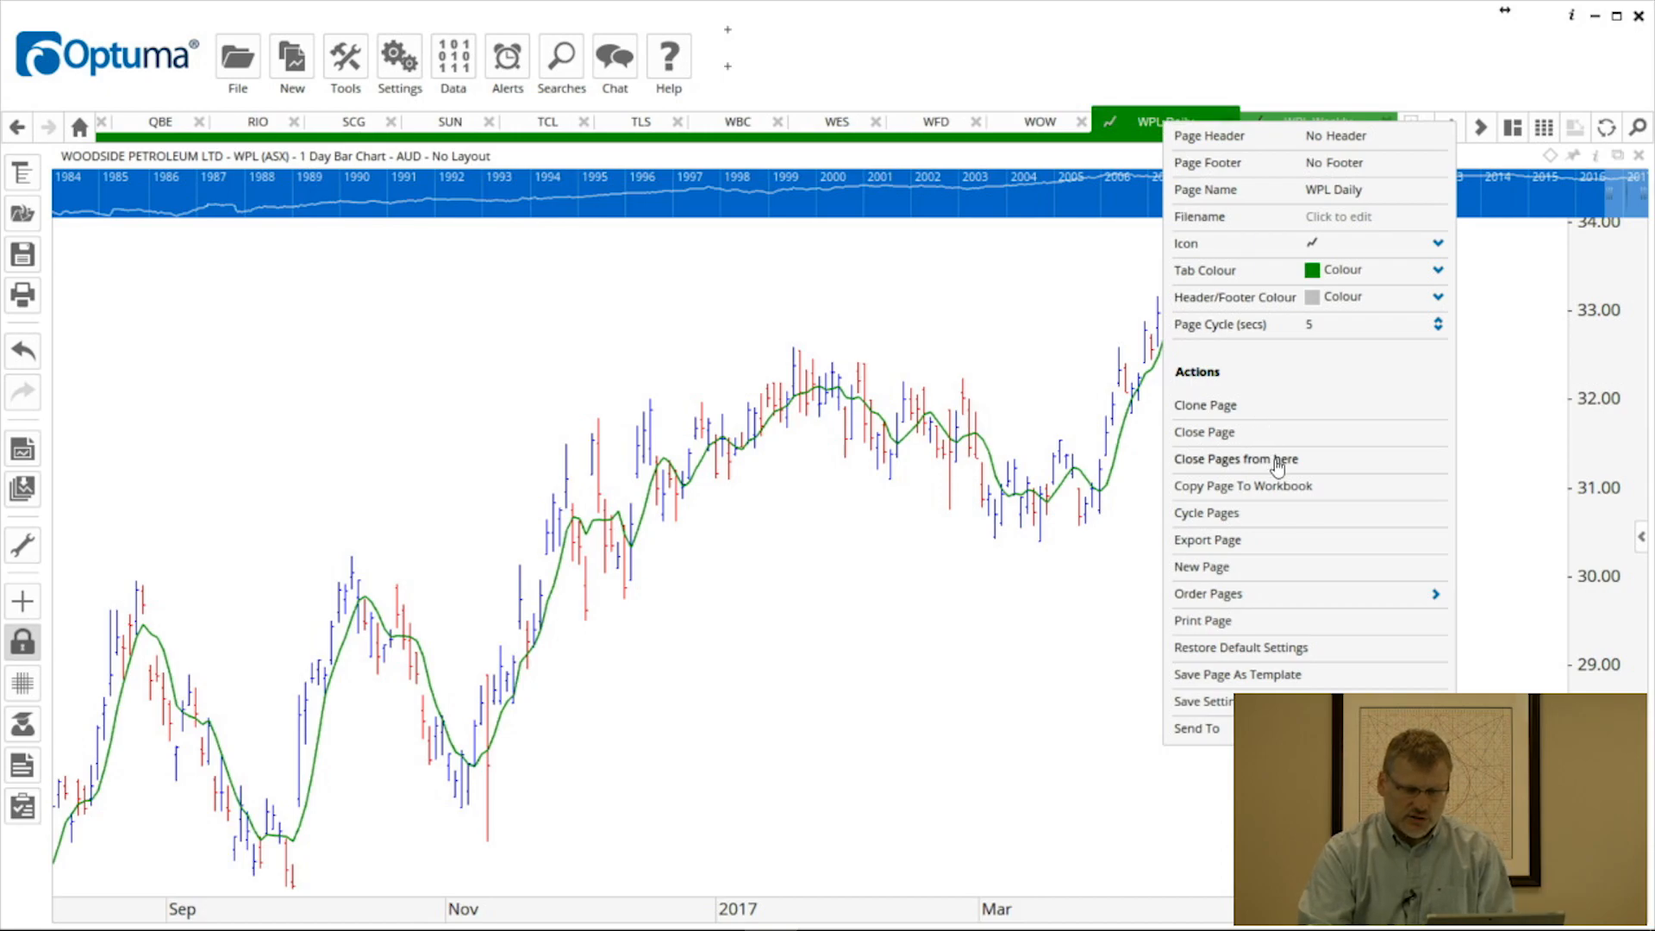
{"action": "mouse_move", "coordinate": [1277, 488]}
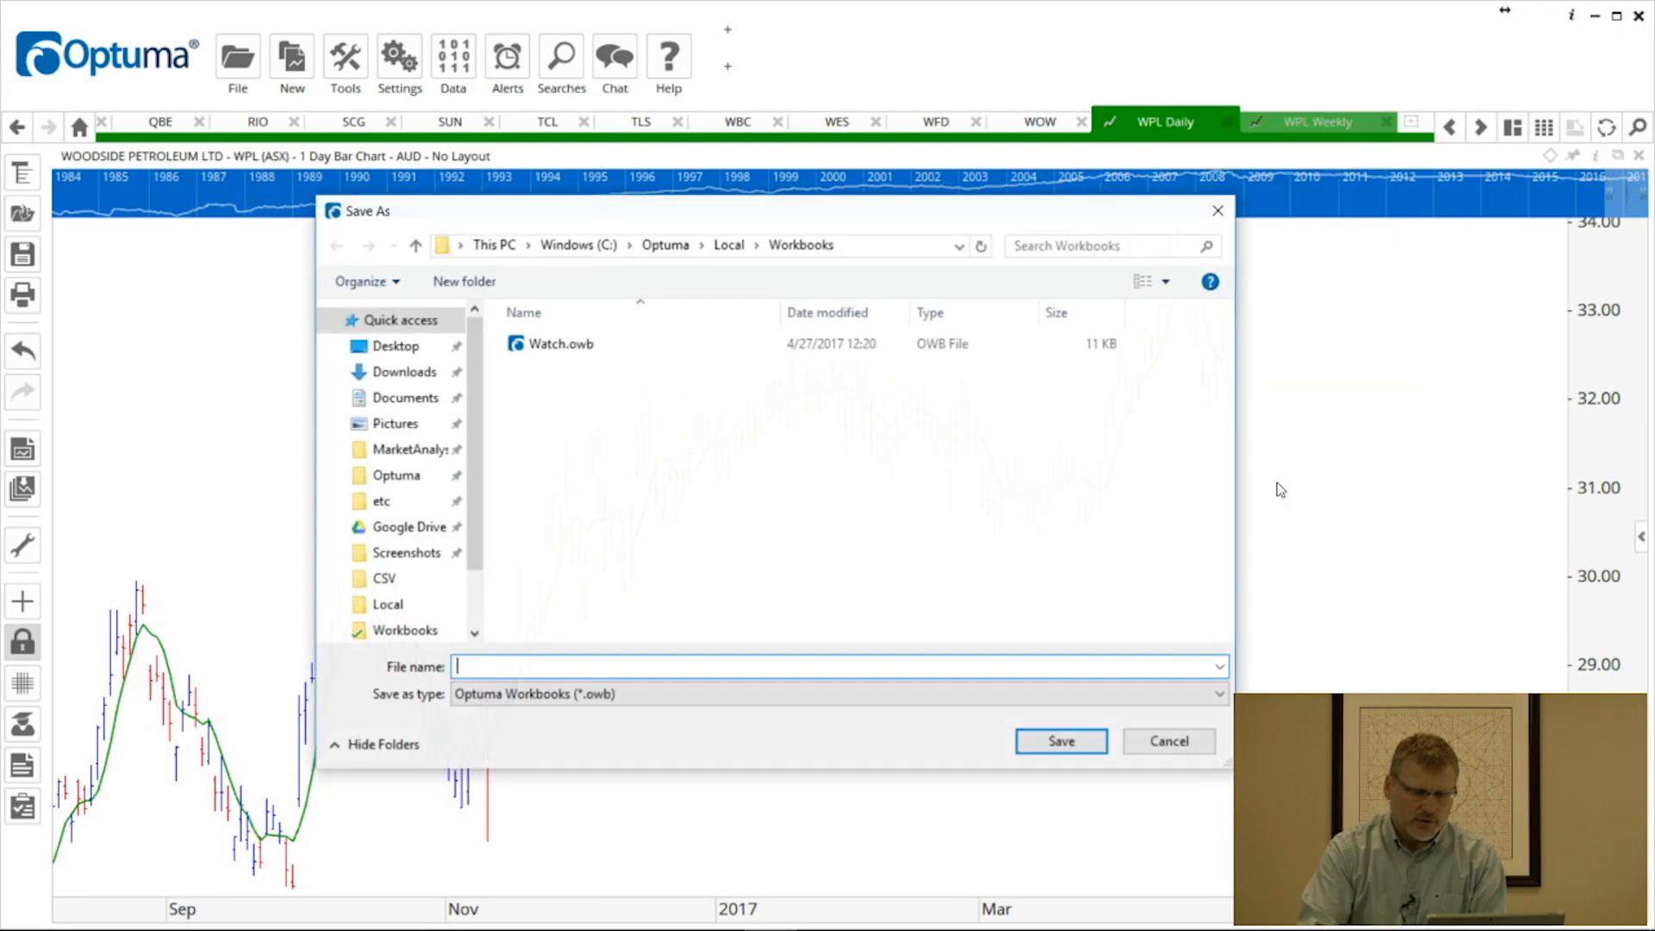
{"action": "mouse_move", "coordinate": [587, 638]}
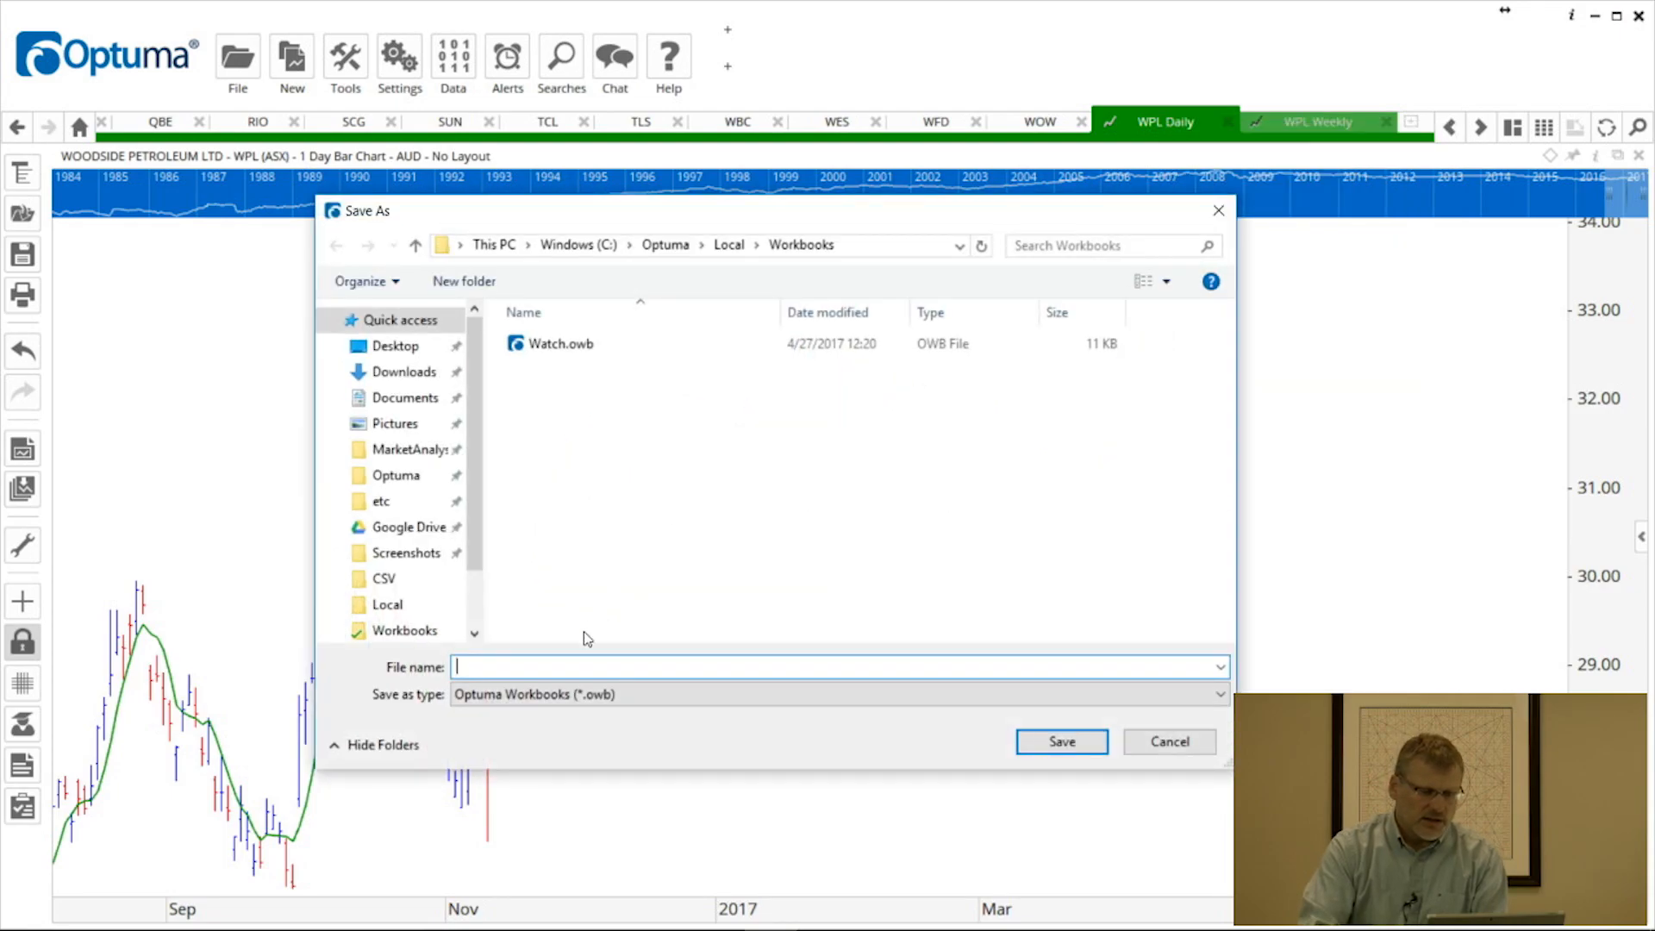
{"action": "mouse_move", "coordinate": [557, 367]}
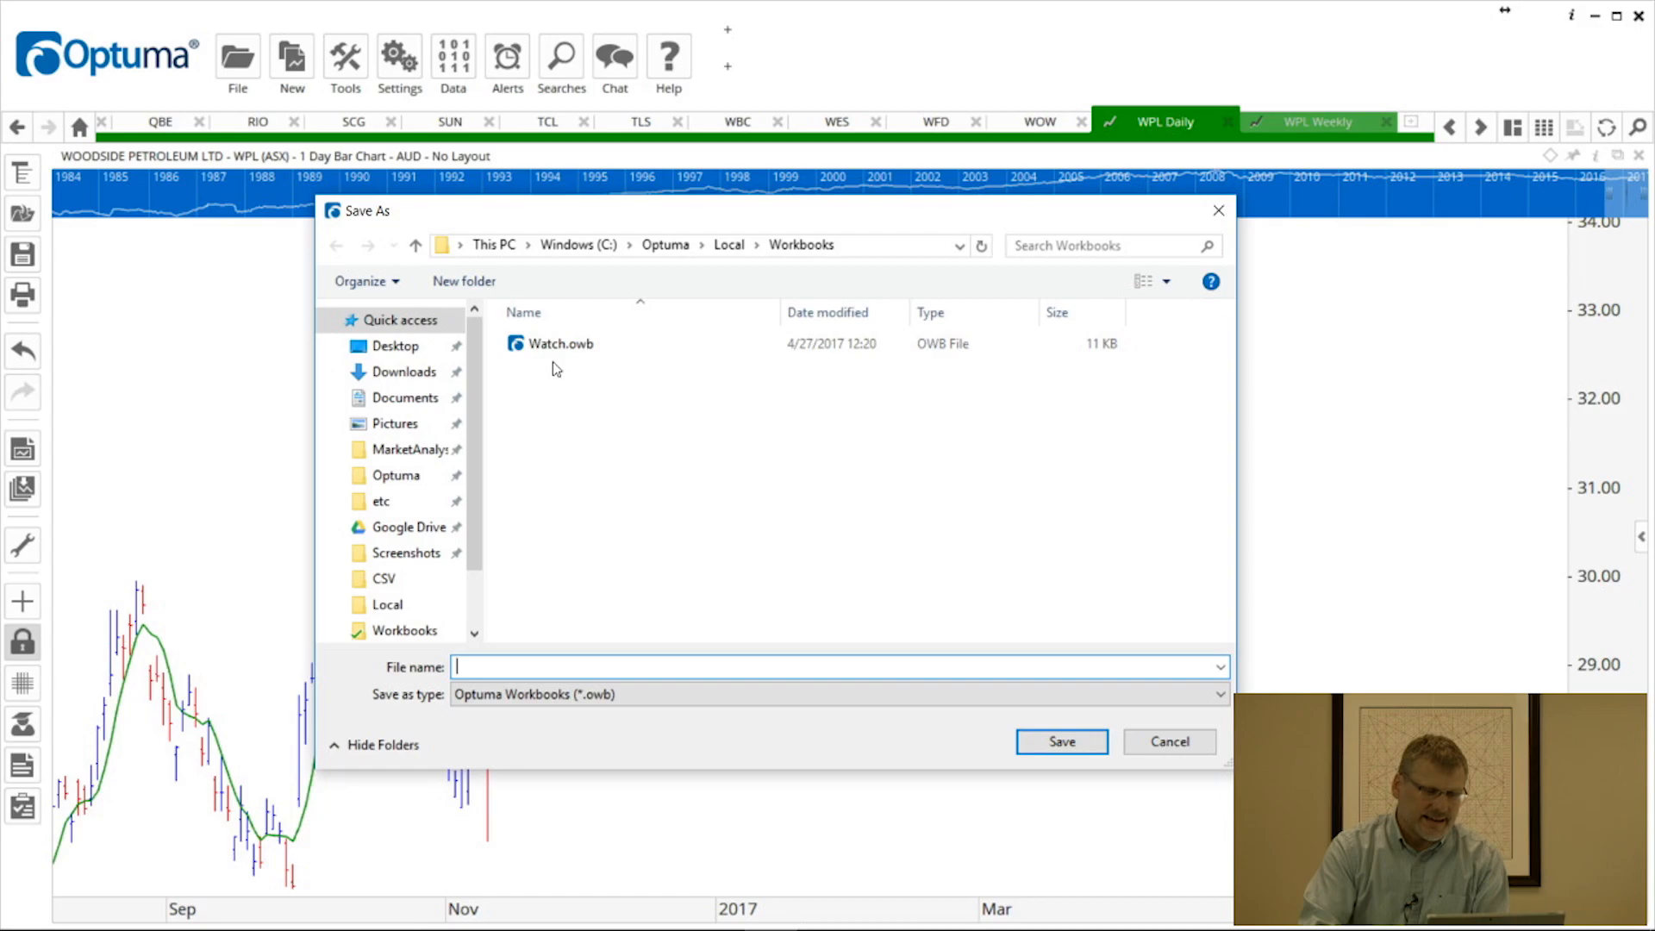
Step: Save the workbook over the existing Watch.owb file in the Workbooks folder
{"action": "left_click", "coordinate": [558, 343]}
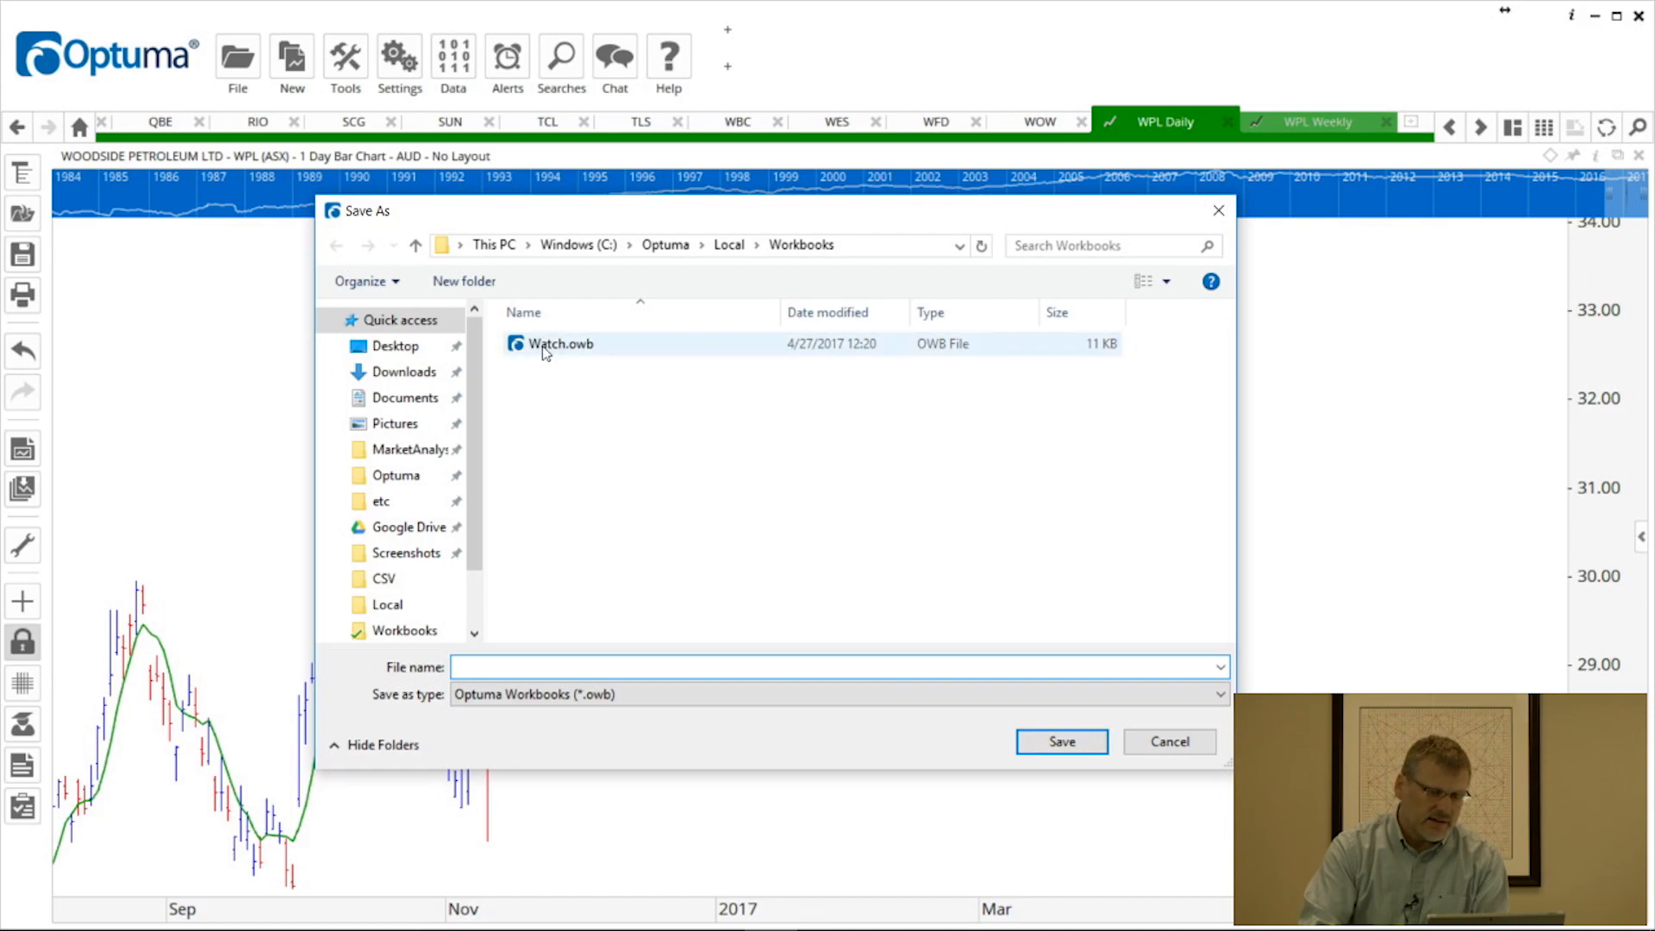
{"action": "left_click", "coordinate": [561, 343]}
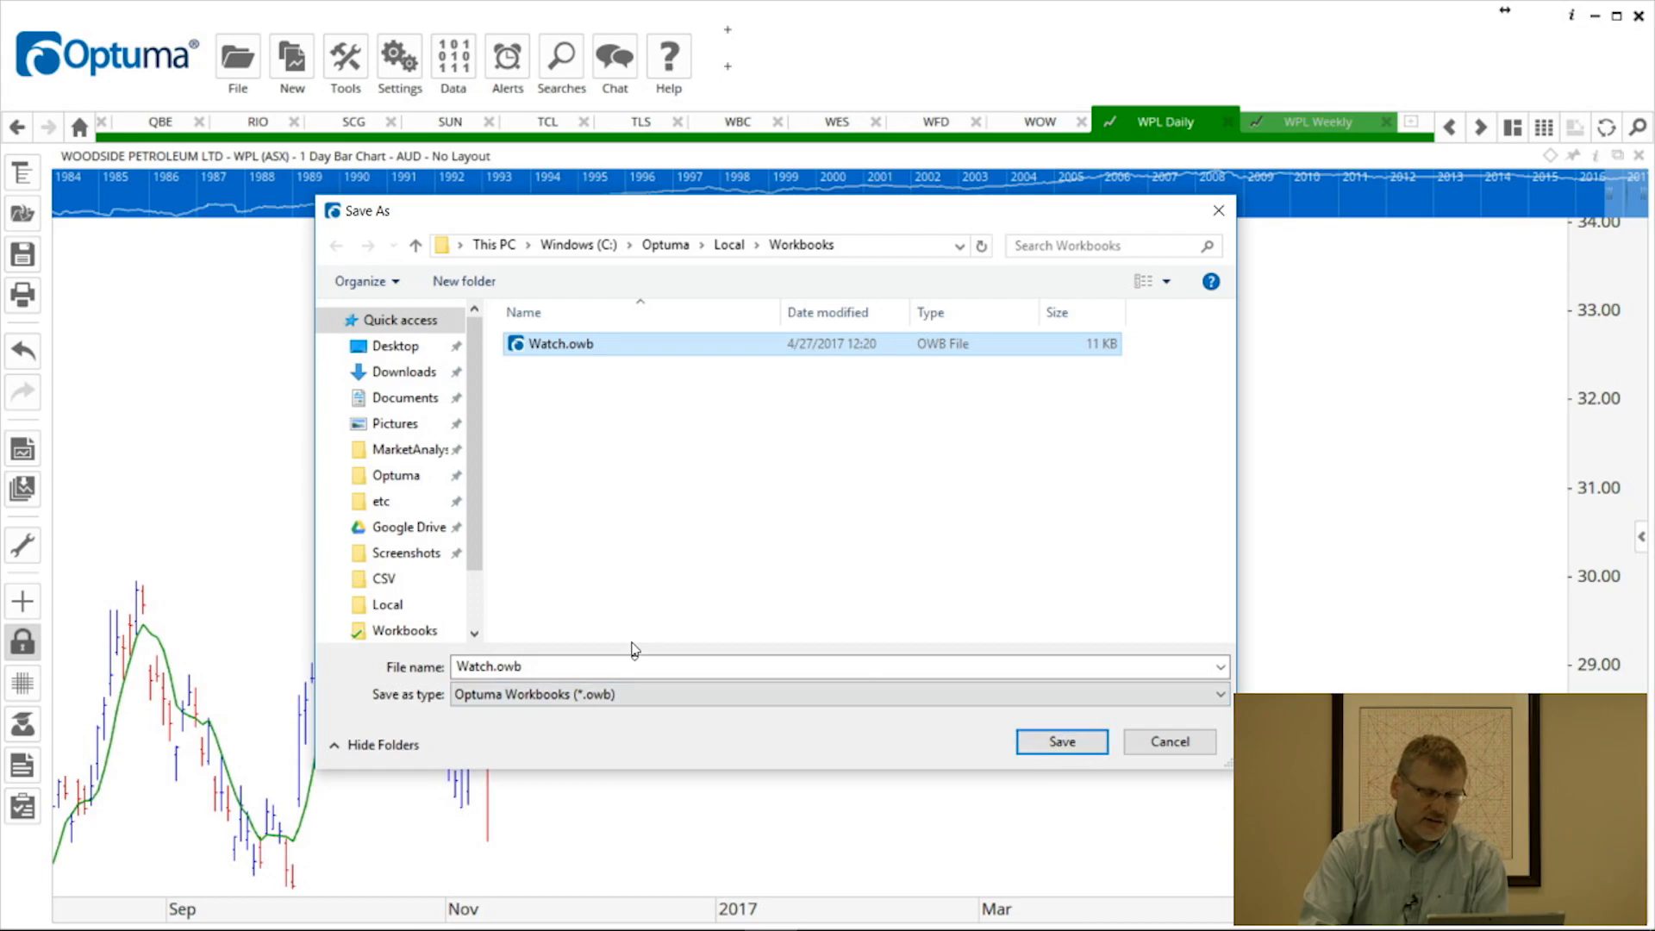
{"action": "mouse_move", "coordinate": [838, 553]}
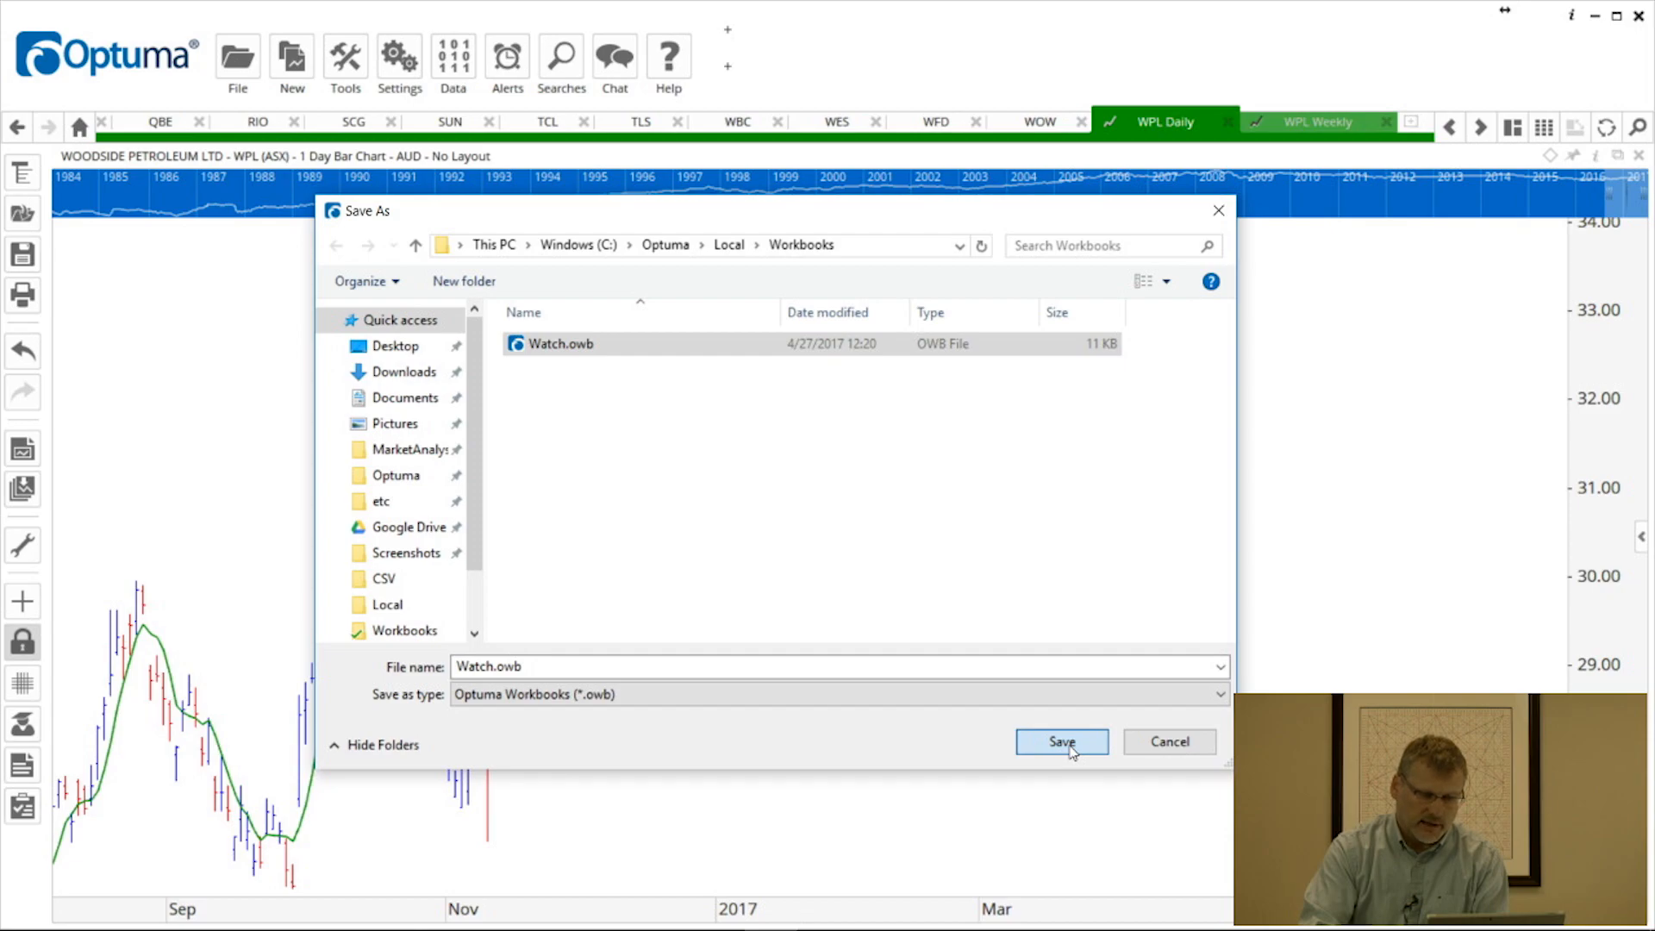
{"action": "left_click", "coordinate": [1061, 742]}
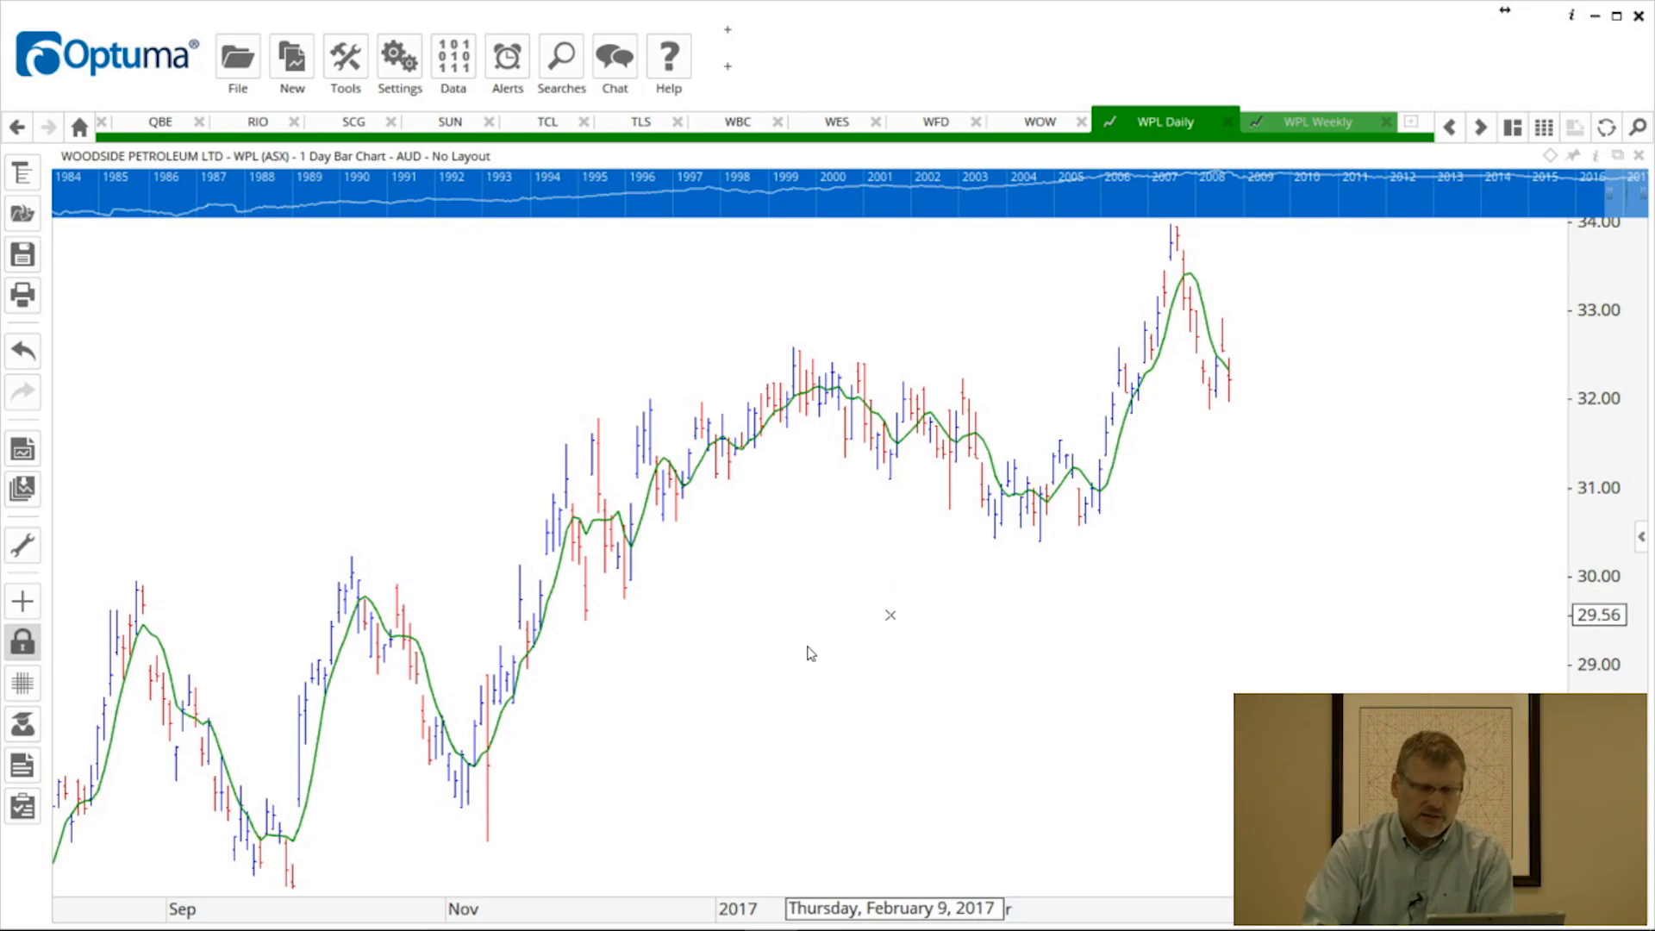
{"action": "mouse_move", "coordinate": [990, 567]}
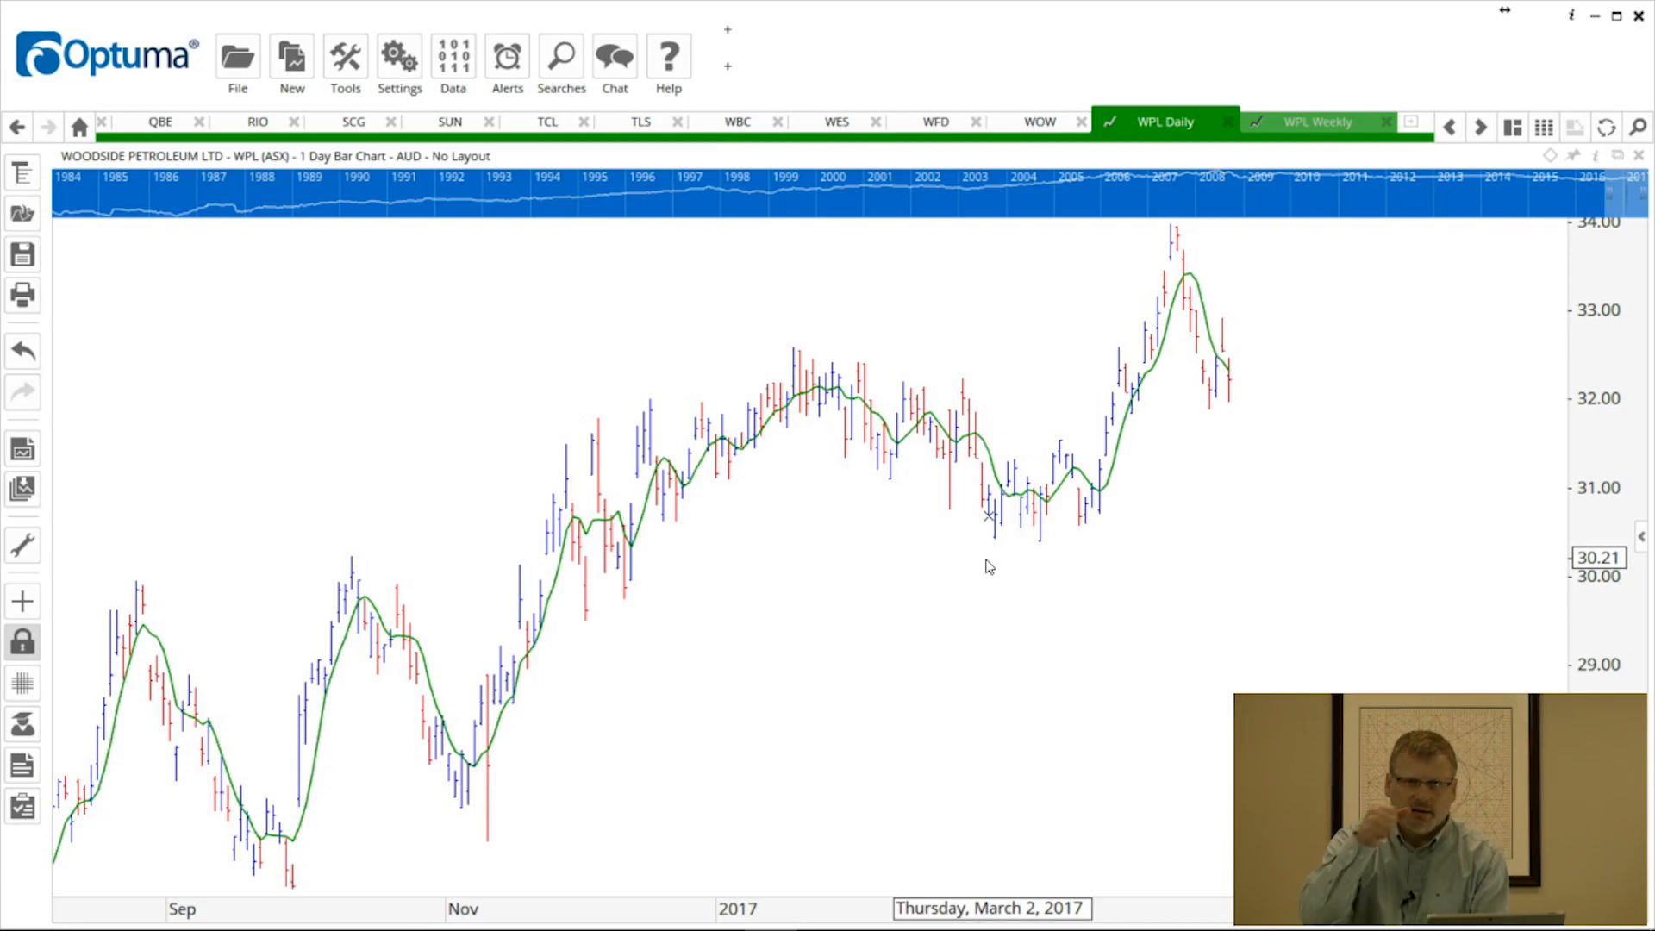
{"action": "mouse_move", "coordinate": [1000, 538]}
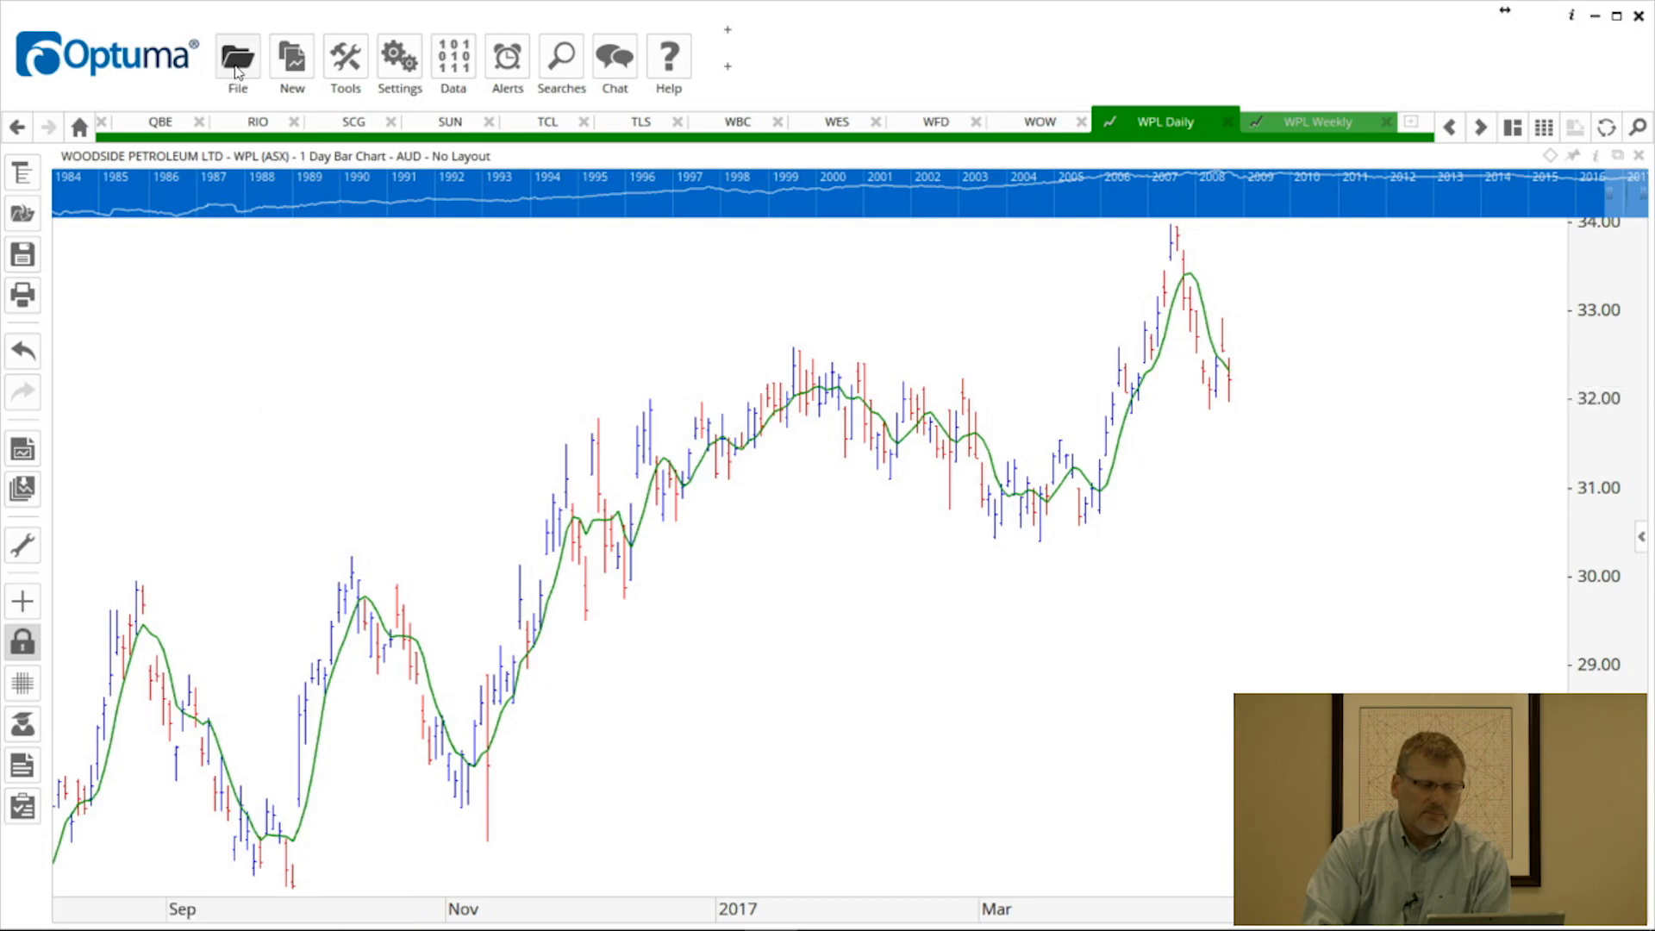
Step: Start Save Workbook As from the File menu to reach the Save Optuma Workbook dialog
{"action": "left_click", "coordinate": [236, 58]}
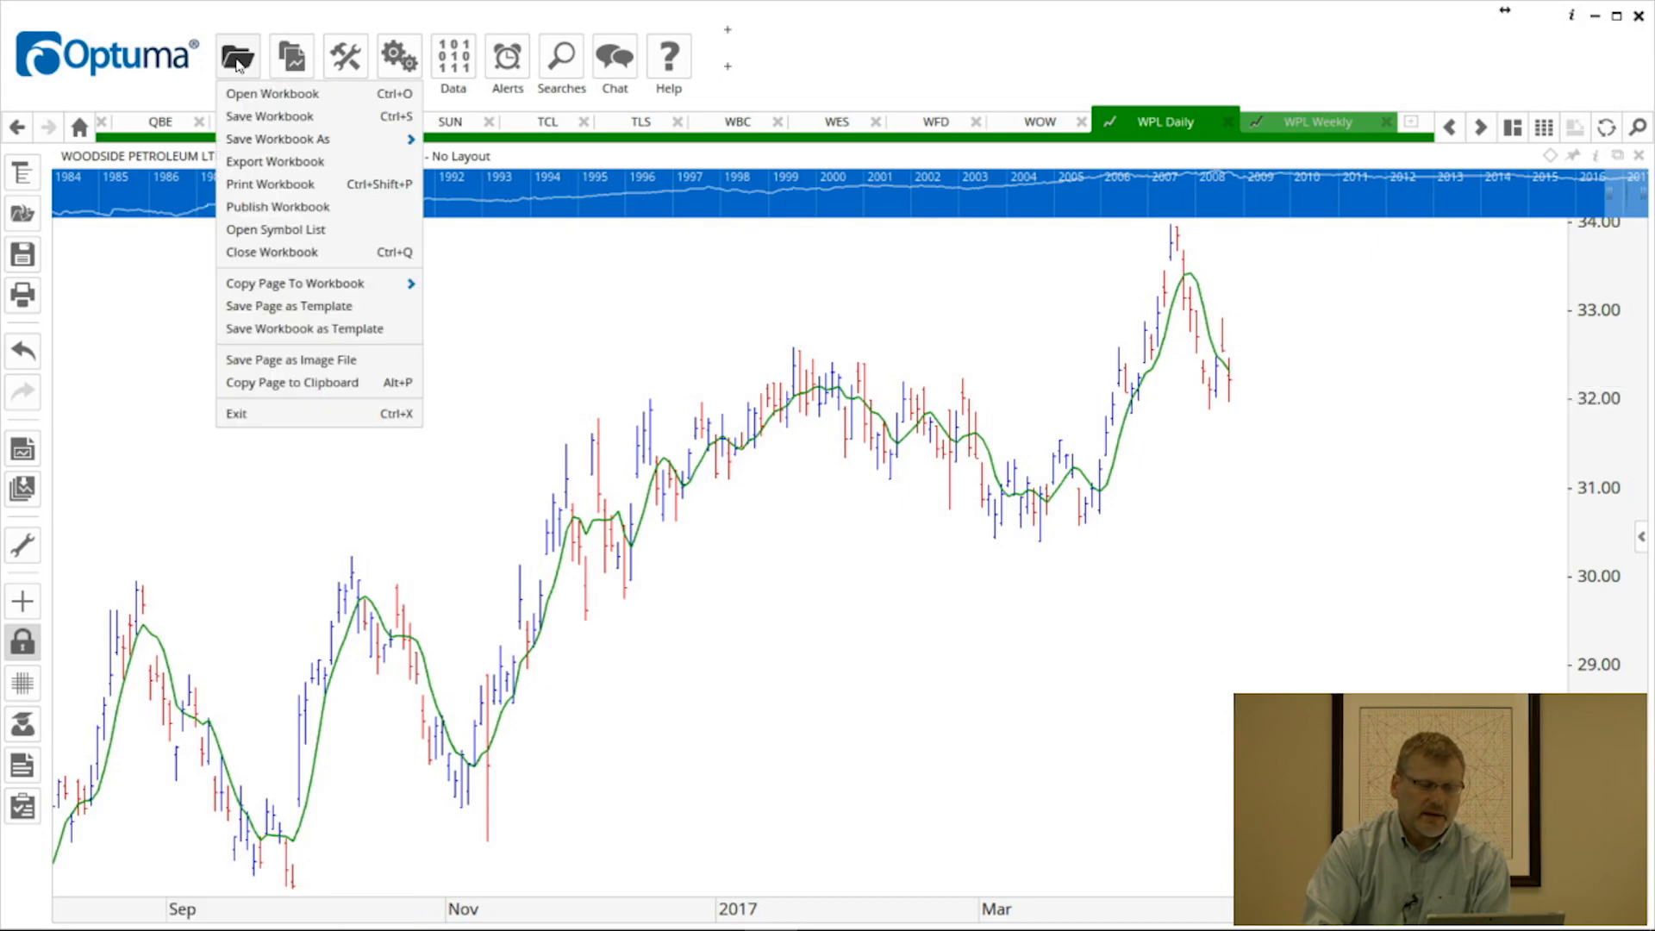
{"action": "mouse_move", "coordinate": [278, 138]}
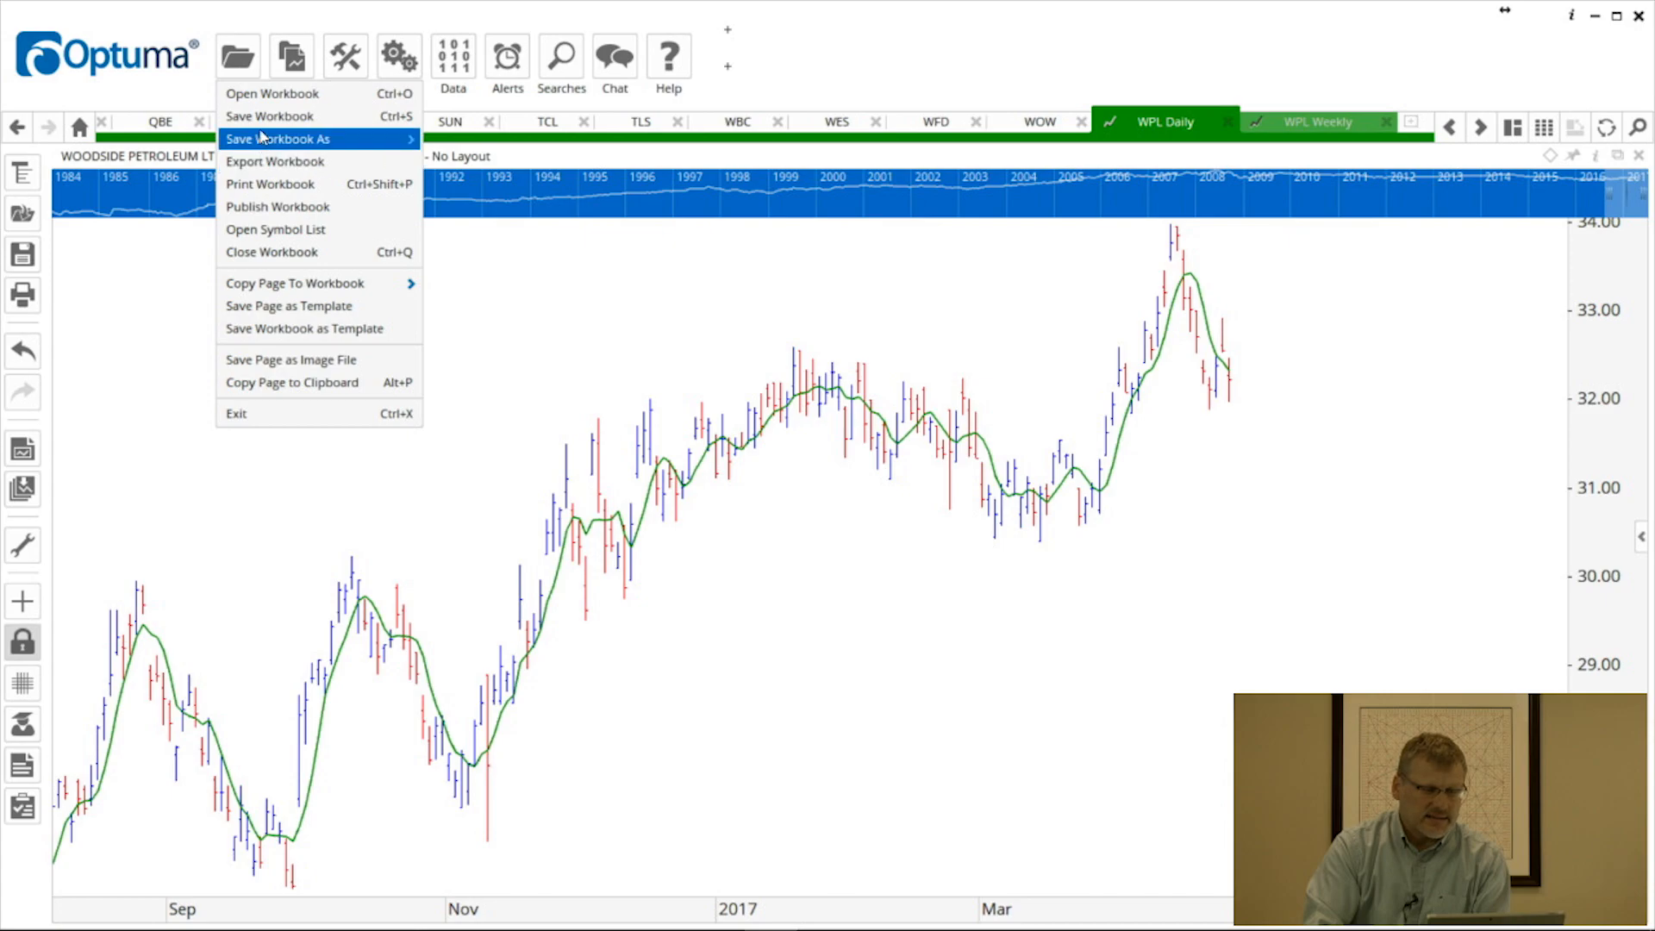
{"action": "left_click", "coordinate": [280, 138]}
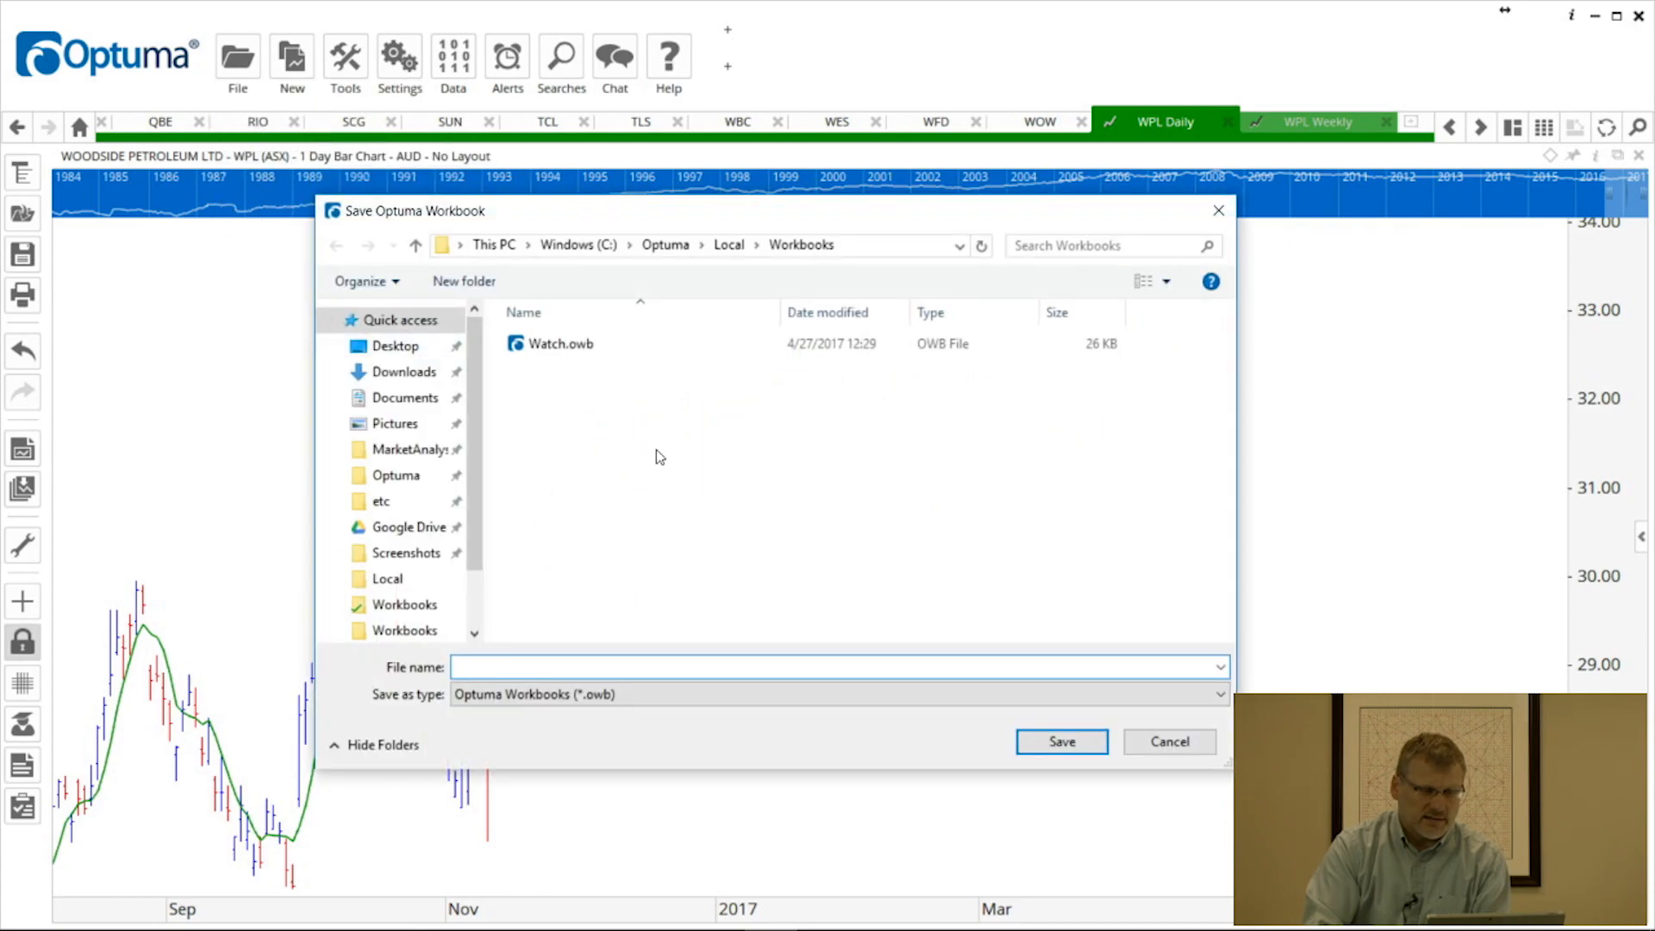
Step: Save the workbook as a new file named MyWorkbook in the Workbooks folder
{"action": "left_click", "coordinate": [638, 665]}
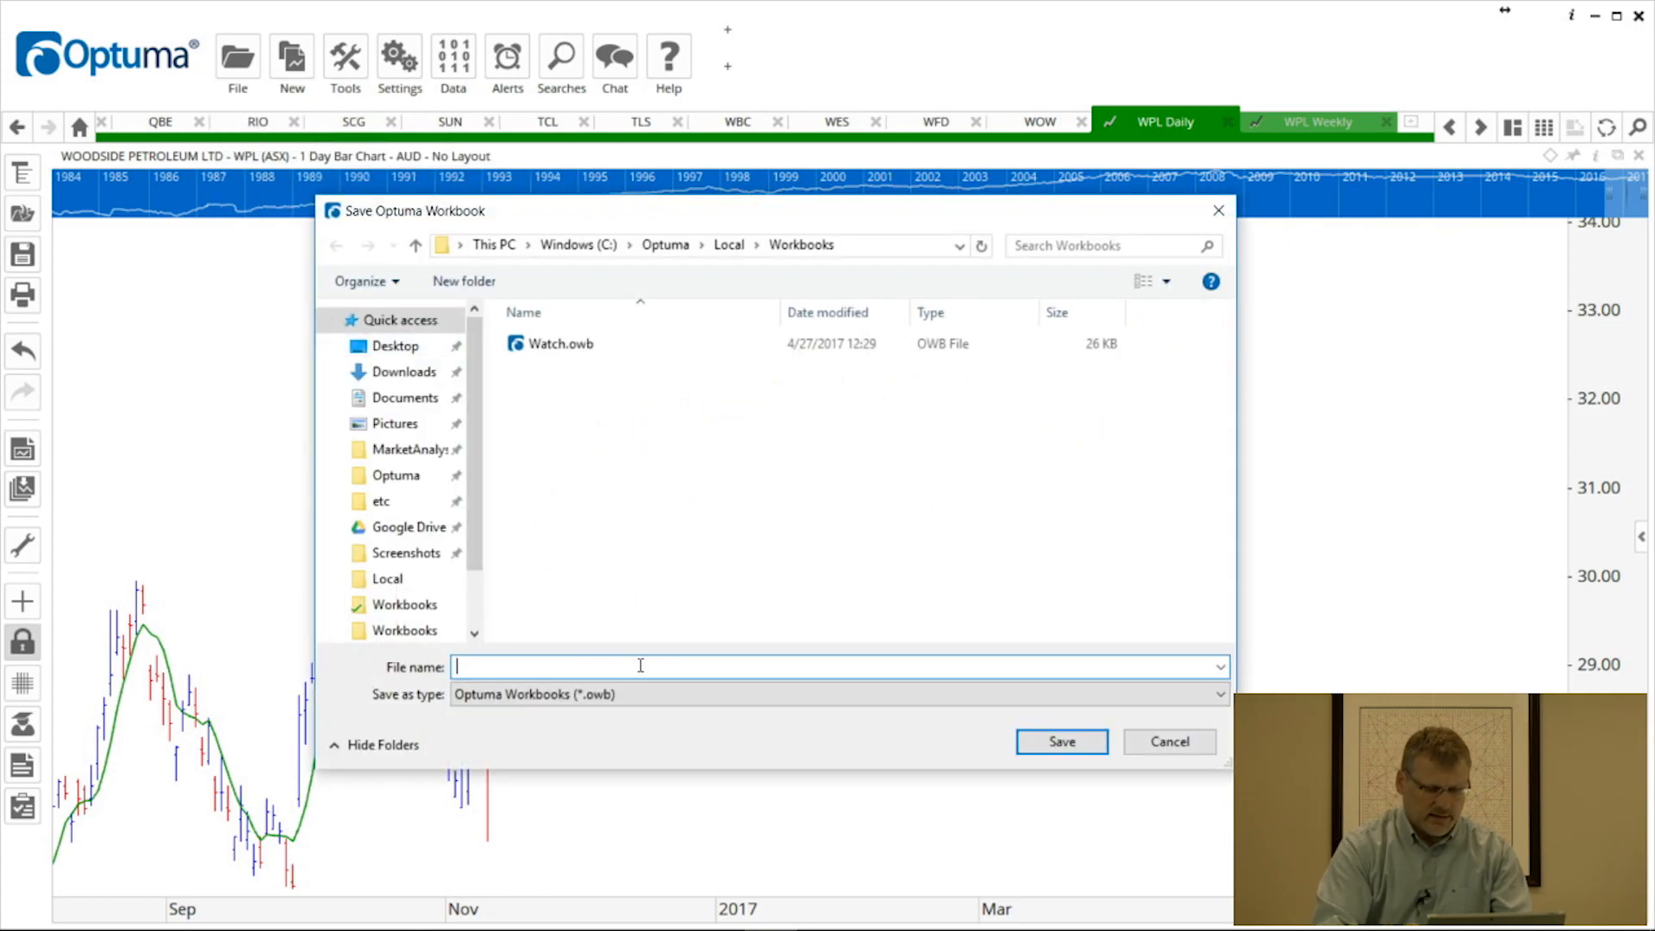
{"action": "type", "text": "My"}
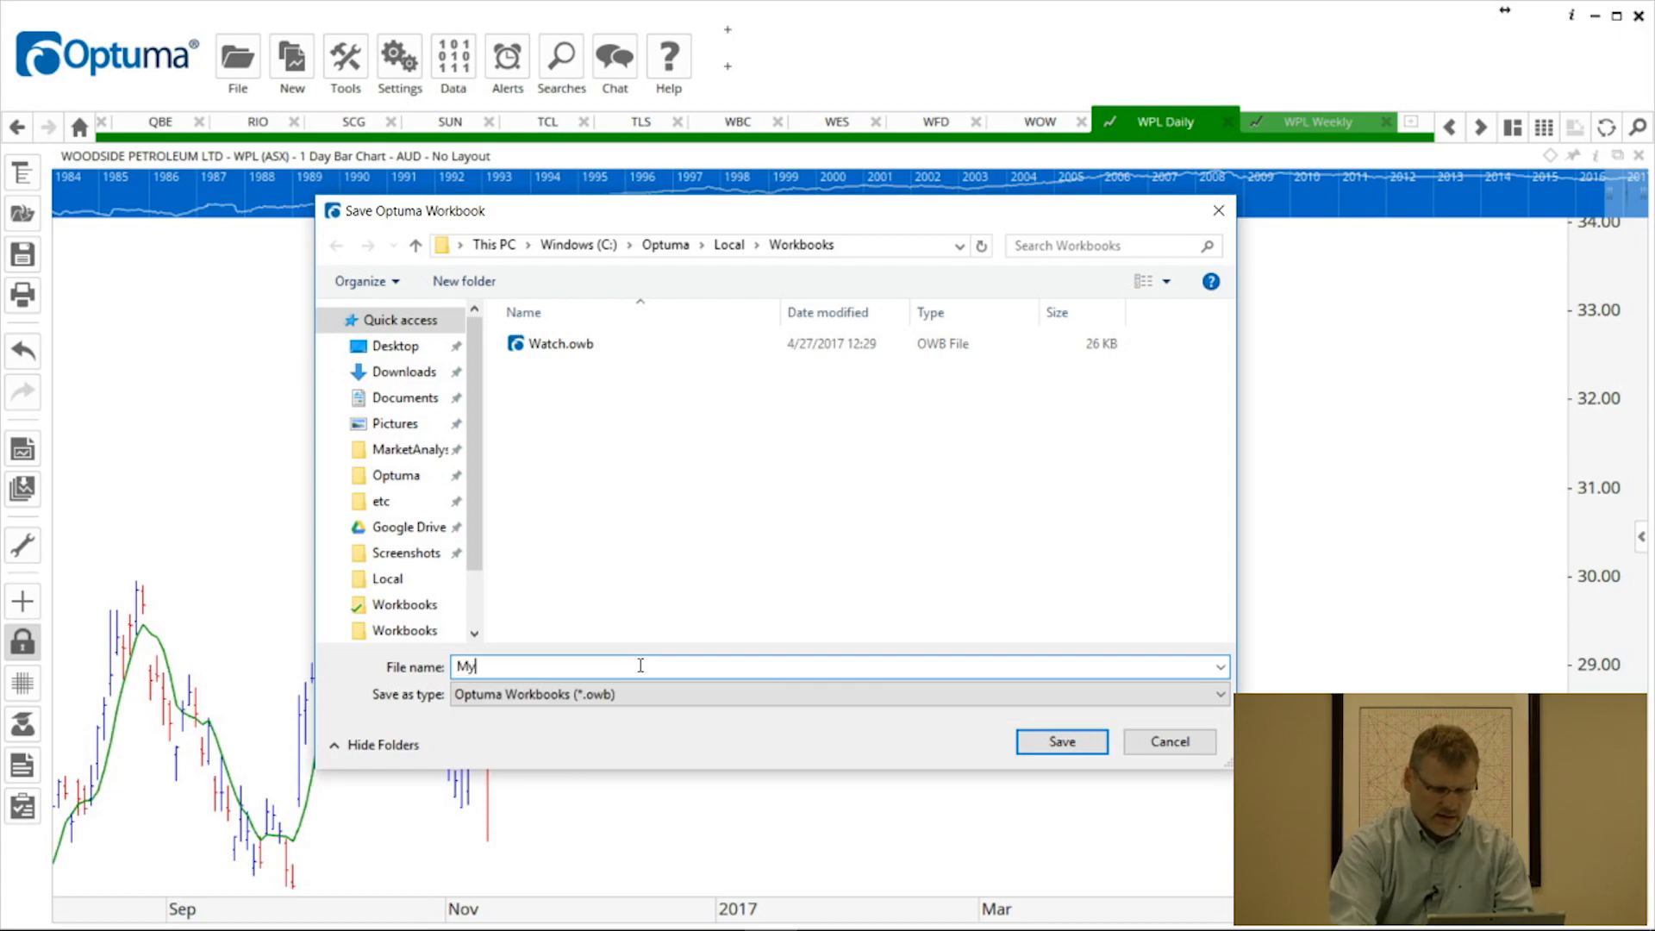
{"action": "type", "text": "Workbook"}
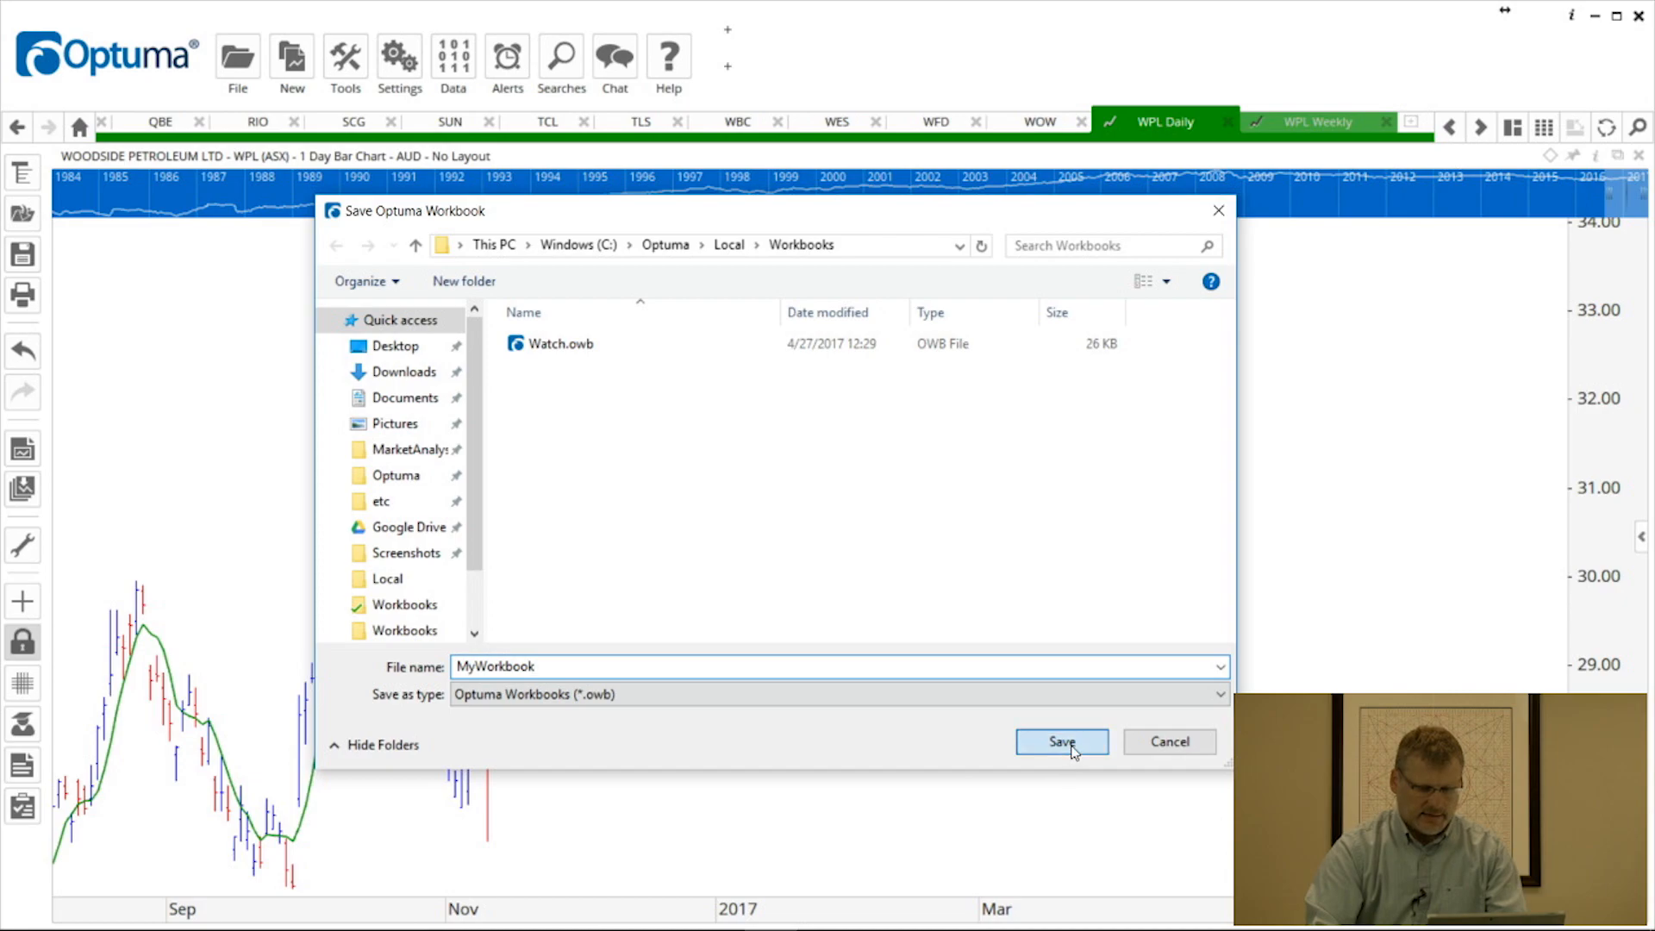
{"action": "left_click", "coordinate": [1060, 741]}
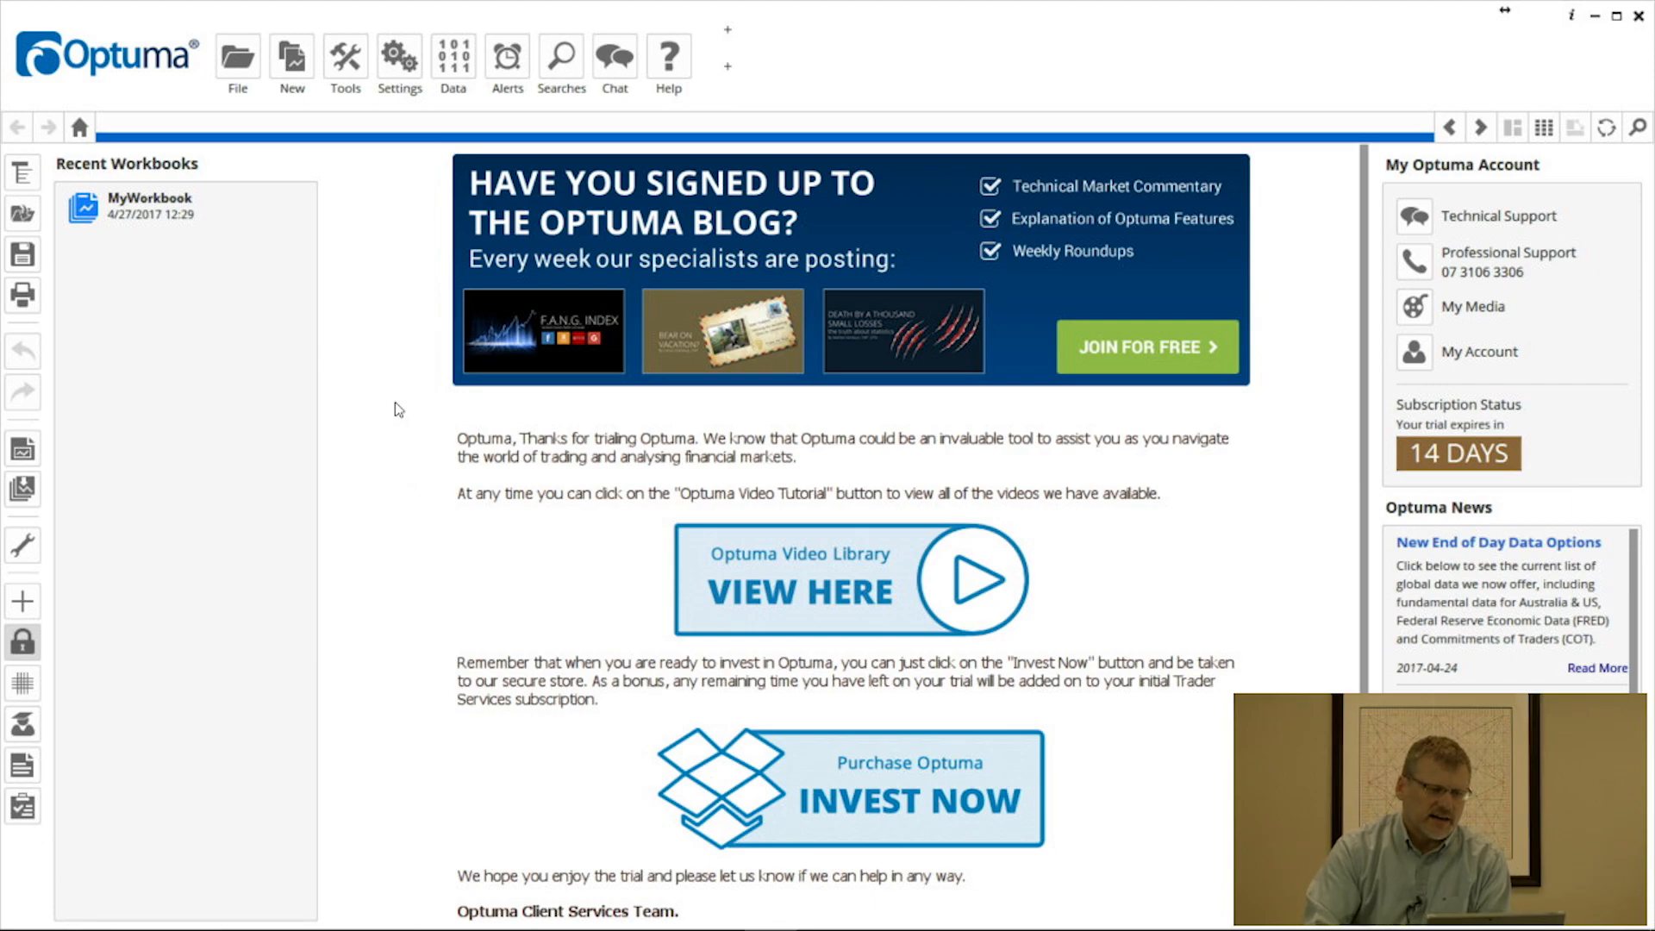
{"action": "mouse_move", "coordinate": [193, 357]}
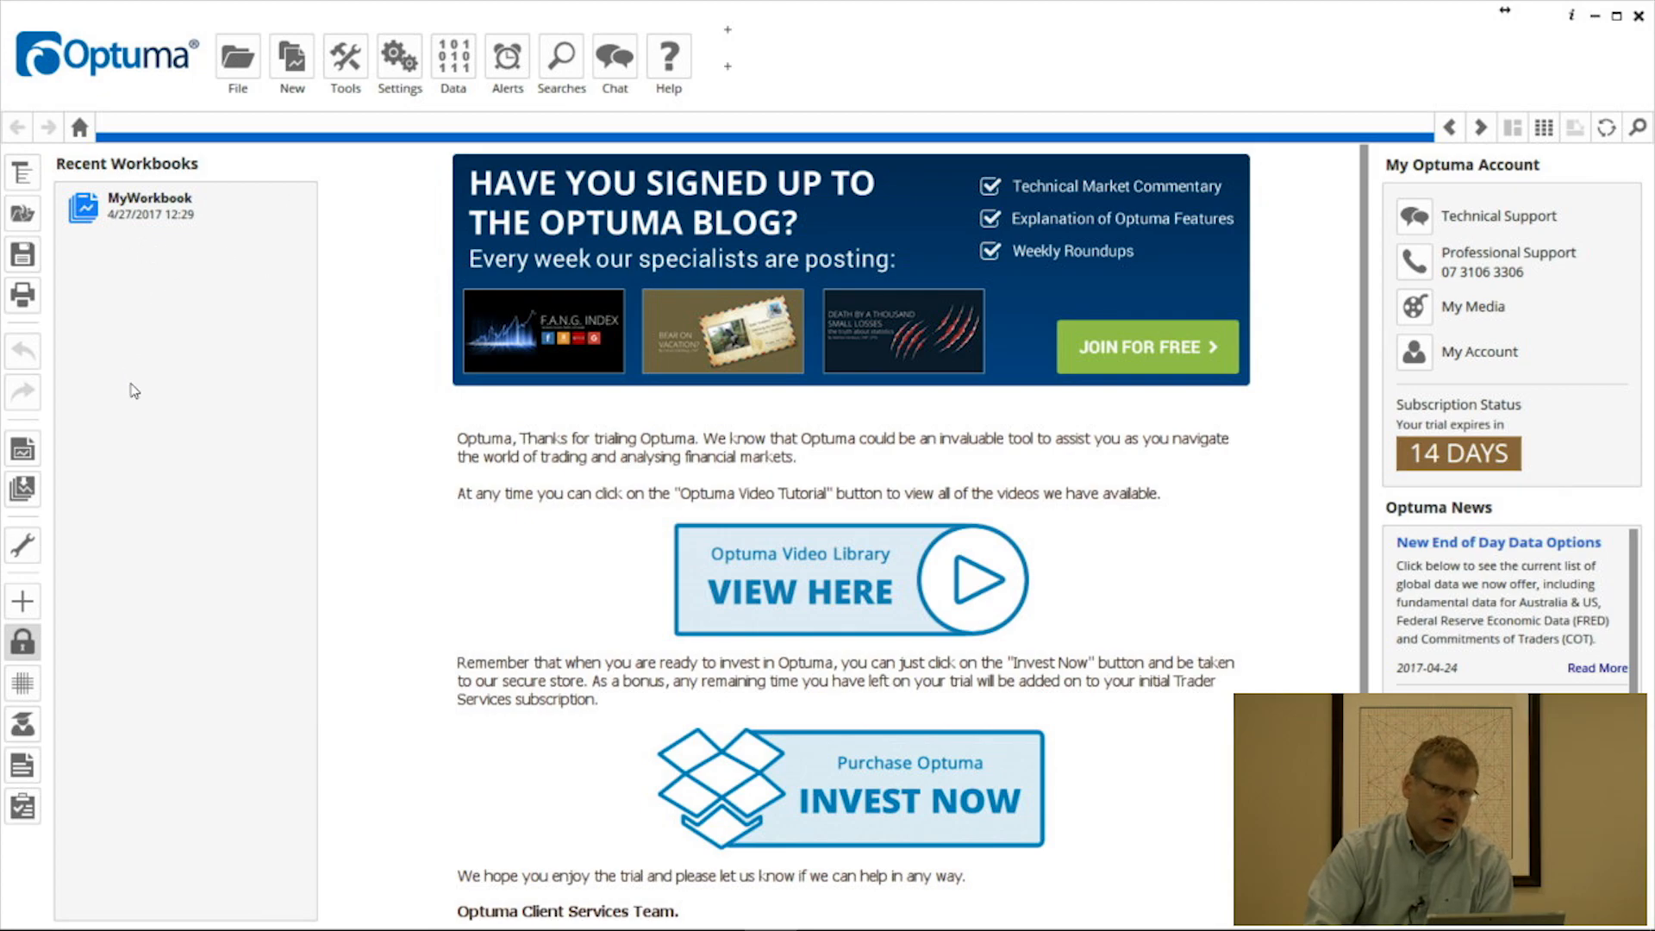
{"action": "mouse_move", "coordinate": [155, 273]}
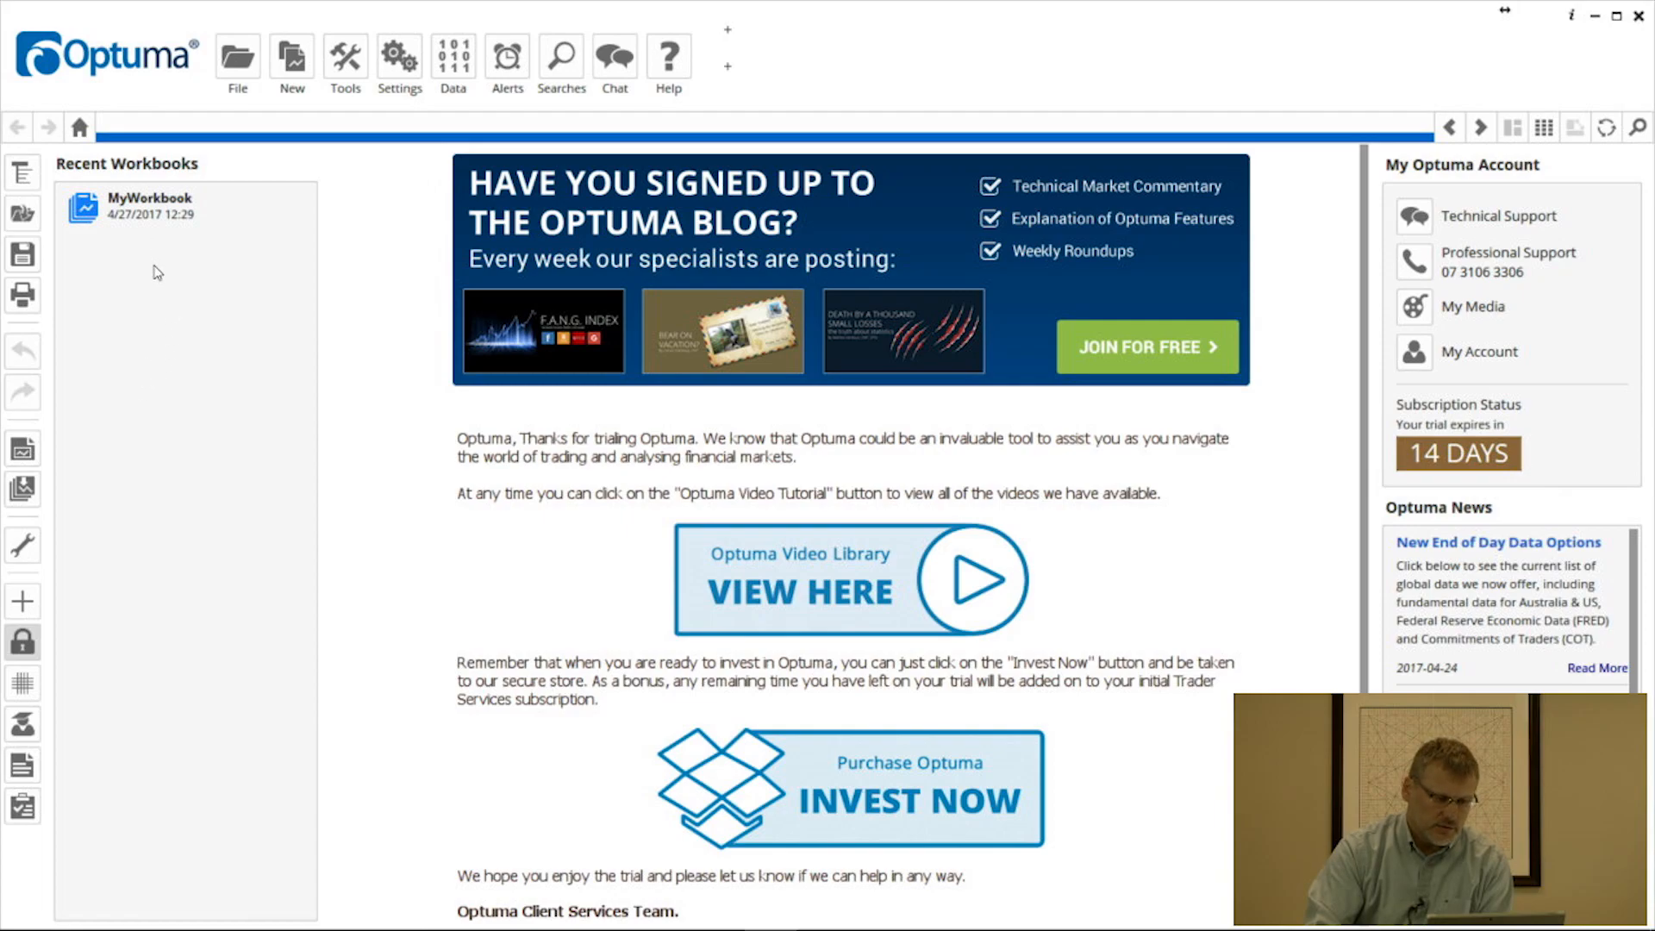
{"action": "mouse_move", "coordinate": [166, 445]}
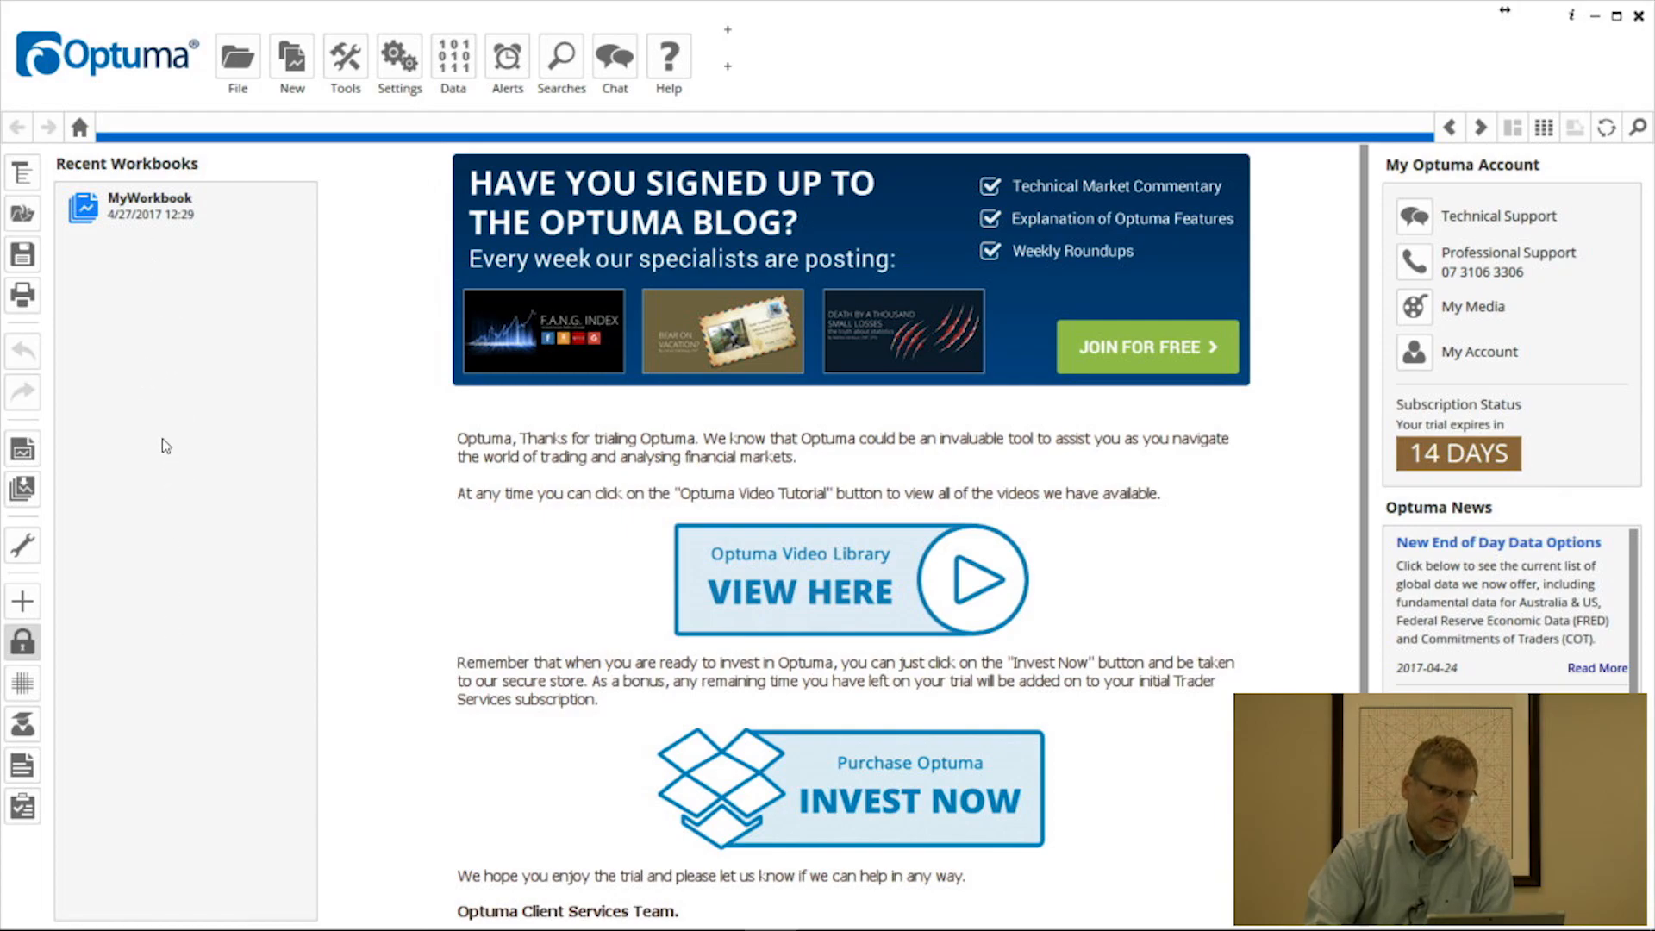
{"action": "mouse_move", "coordinate": [362, 379]}
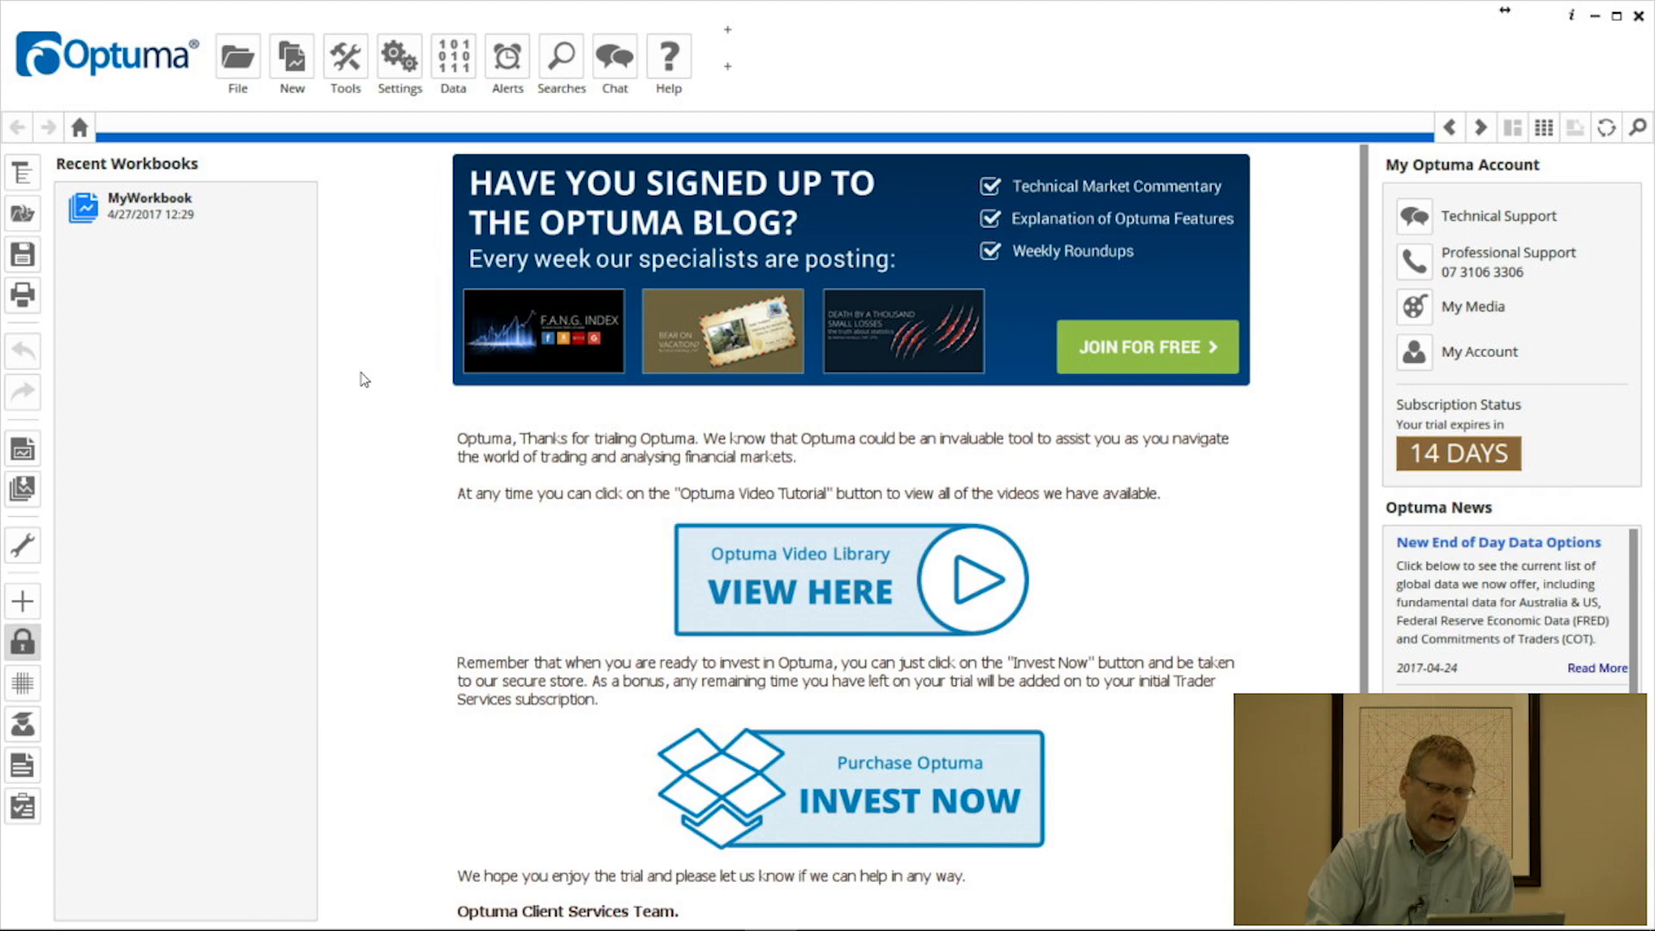
Step: Close the workbook to the Home page and reopen MyWorkbook from Recent Workbooks
{"action": "left_click", "coordinate": [238, 59]}
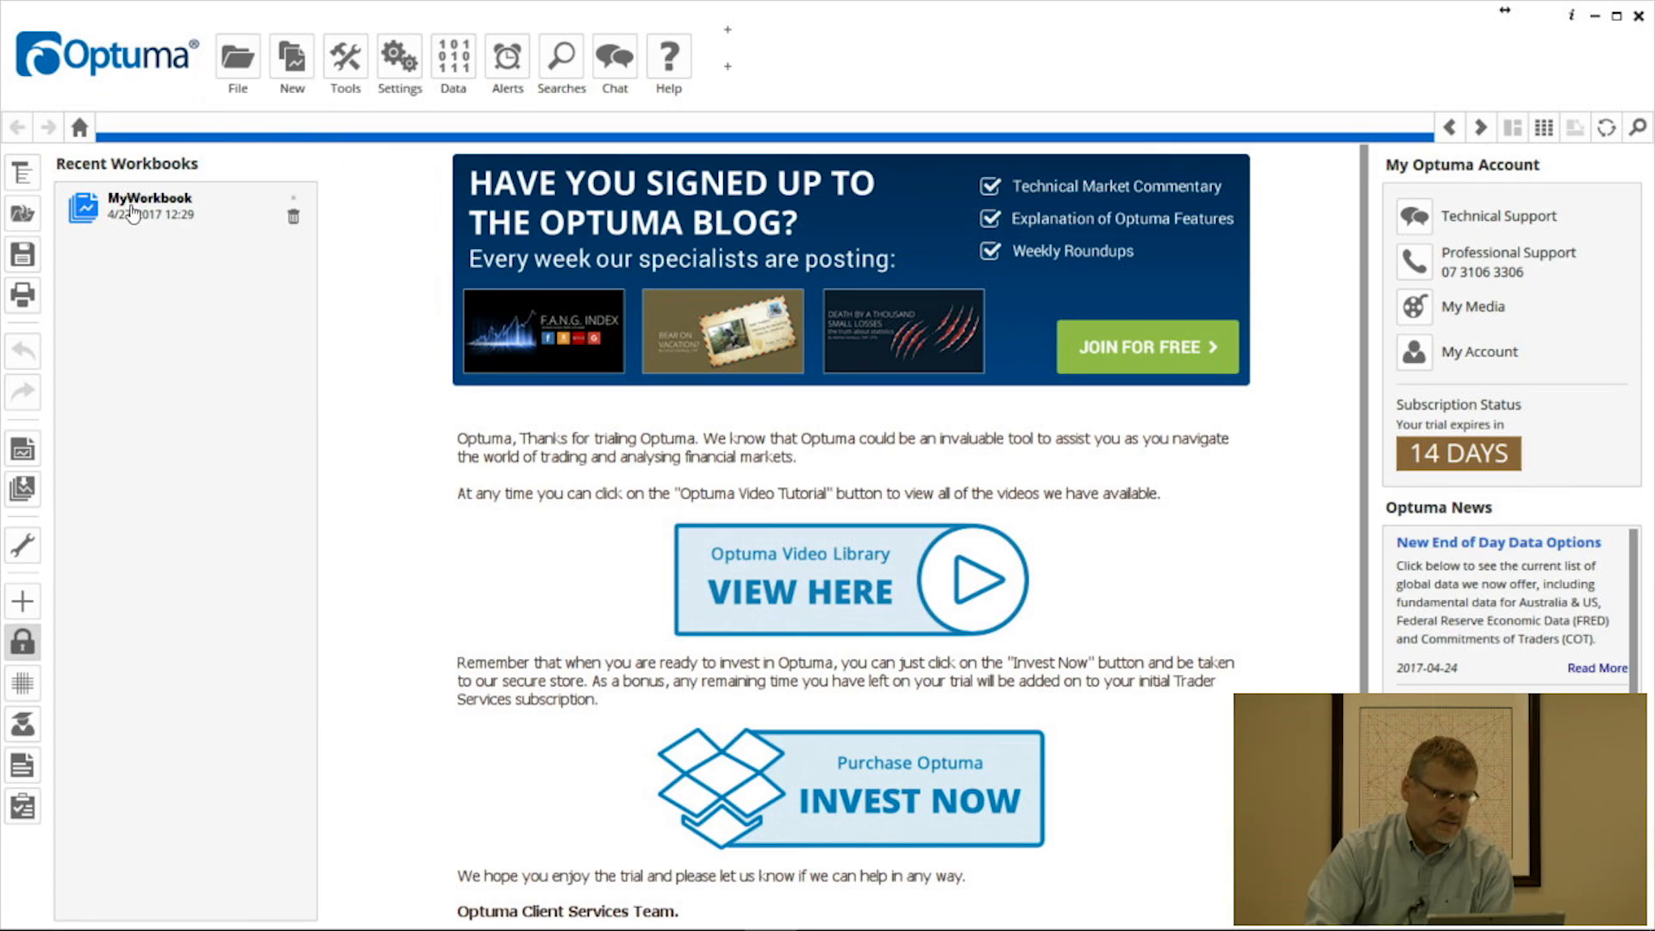
{"action": "double_click", "coordinate": [148, 198]}
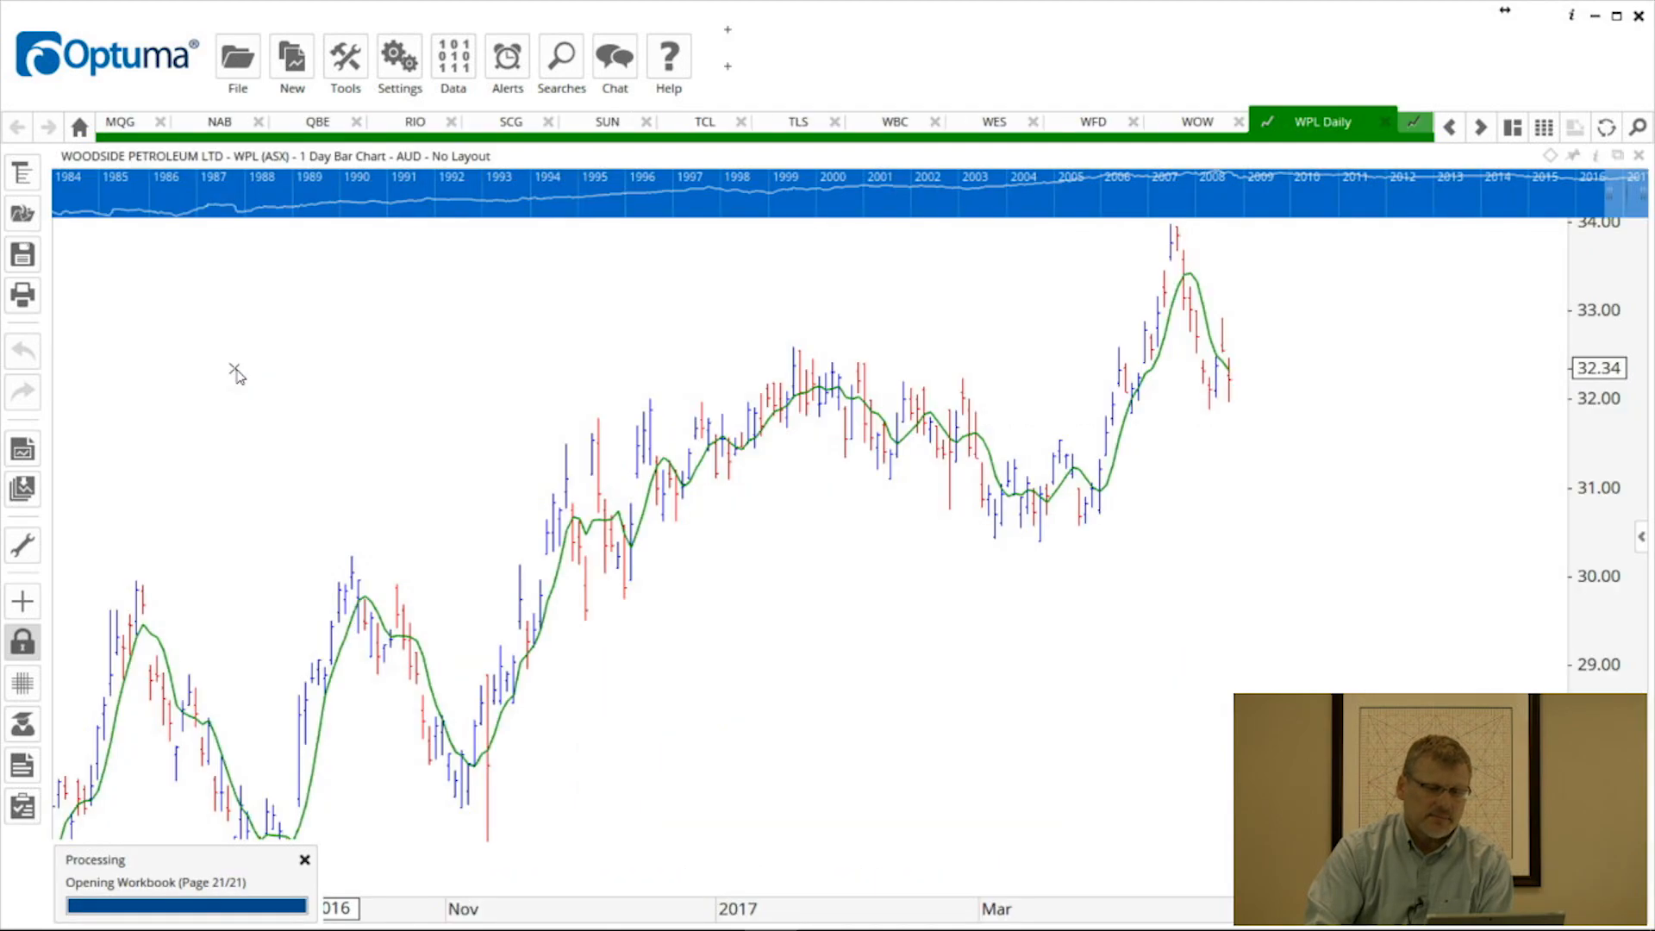
{"action": "mouse_move", "coordinate": [1264, 422]}
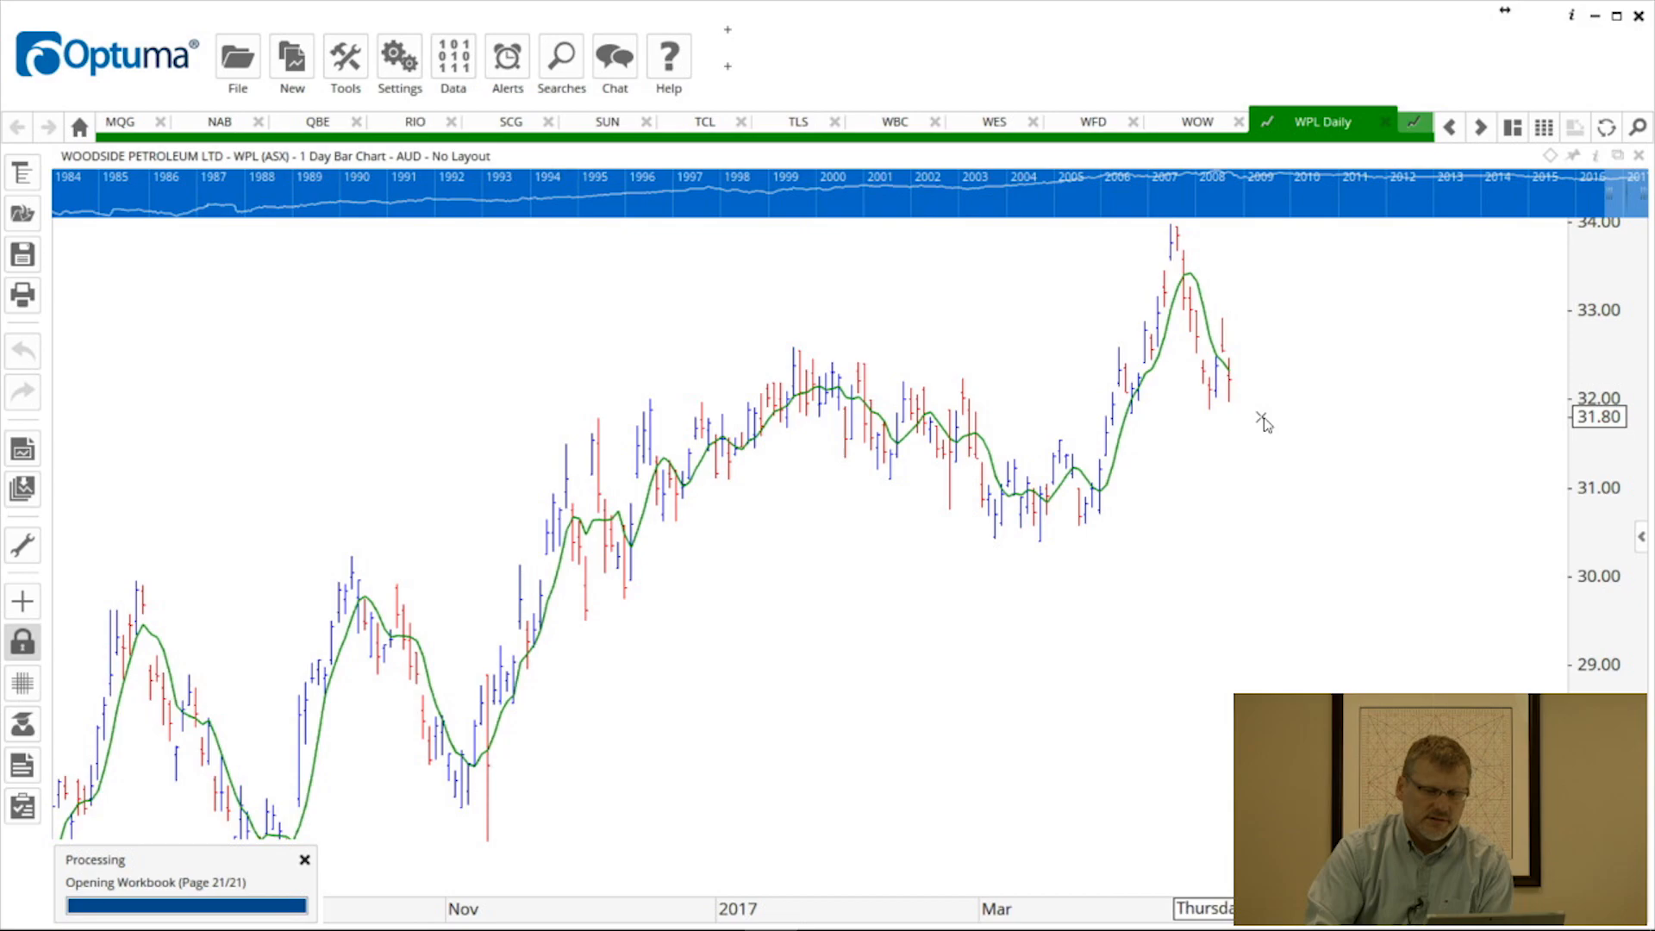
{"action": "mouse_move", "coordinate": [377, 355]}
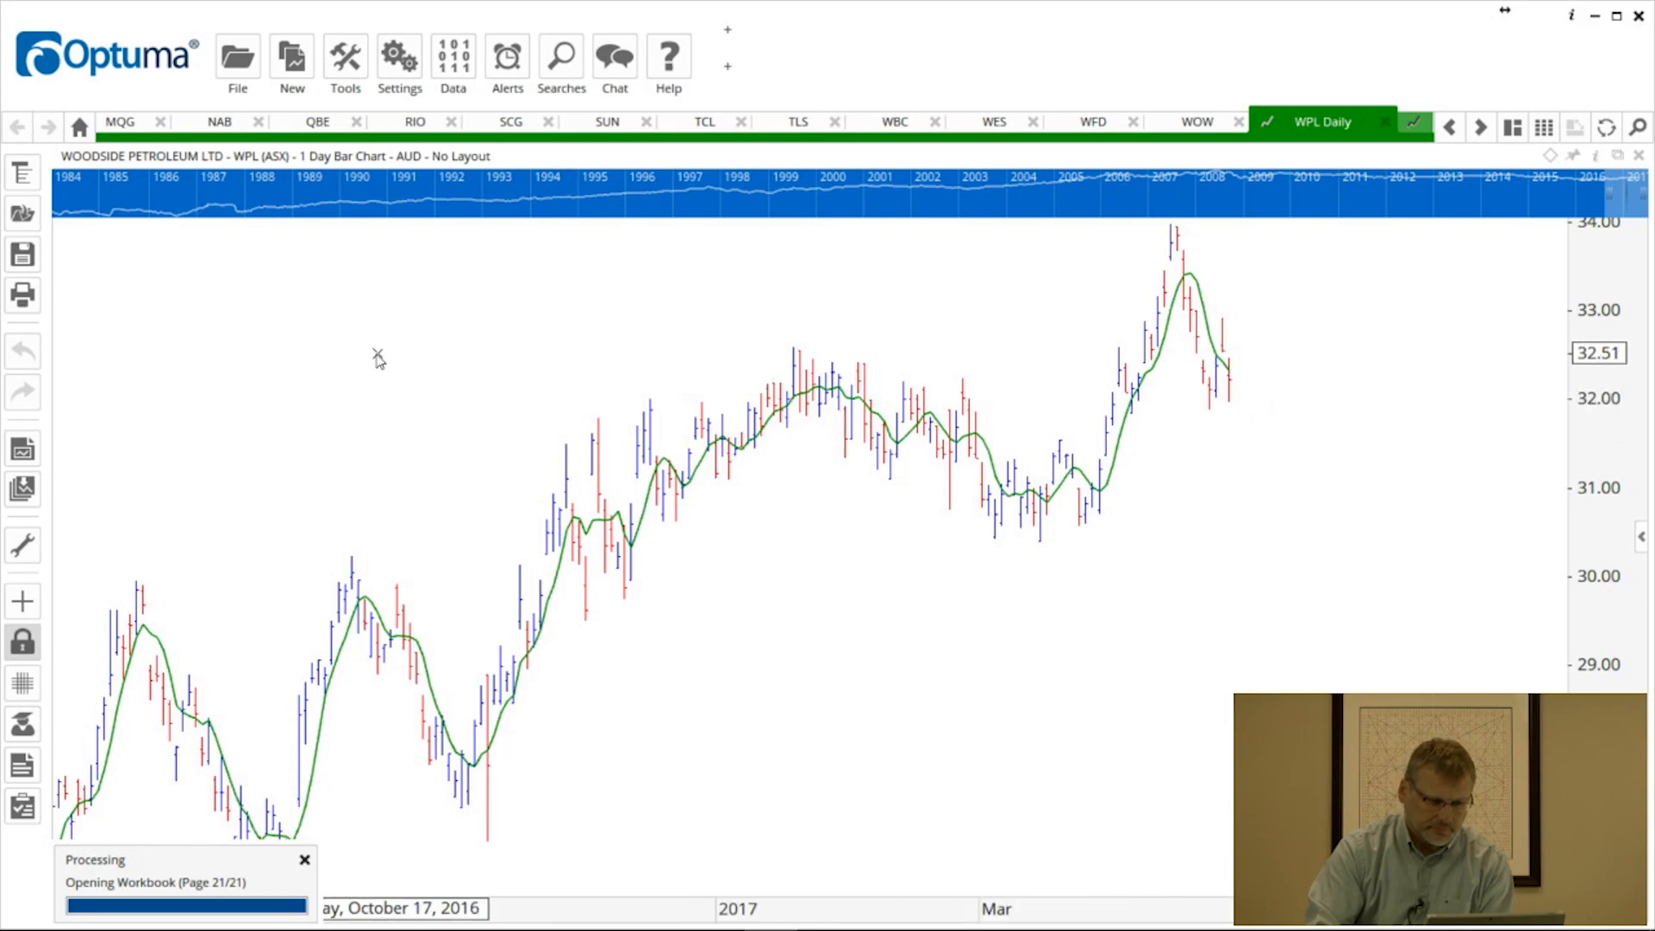
Step: Close MyWorkbook again, returning to the Home page
{"action": "left_click", "coordinate": [238, 57]}
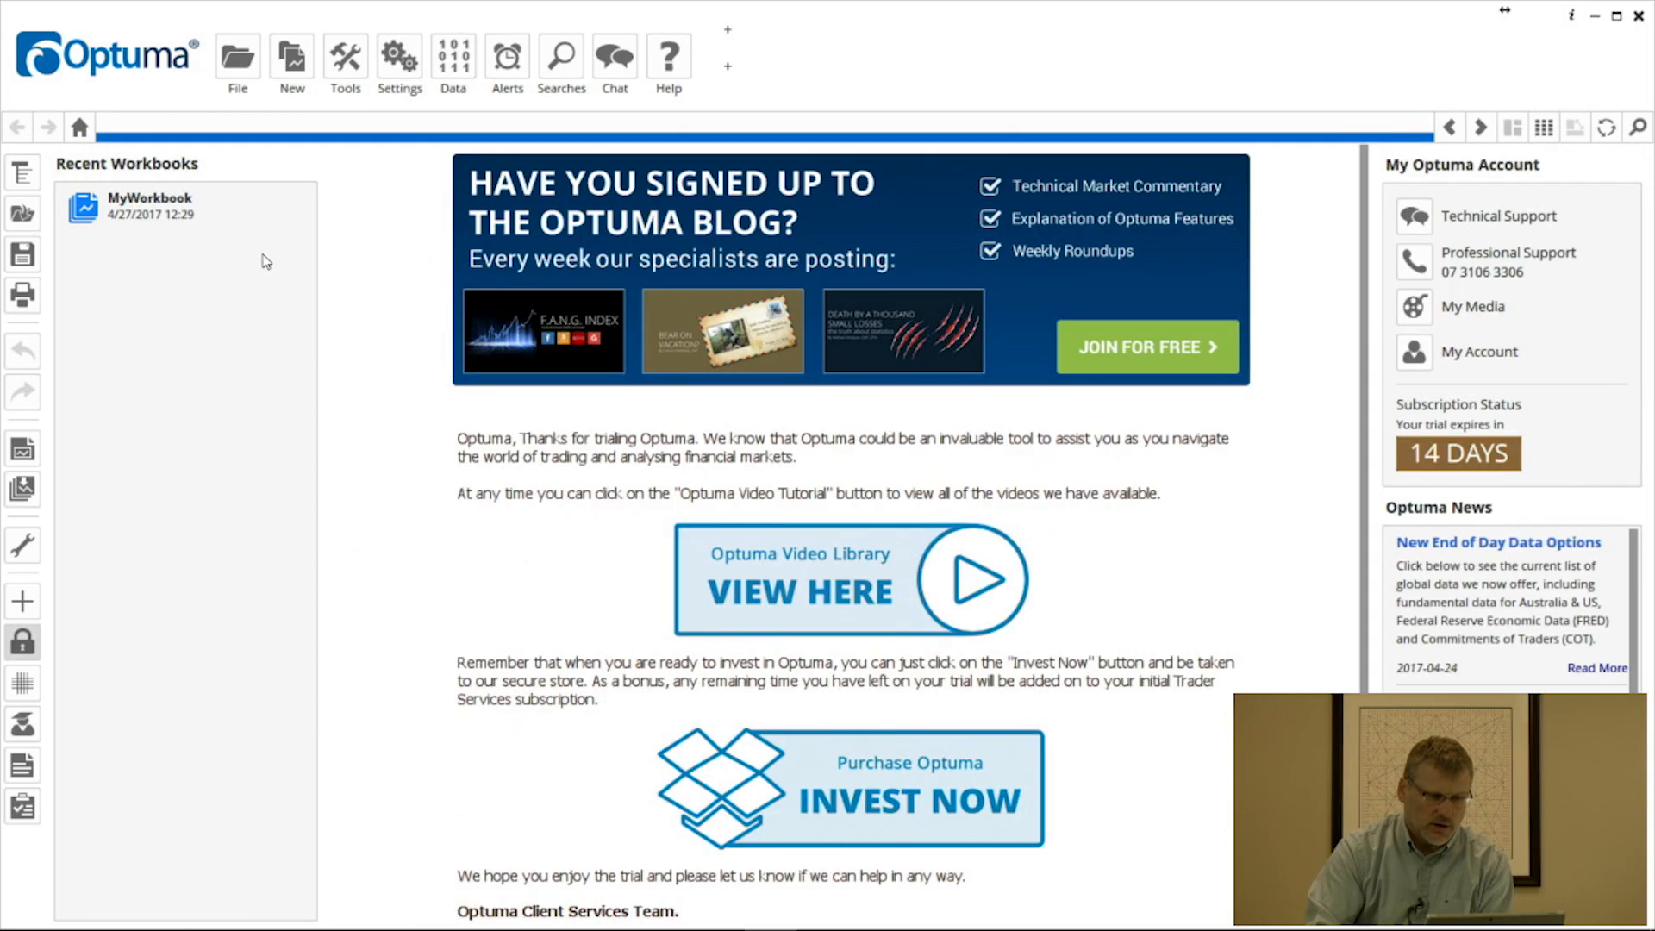
{"action": "mouse_move", "coordinate": [238, 53]}
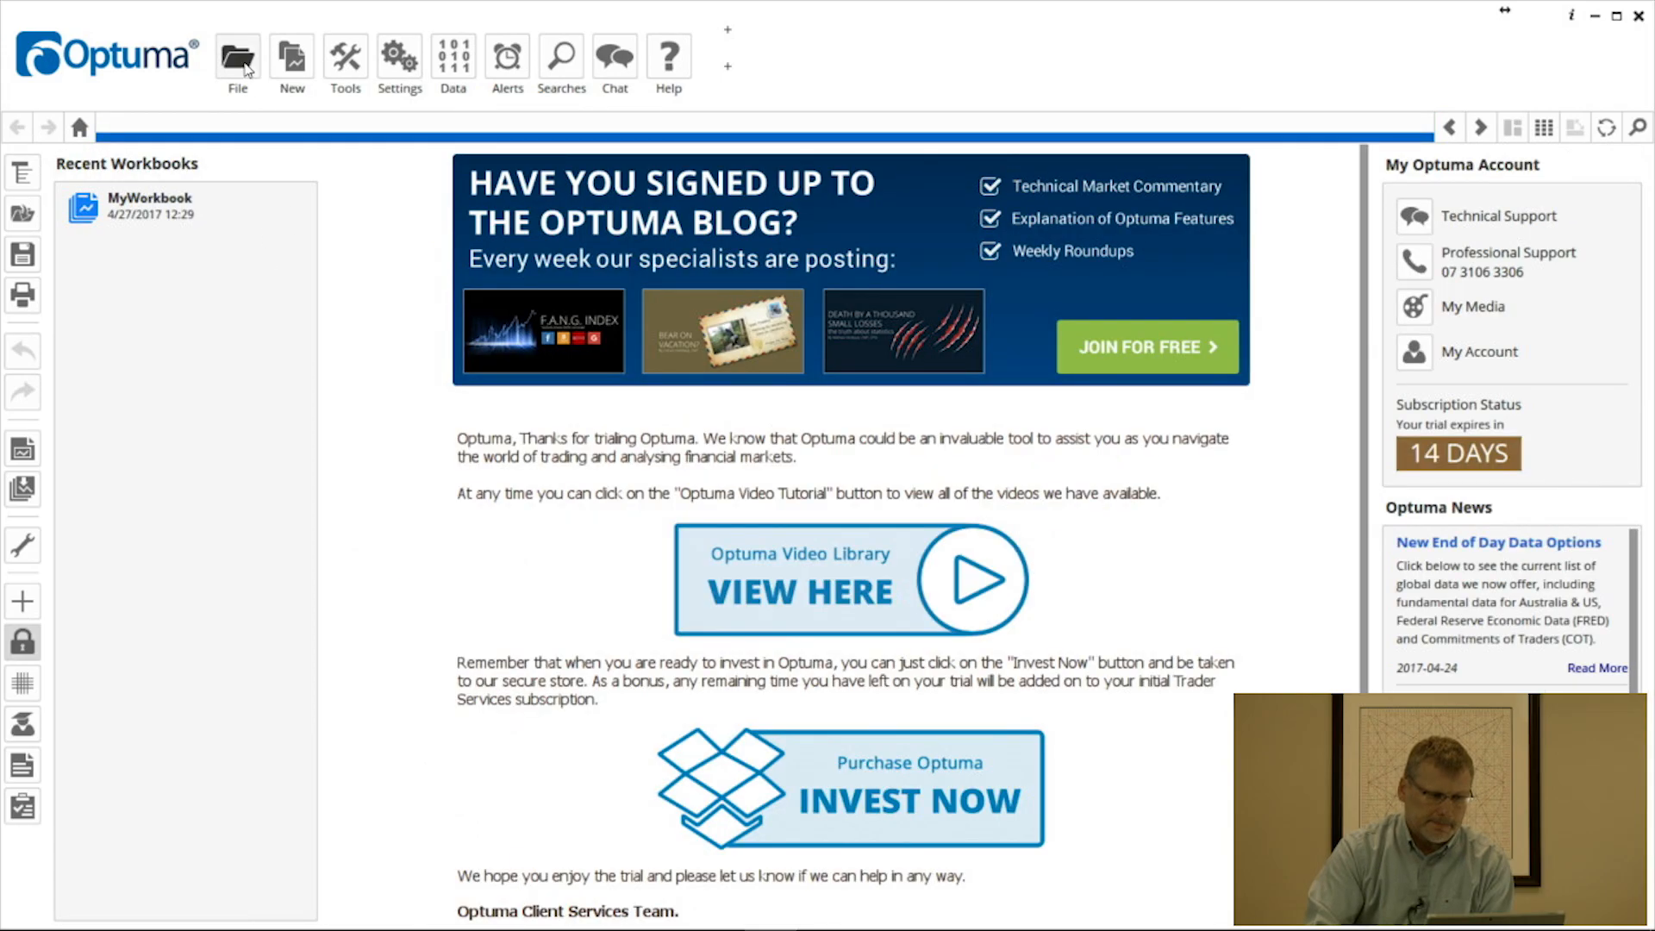
Step: Start Open Workbook from the File menu, showing MyWorkbook.owb and Watch.owb in the Workbooks folder
{"action": "left_click", "coordinate": [238, 58]}
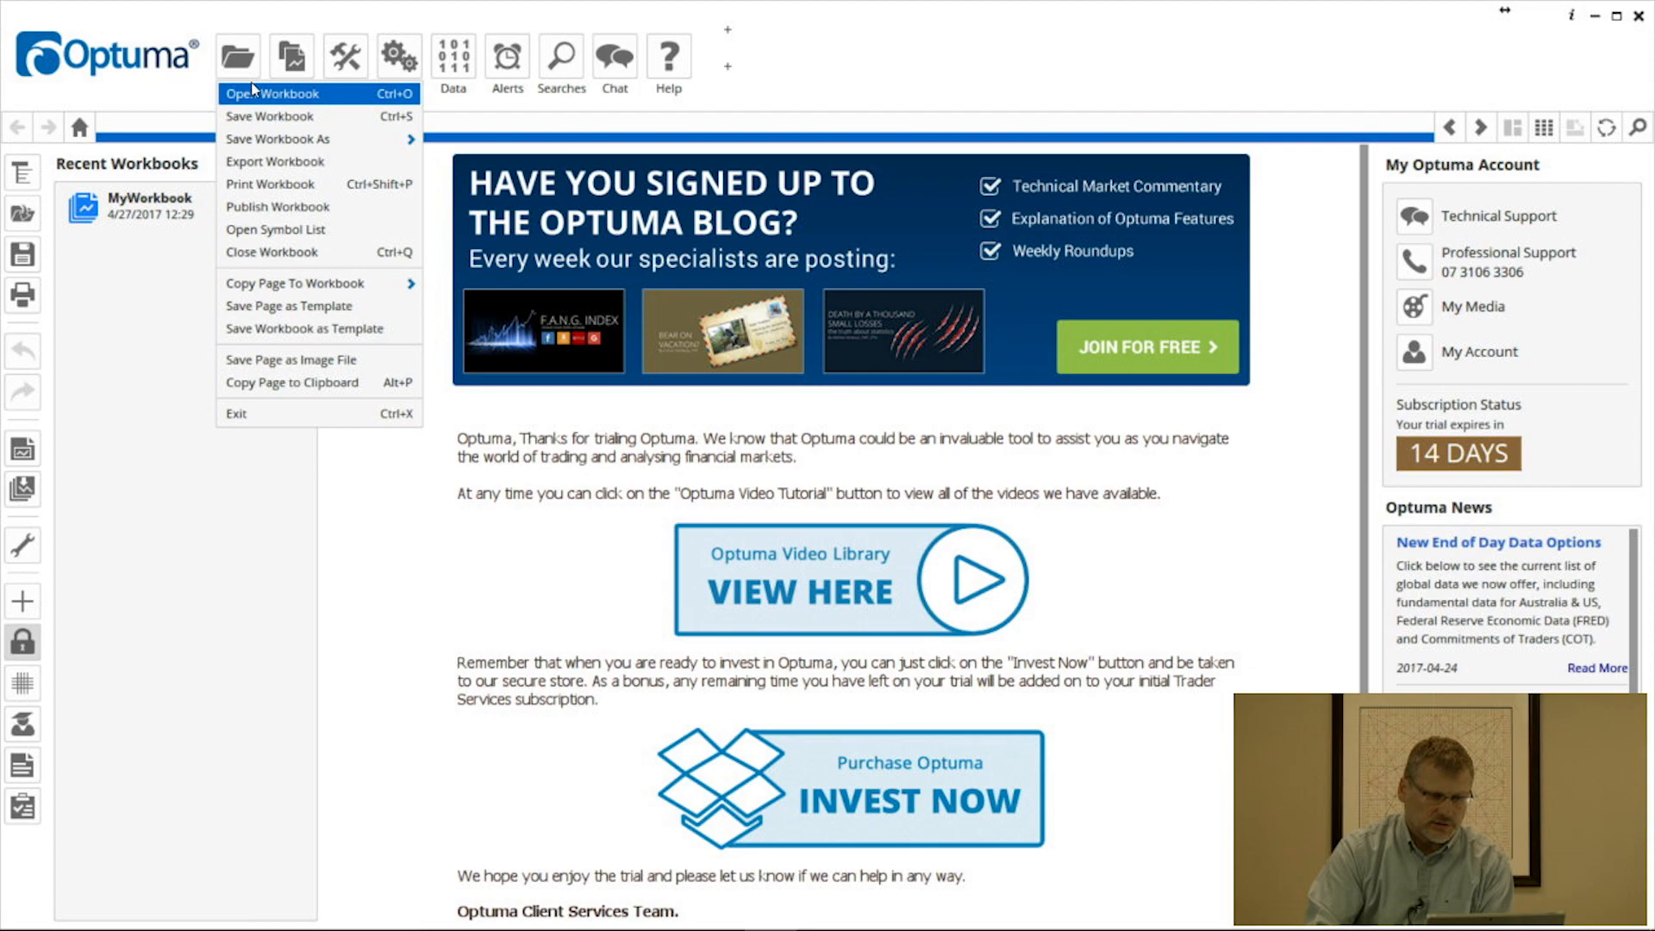
{"action": "left_click", "coordinate": [271, 93]}
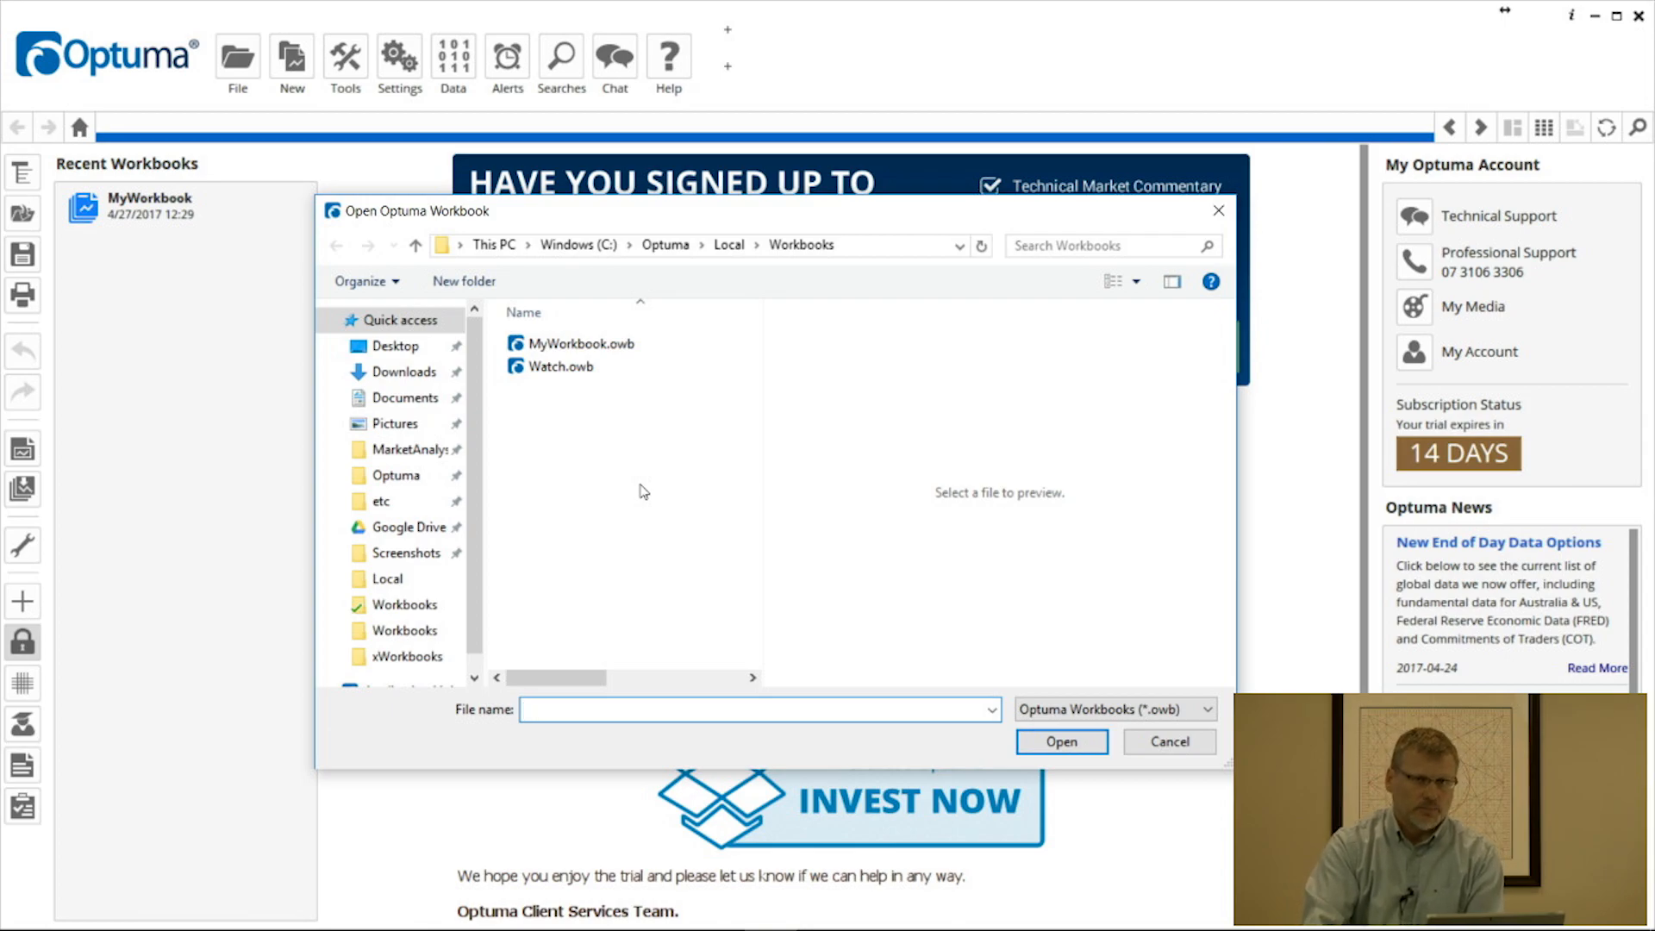
{"action": "left_click", "coordinate": [558, 365]}
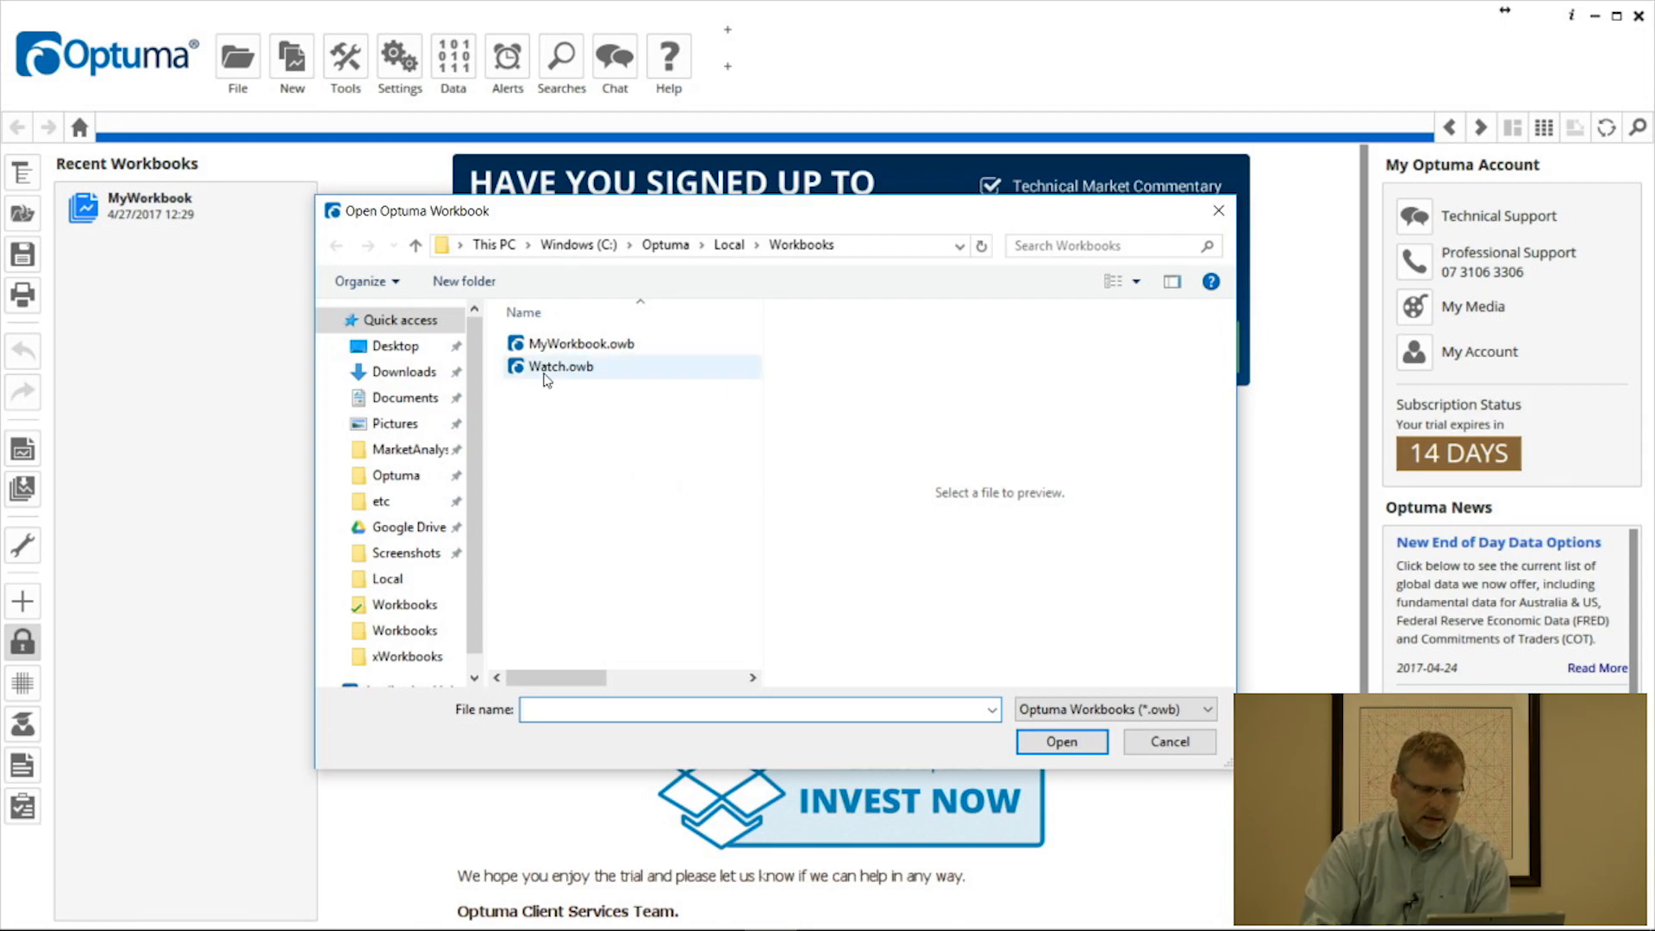
Step: Open Watch.owb, view its WPL Daily page, and begin closing that page
{"action": "left_click", "coordinate": [557, 366]}
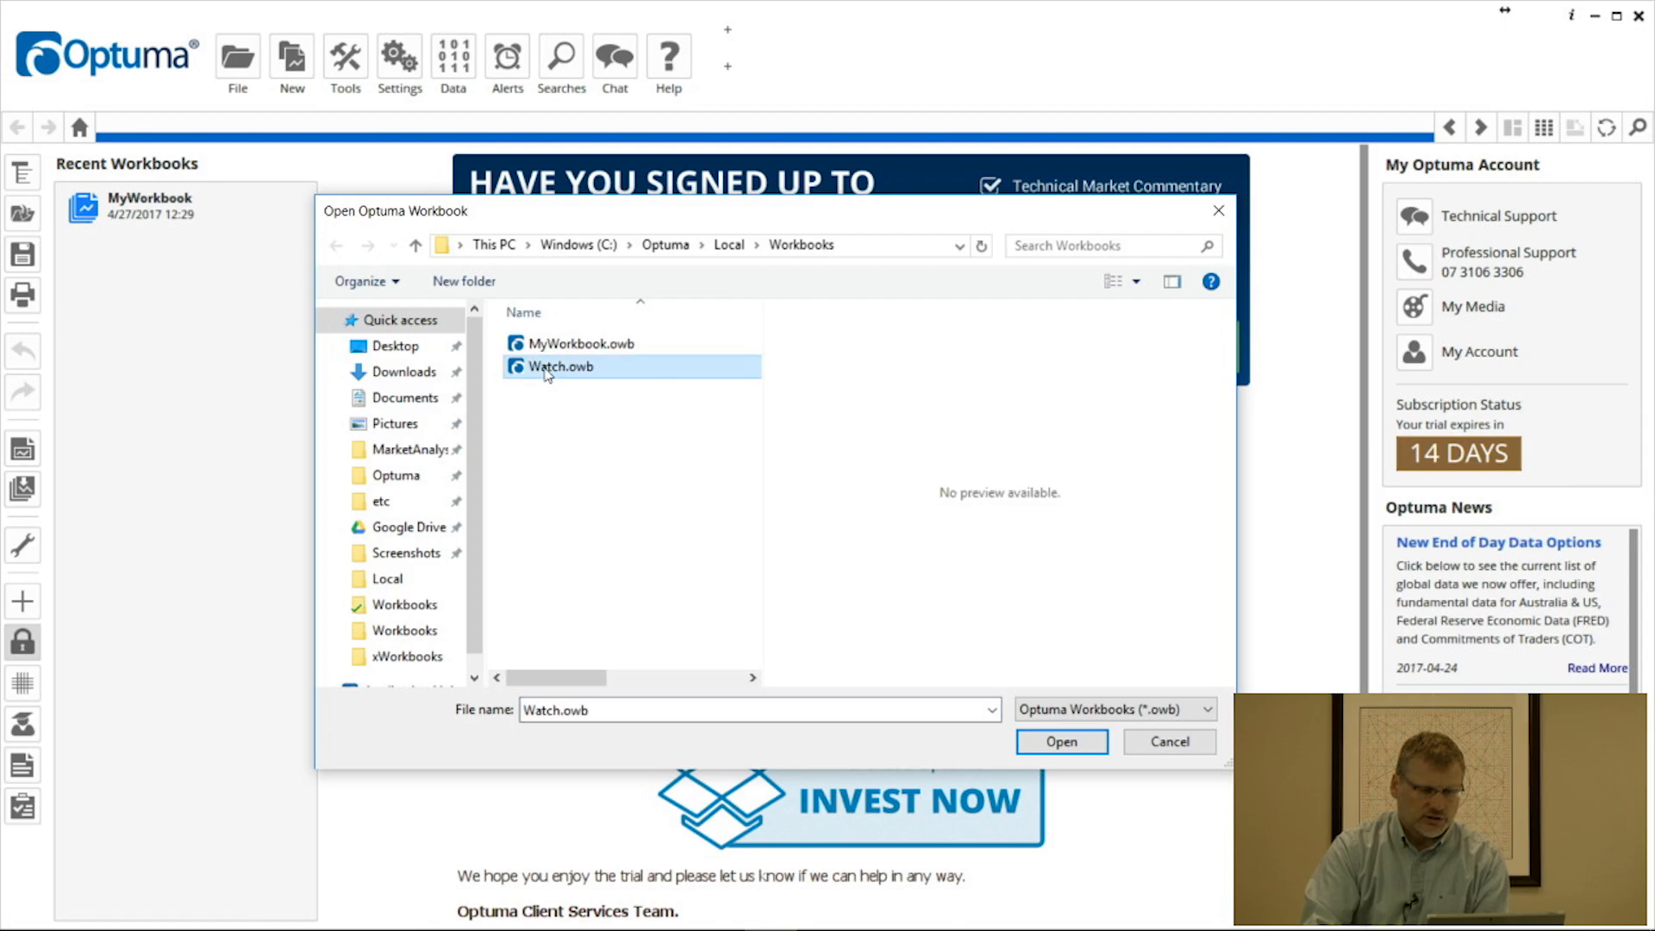
{"action": "left_click", "coordinate": [1060, 742]}
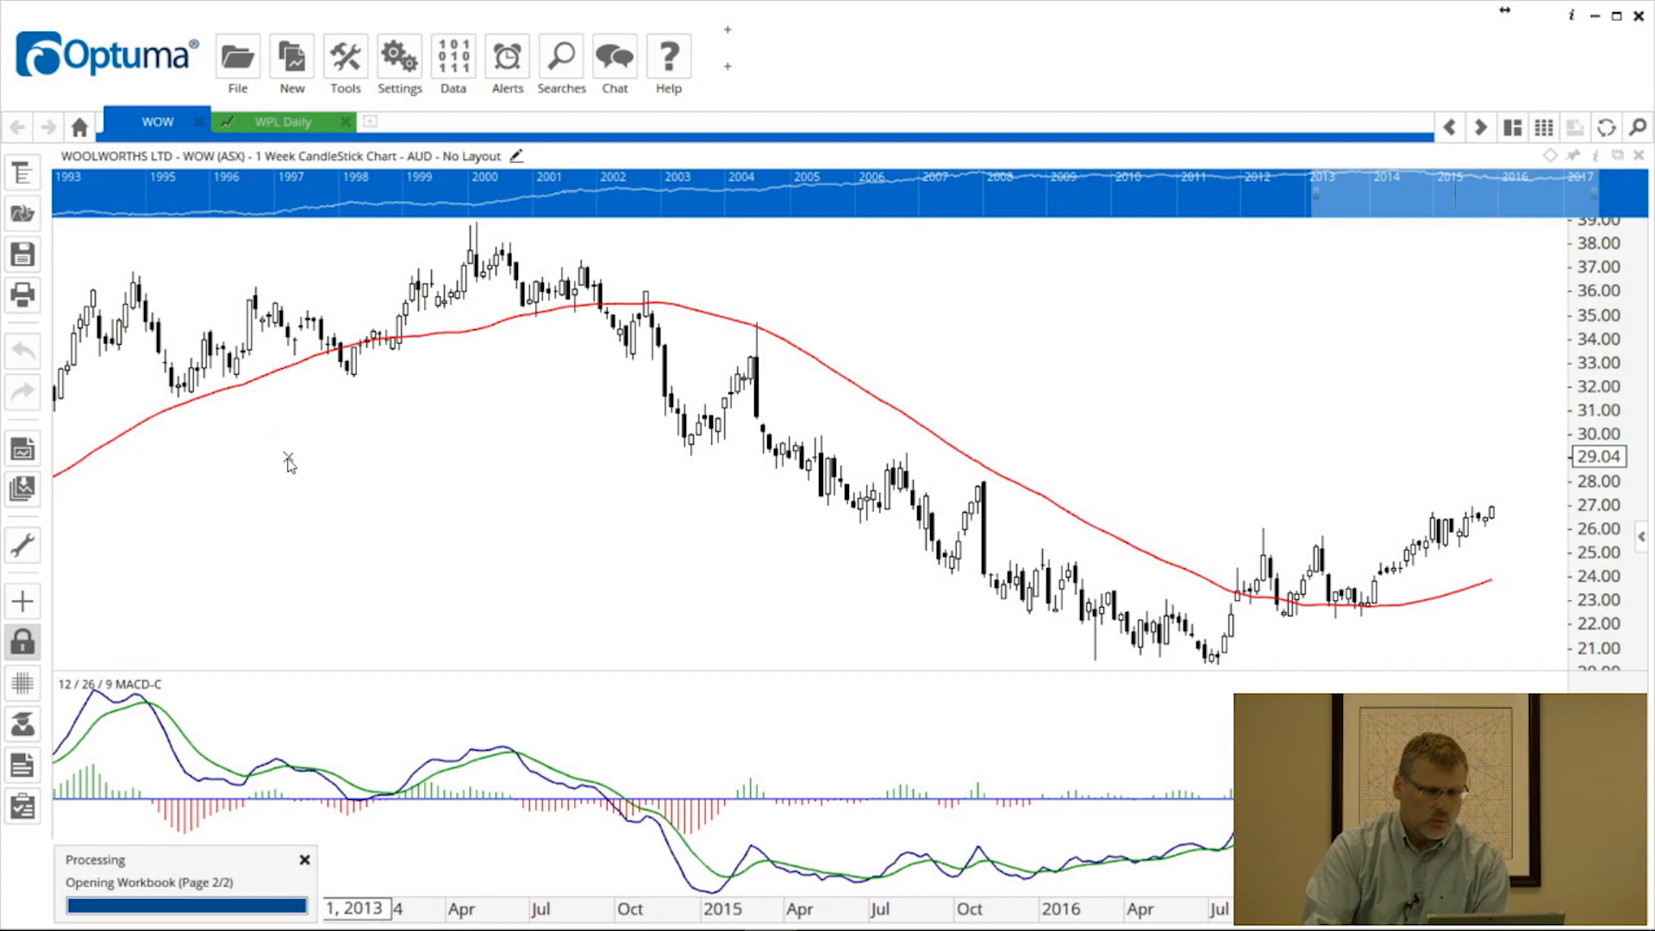
{"action": "mouse_move", "coordinate": [242, 274]}
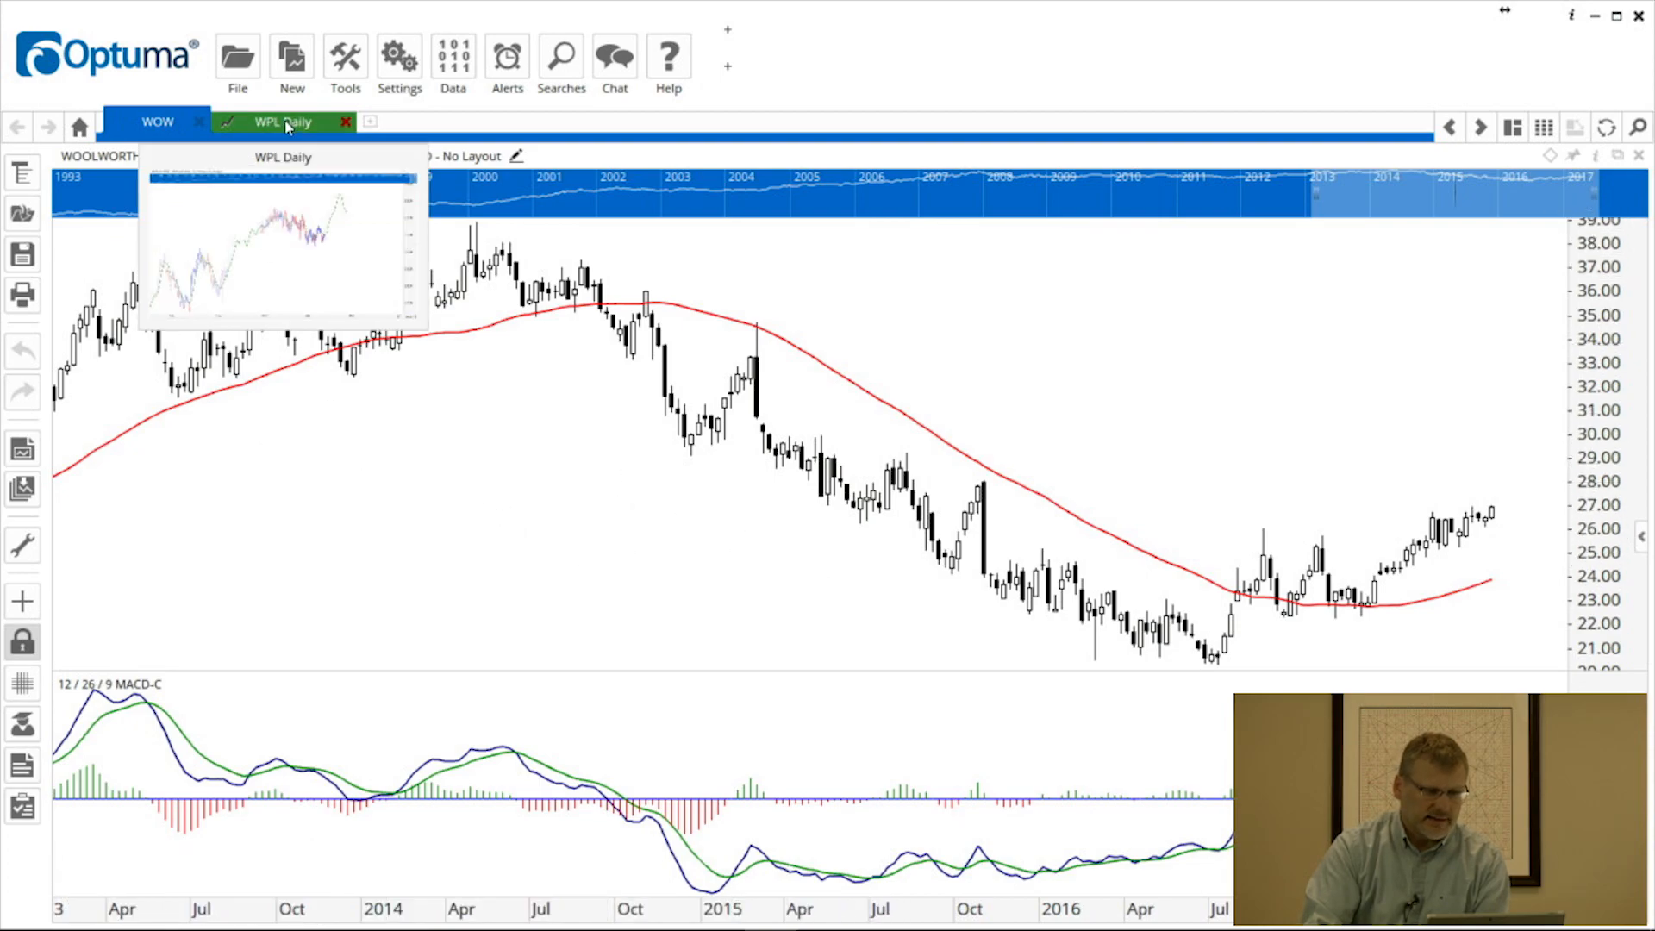
{"action": "left_click", "coordinate": [281, 121]}
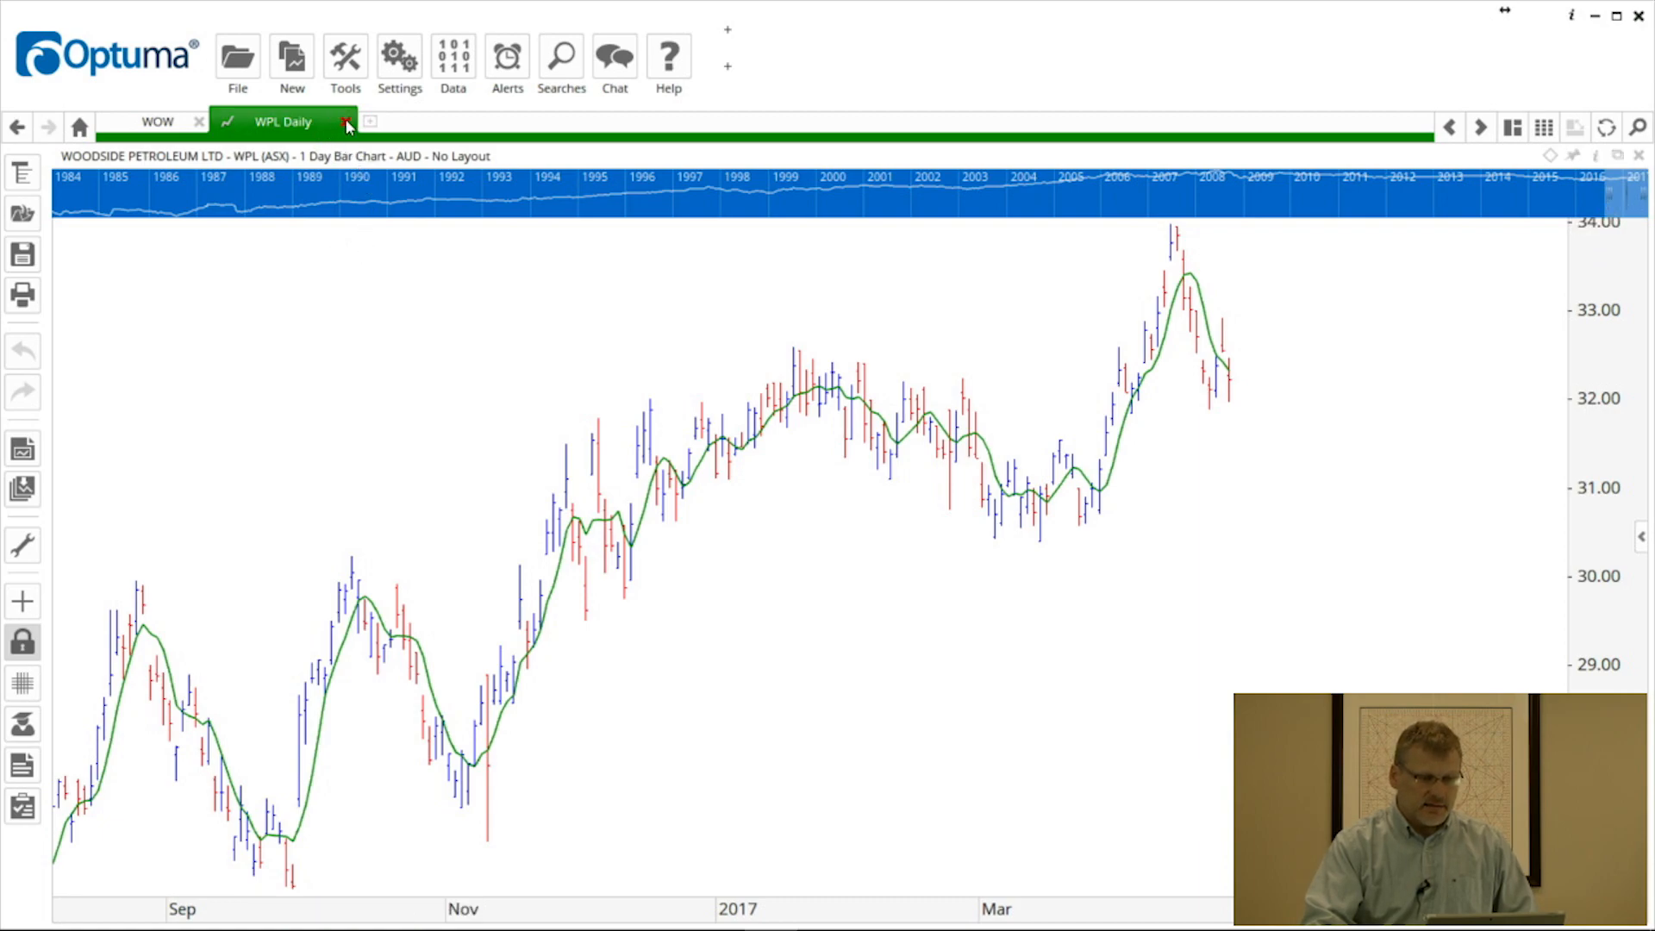
{"action": "left_click", "coordinate": [346, 122]}
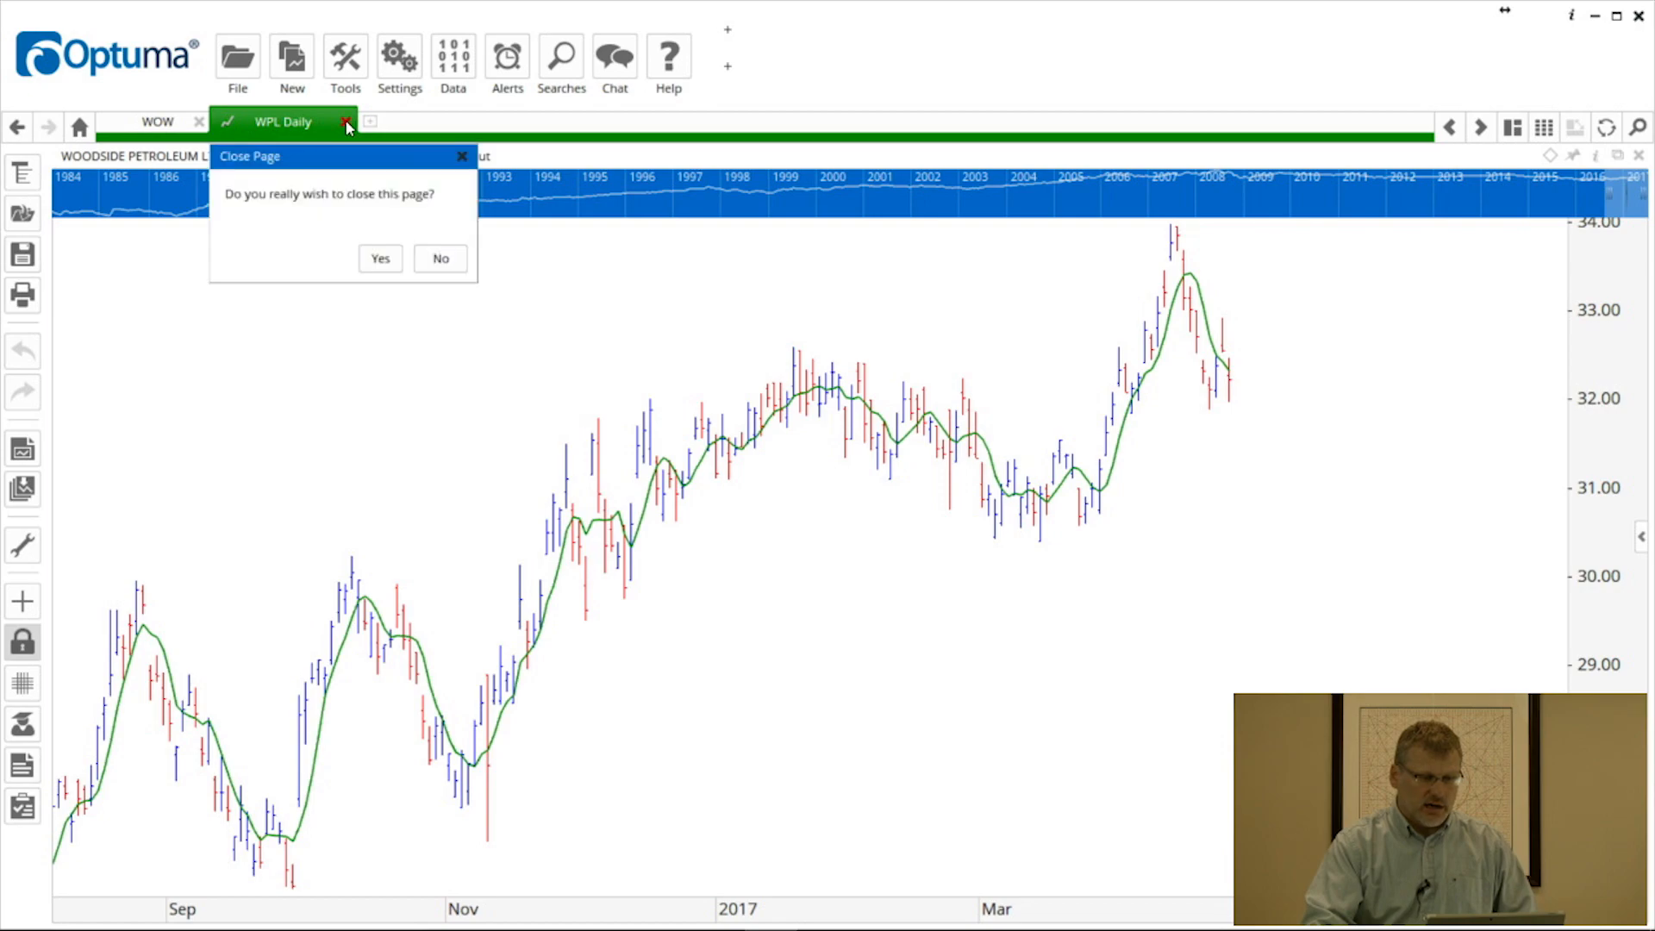
{"action": "mouse_move", "coordinate": [307, 236]}
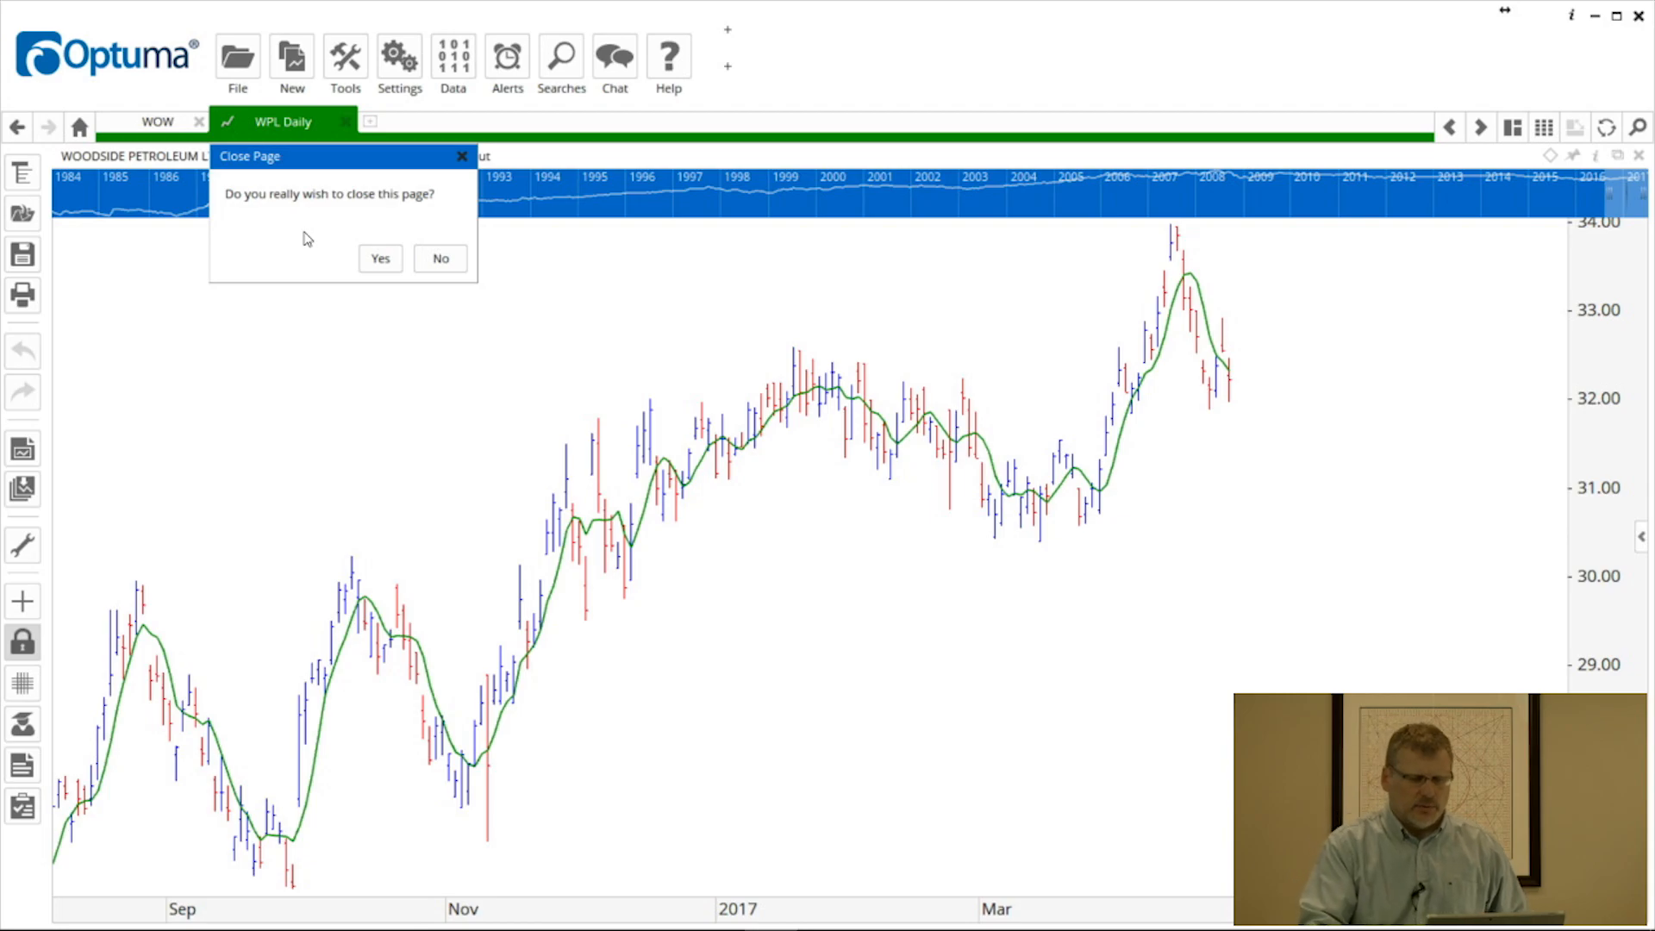
Step: Confirm closing the WPL Daily page, leaving only the WOW chart page
{"action": "left_click", "coordinate": [379, 256]}
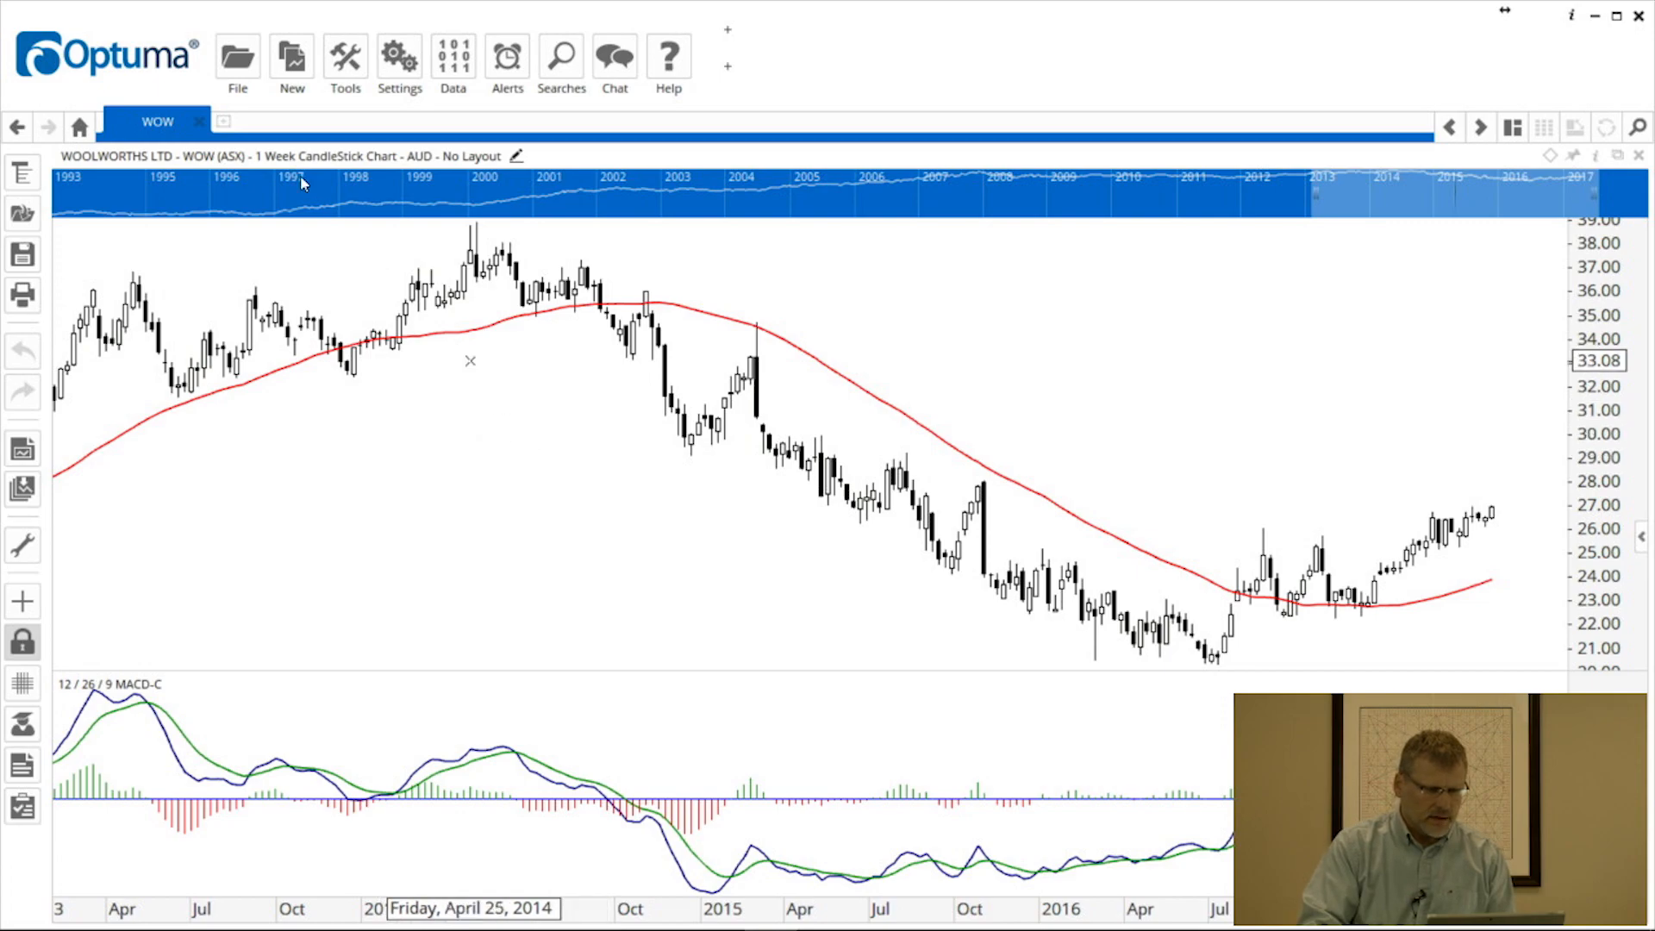
Step: Close the Watch workbook, saving its changes to Watch.owb and returning to the home page
{"action": "left_click", "coordinate": [236, 57]}
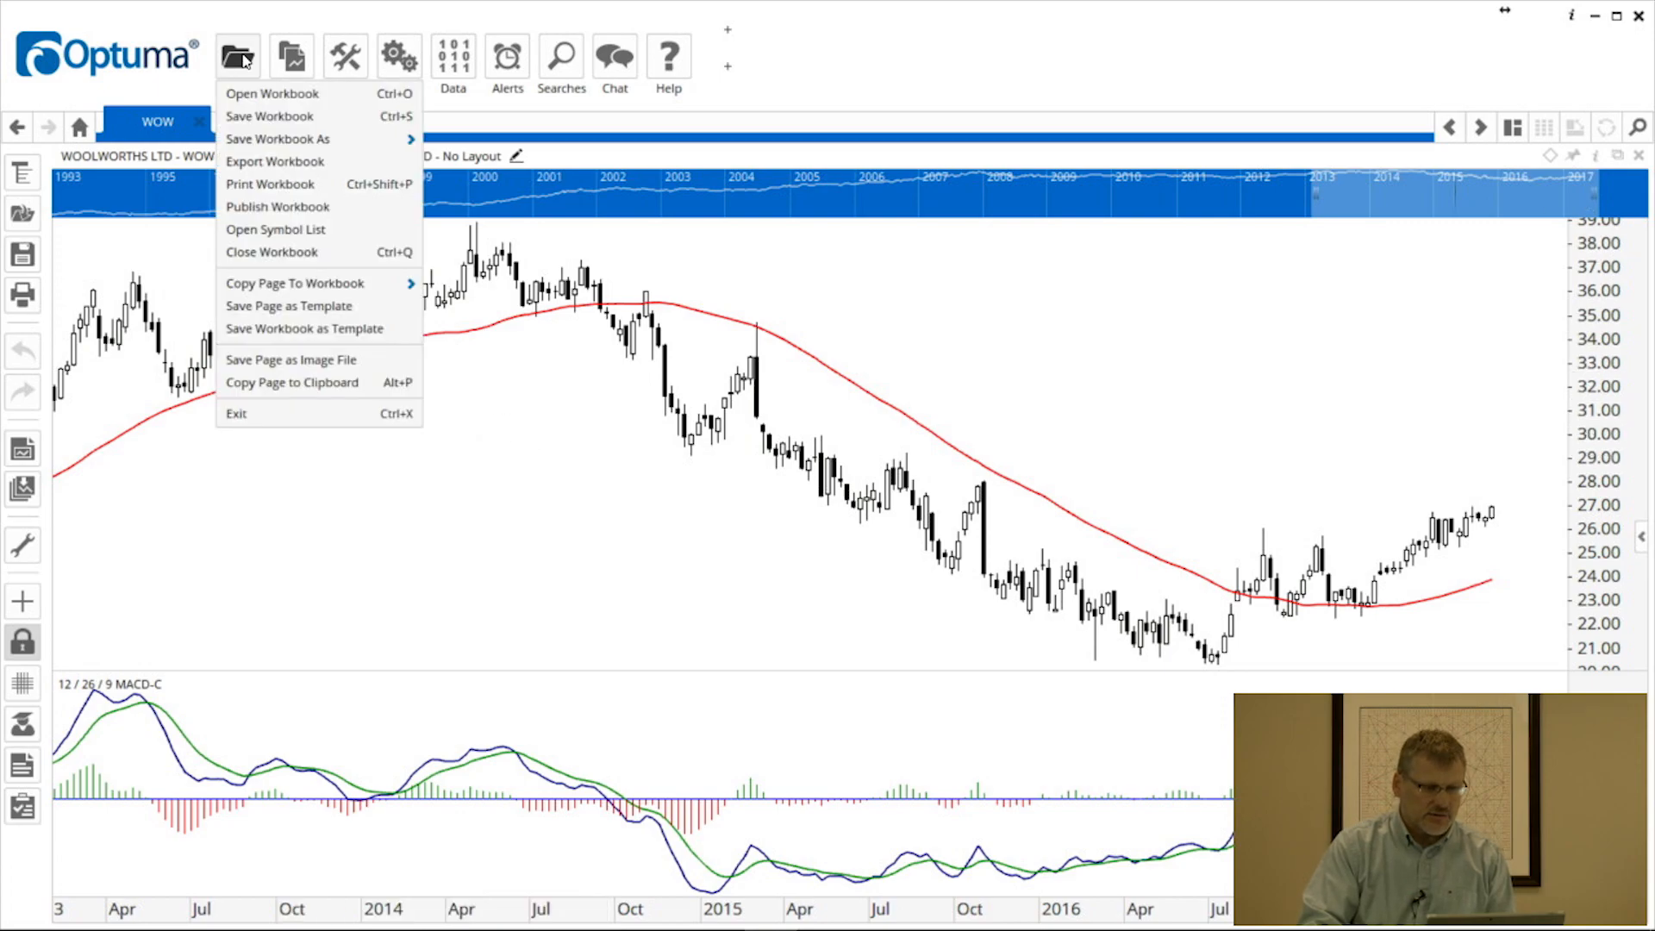
{"action": "mouse_move", "coordinate": [275, 252]}
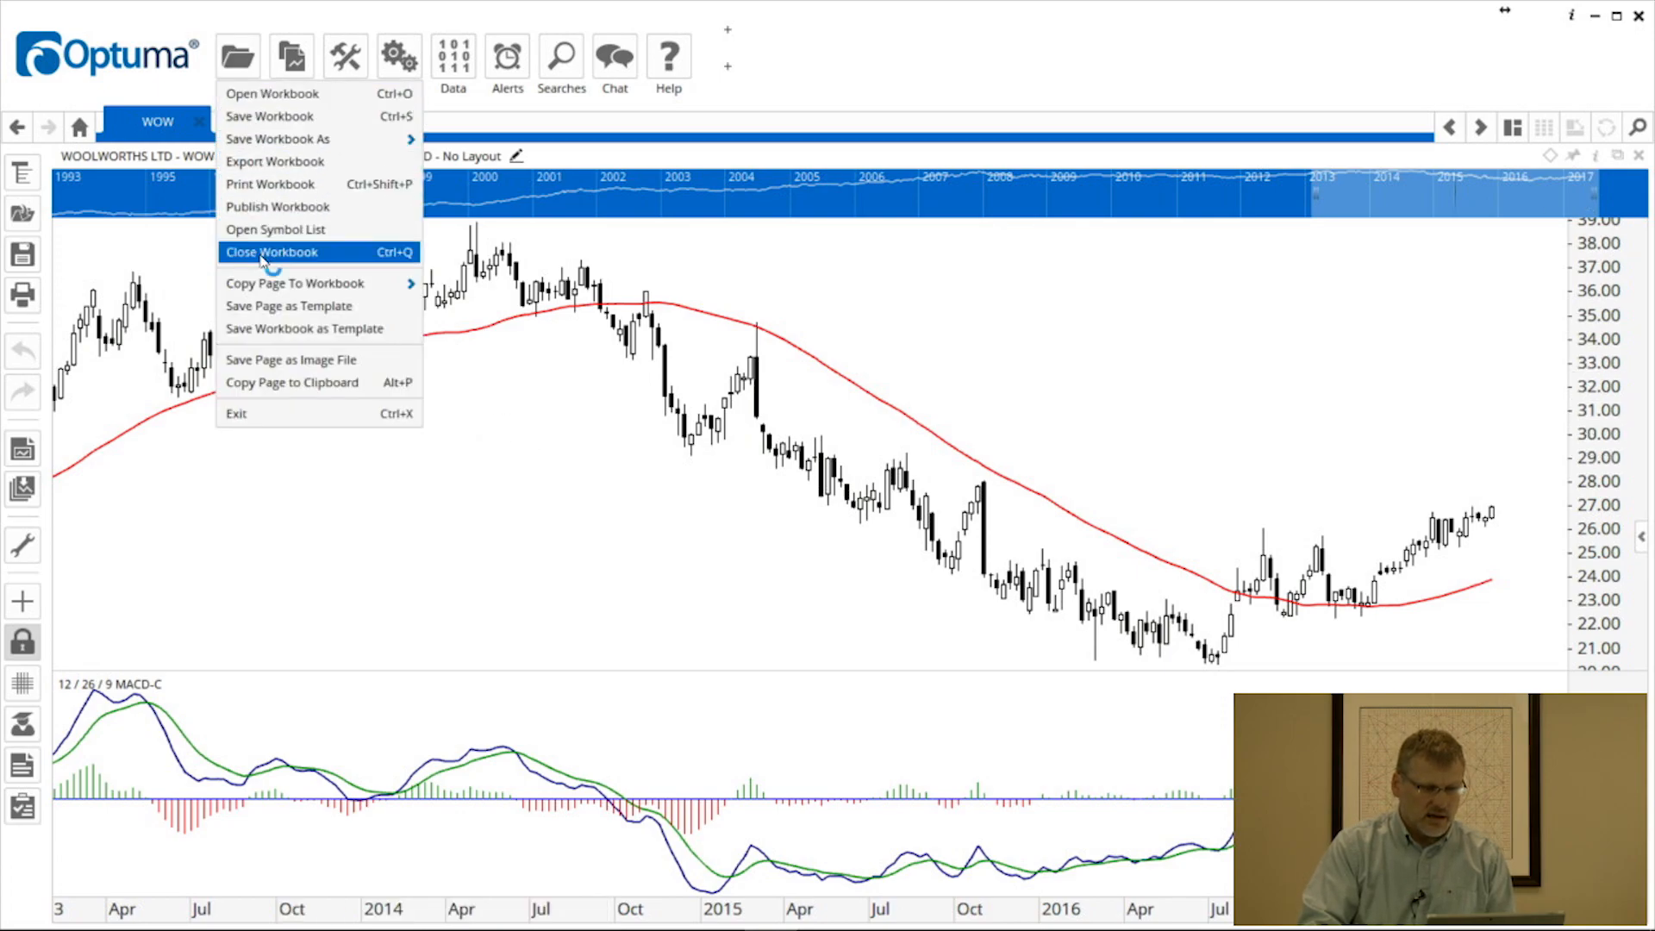
{"action": "left_click", "coordinate": [271, 252]}
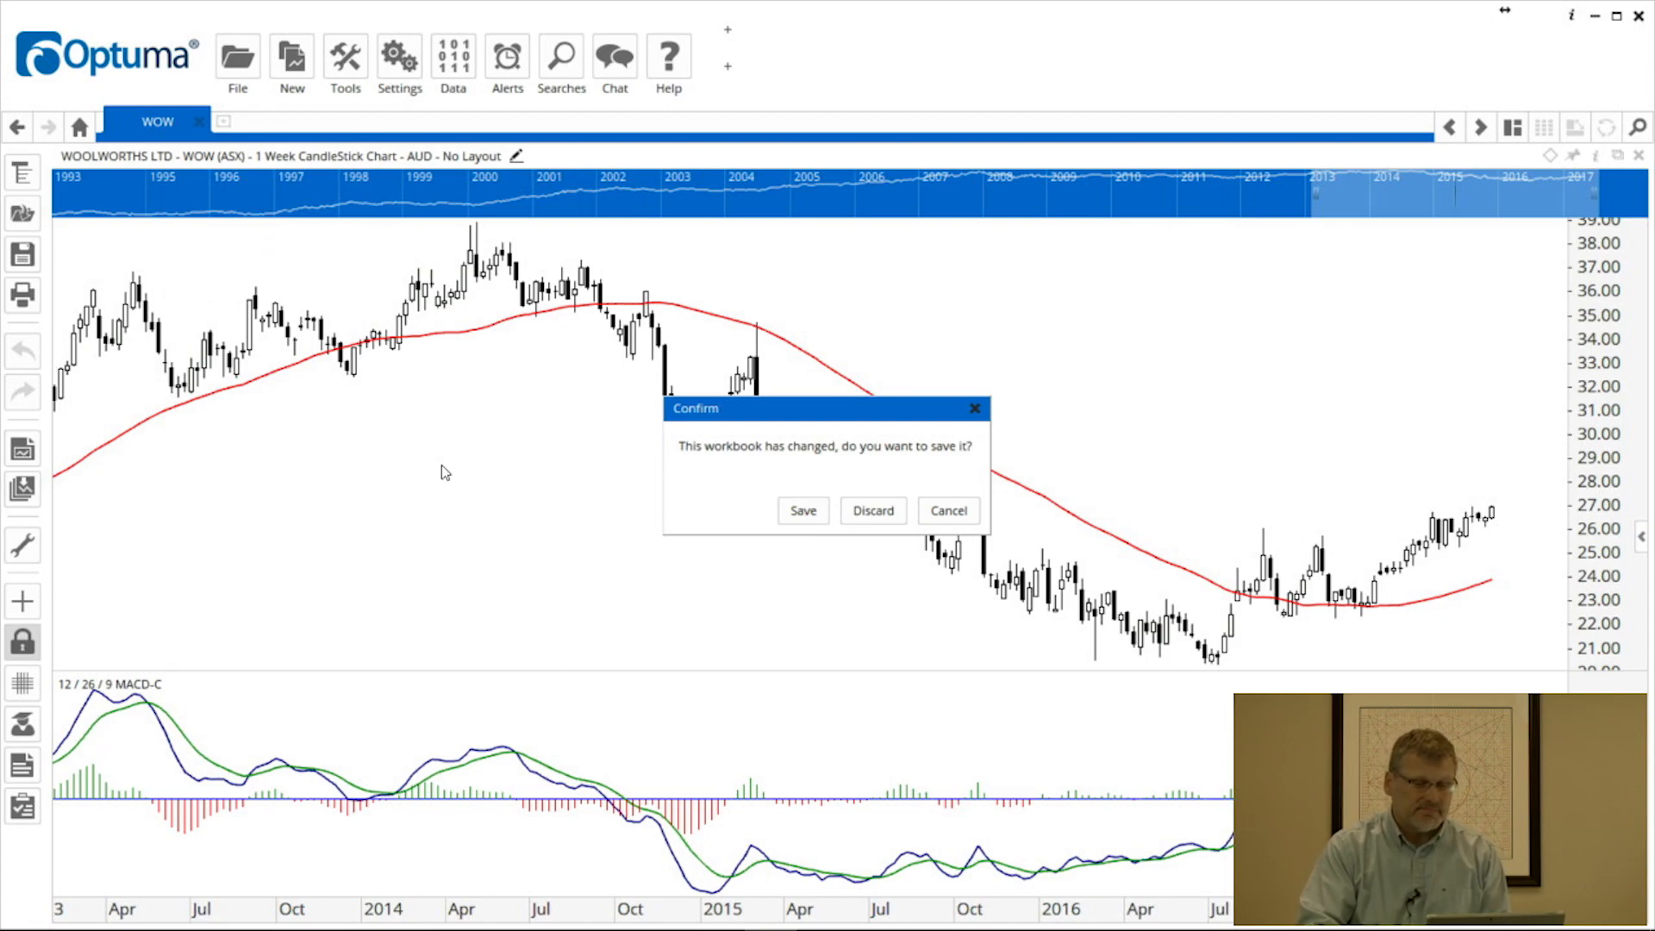
{"action": "mouse_move", "coordinate": [705, 535]}
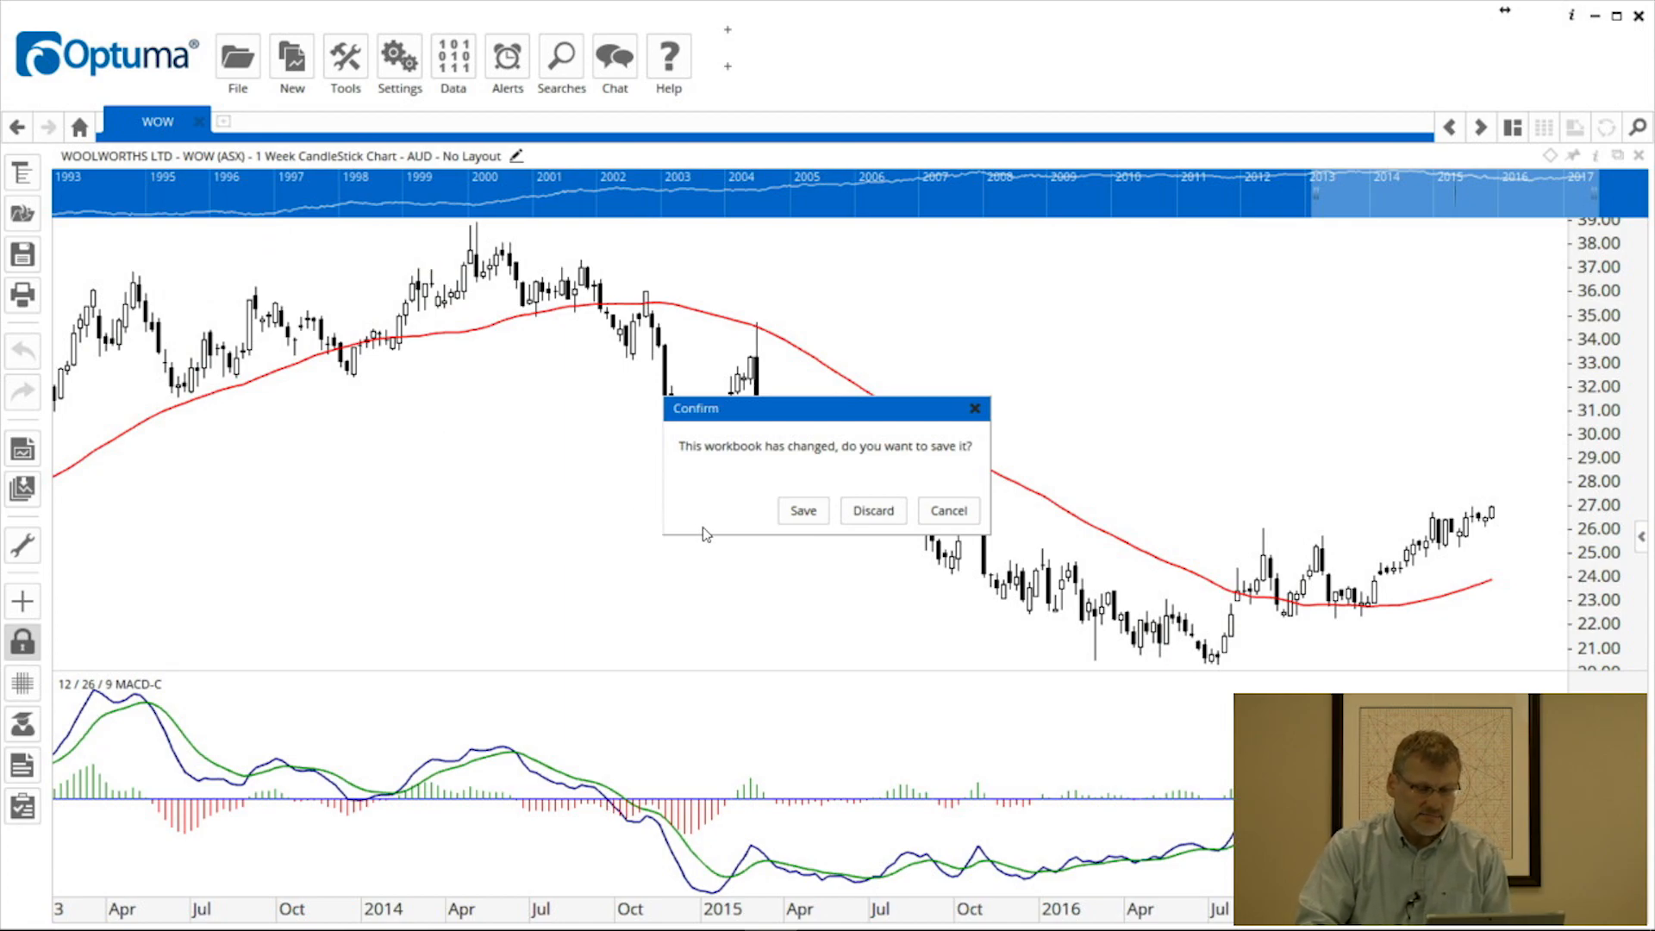
{"action": "mouse_move", "coordinate": [708, 523]}
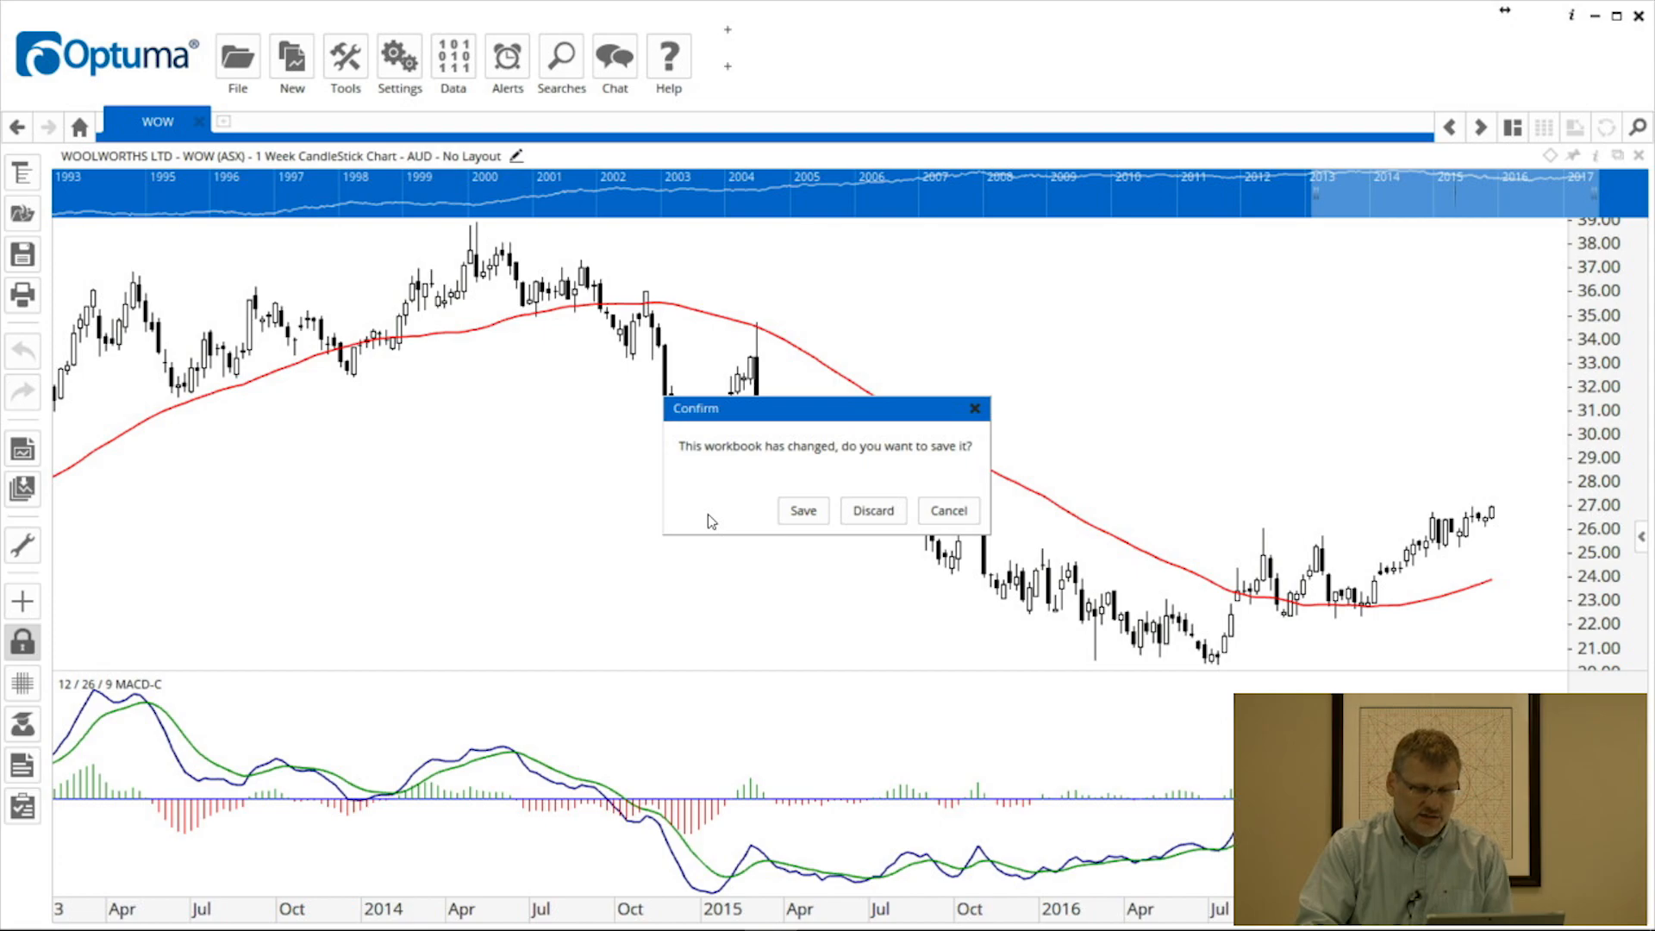
{"action": "mouse_move", "coordinate": [787, 515]}
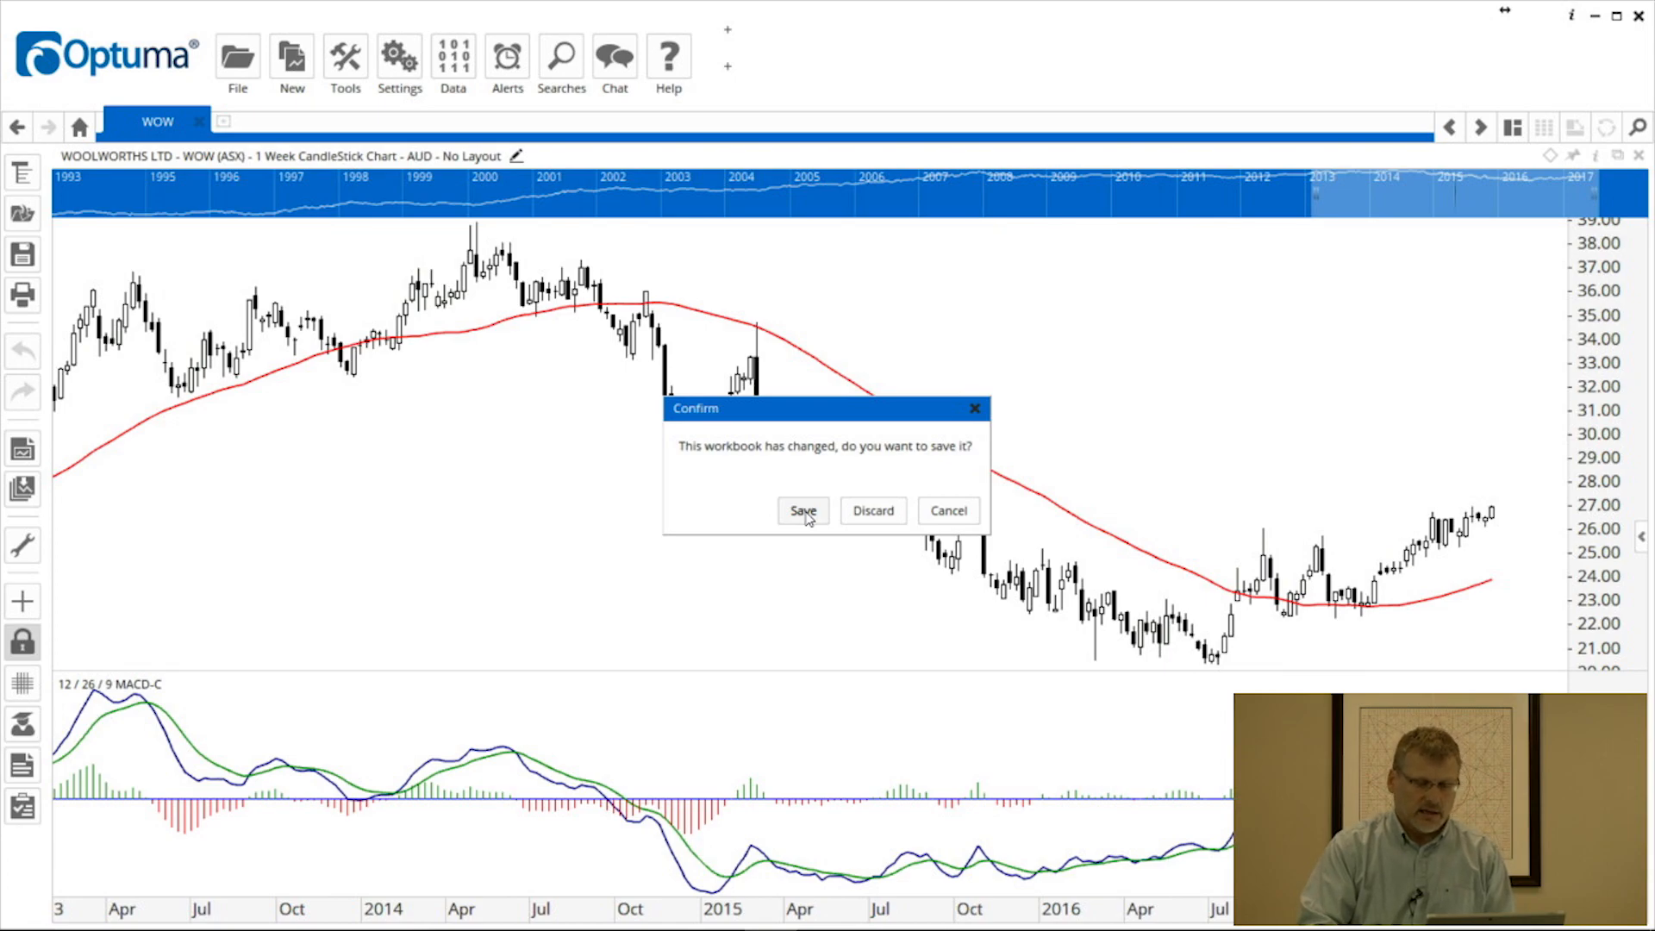
{"action": "mouse_move", "coordinate": [873, 511]}
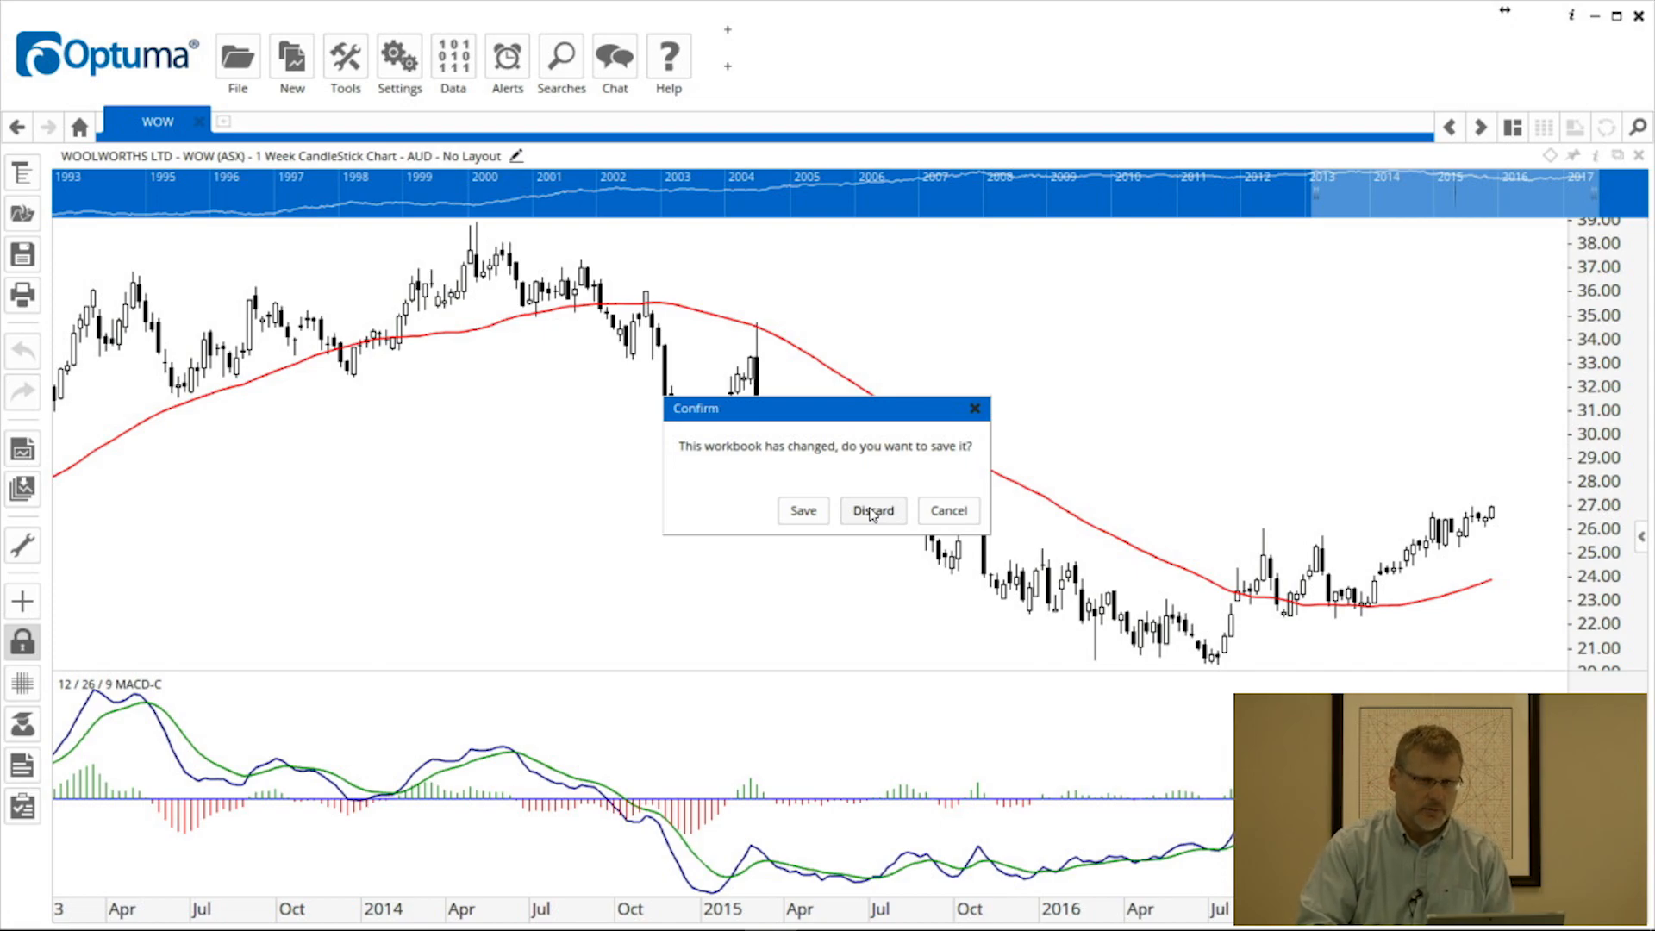
{"action": "left_click", "coordinate": [873, 511]}
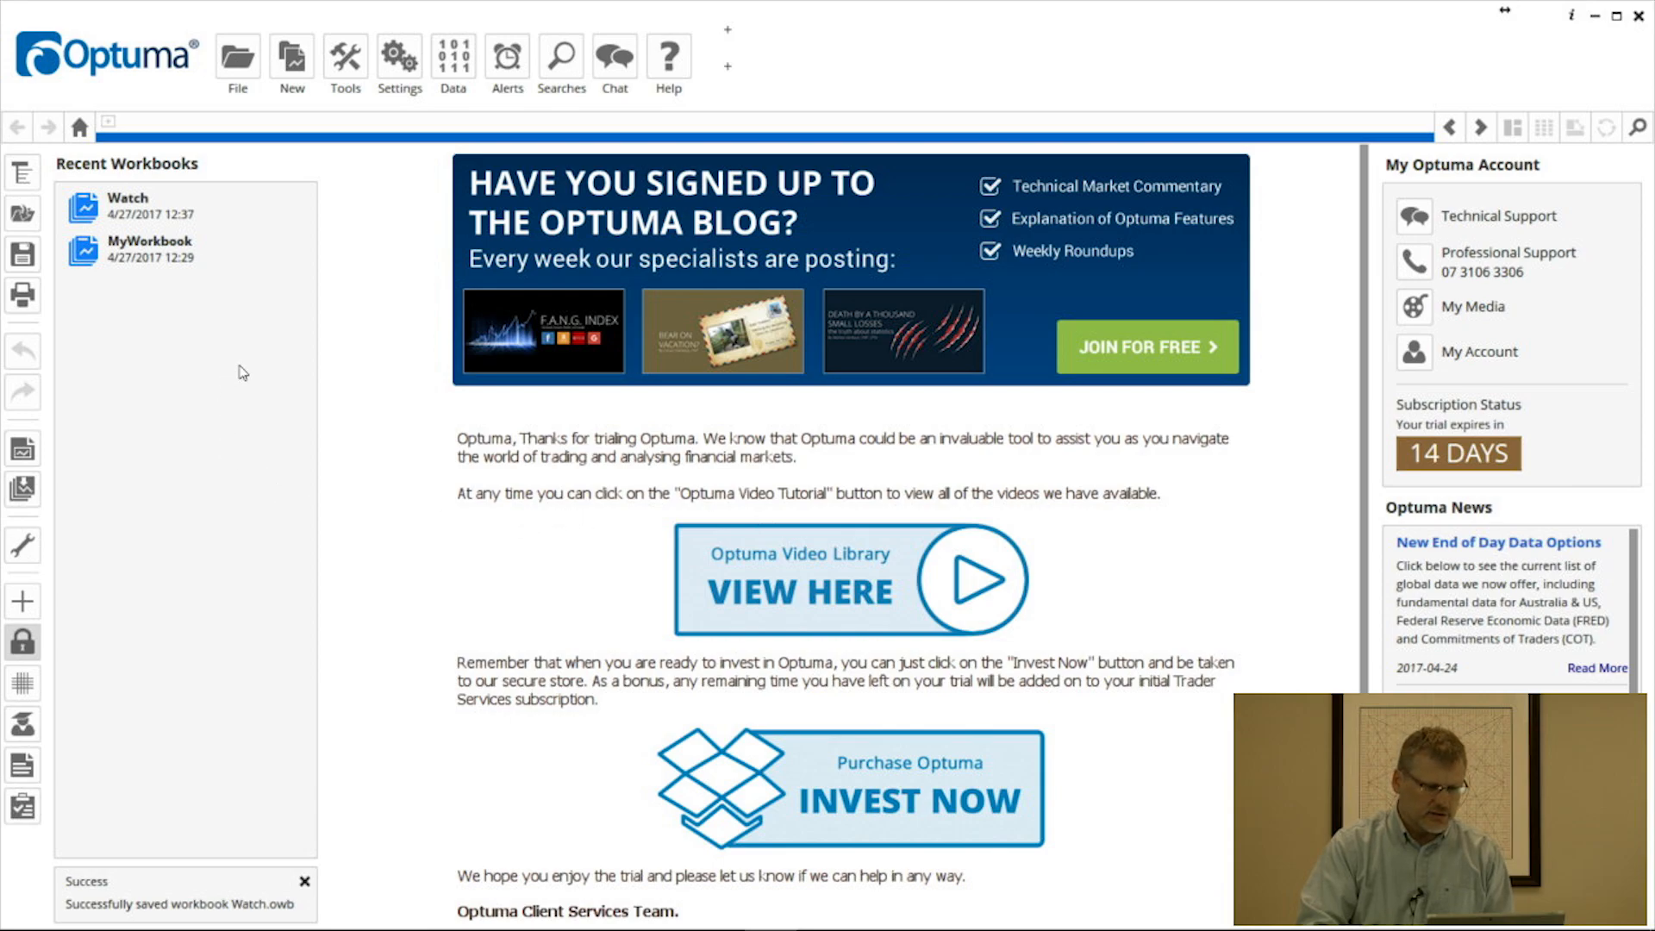
{"action": "mouse_move", "coordinate": [229, 326]}
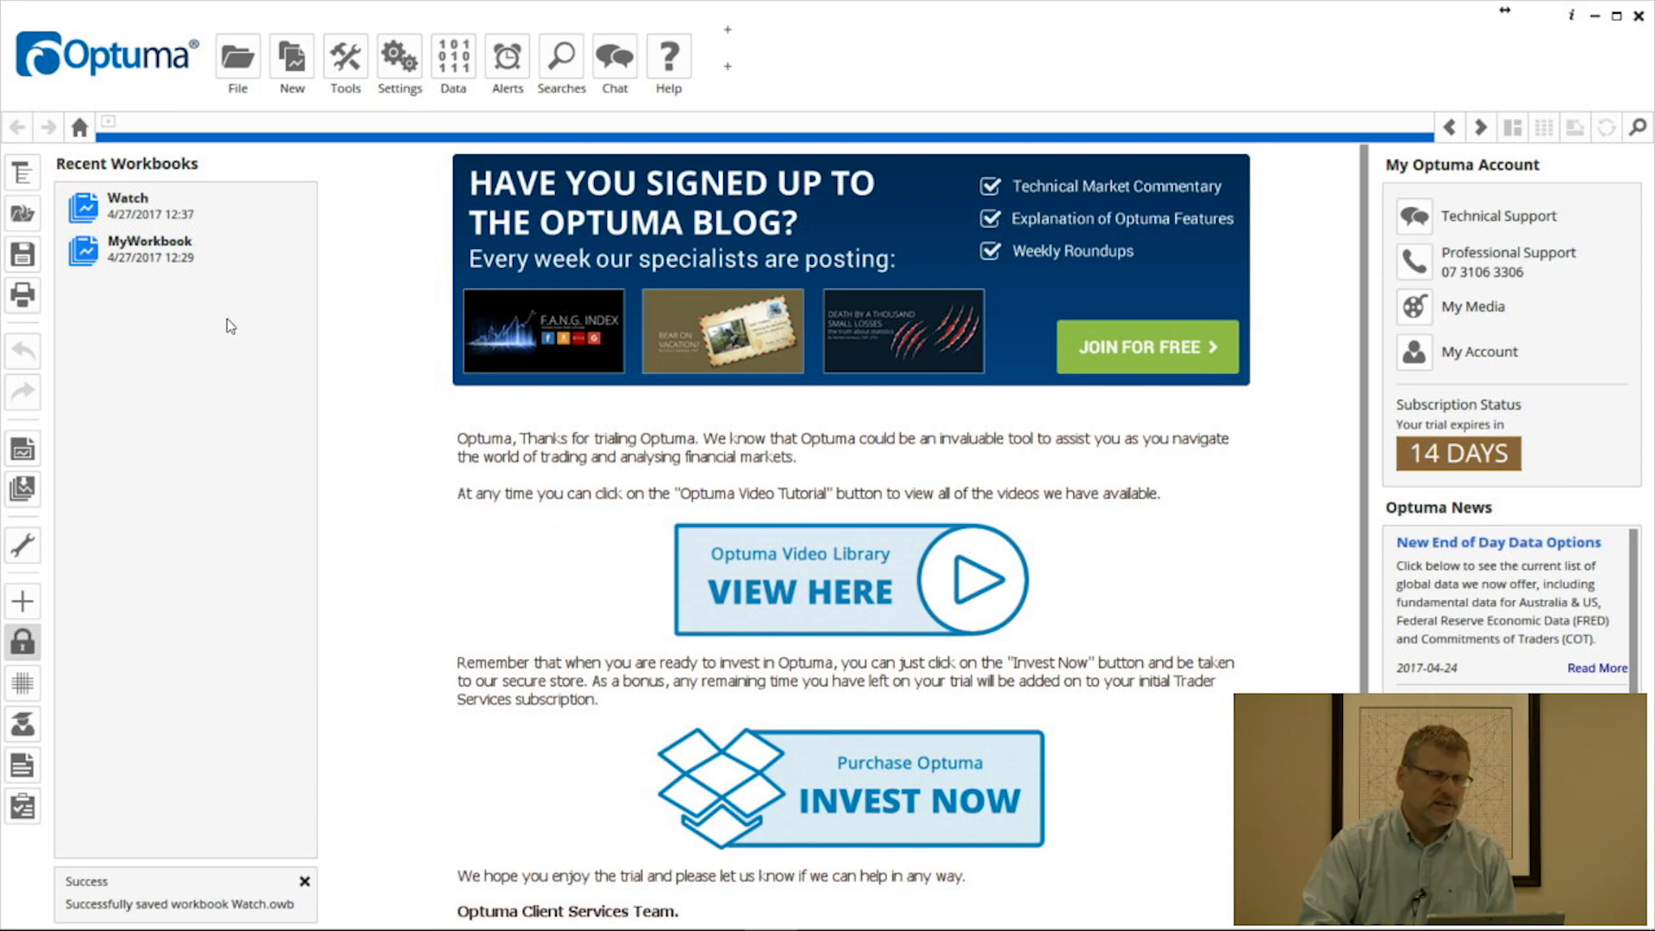
{"action": "left_click", "coordinate": [303, 881]}
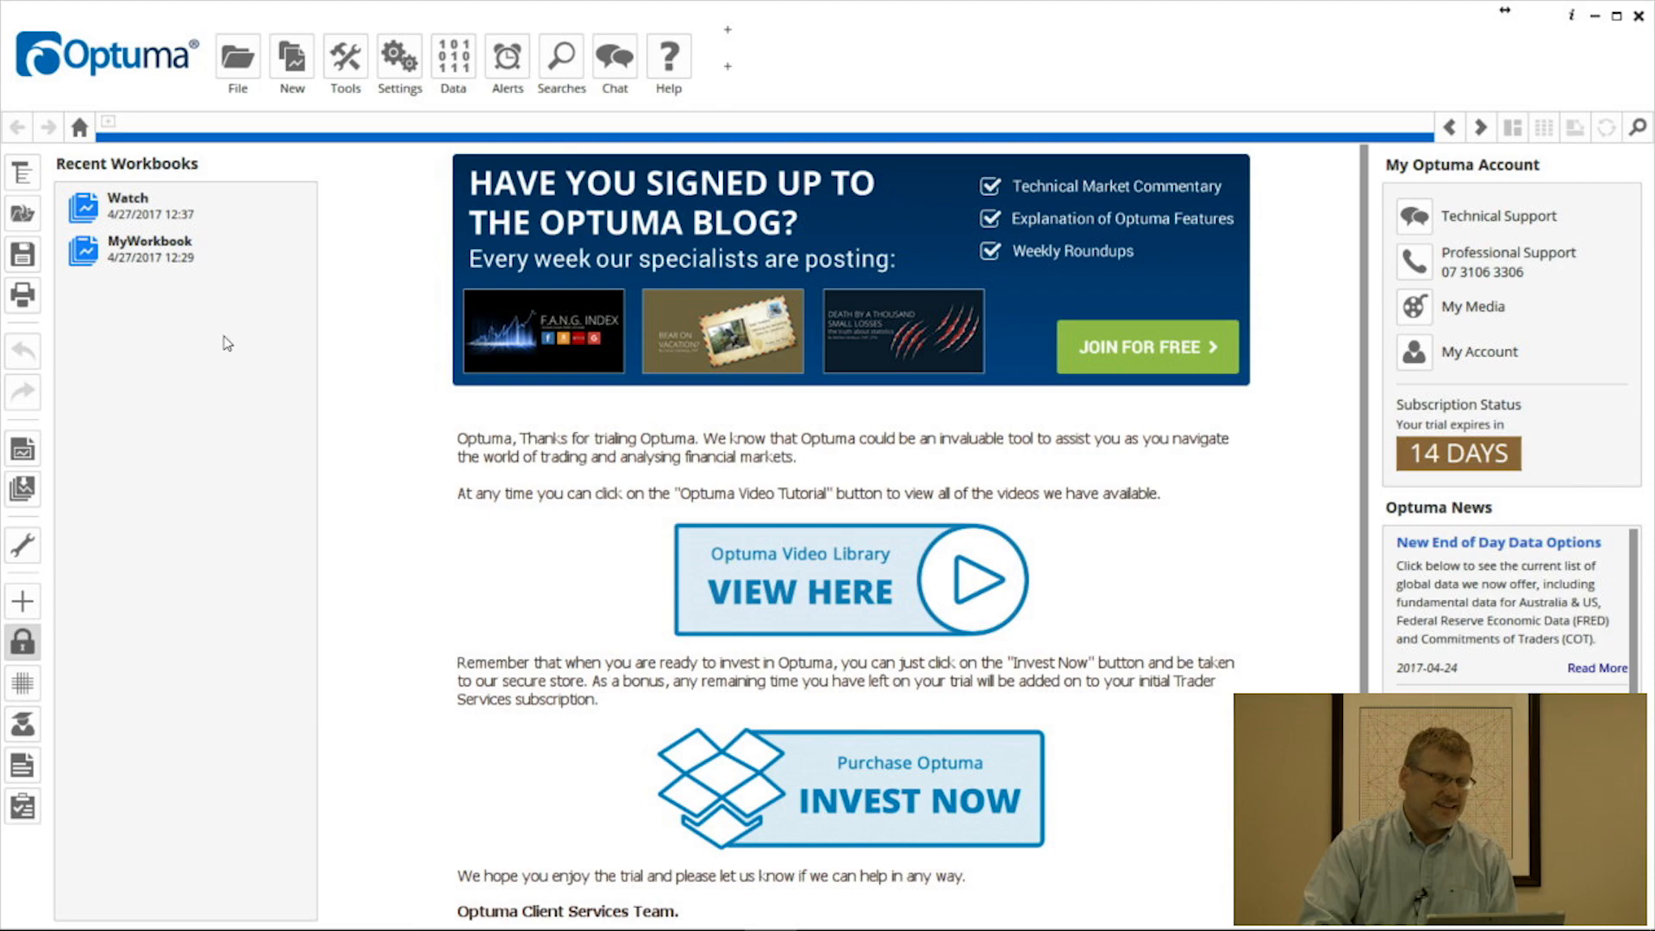
{"action": "mouse_move", "coordinate": [169, 246]}
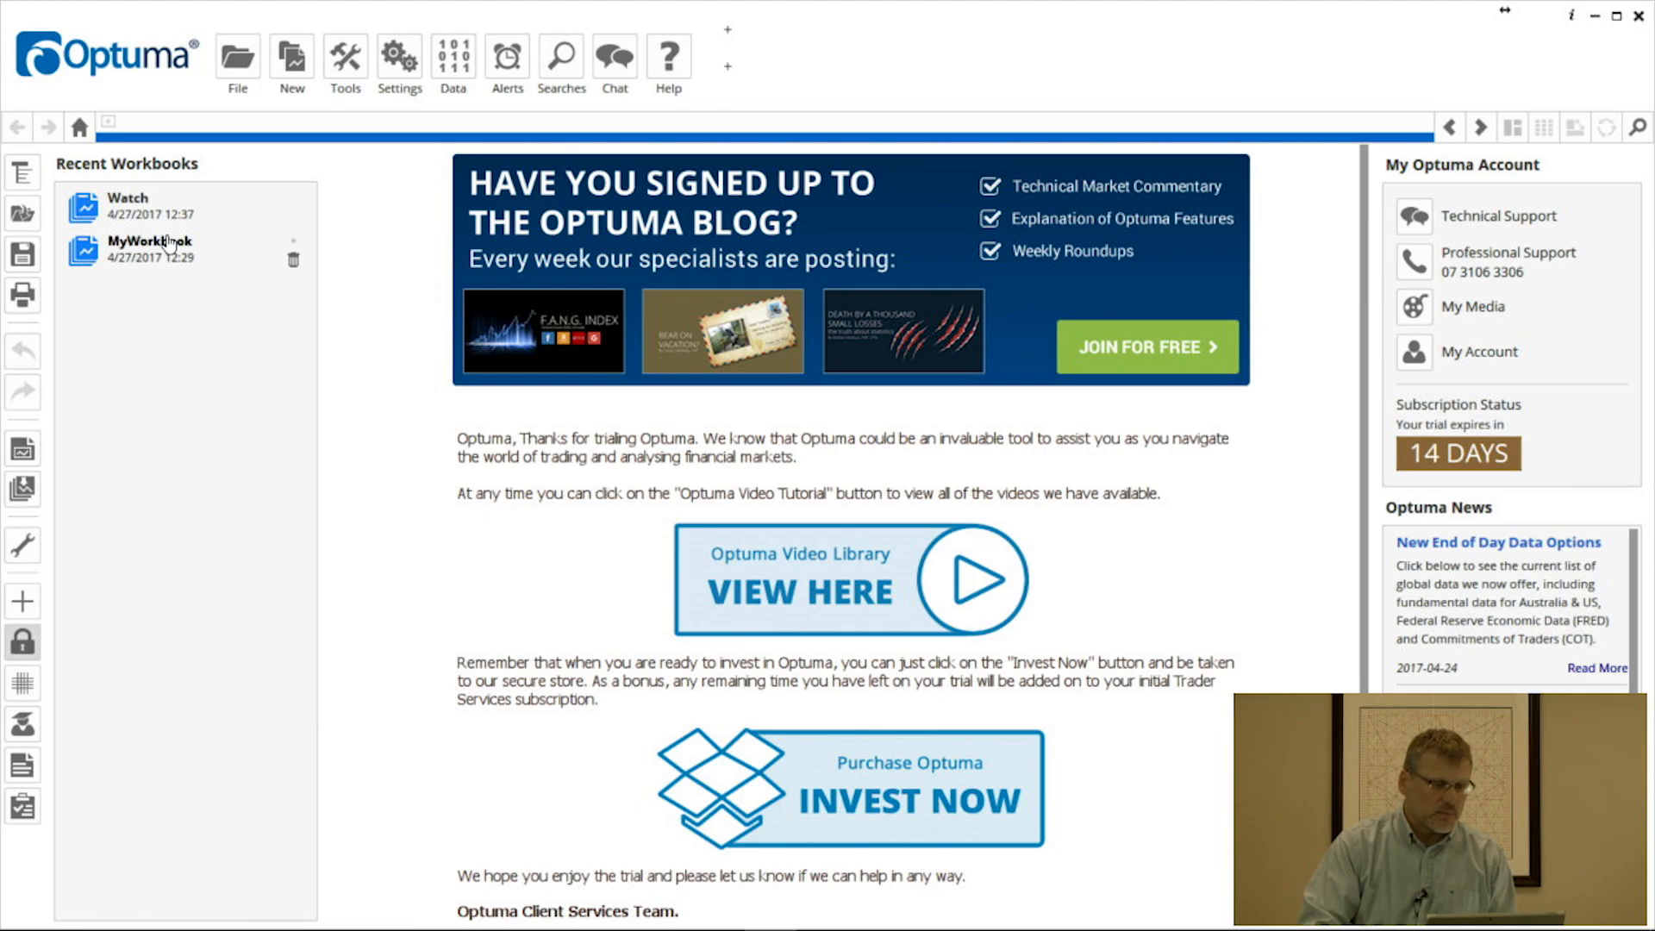
{"action": "mouse_move", "coordinate": [150, 248]}
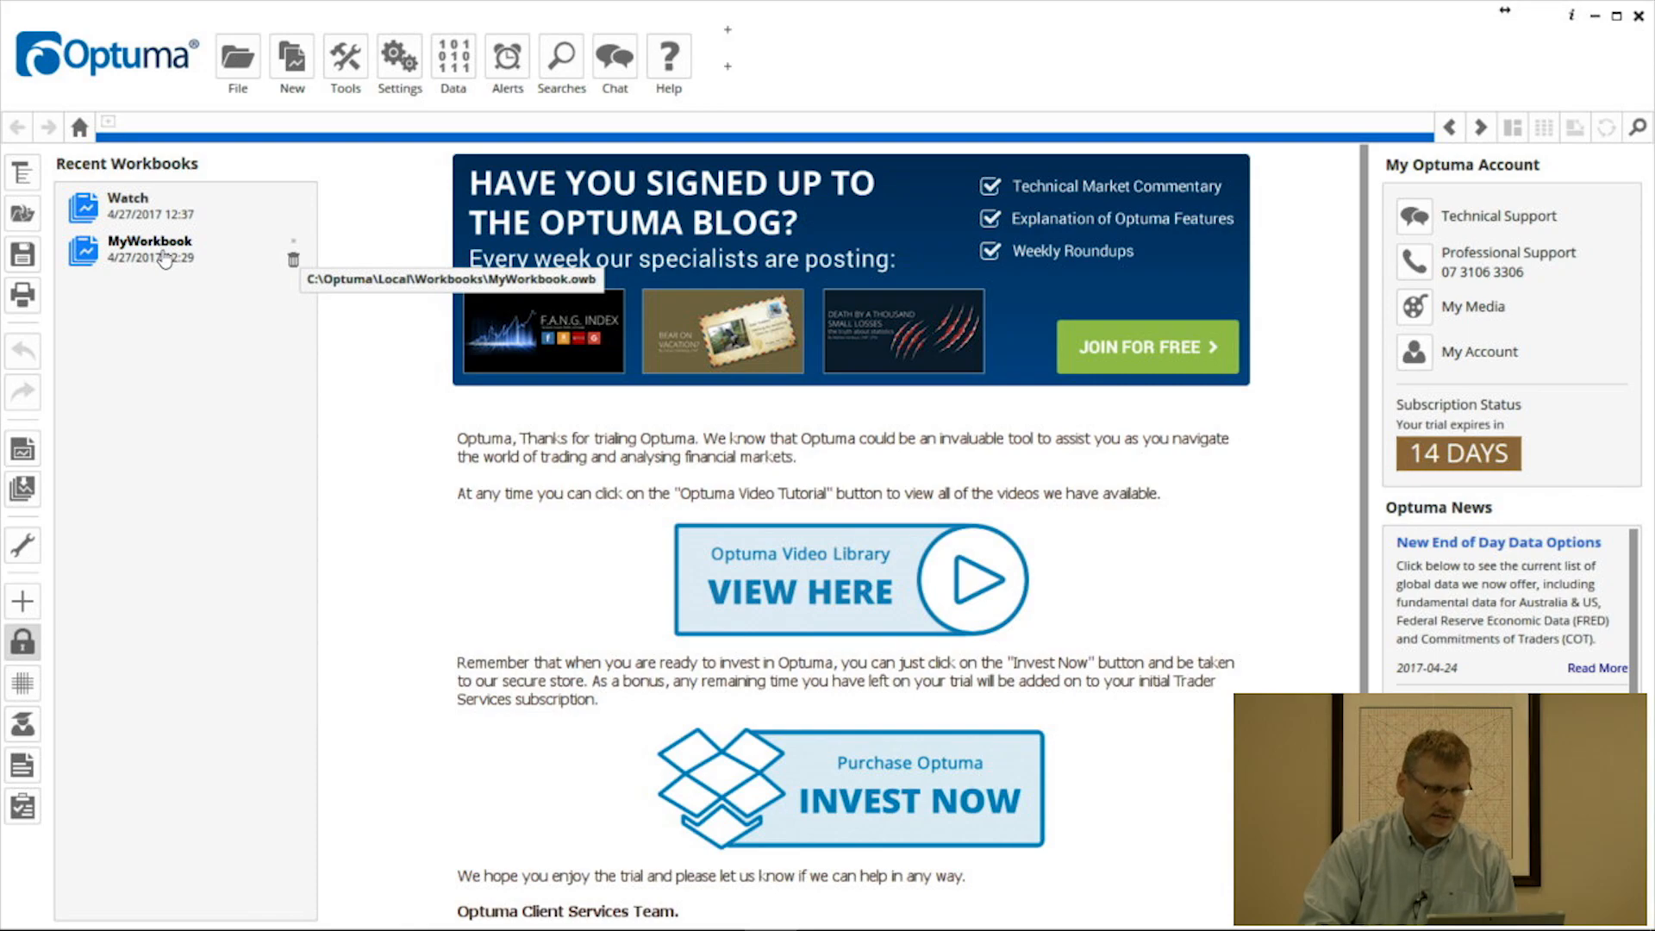
{"action": "mouse_move", "coordinate": [248, 256]}
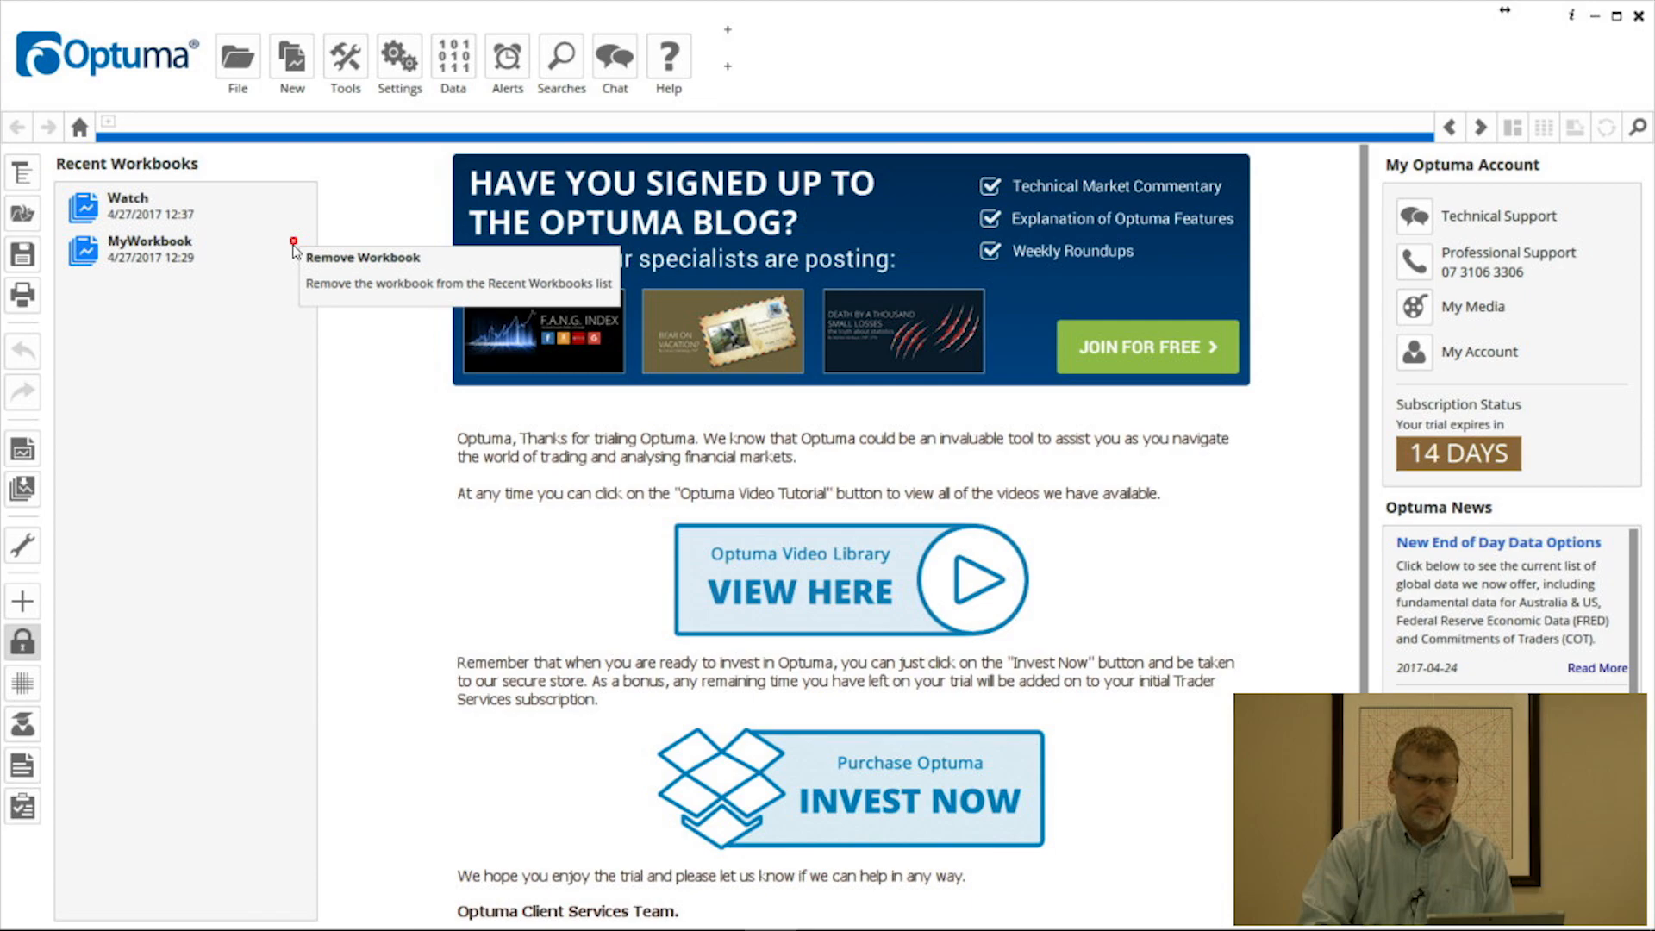
{"action": "mouse_move", "coordinate": [297, 275]}
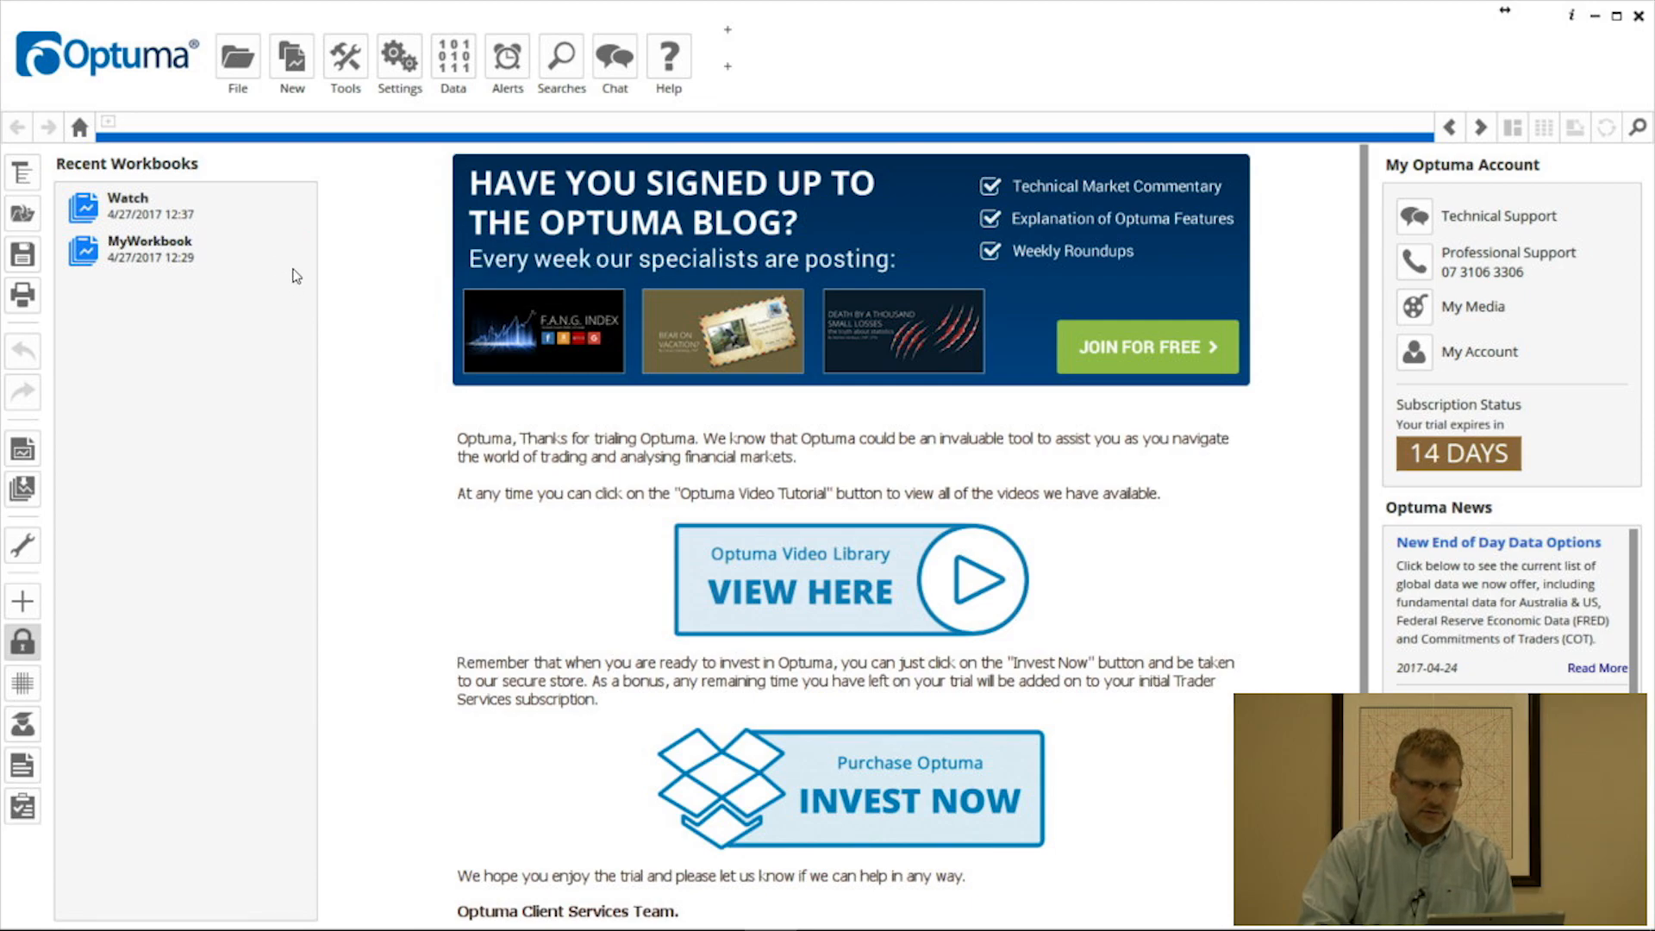
{"action": "mouse_move", "coordinate": [295, 260]}
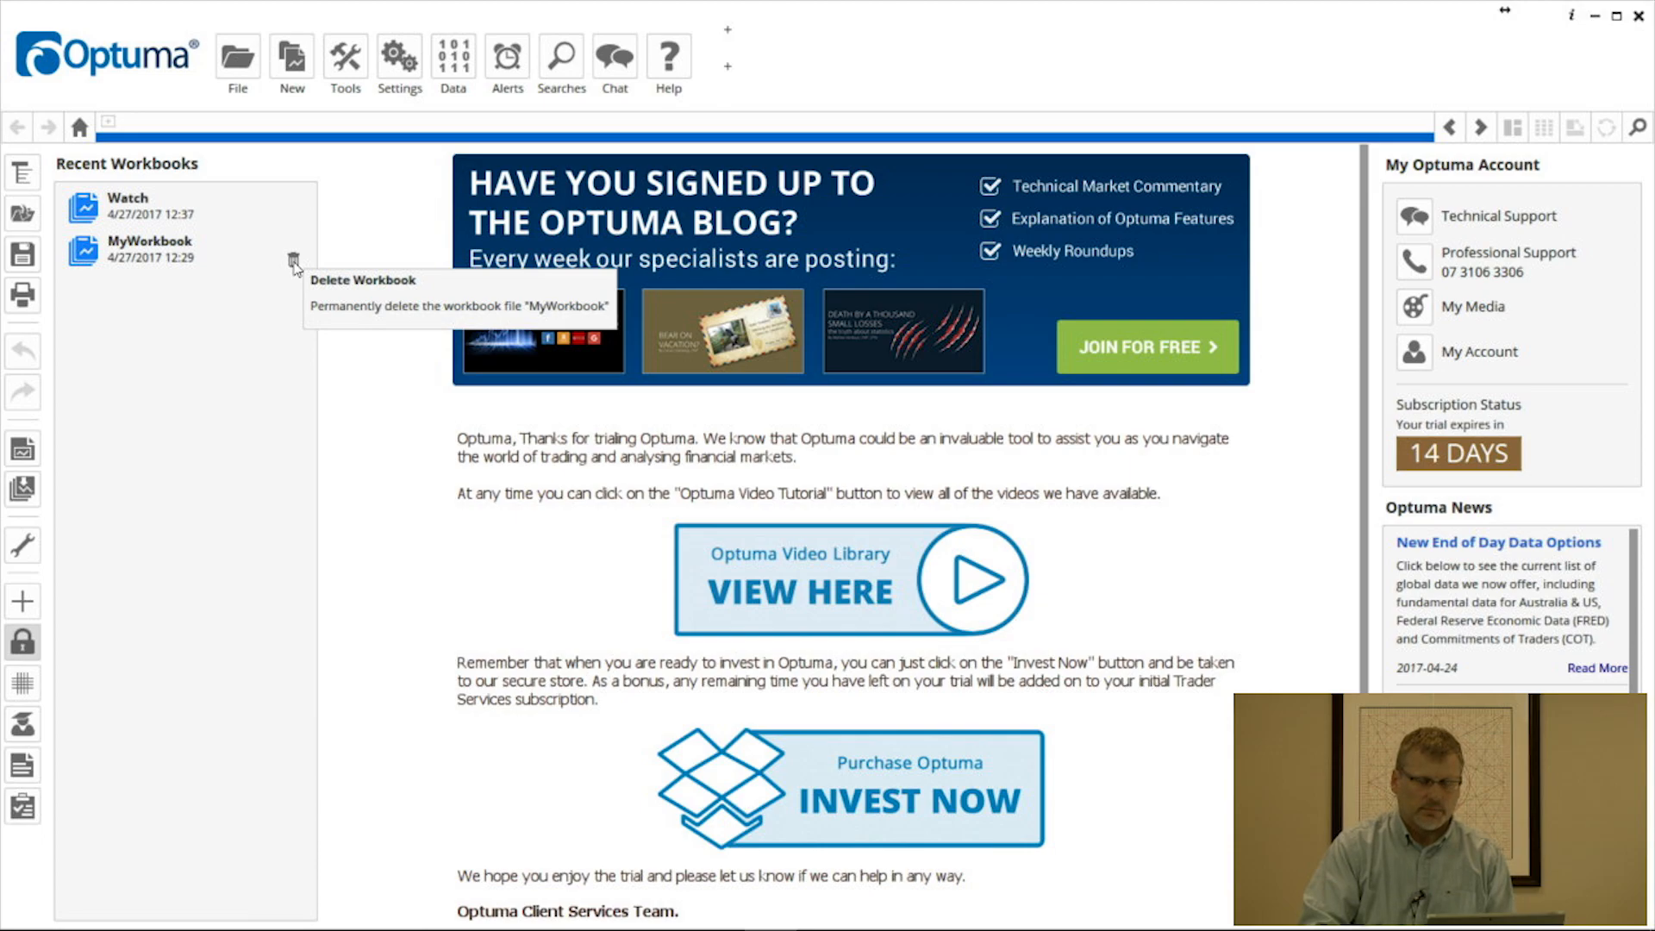
Step: Permanently delete the MyWorkbook file from Recent Workbooks, leaving only Watch
{"action": "left_click", "coordinate": [295, 260]}
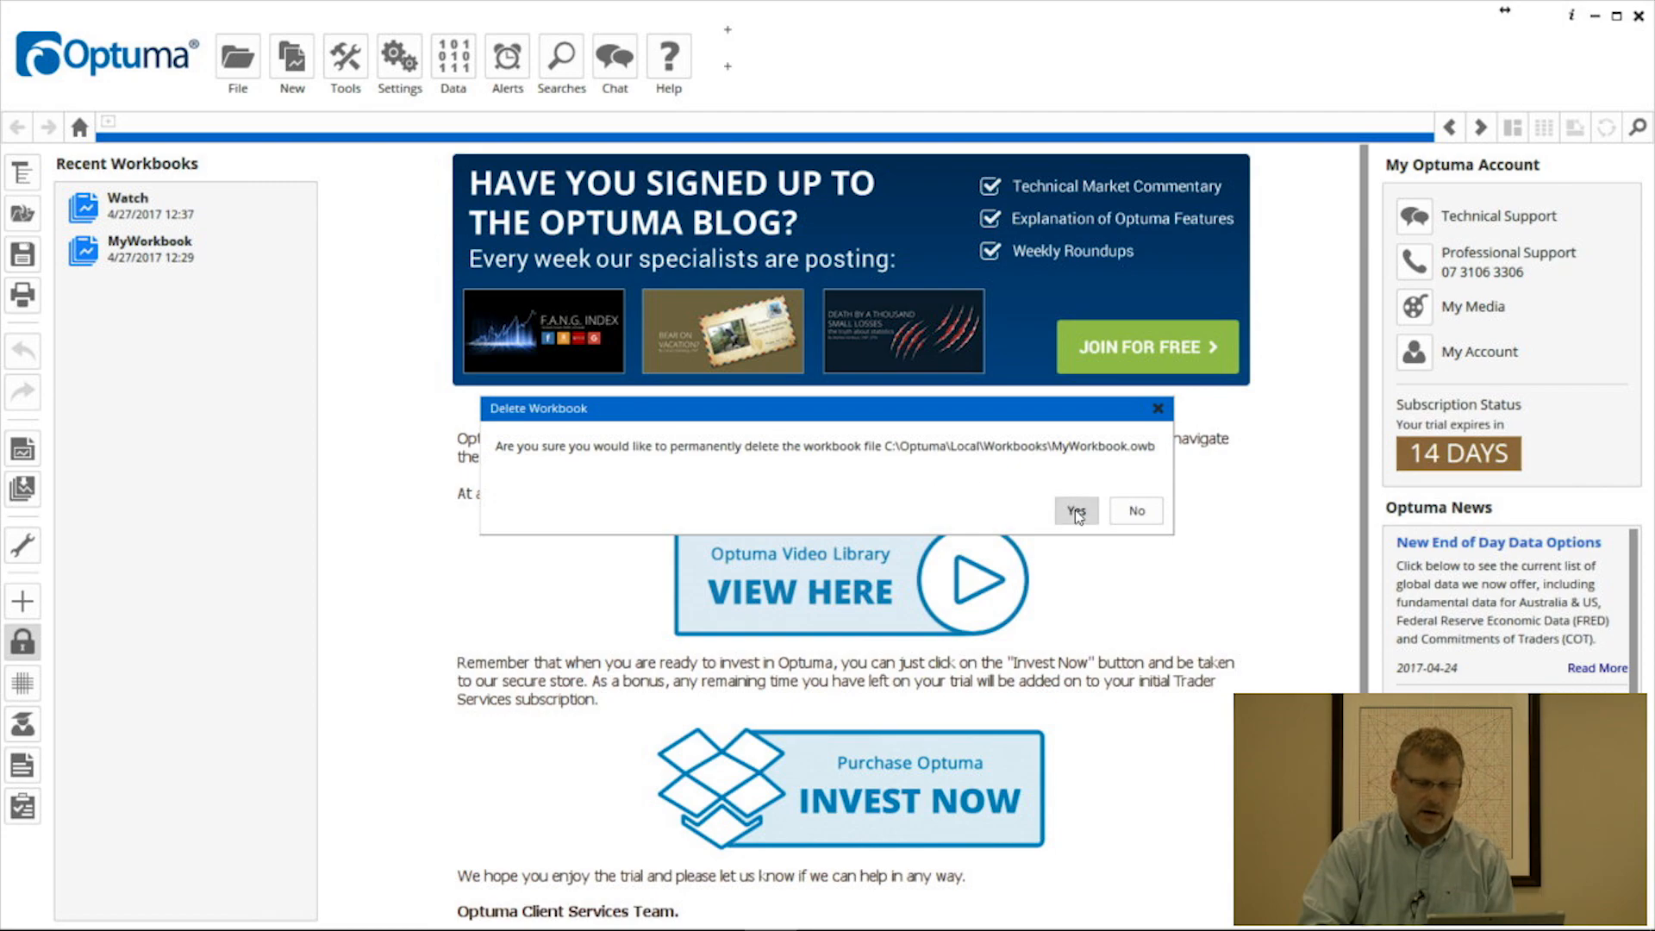
{"action": "left_click", "coordinate": [1075, 511]}
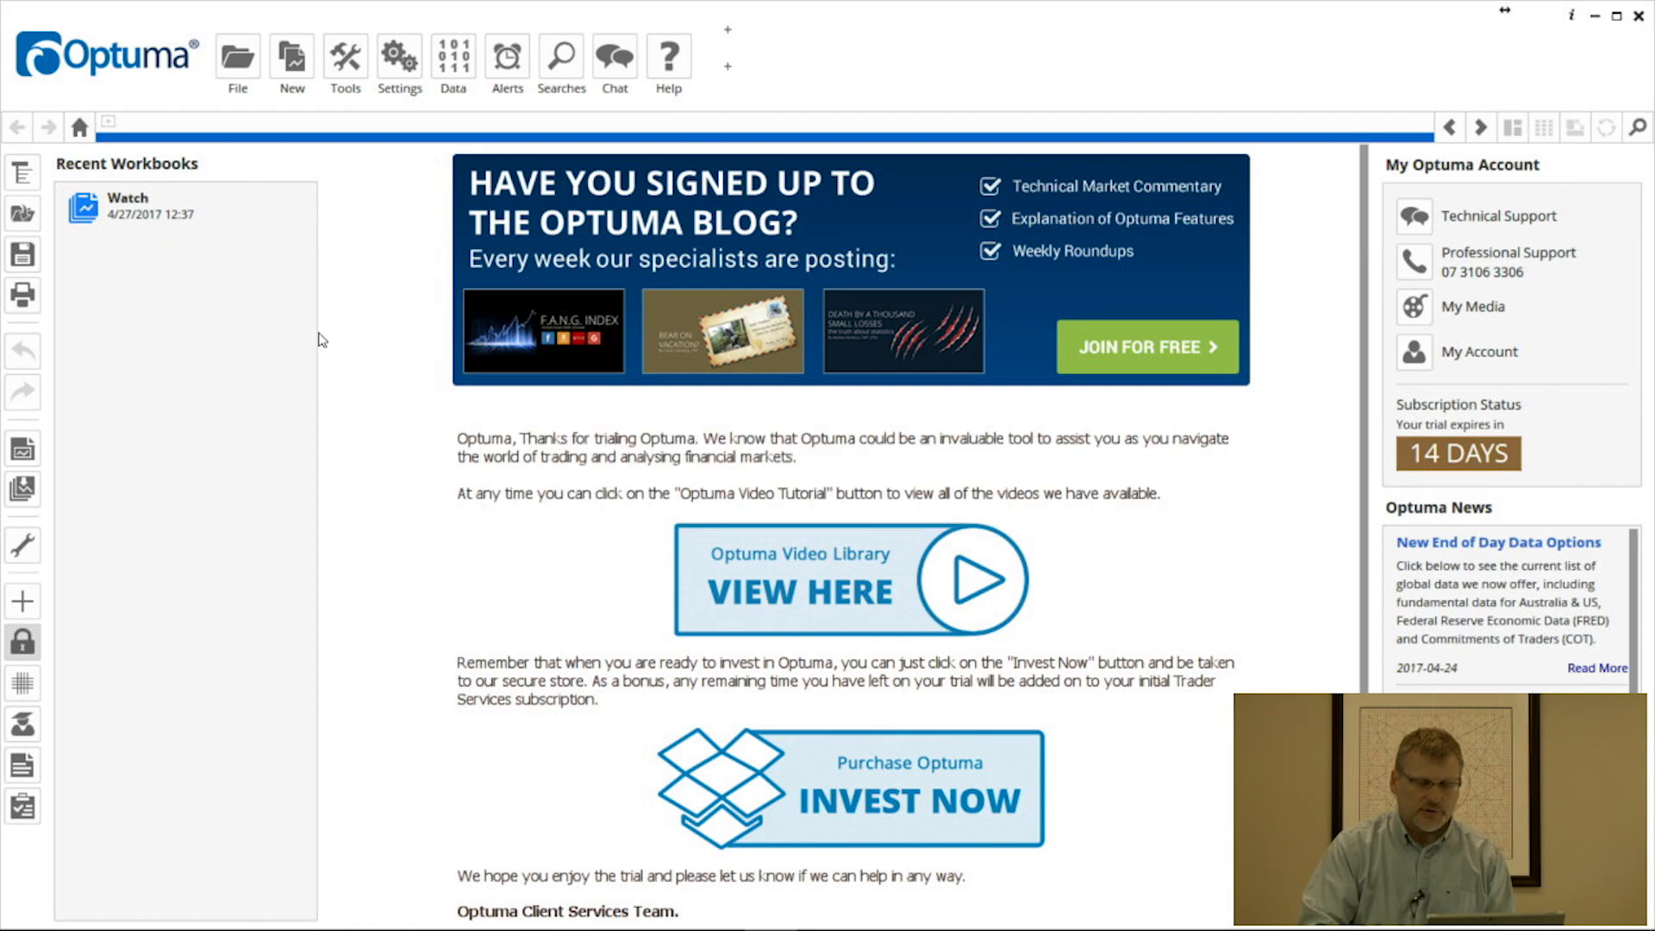